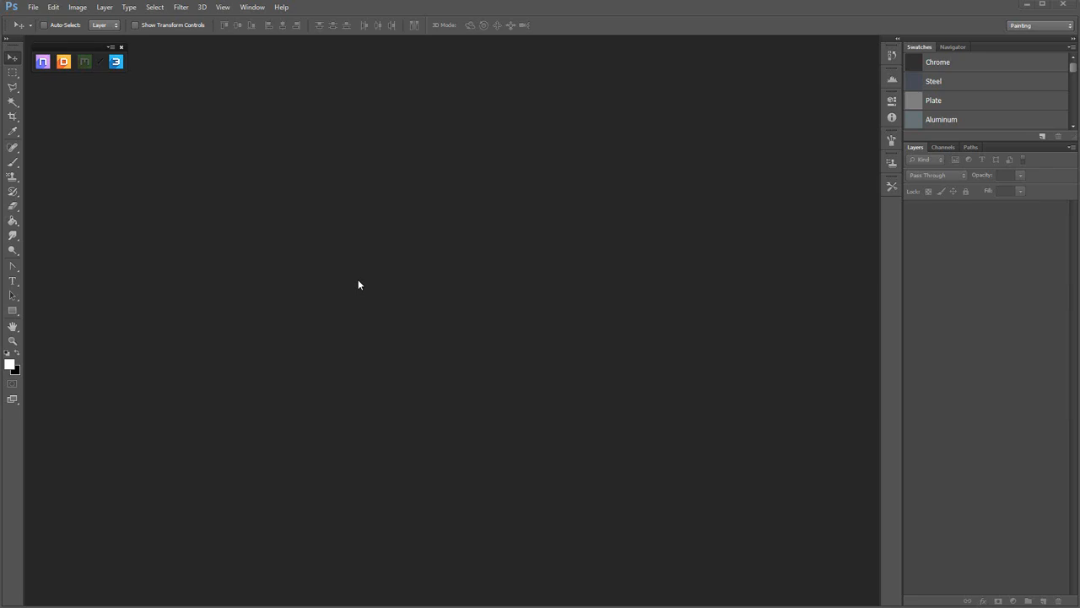
pyautogui.moveTo(91, 56)
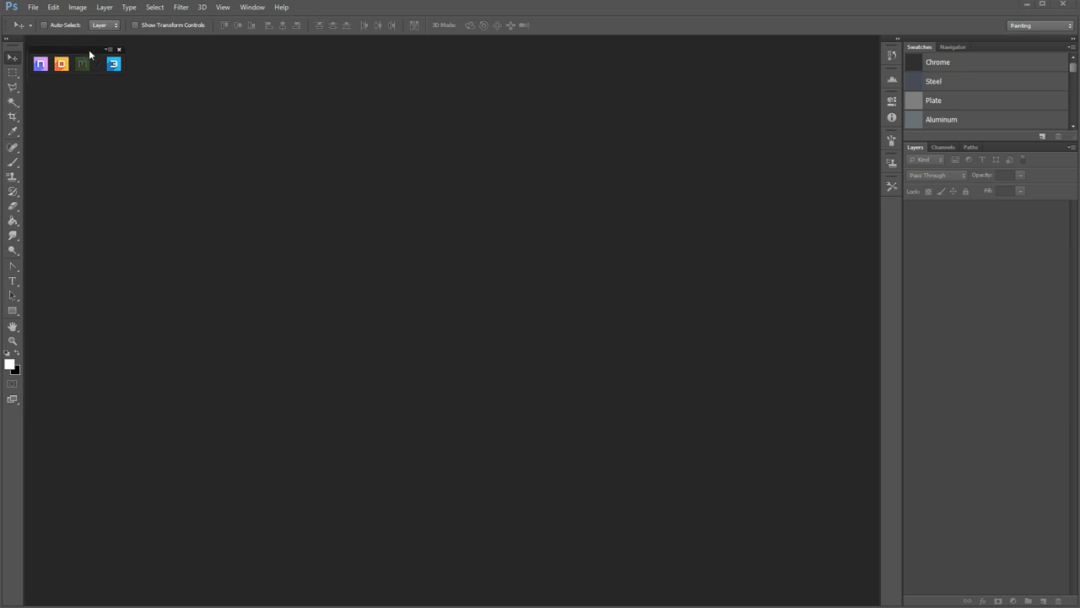
pyautogui.moveTo(141, 61)
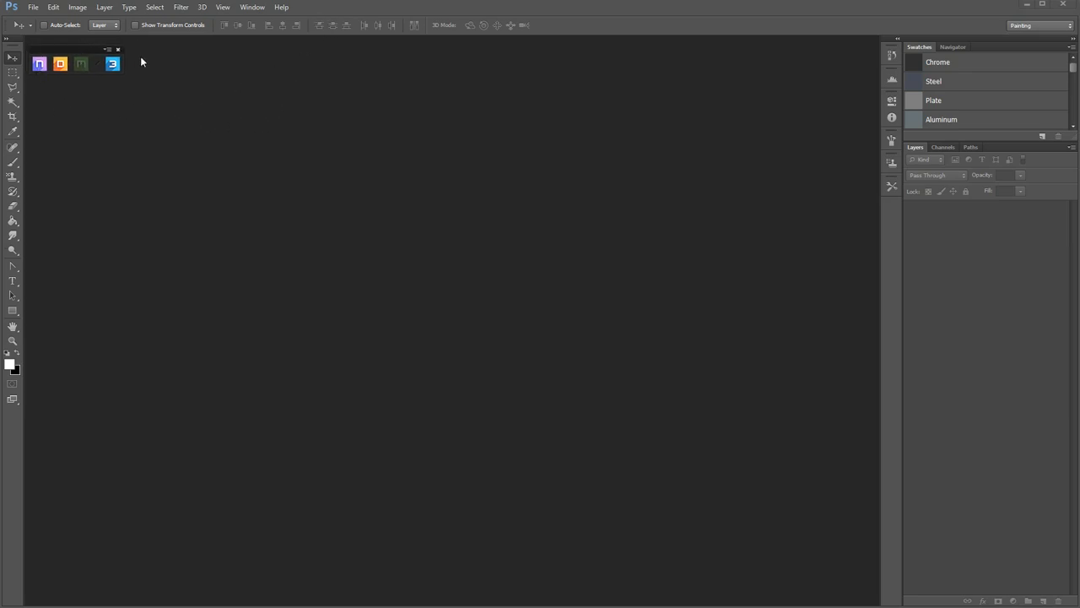
pyautogui.moveTo(120, 83)
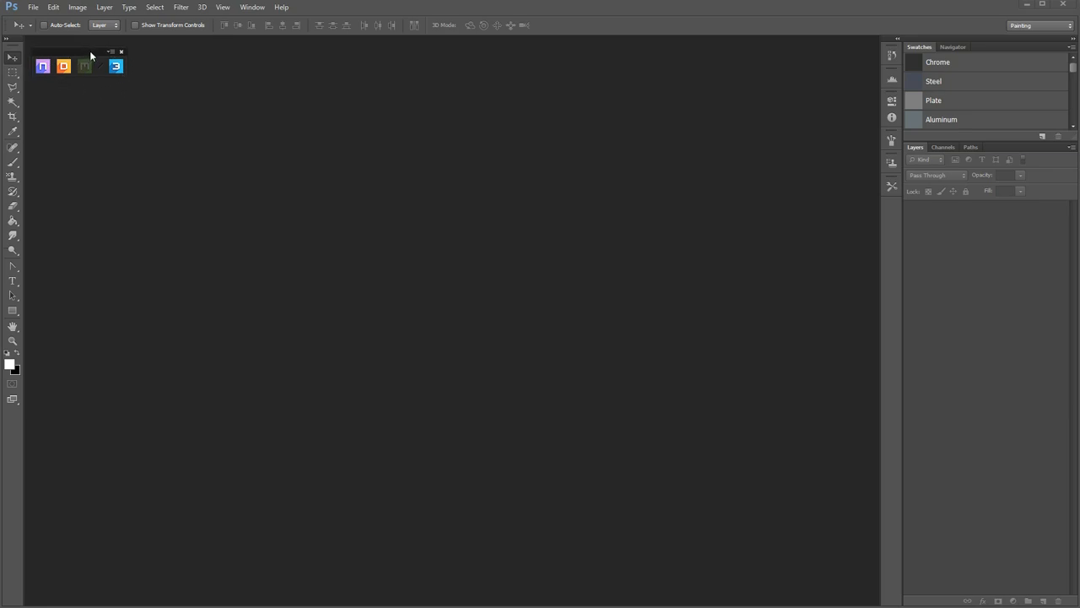
pyautogui.moveTo(178, 114)
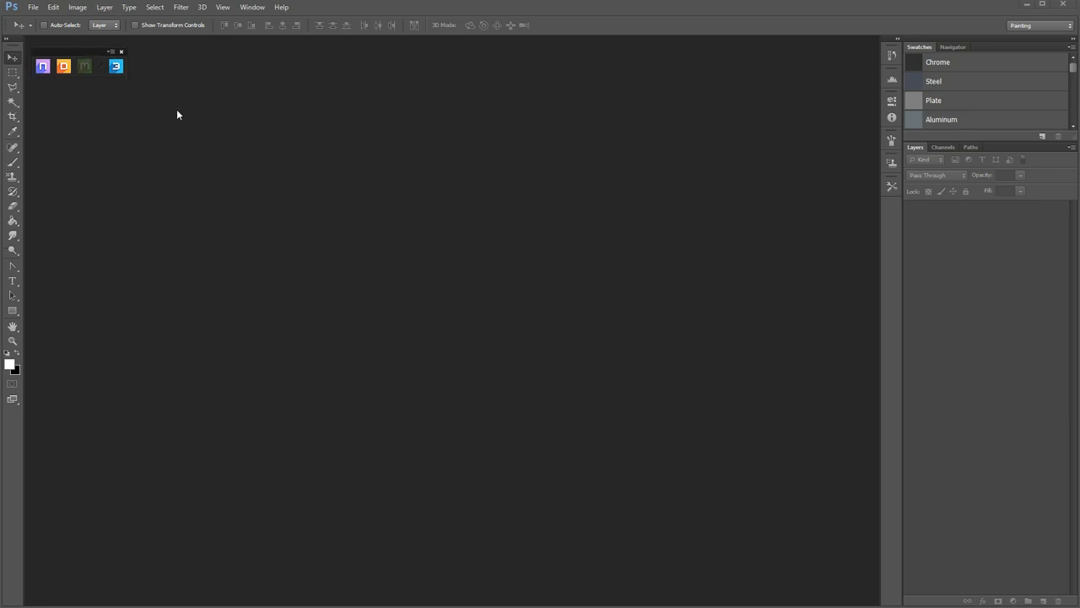
pyautogui.moveTo(310, 53)
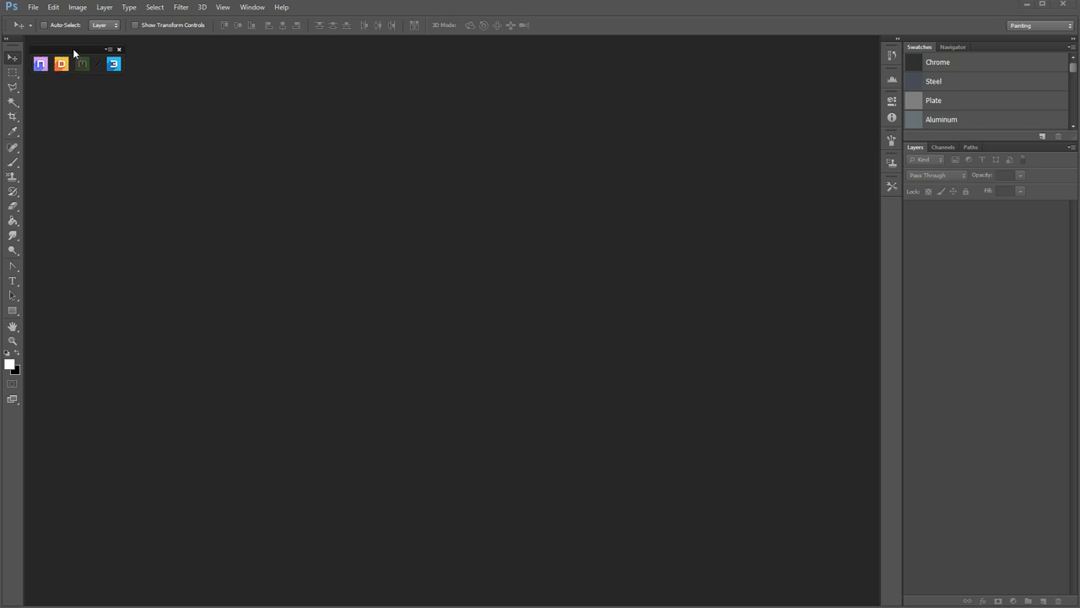
pyautogui.moveTo(41, 64)
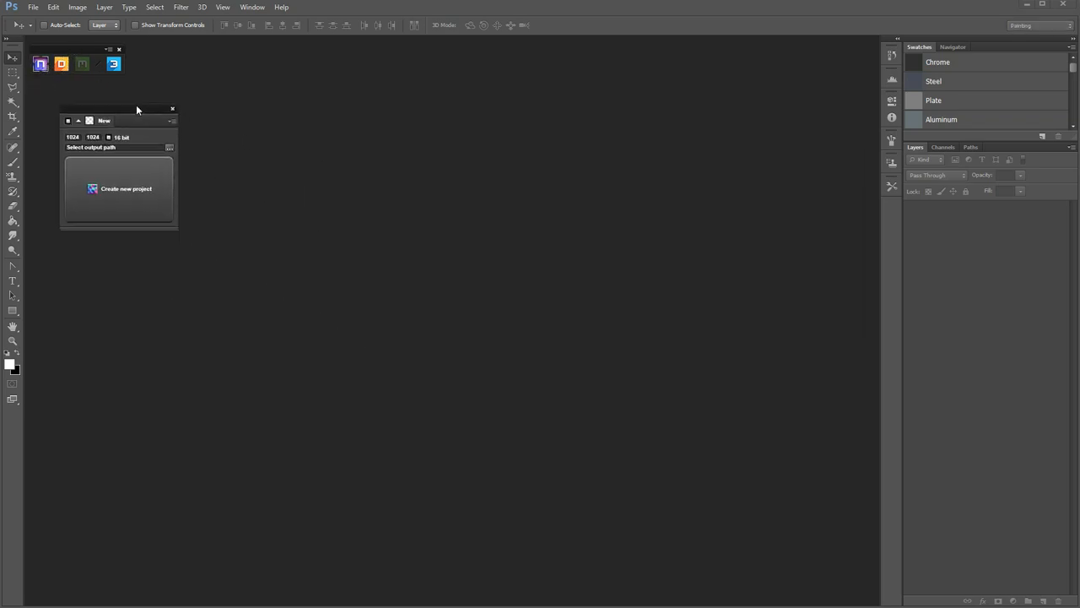
# Step: Create a new 1024×1024, 16-bit nDo project from the New panel
pyautogui.moveTo(135, 120); pyautogui.dragTo(110, 104)
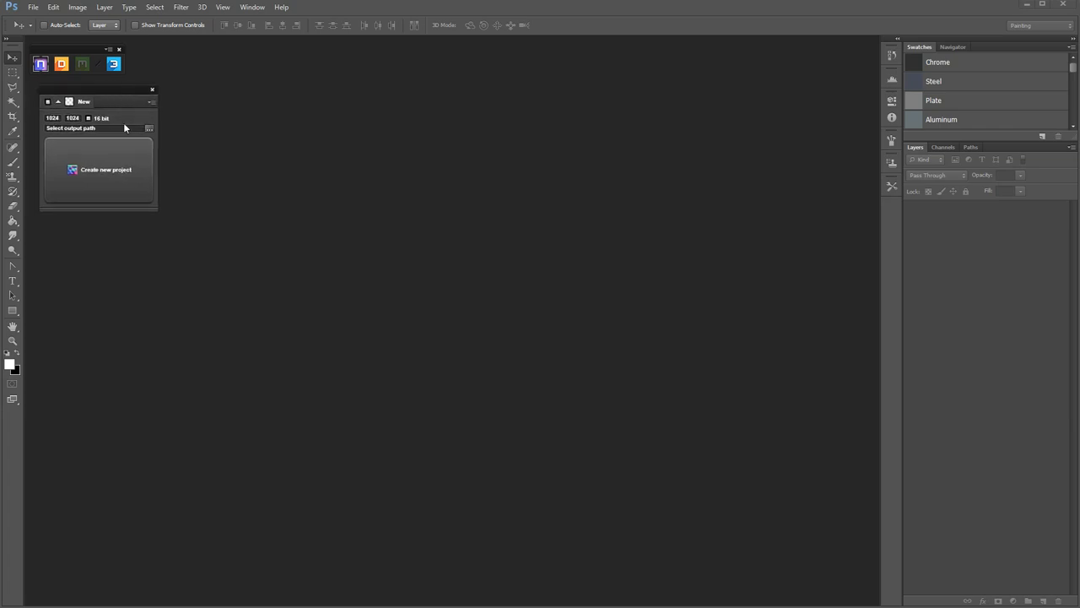
pyautogui.moveTo(117, 97)
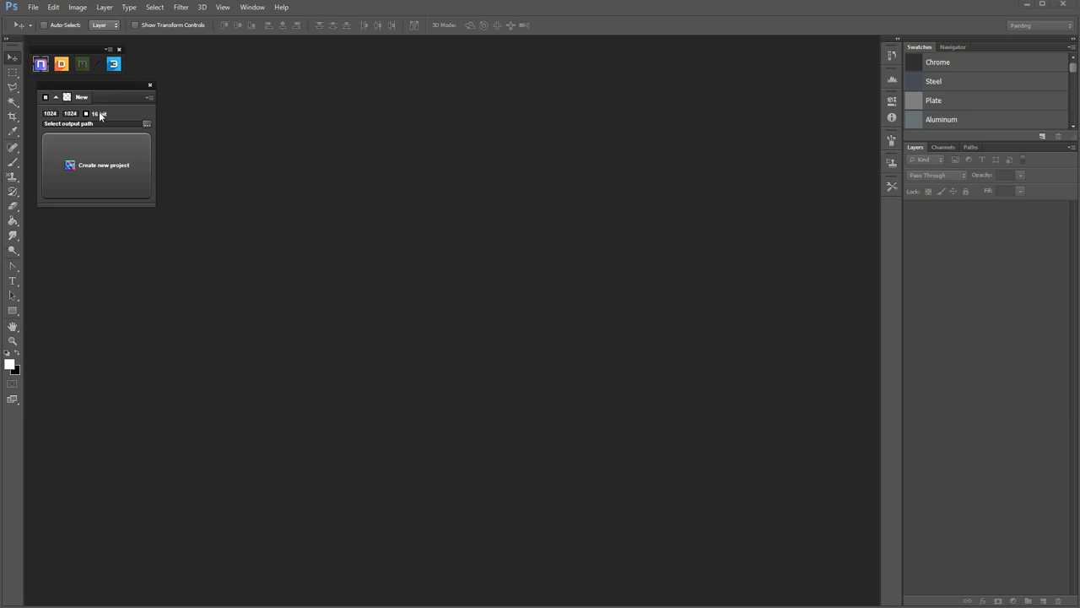
pyautogui.moveTo(105, 93)
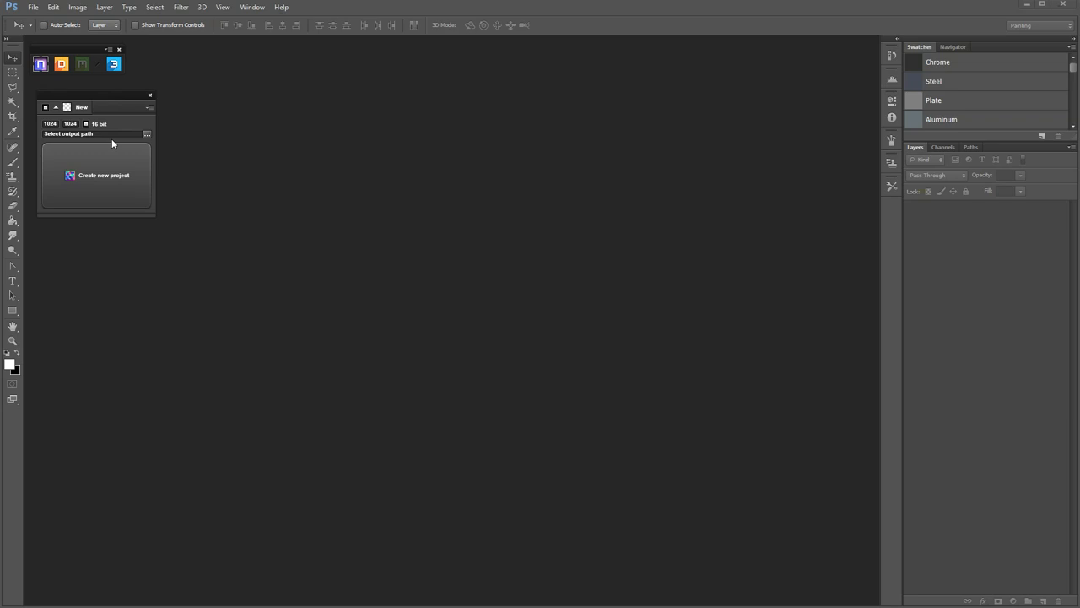
pyautogui.moveTo(99, 101)
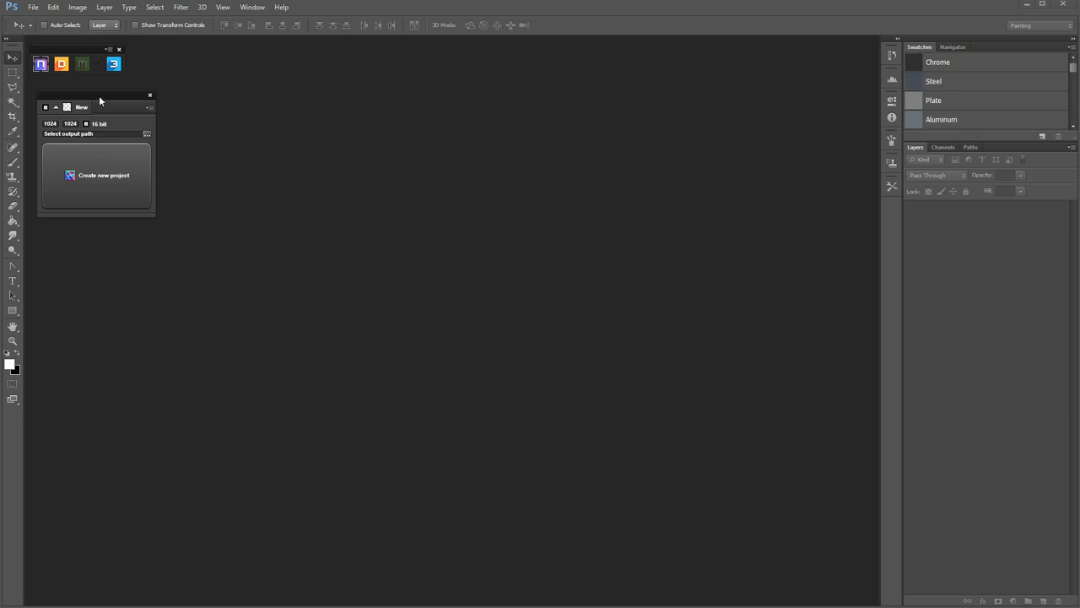
pyautogui.moveTo(116, 97)
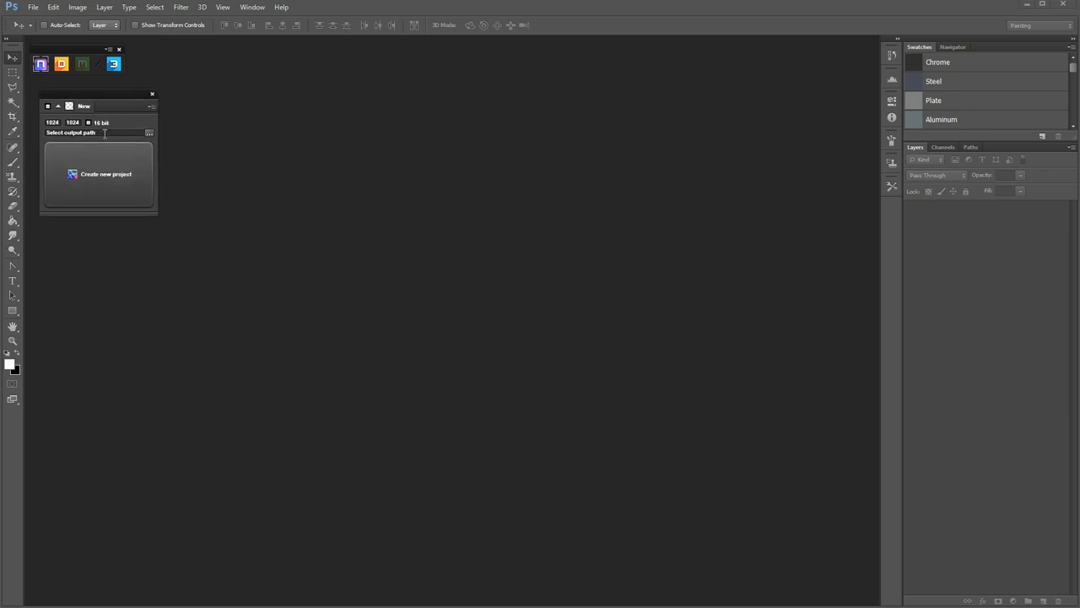
pyautogui.moveTo(97, 105); pyautogui.dragTo(97, 102)
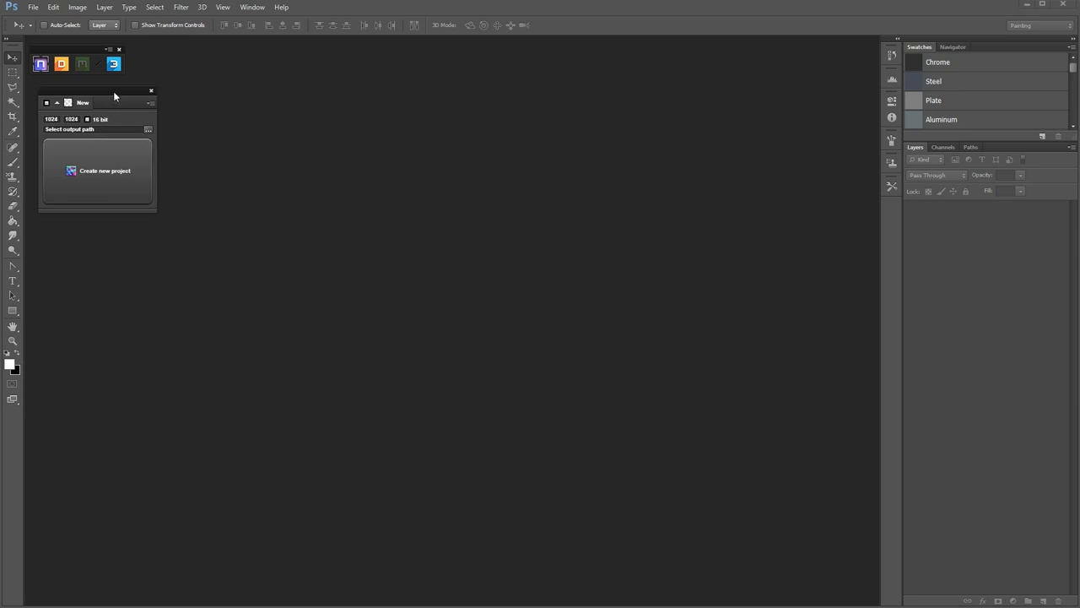
pyautogui.moveTo(114, 97); pyautogui.dragTo(119, 110)
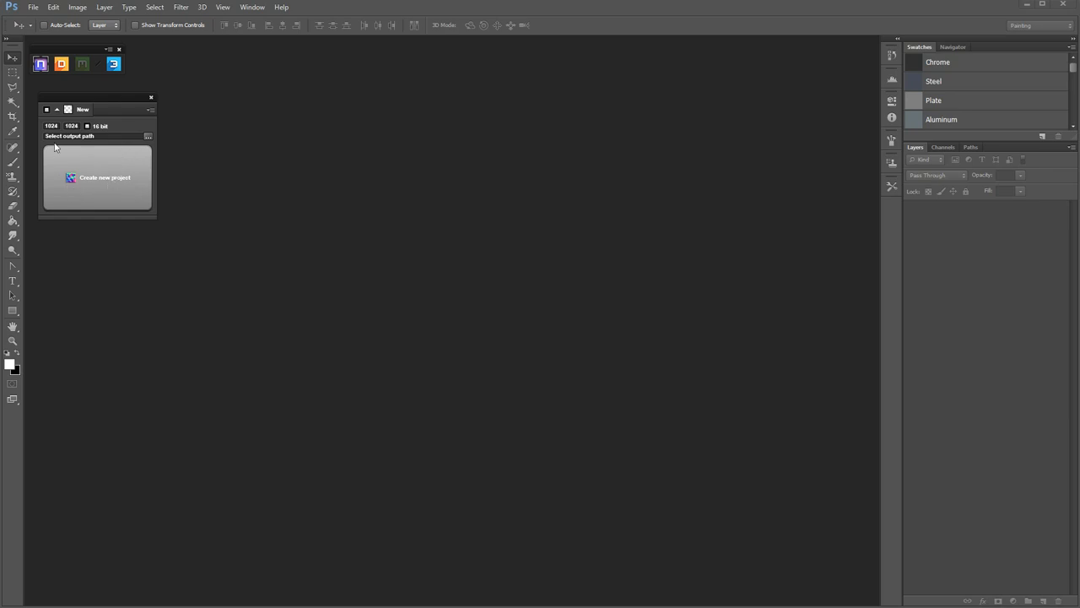
pyautogui.click(104, 178)
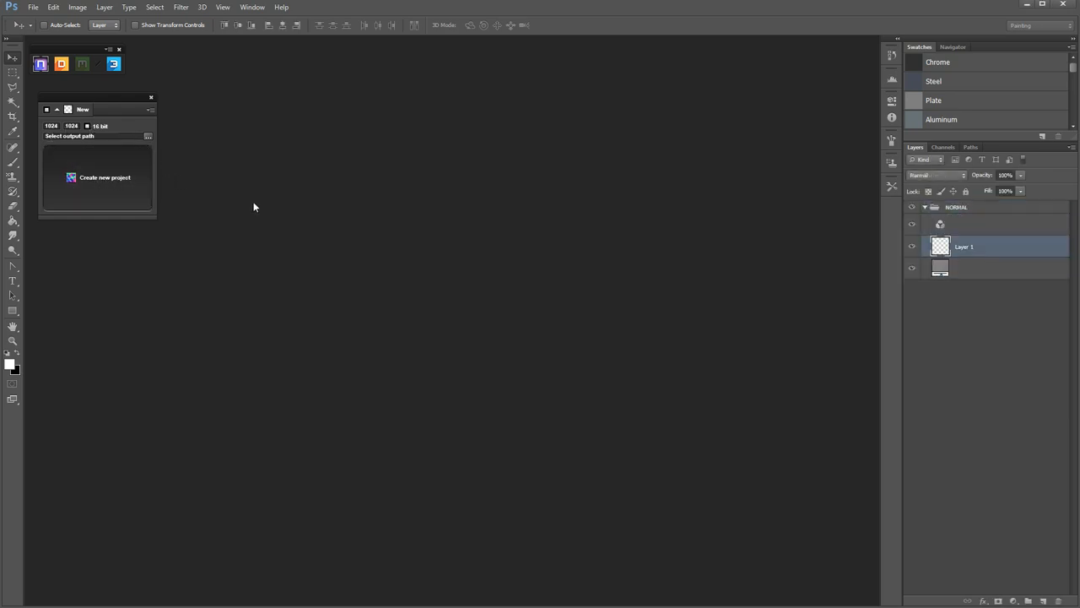
# Step: Let nDo build normal.psd with a NORMAL group holding a flat blue Layer 1
pyautogui.click(104, 178)
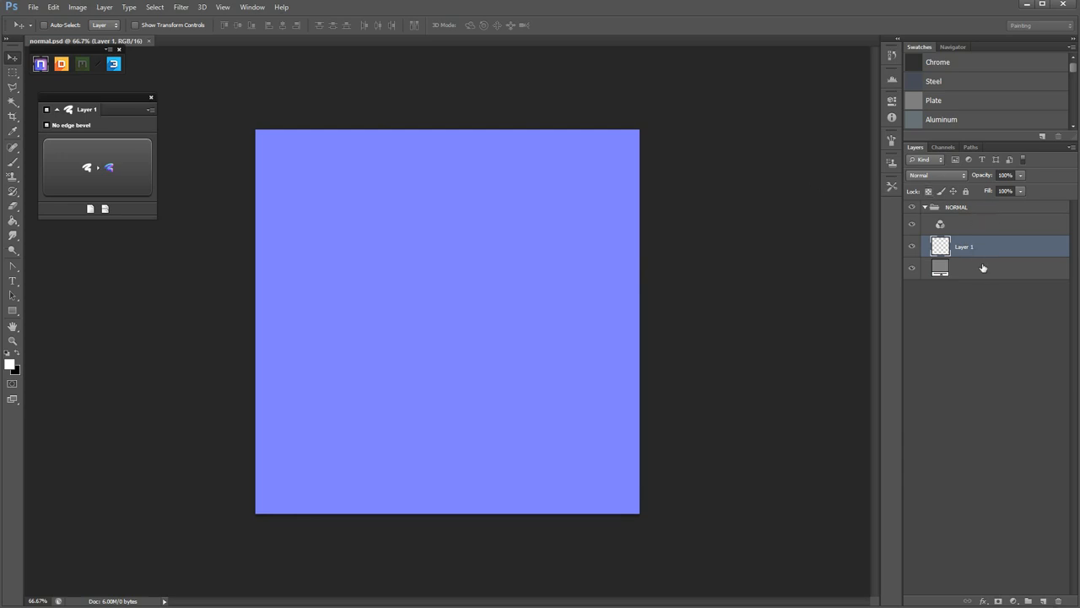
pyautogui.moveTo(966, 225)
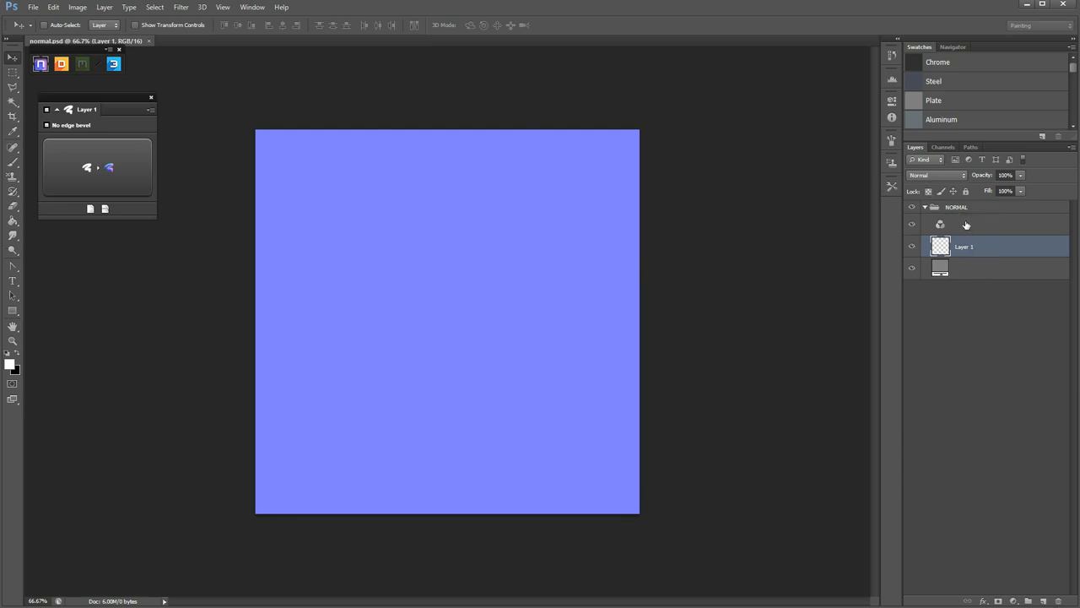
pyautogui.moveTo(957, 216)
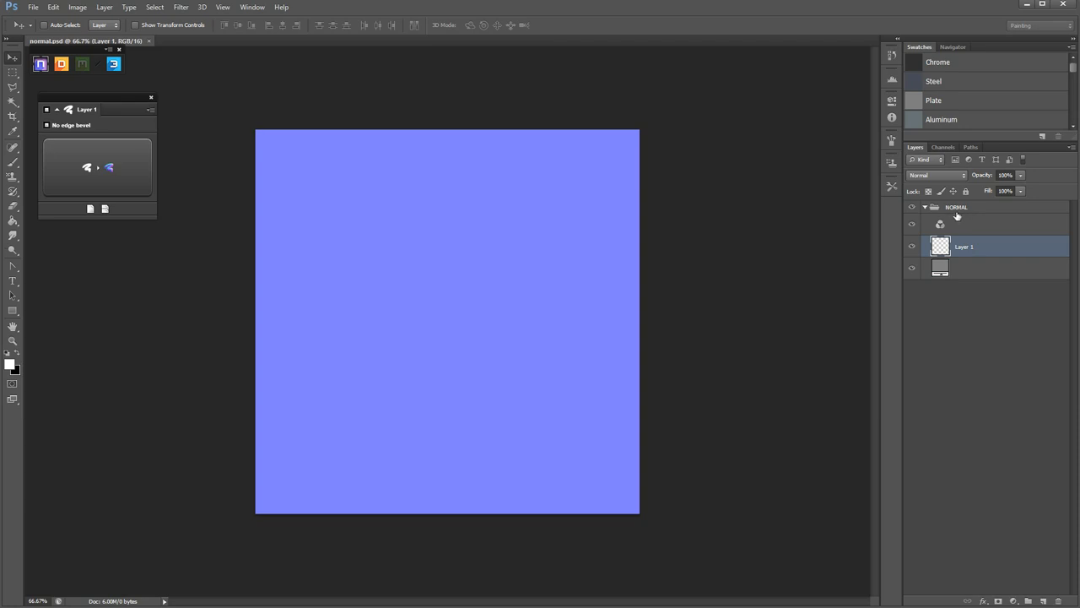
pyautogui.click(911, 224)
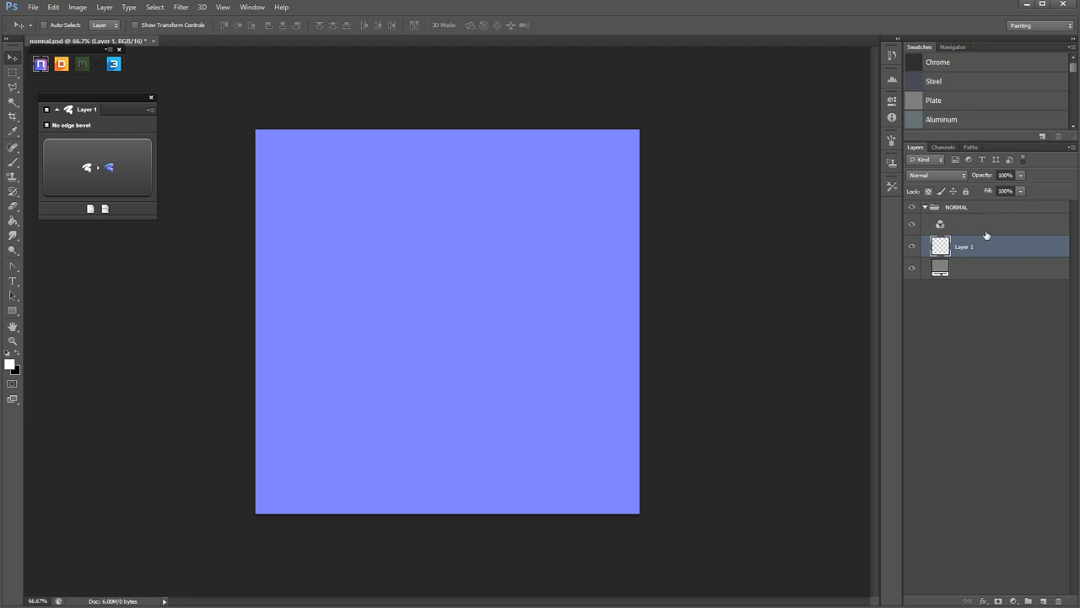
pyautogui.moveTo(975, 253)
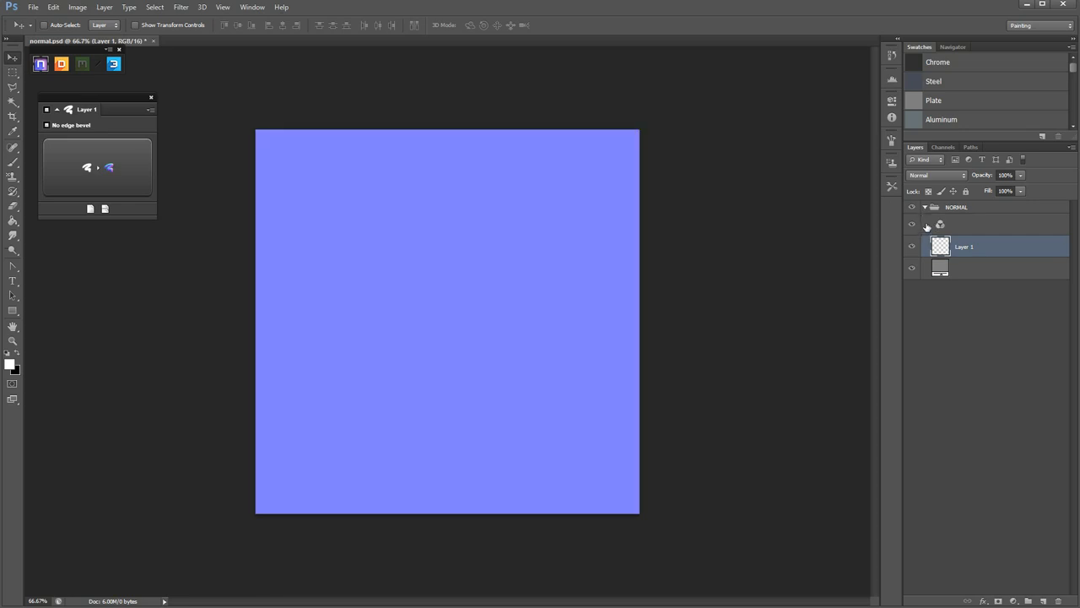
pyautogui.moveTo(939, 226)
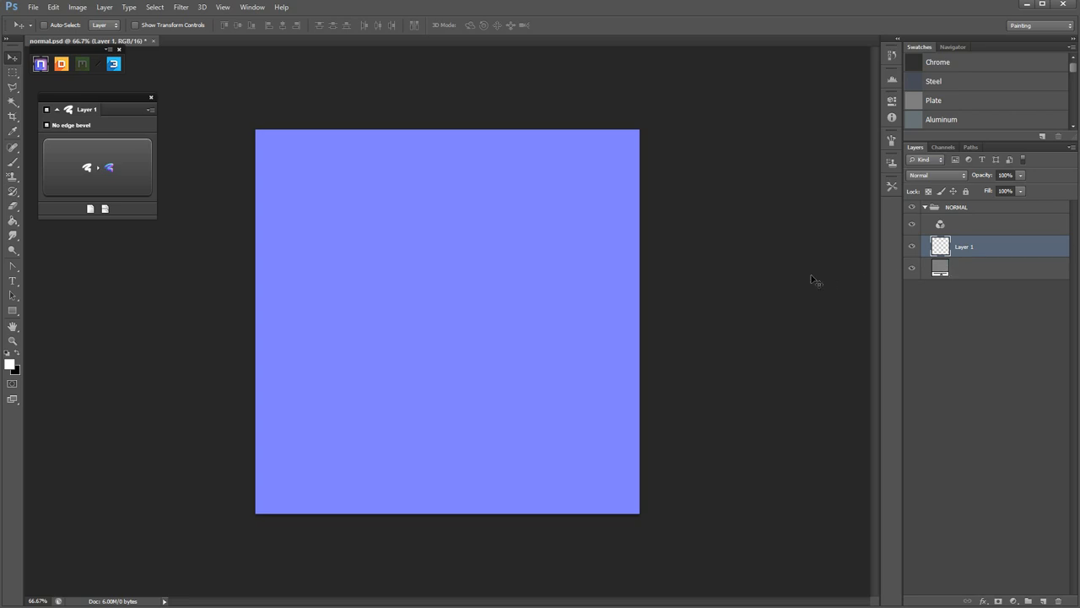
pyautogui.moveTo(614, 232)
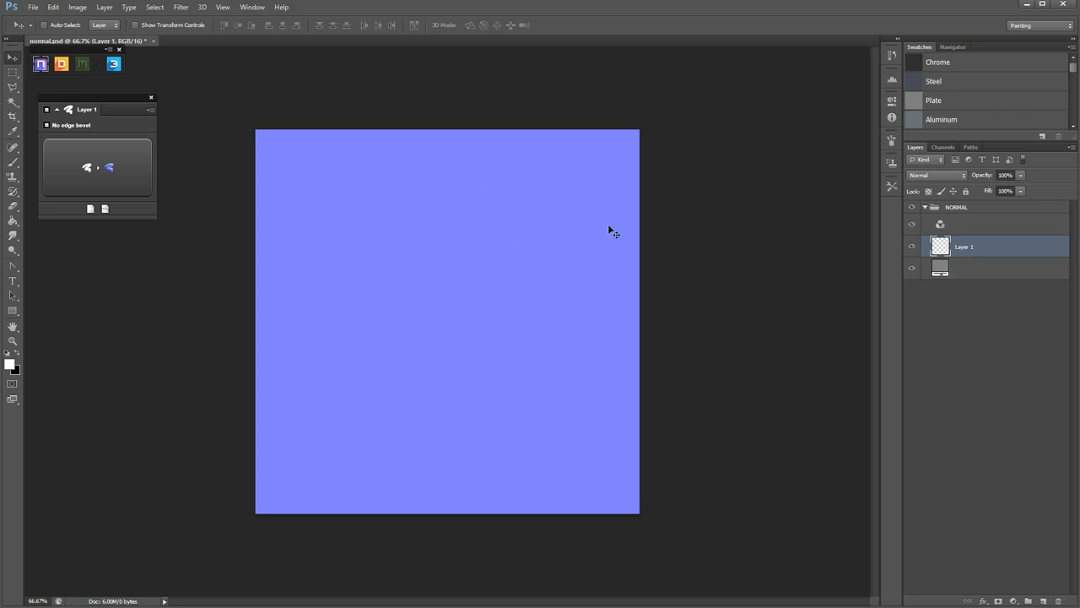
pyautogui.moveTo(586, 310)
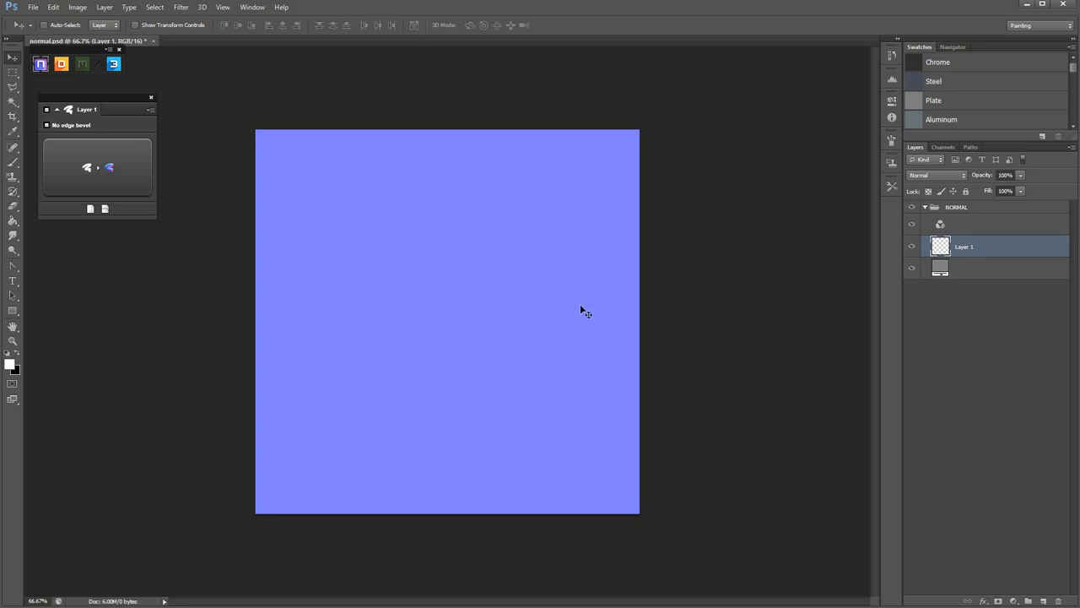
pyautogui.moveTo(492, 394)
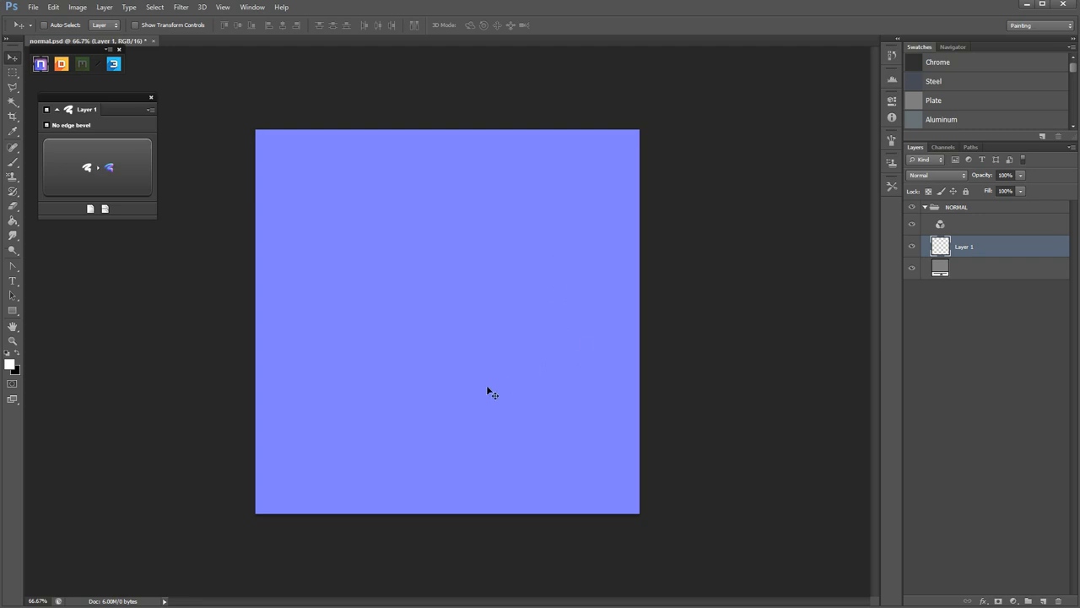
pyautogui.moveTo(578, 200)
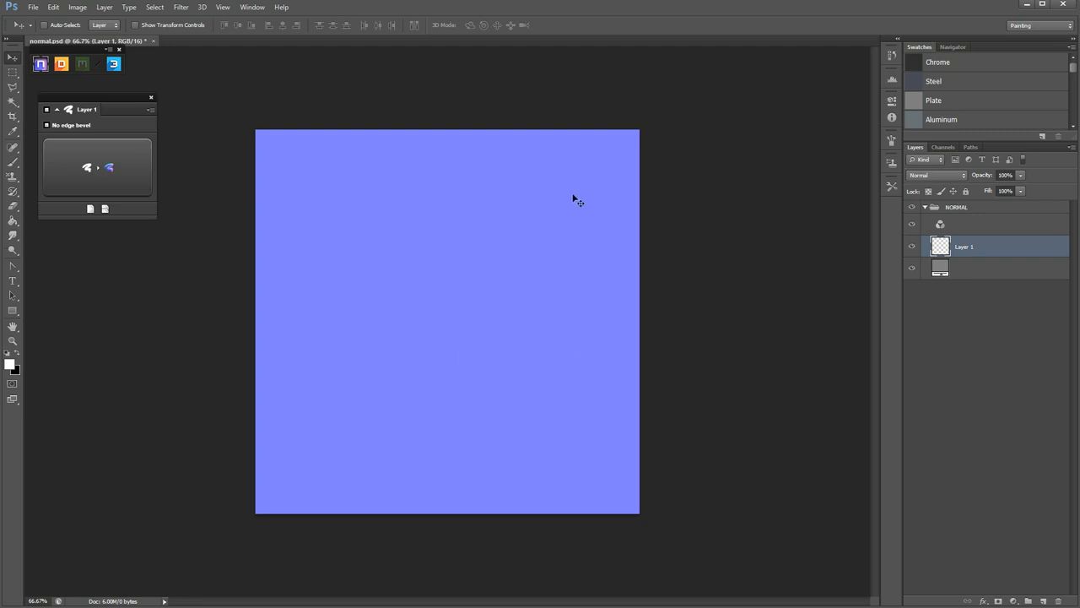
pyautogui.moveTo(274, 159)
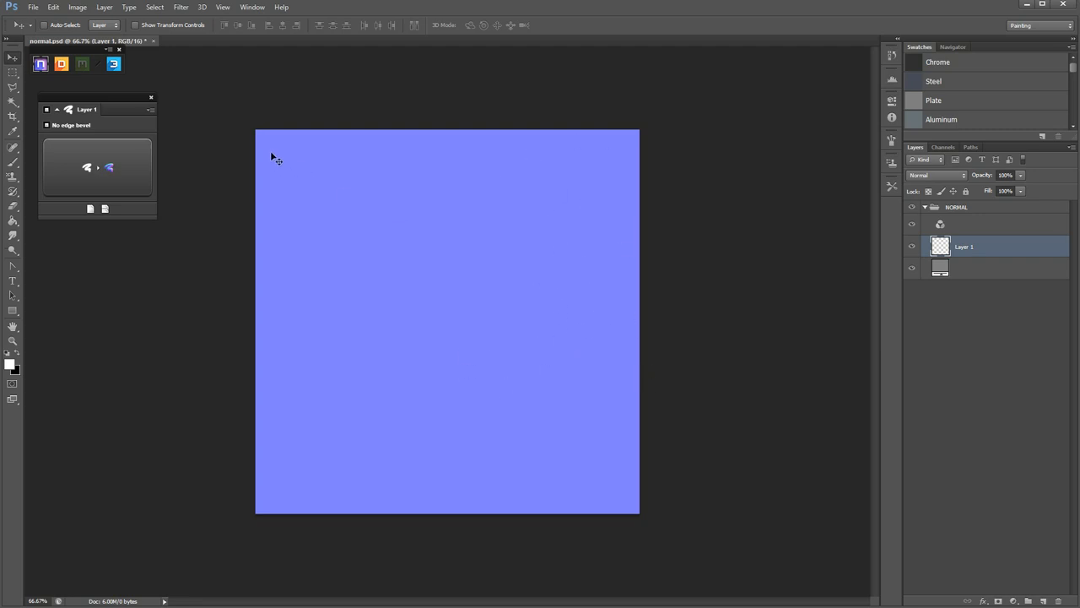
pyautogui.moveTo(272, 156)
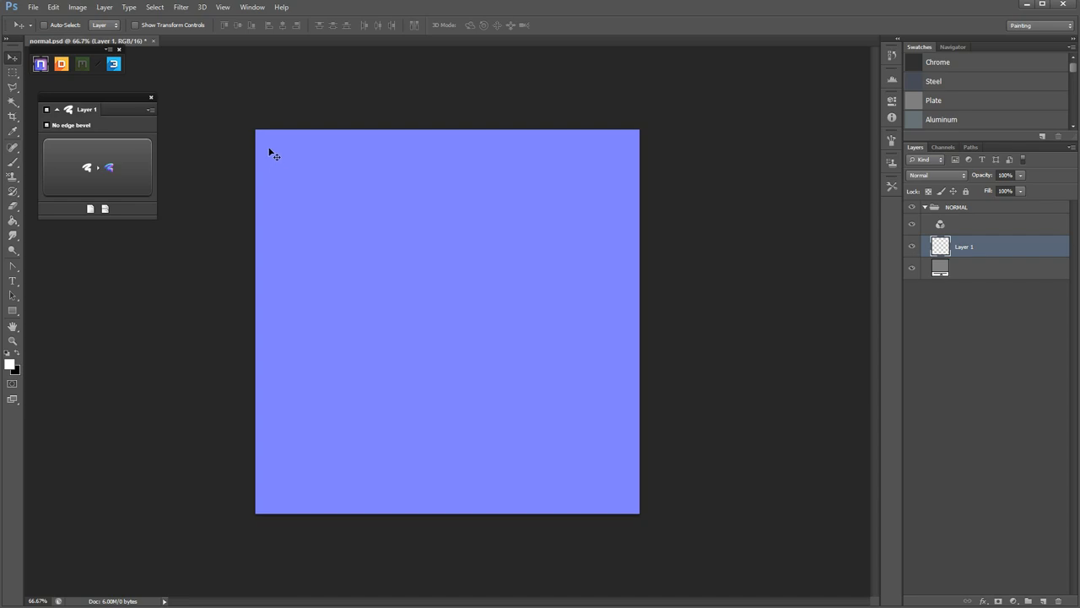
pyautogui.moveTo(283, 152)
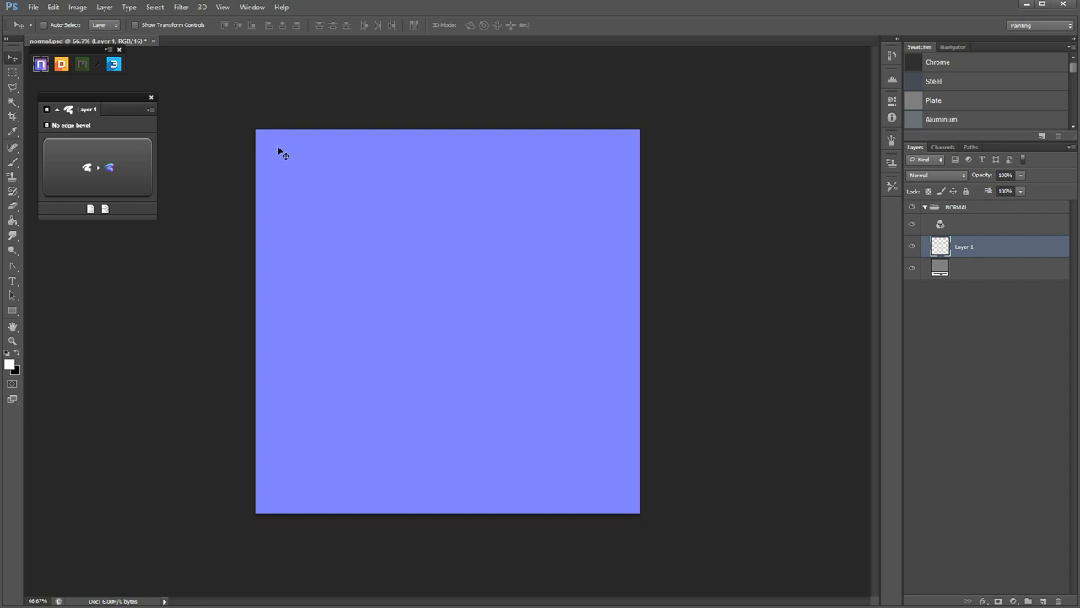
pyautogui.moveTo(279, 173)
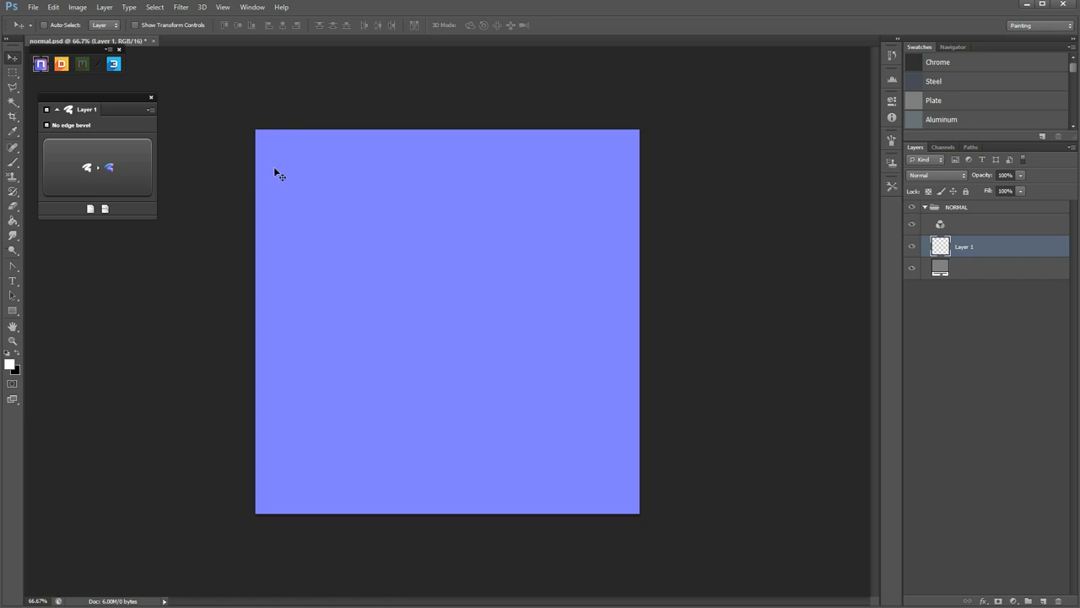
pyautogui.moveTo(279, 167)
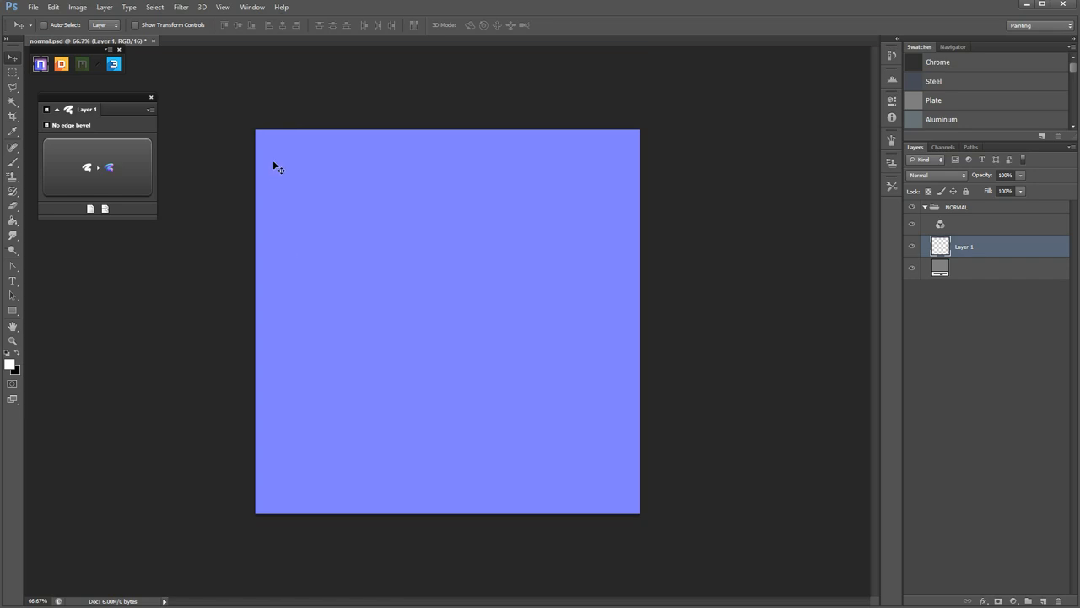
pyautogui.moveTo(582, 129)
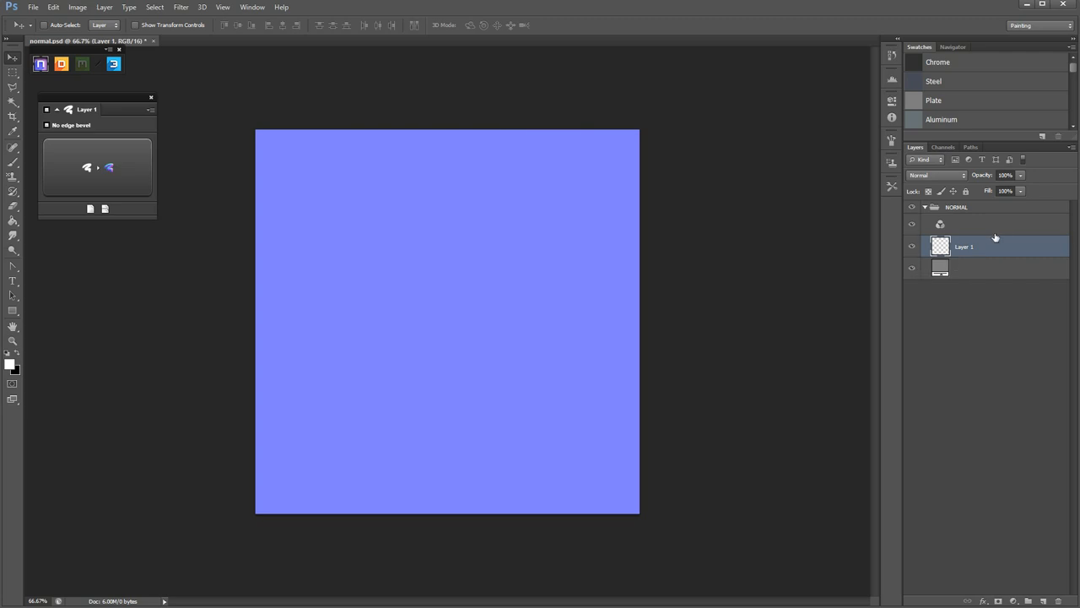
pyautogui.moveTo(237, 169)
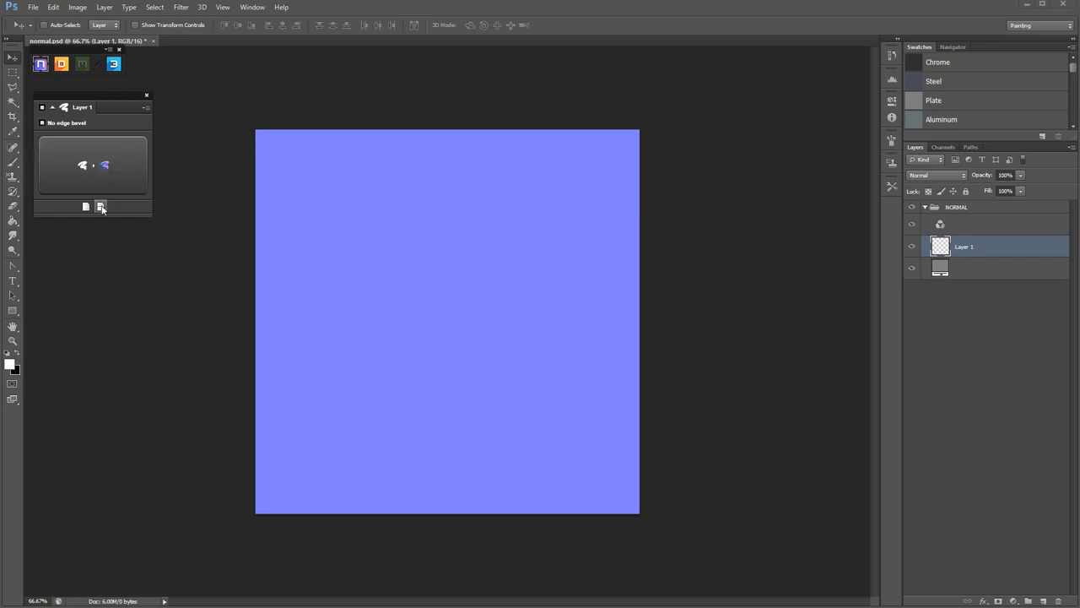
pyautogui.moveTo(100, 207)
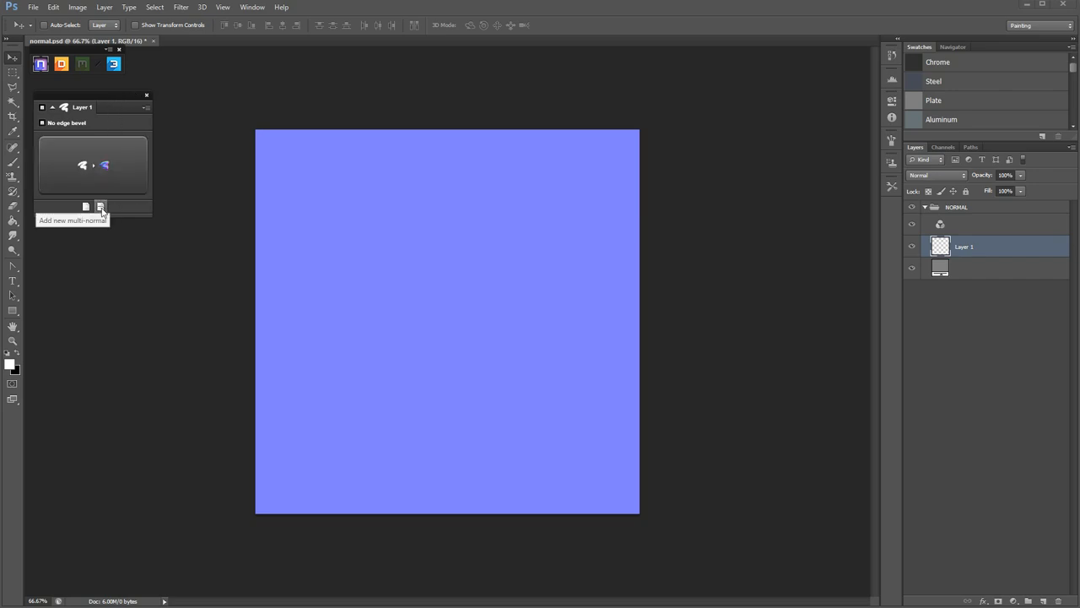
pyautogui.moveTo(123, 189)
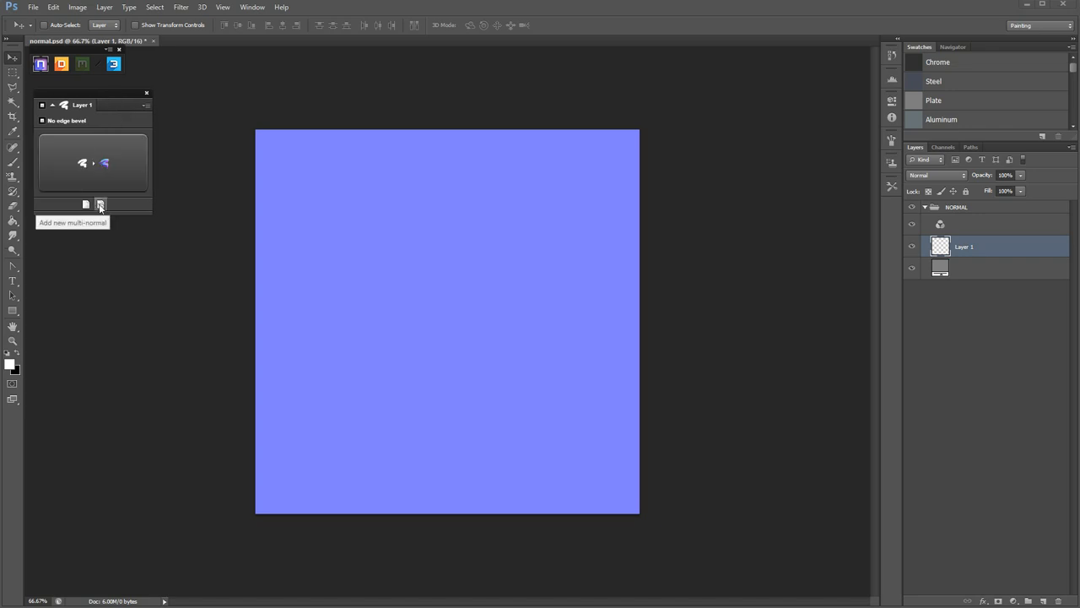
pyautogui.moveTo(105, 97)
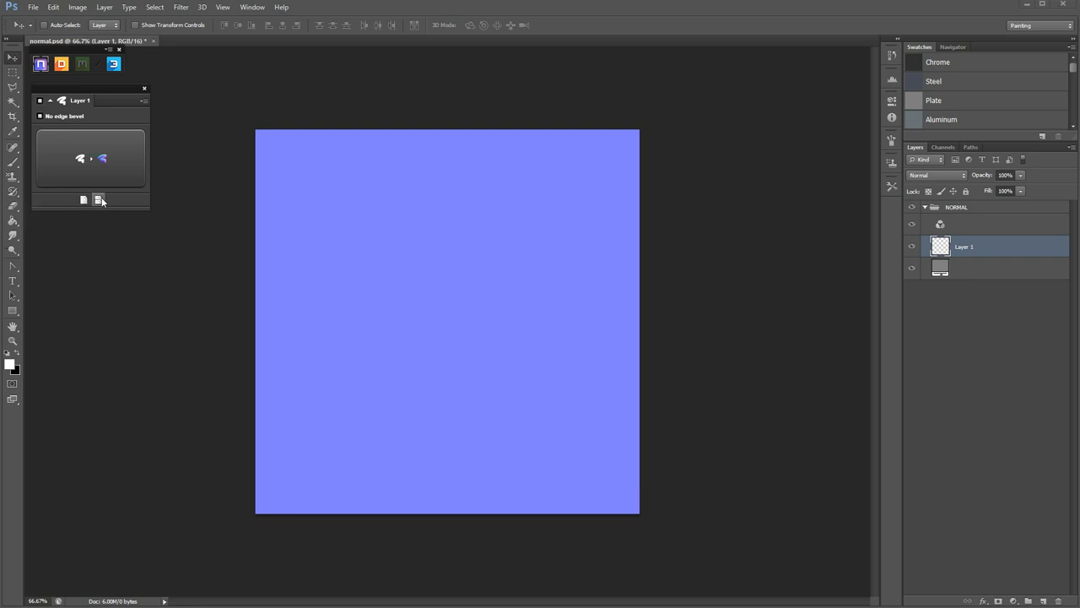
pyautogui.moveTo(99, 200)
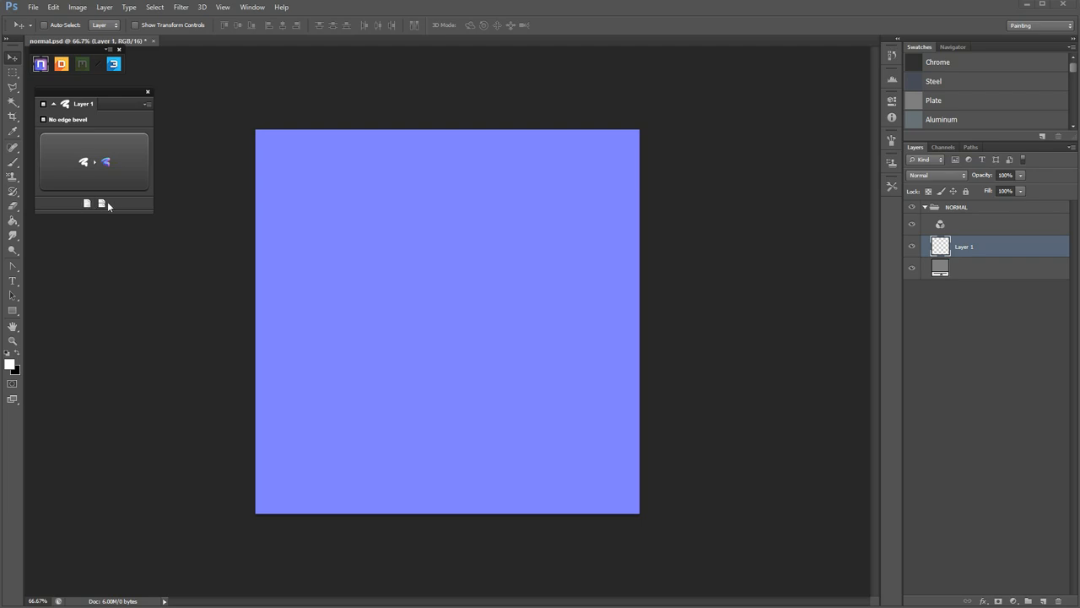
pyautogui.moveTo(101, 204)
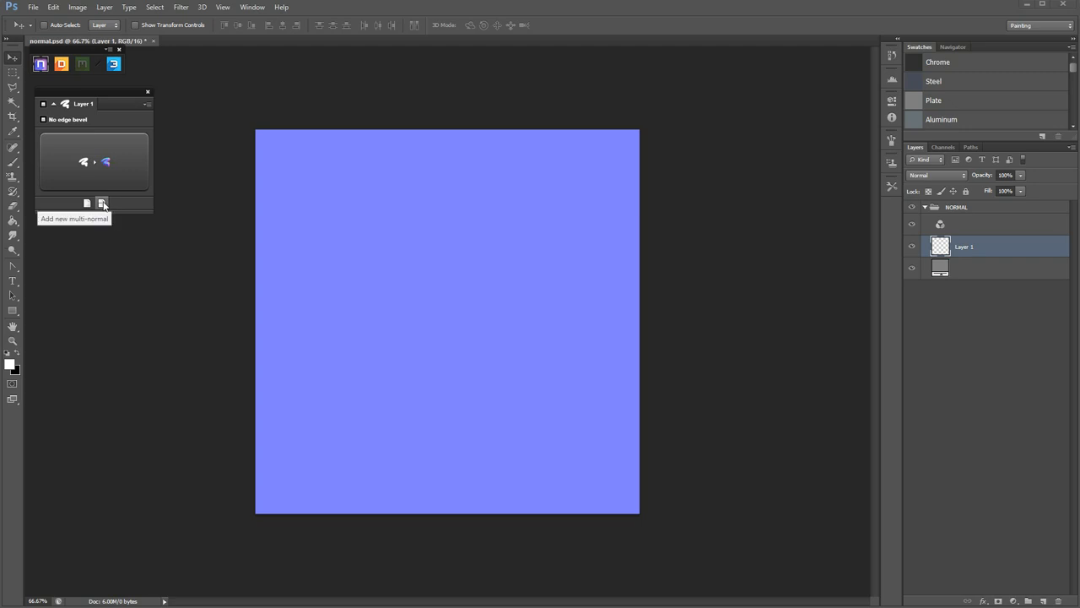
pyautogui.moveTo(101, 205)
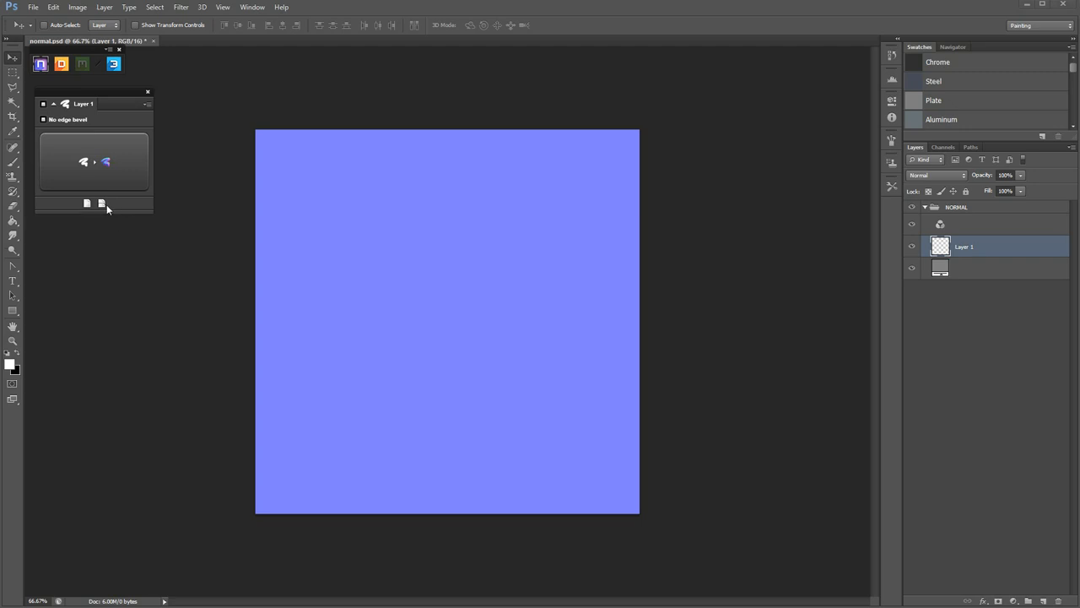
pyautogui.moveTo(101, 203)
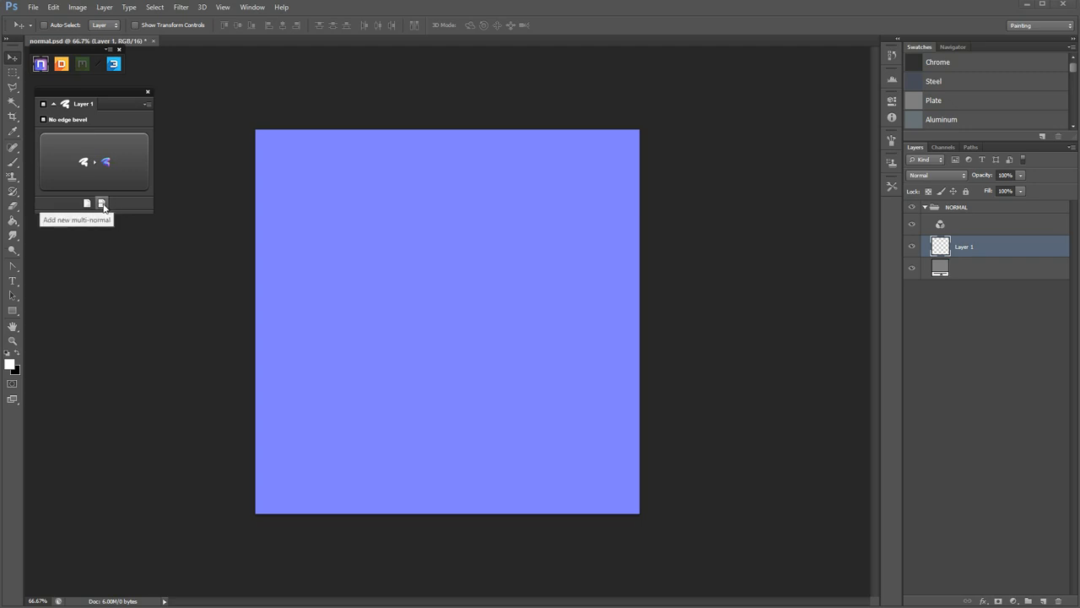
# Step: Add a new multi-normal group above Layer 1 and select its Normal Group
pyautogui.click(101, 203)
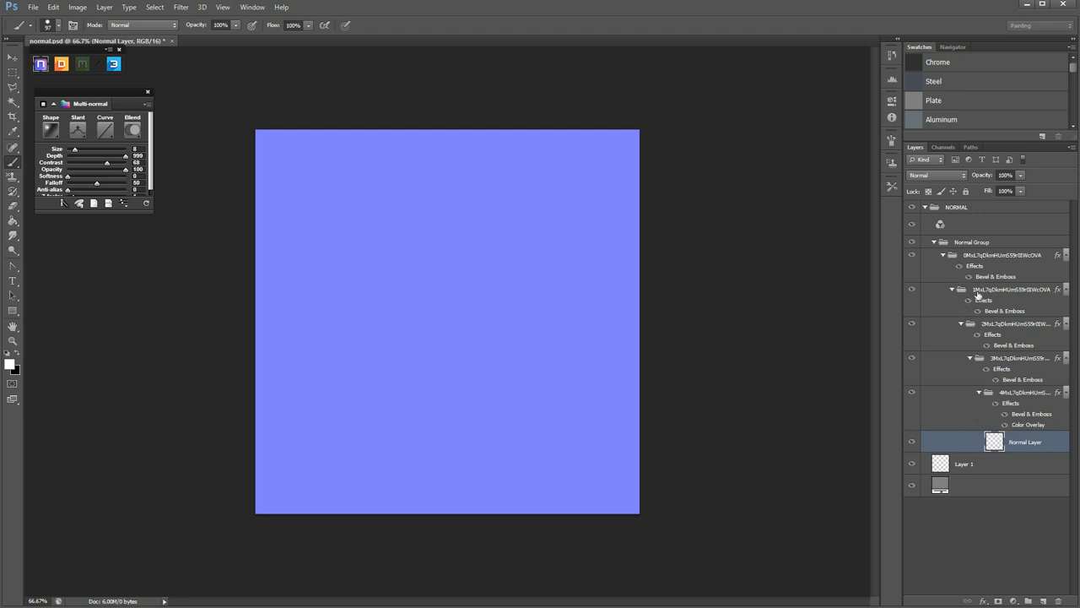
pyautogui.click(972, 242)
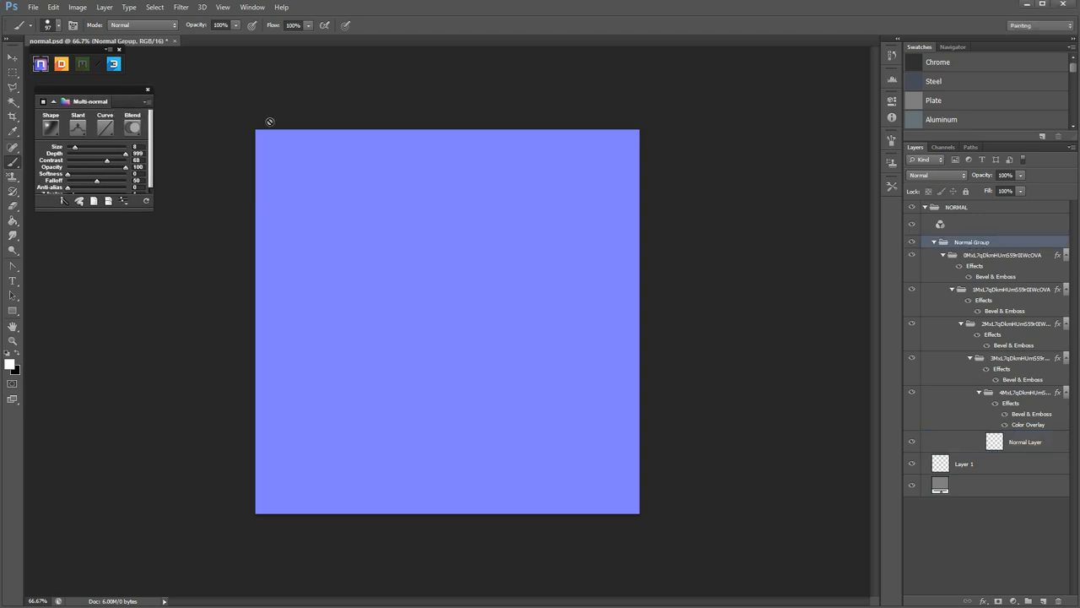
pyautogui.moveTo(251, 305)
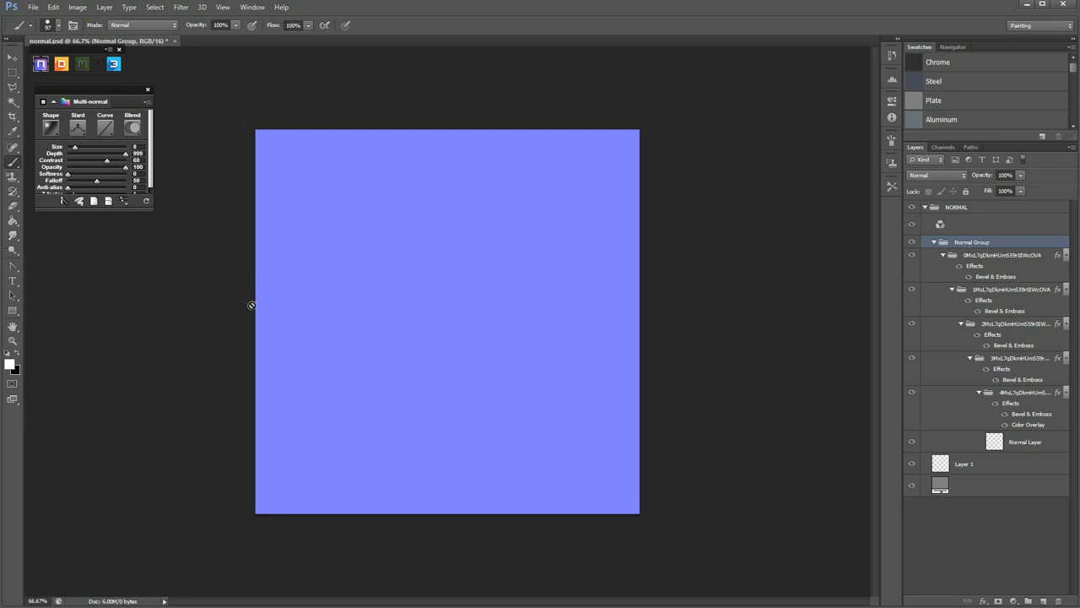
pyautogui.moveTo(252, 310)
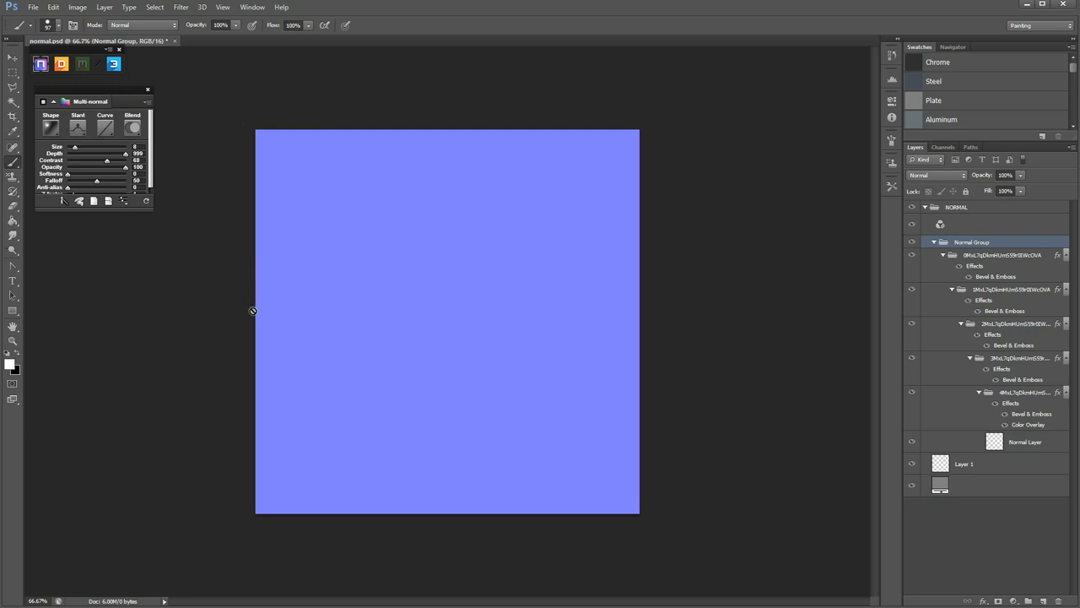
pyautogui.moveTo(192, 338)
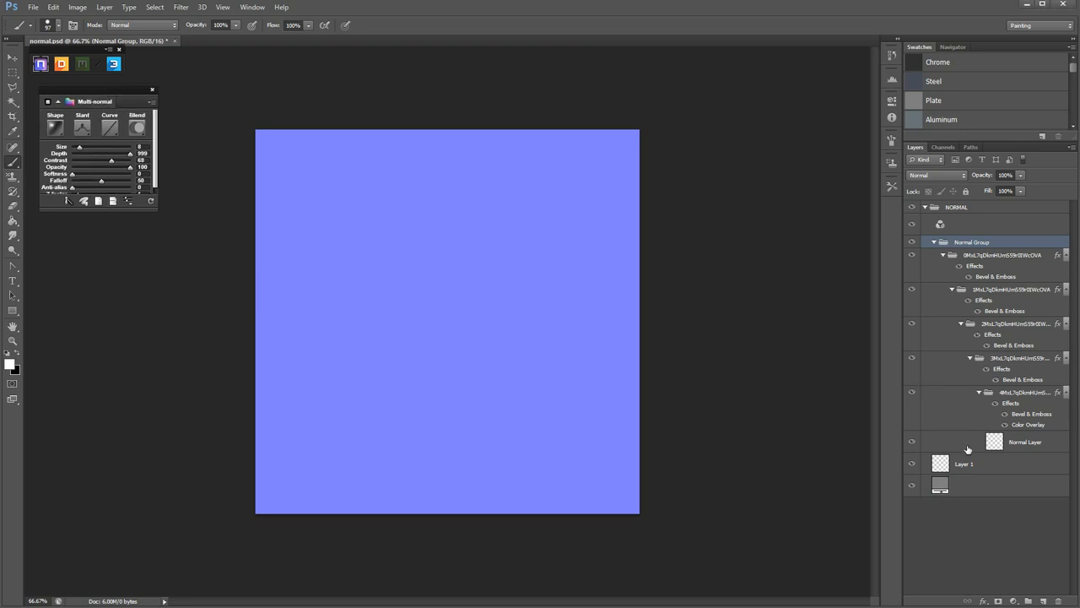
# Step: Make the multi-normal's Normal Layer the active drawing layer
pyautogui.click(1025, 441)
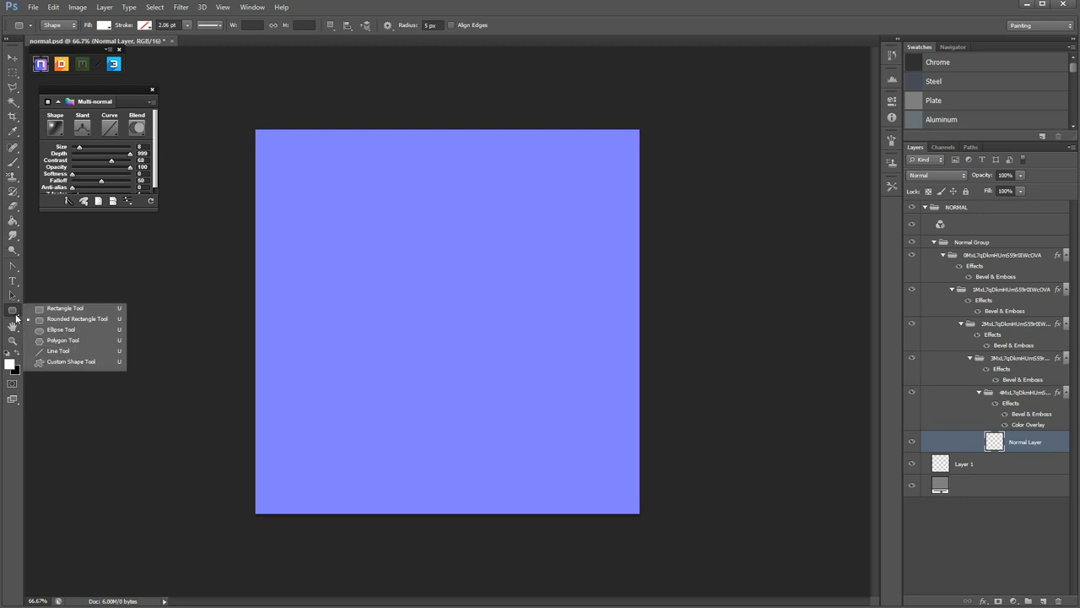
pyautogui.moveTo(66, 320)
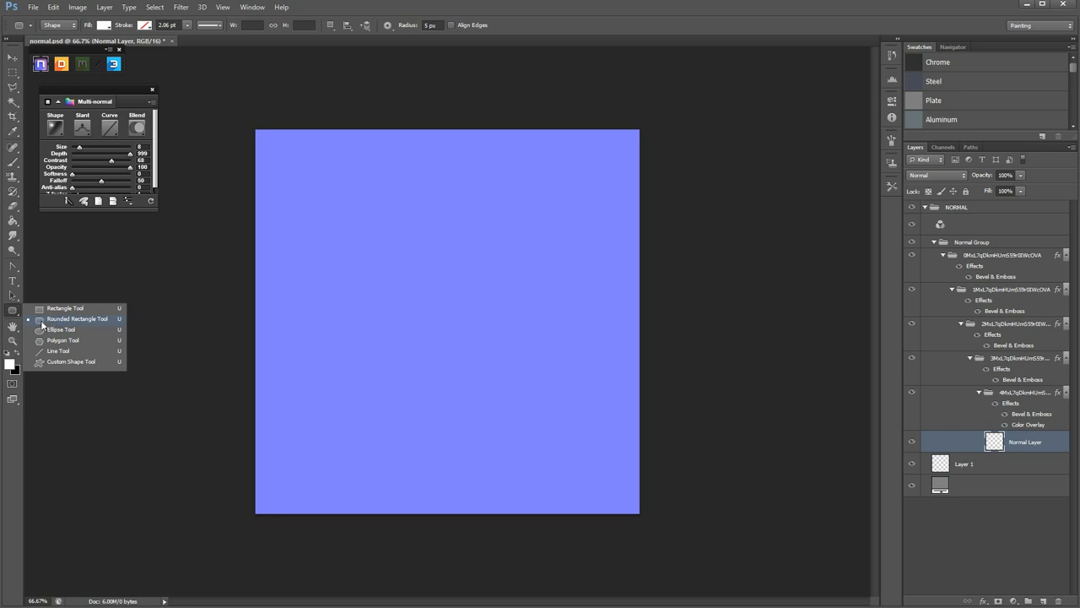
pyautogui.moveTo(57, 339)
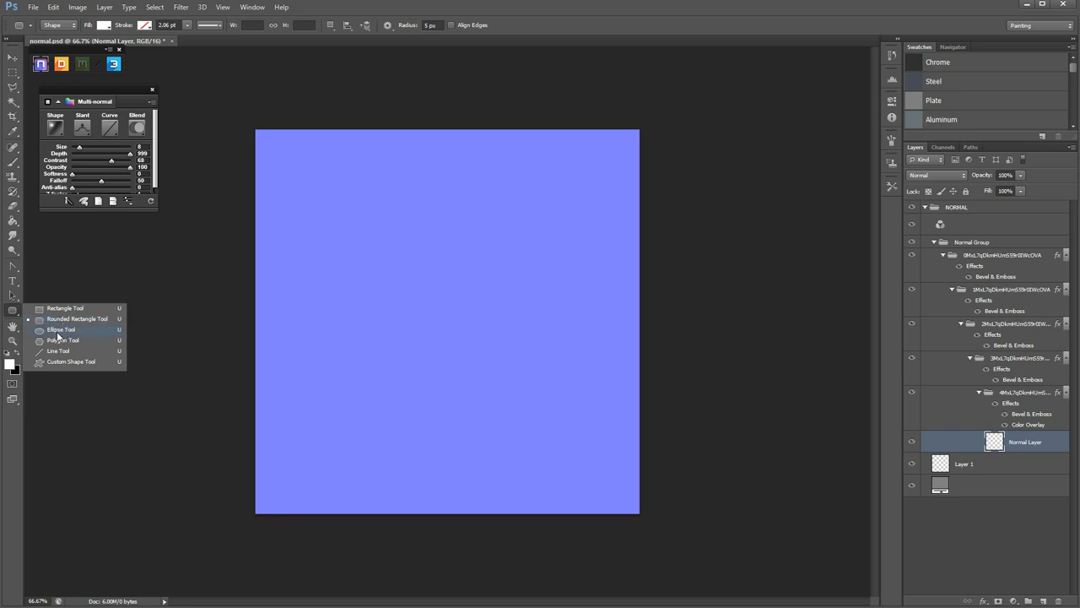
pyautogui.moveTo(60, 330)
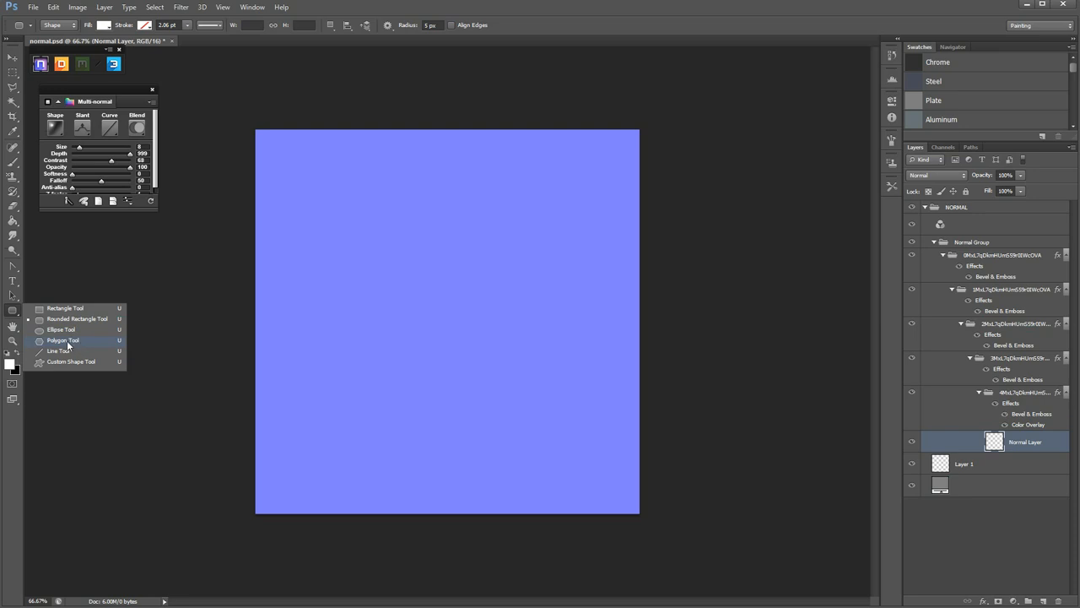
pyautogui.moveTo(59, 350)
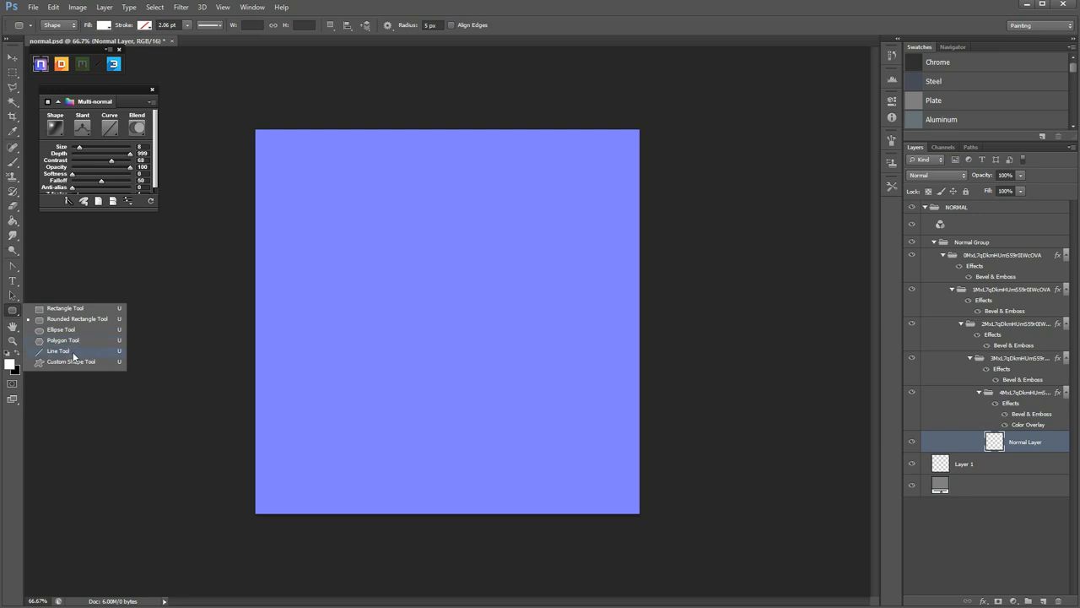
pyautogui.moveTo(71, 361)
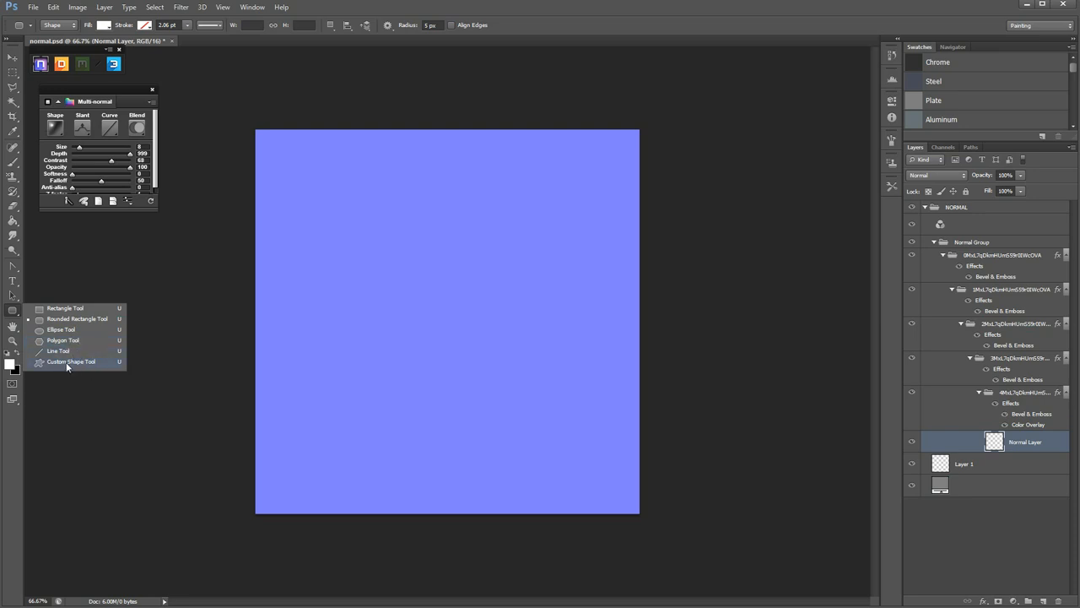
pyautogui.moveTo(61, 329)
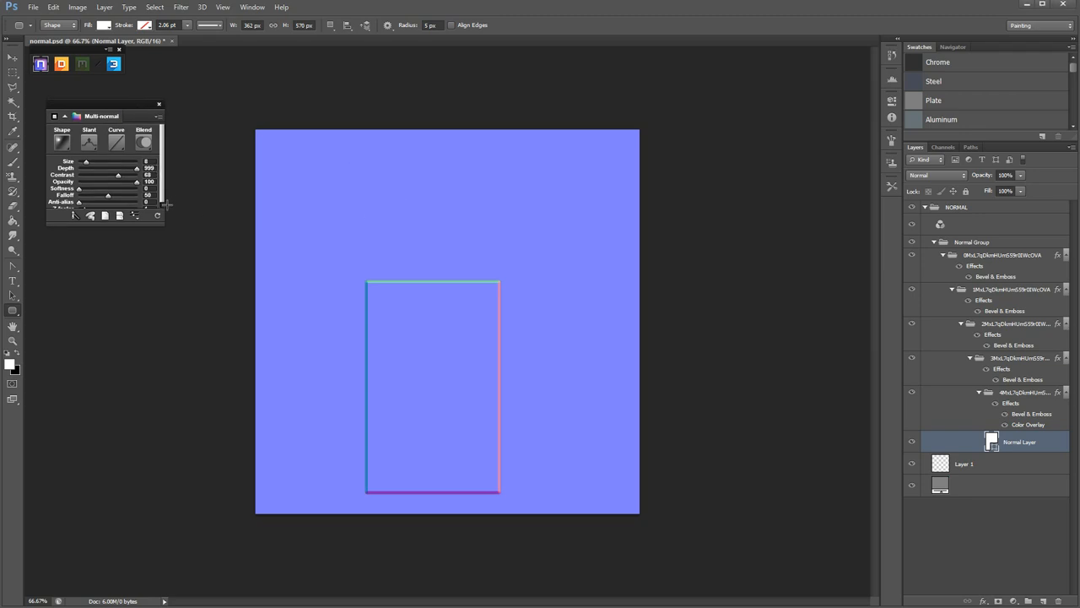
pyautogui.moveTo(90, 141)
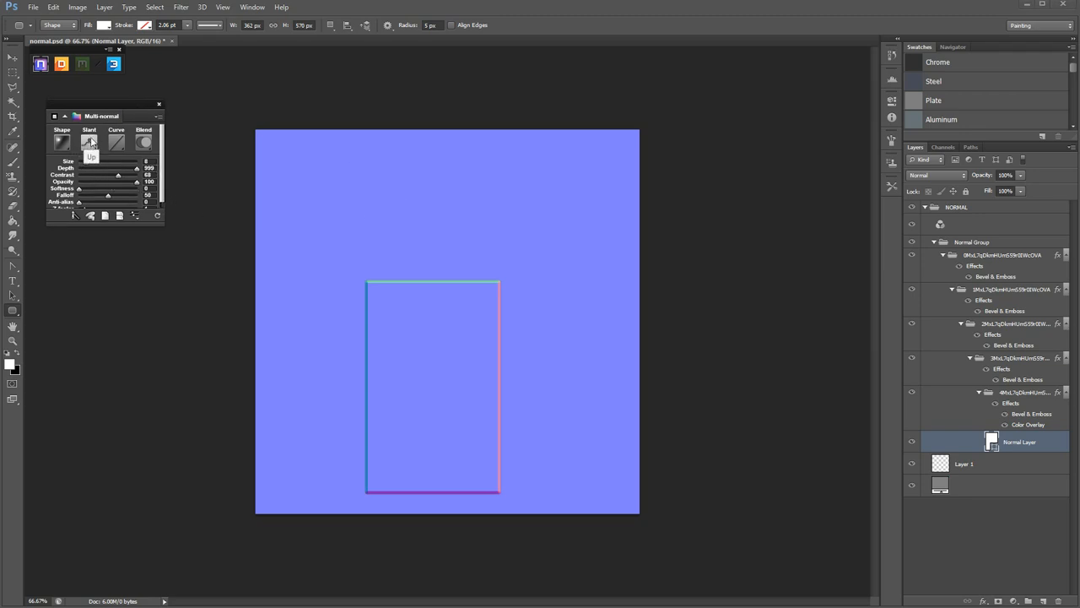
# Step: Open the Multi-normal slant direction choices for the rectangle bevel
pyautogui.click(88, 142)
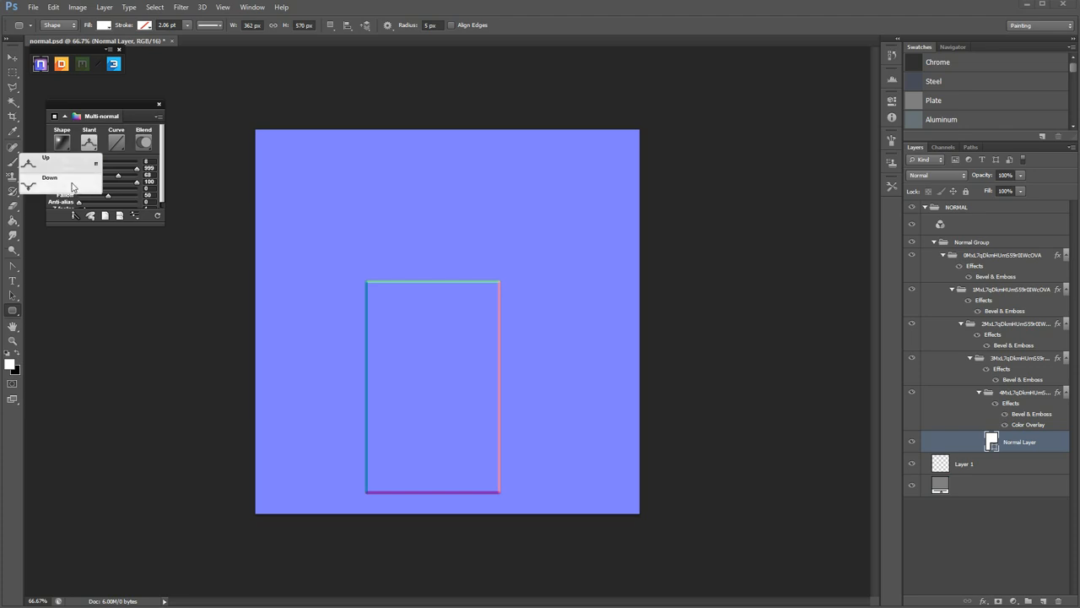
pyautogui.moveTo(66, 186)
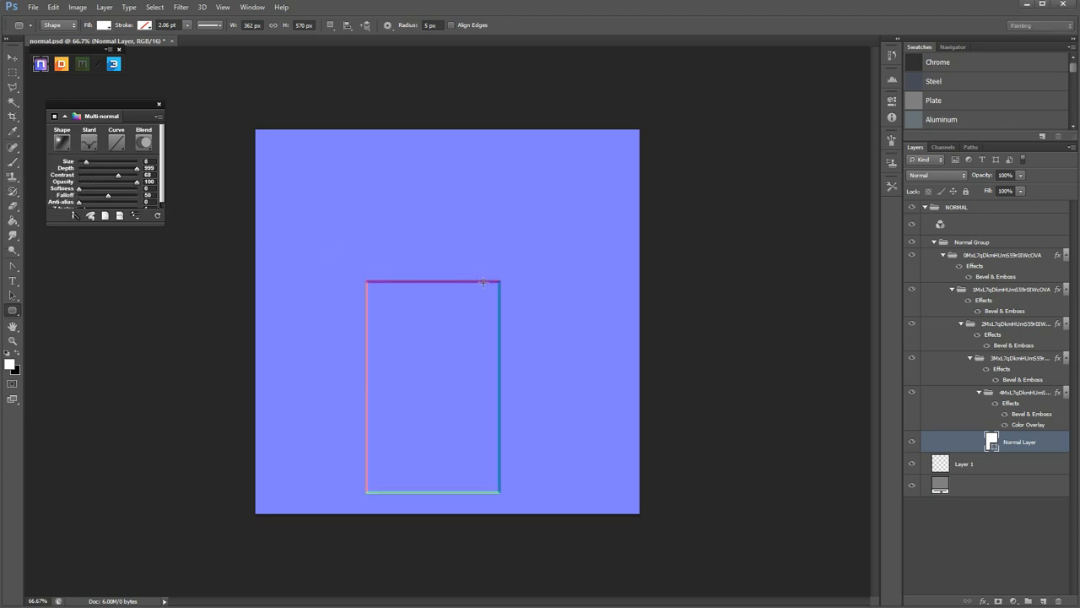
pyautogui.moveTo(484, 487)
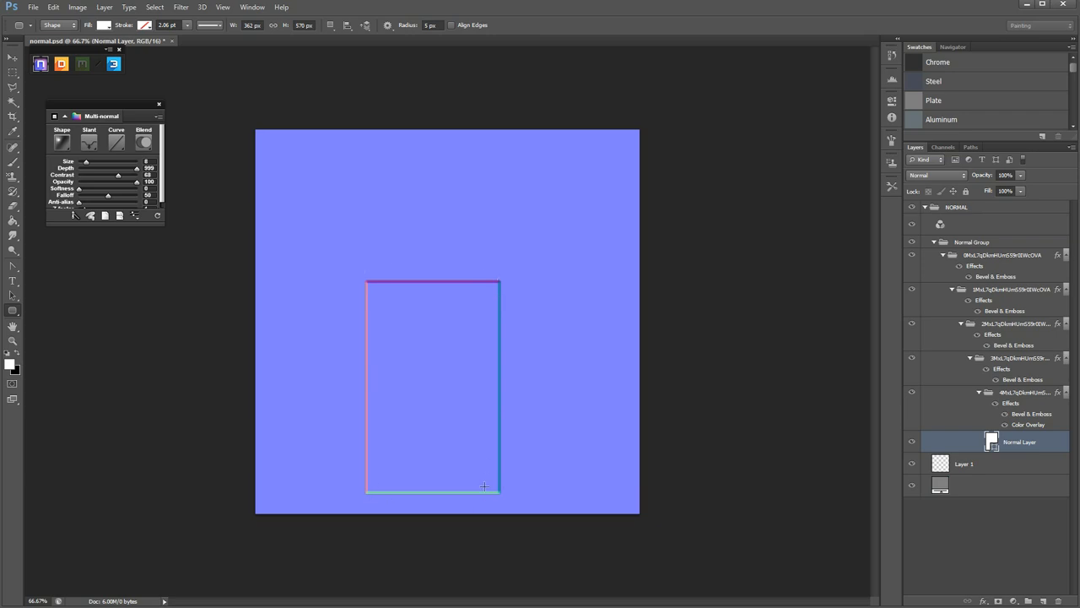
pyautogui.moveTo(185, 324)
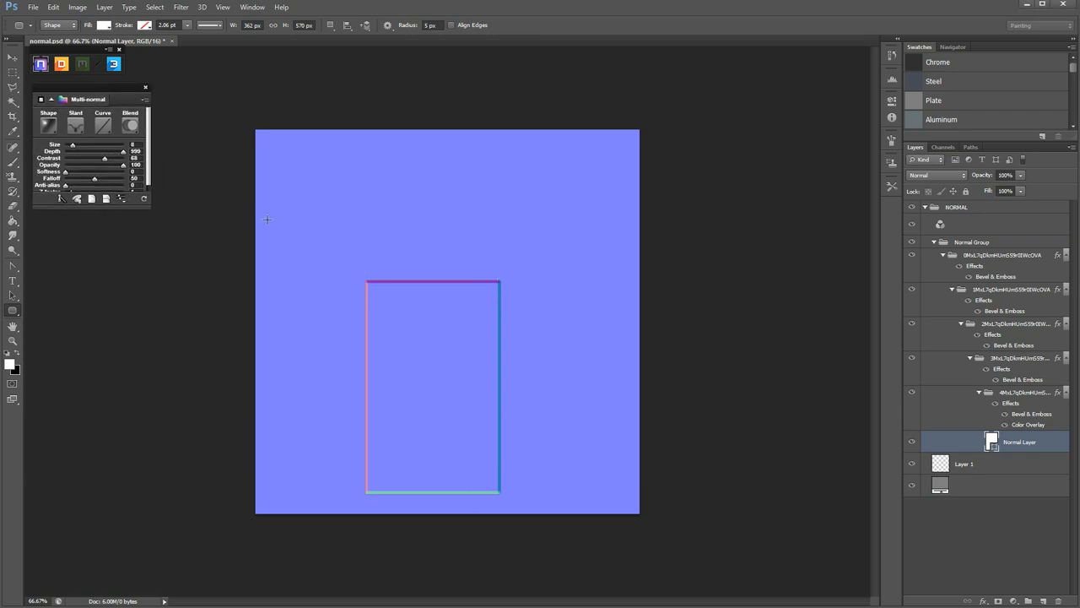
pyautogui.moveTo(414, 496)
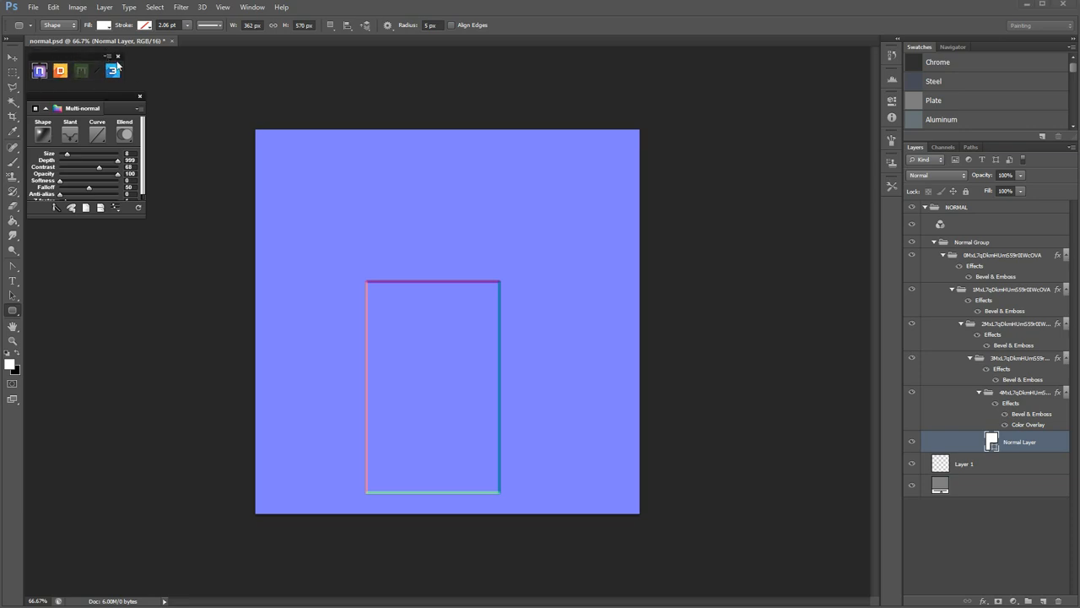
# Step: Launch the 3DO preview and move its window beside the canvas
pyautogui.click(112, 70)
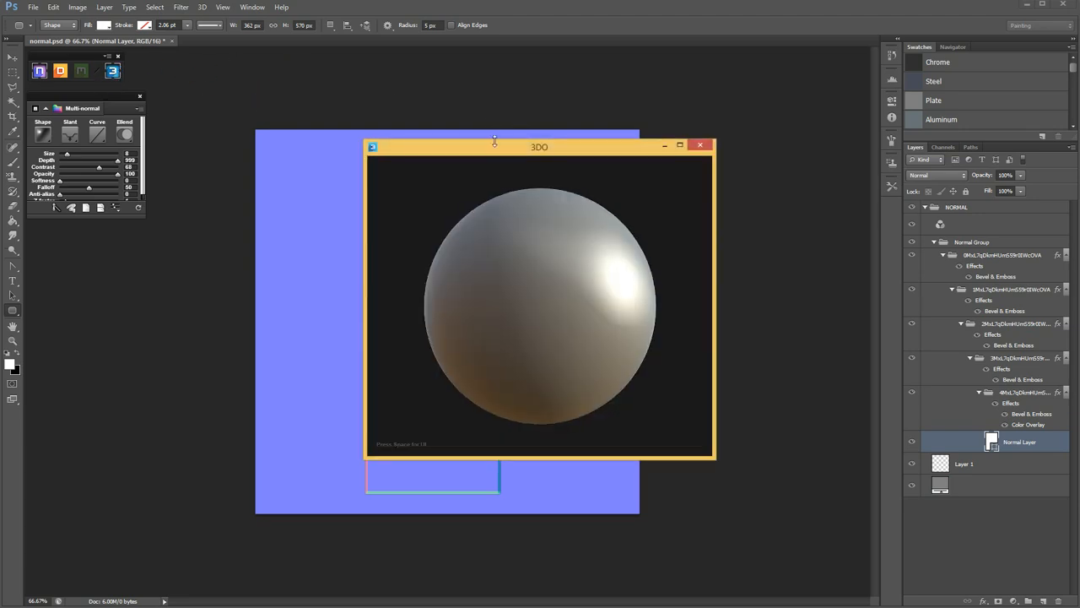
pyautogui.moveTo(539, 146); pyautogui.dragTo(705, 56)
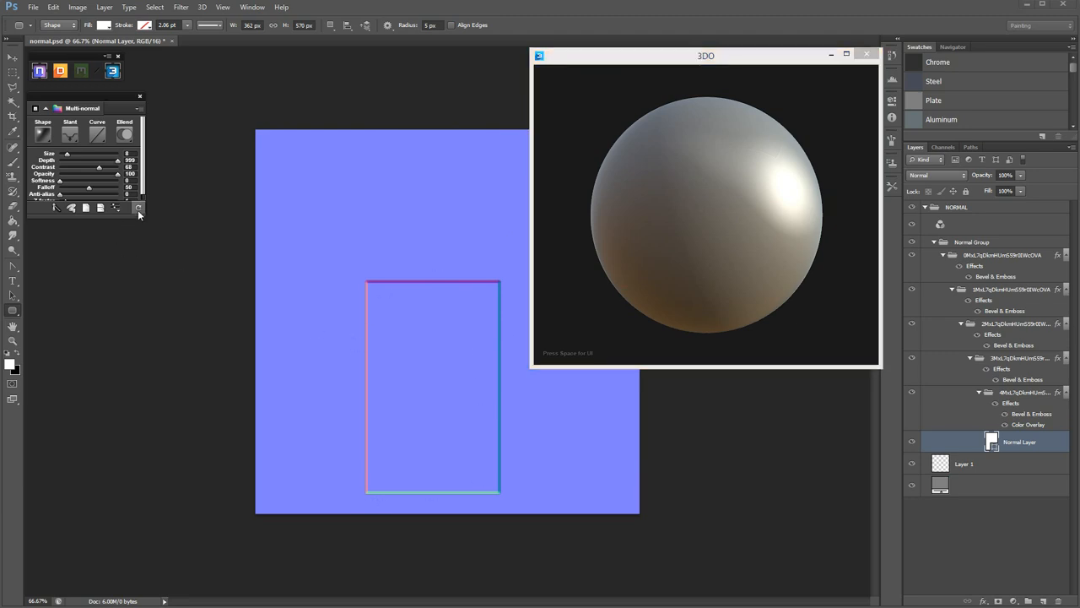
pyautogui.moveTo(215, 202)
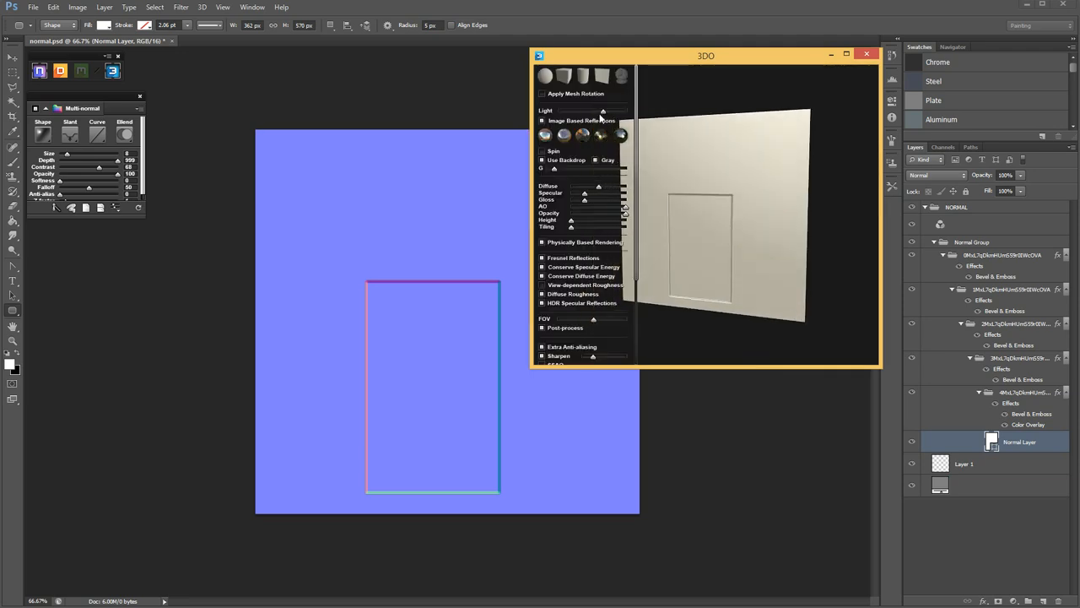
# Step: Switch the 3DO preview mesh to a cylinder, then to a rounded cube
pyautogui.click(564, 75)
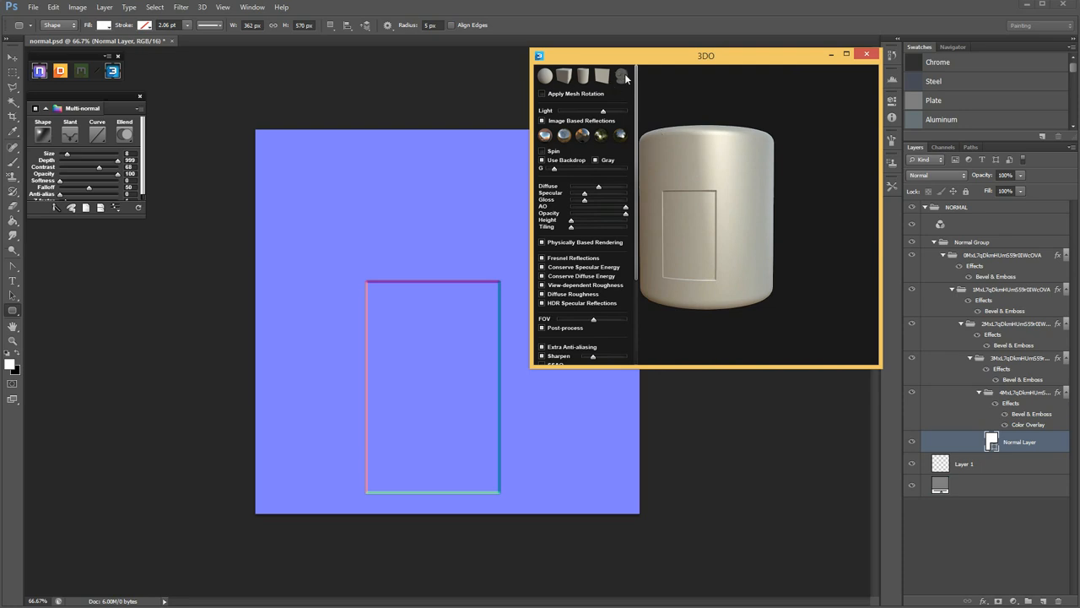
pyautogui.moveTo(596, 83)
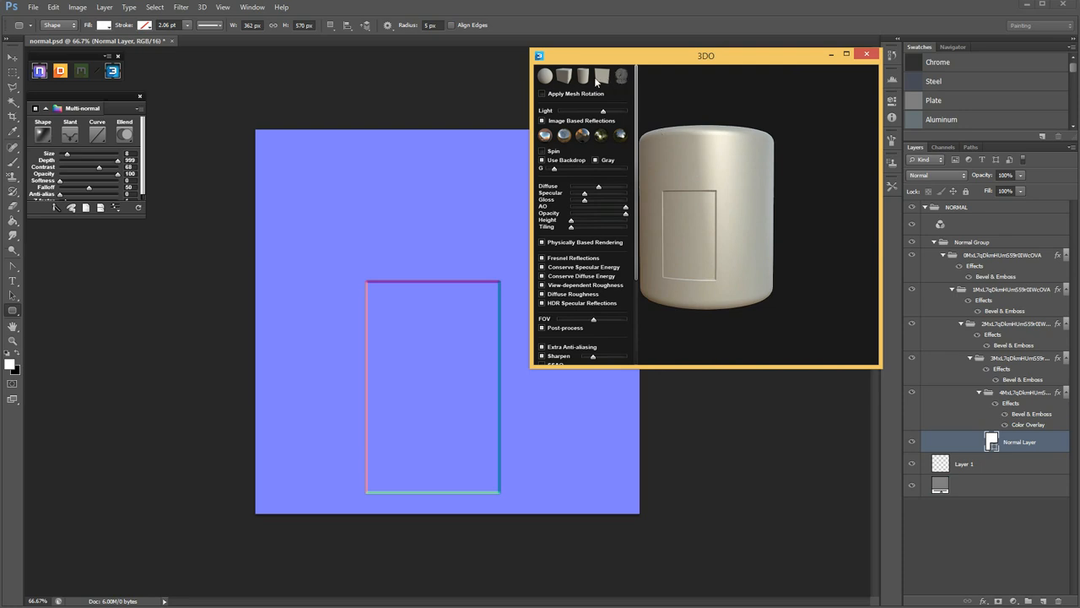
pyautogui.moveTo(705, 55); pyautogui.dragTo(696, 58)
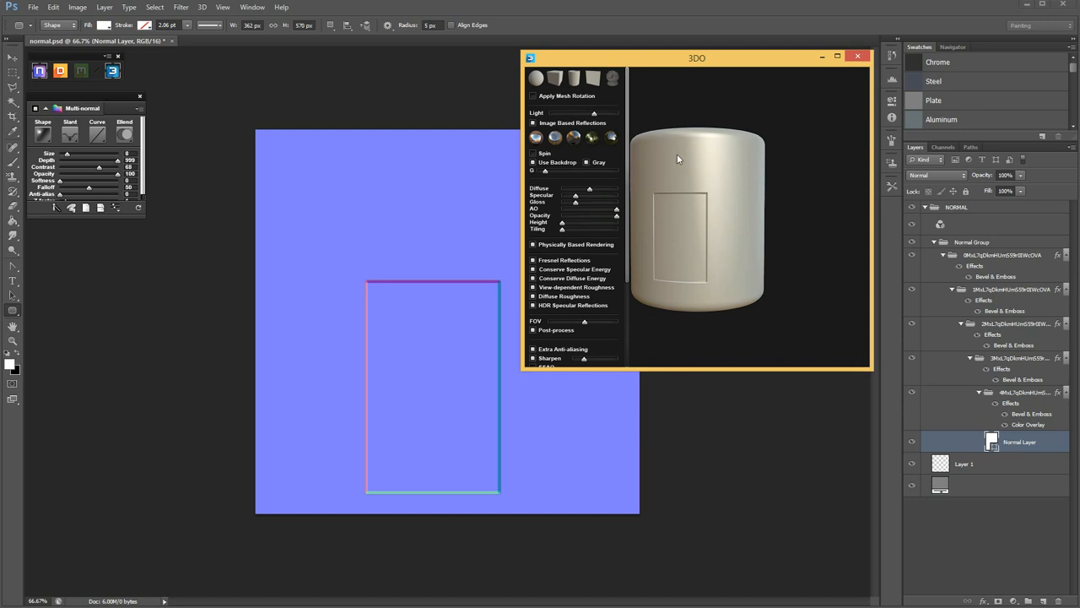
pyautogui.click(574, 78)
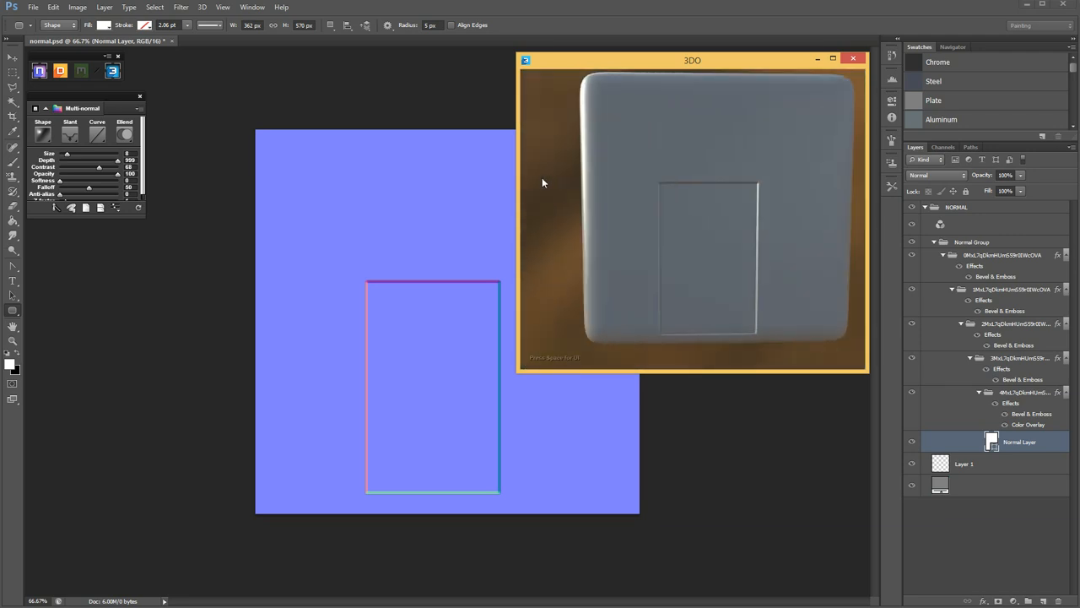
# Step: Orbit the rounded cube to see the recessed panel on its side faces
pyautogui.moveTo(542, 183); pyautogui.dragTo(622, 173)
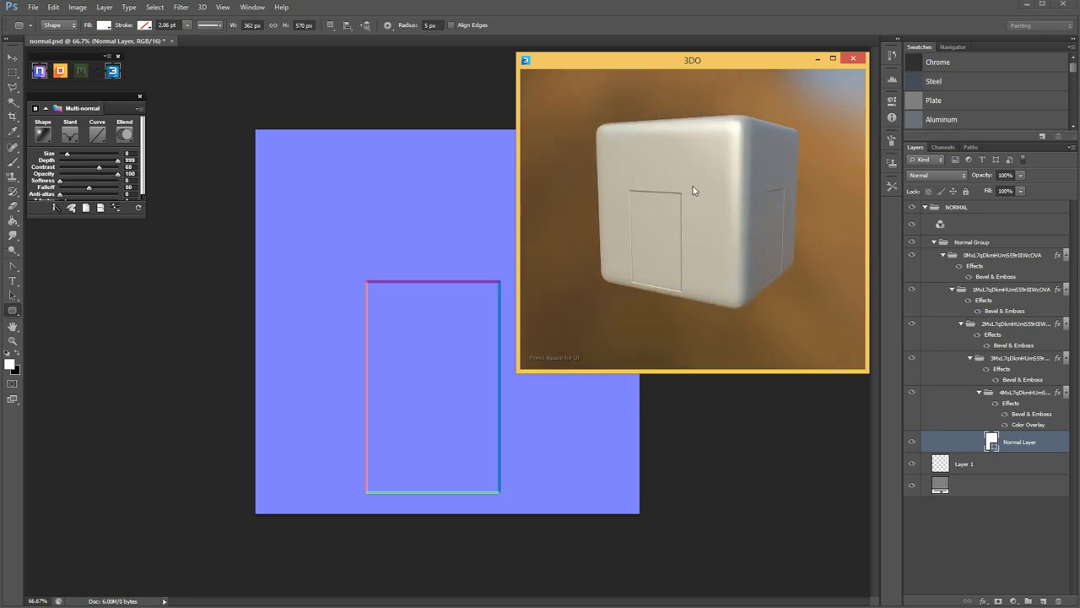
pyautogui.moveTo(692, 190); pyautogui.dragTo(701, 166)
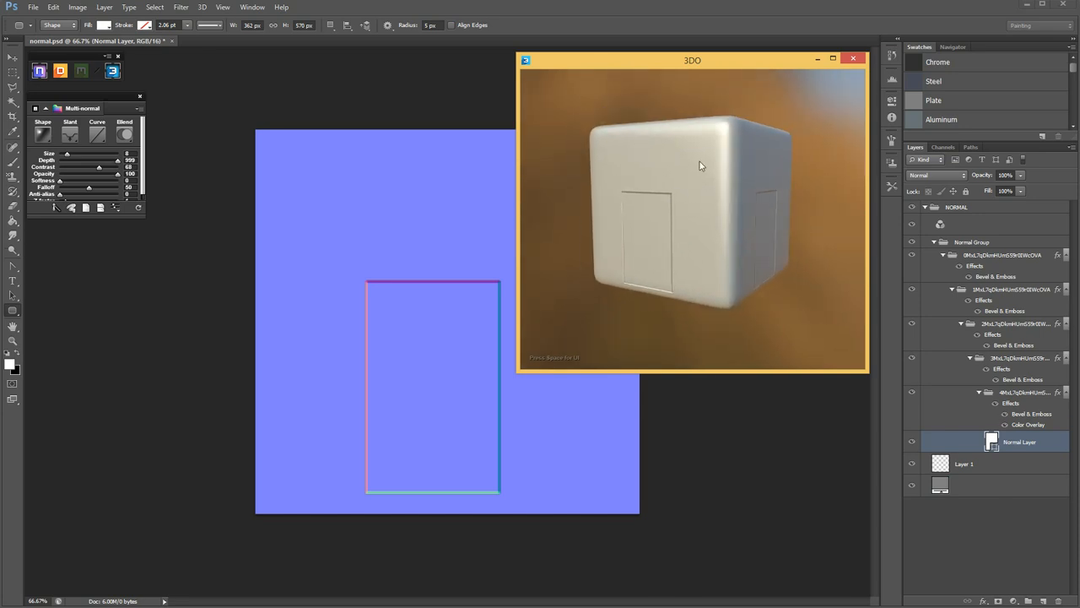
pyautogui.moveTo(701, 165); pyautogui.dragTo(679, 222)
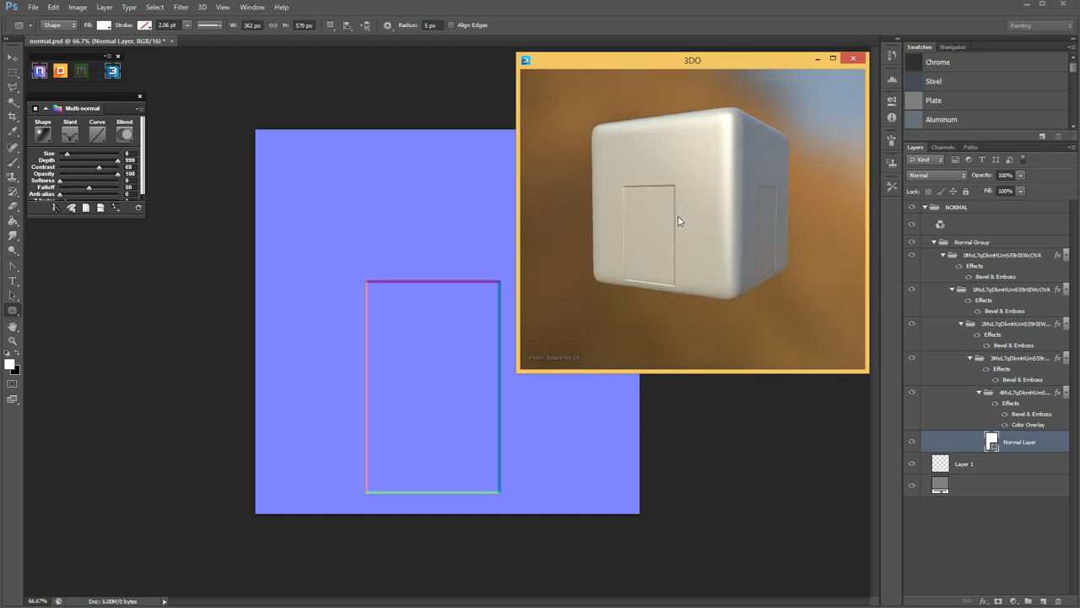
pyautogui.moveTo(679, 221); pyautogui.dragTo(675, 270)
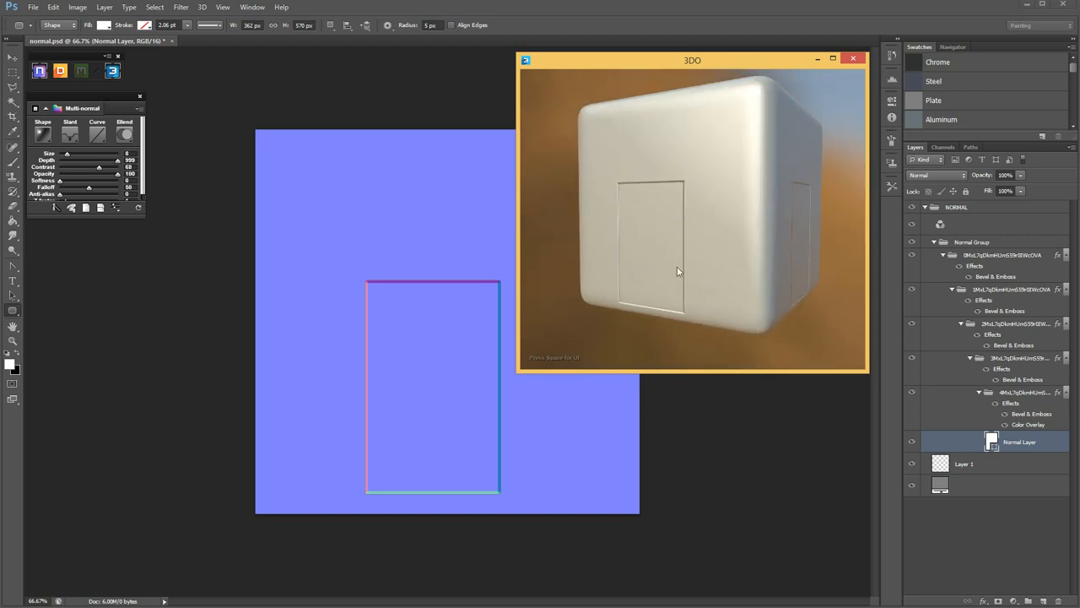
pyautogui.moveTo(721, 200)
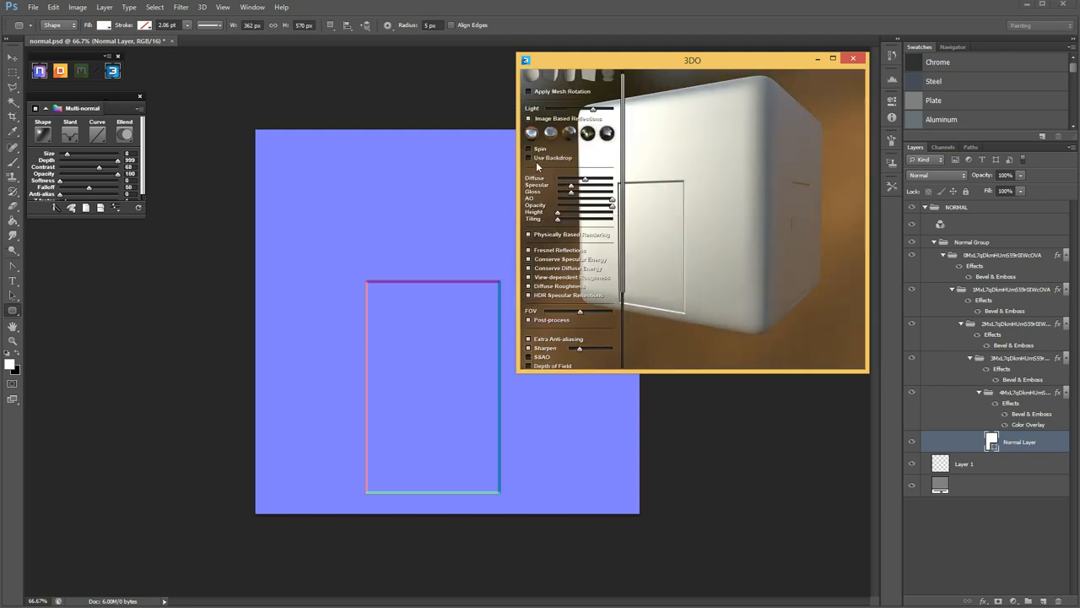
pyautogui.click(529, 159)
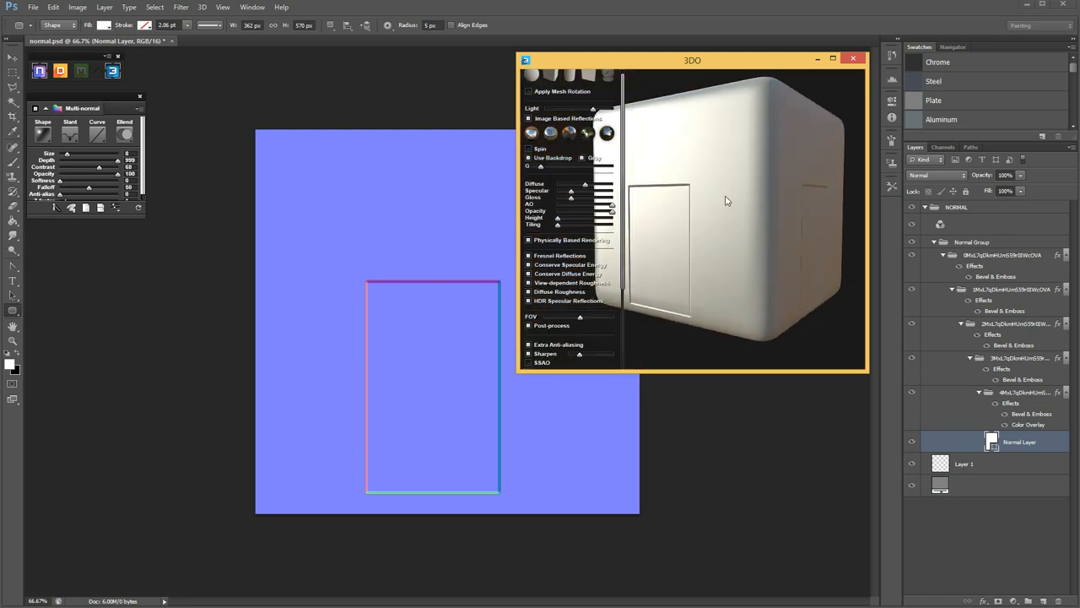
pyautogui.moveTo(727, 201); pyautogui.dragTo(722, 171)
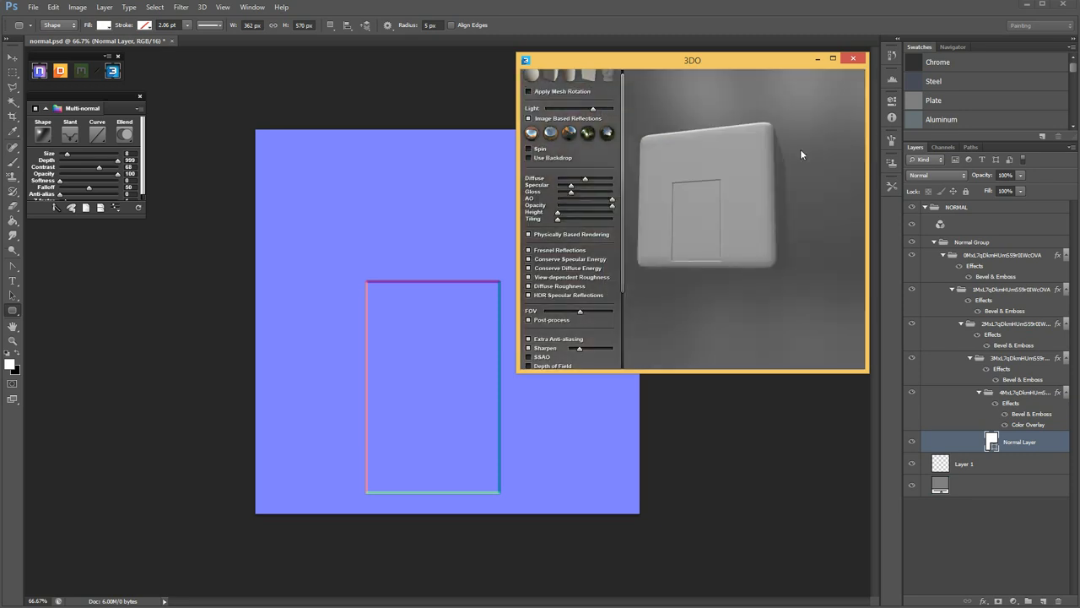
pyautogui.click(607, 133)
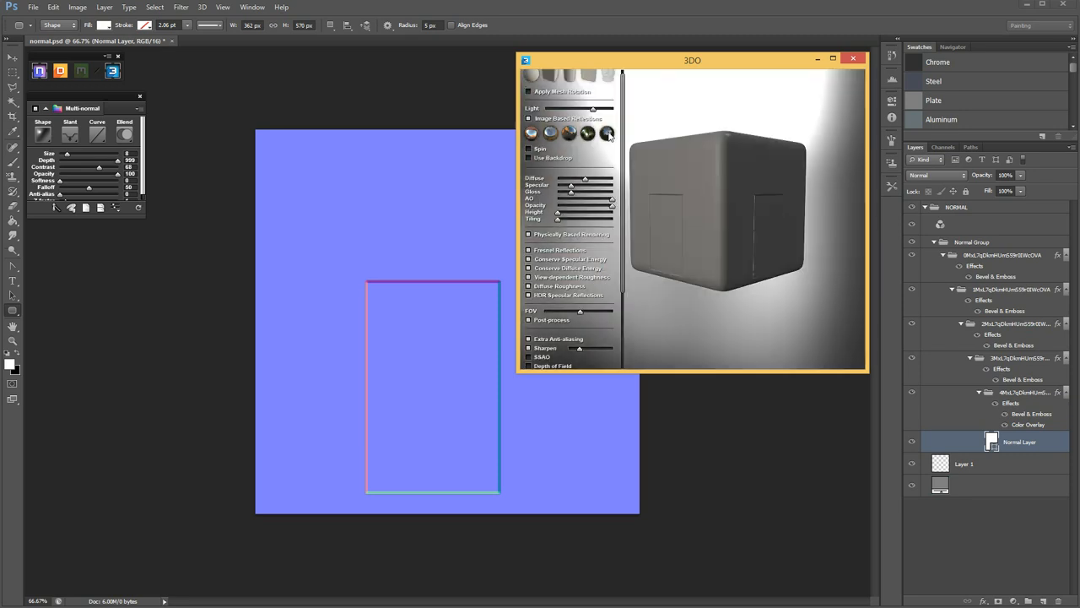
pyautogui.click(532, 133)
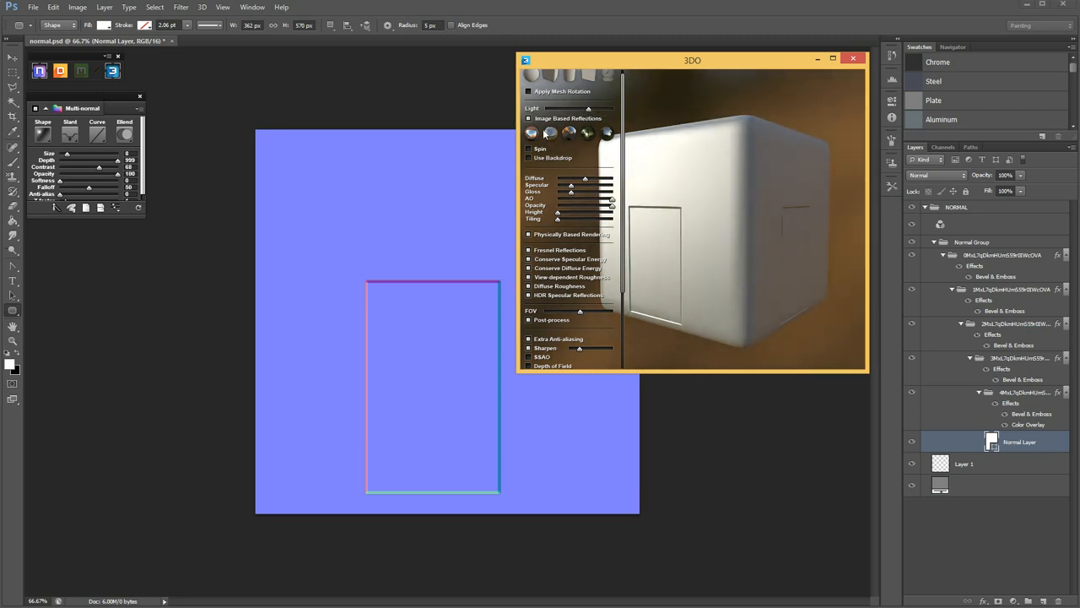
pyautogui.click(529, 118)
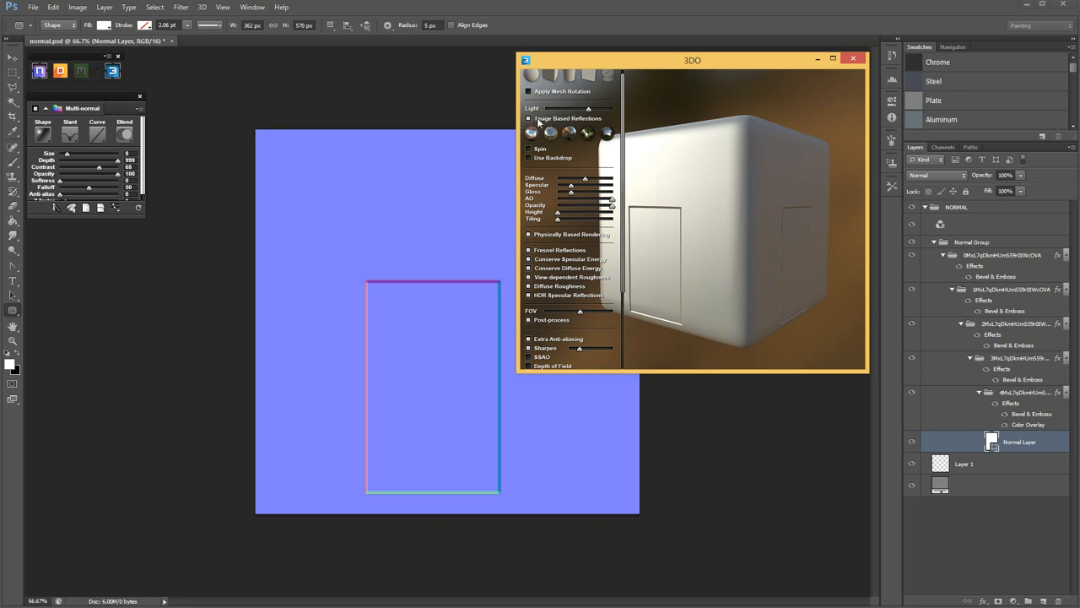
pyautogui.click(529, 118)
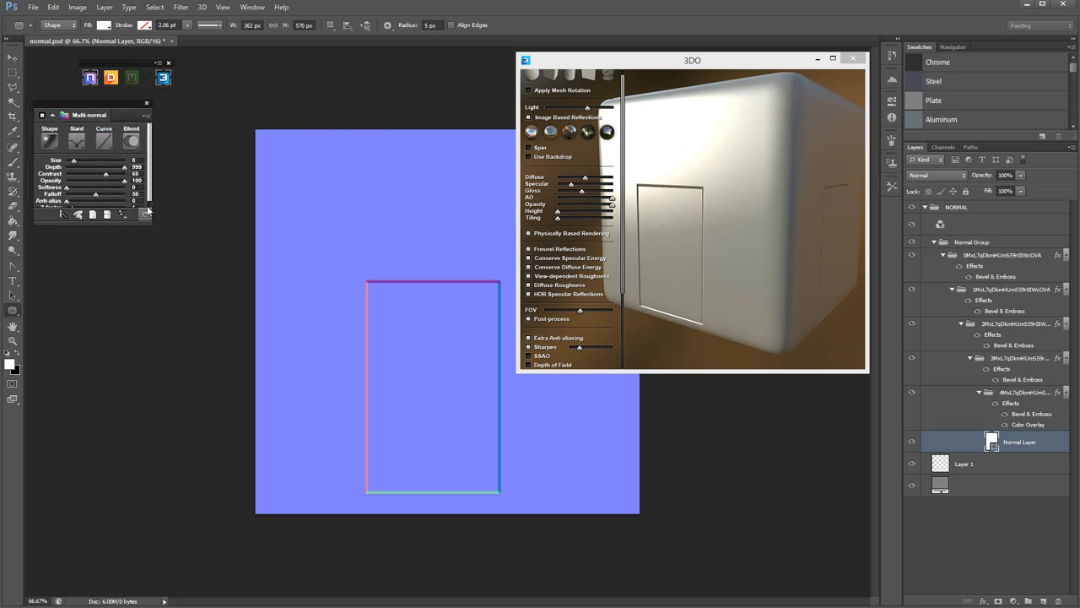
pyautogui.moveTo(145, 213)
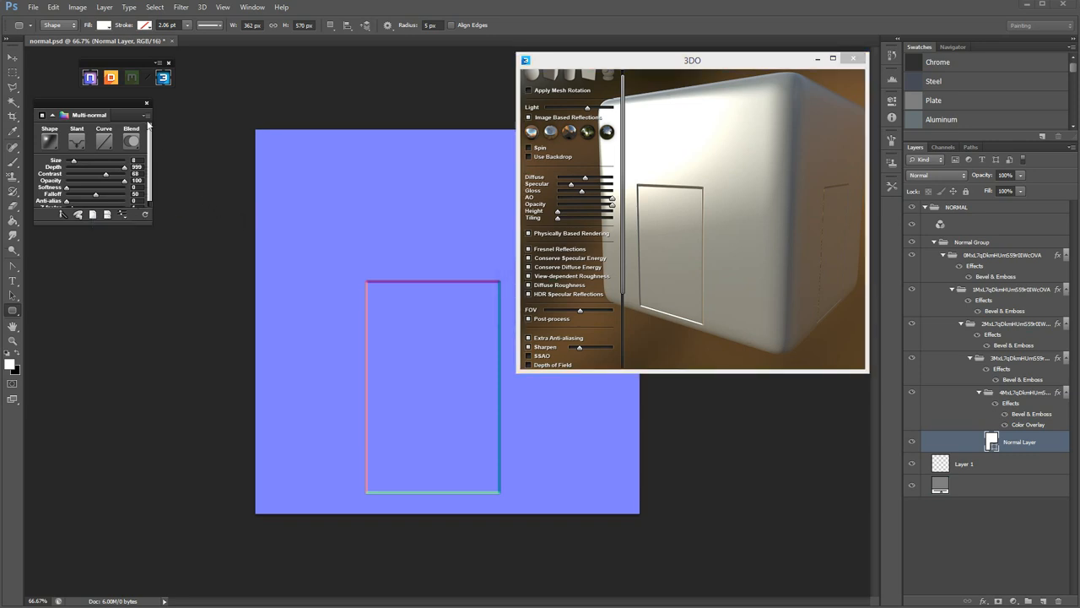
pyautogui.click(146, 103)
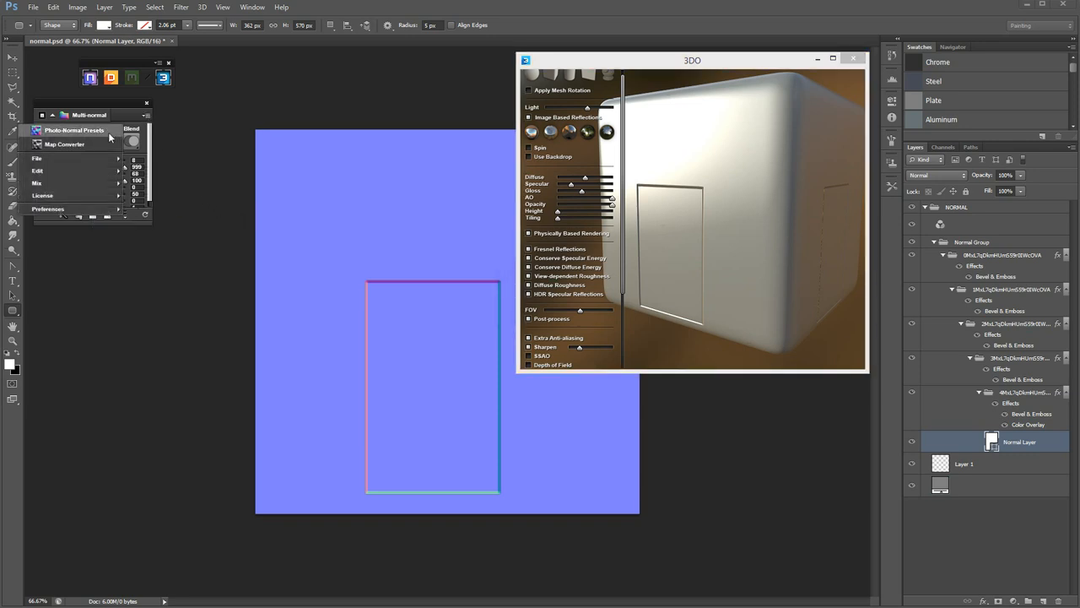
pyautogui.click(65, 145)
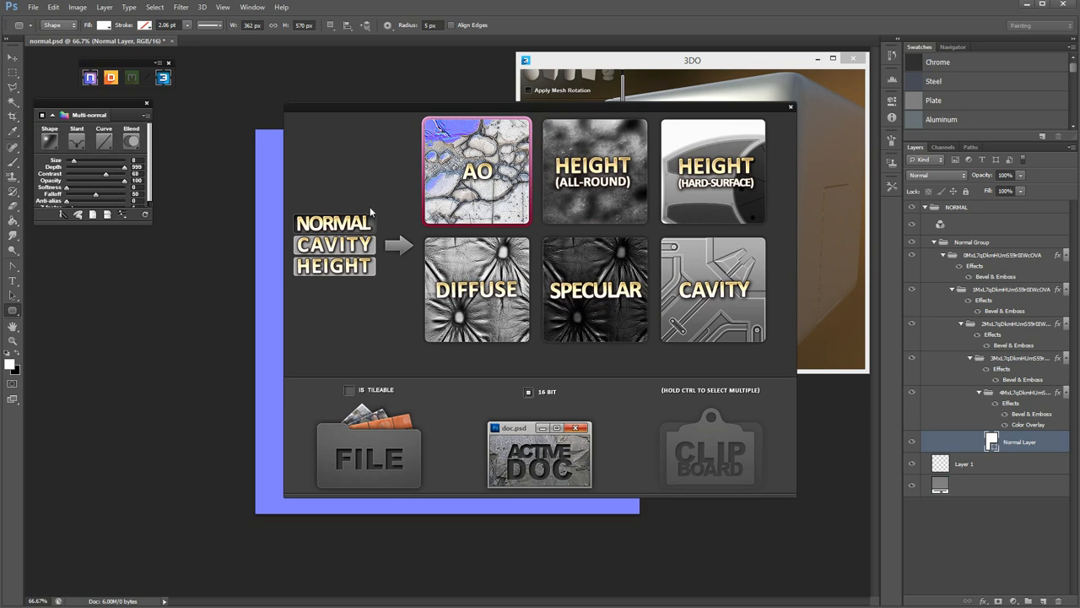
pyautogui.moveTo(339, 226)
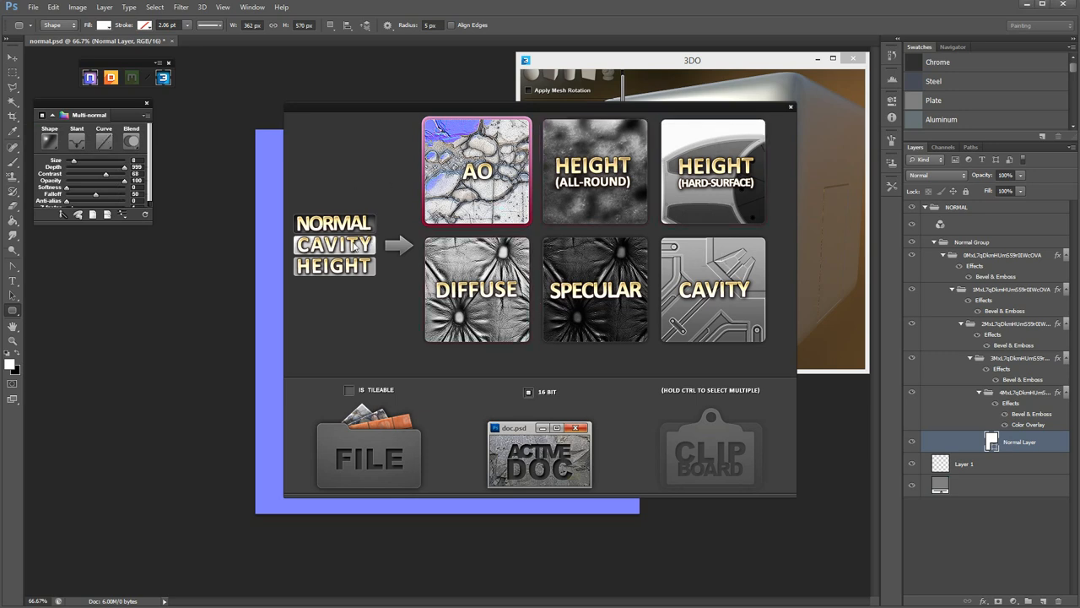
pyautogui.click(714, 289)
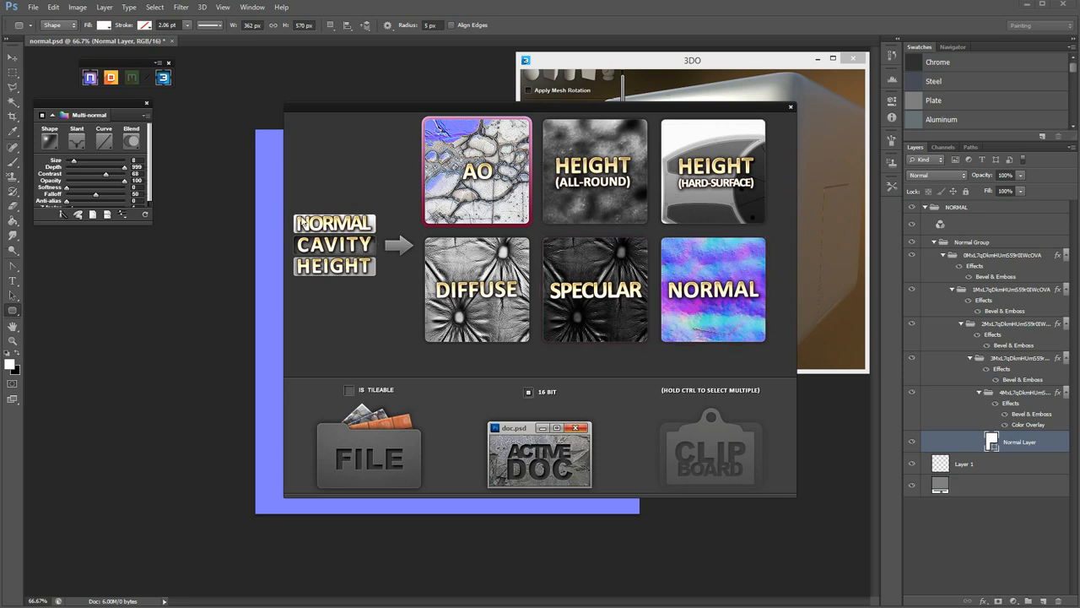
pyautogui.click(713, 290)
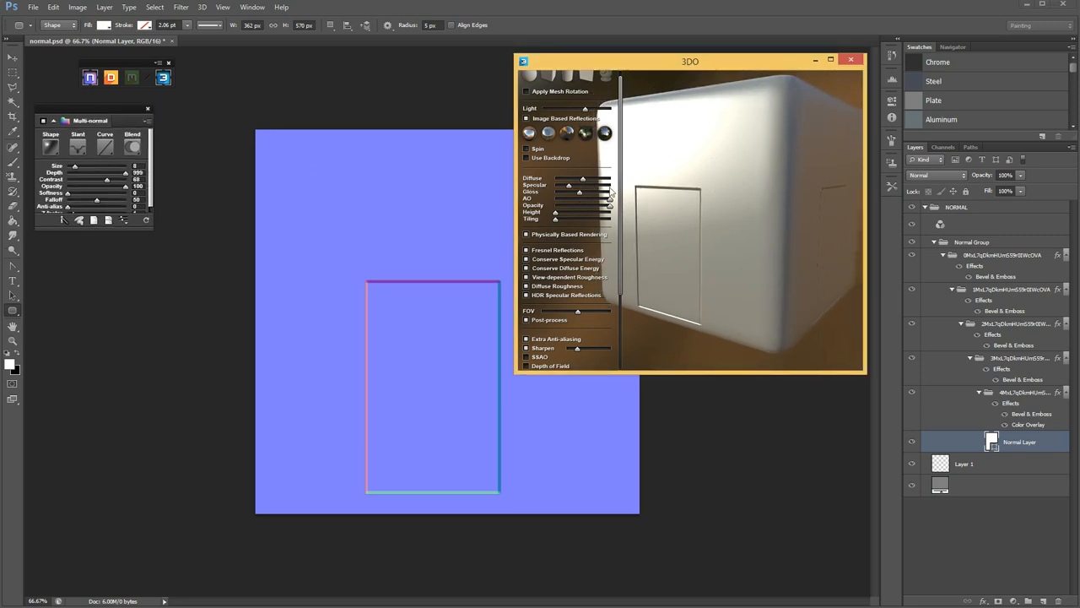
pyautogui.moveTo(314, 159)
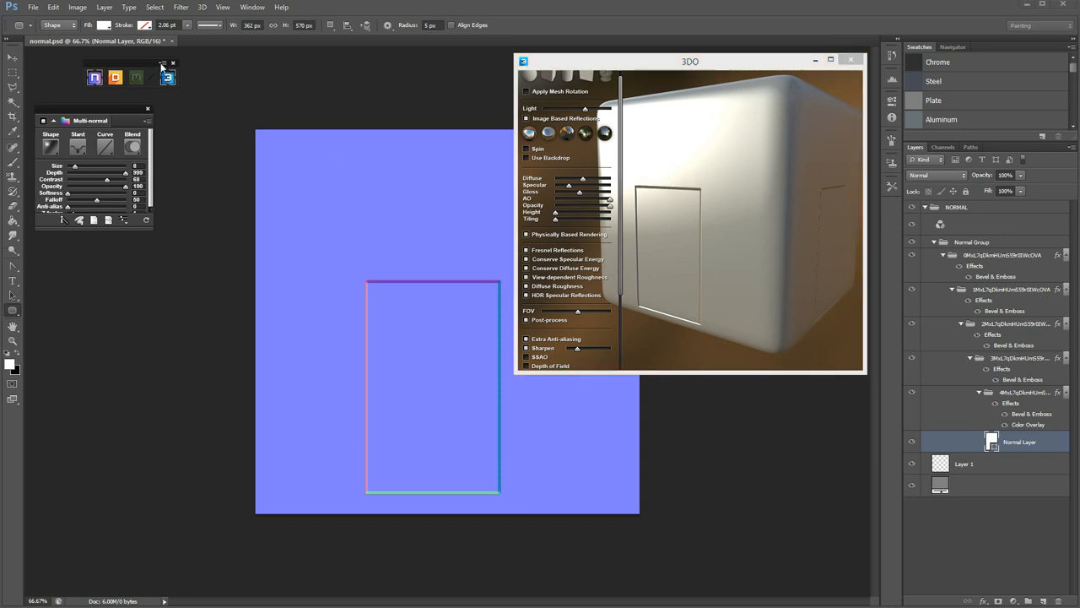
# Step: Review 3DO's material maps and settings down to post-effects and 1920×1080 screenshot output
pyautogui.click(167, 78)
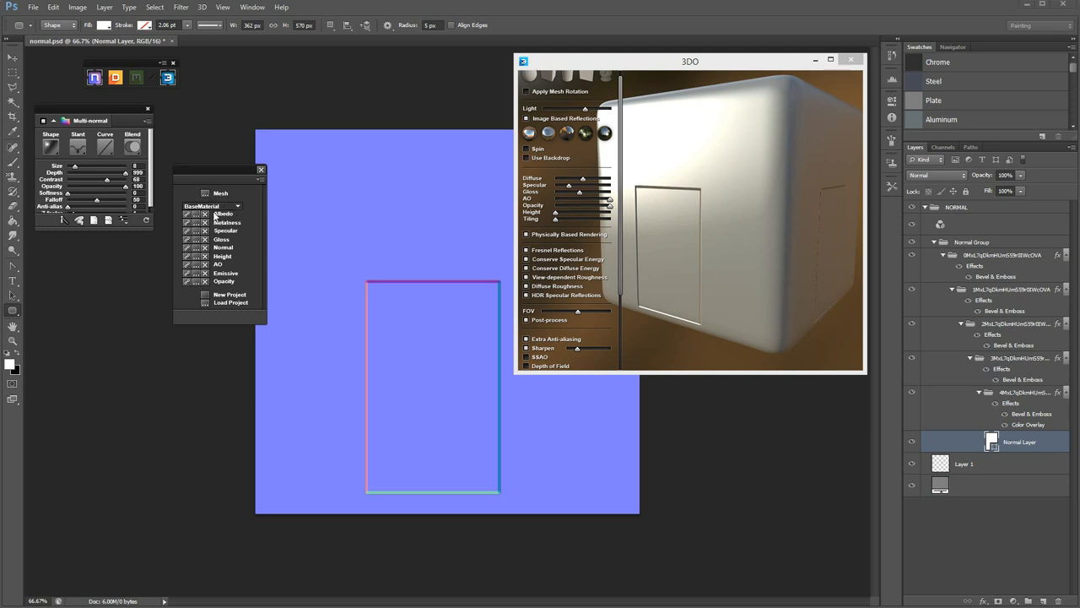
pyautogui.moveTo(237, 233)
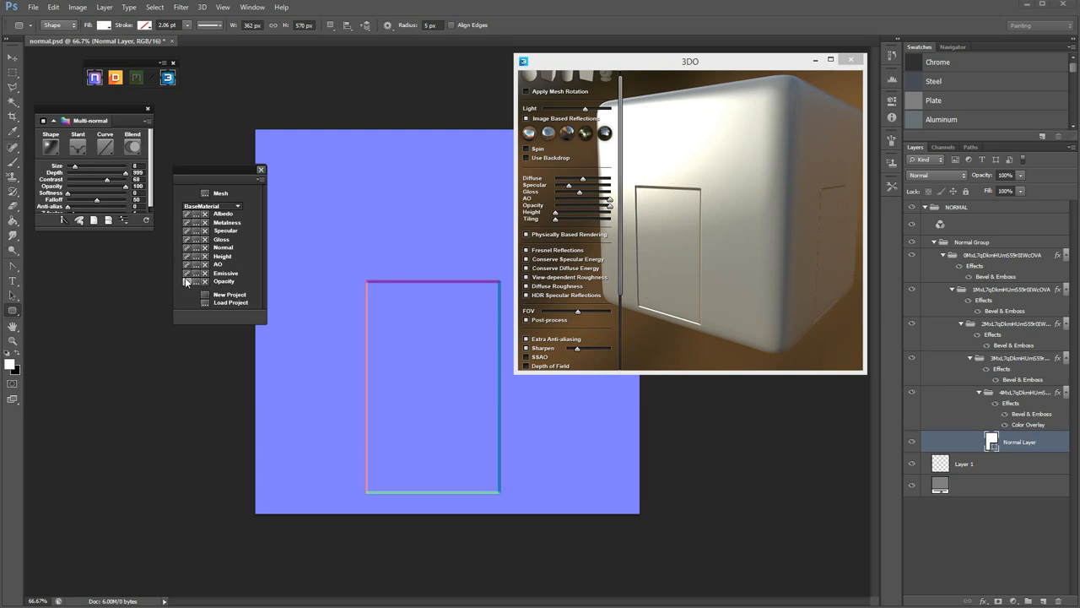
pyautogui.moveTo(188, 214)
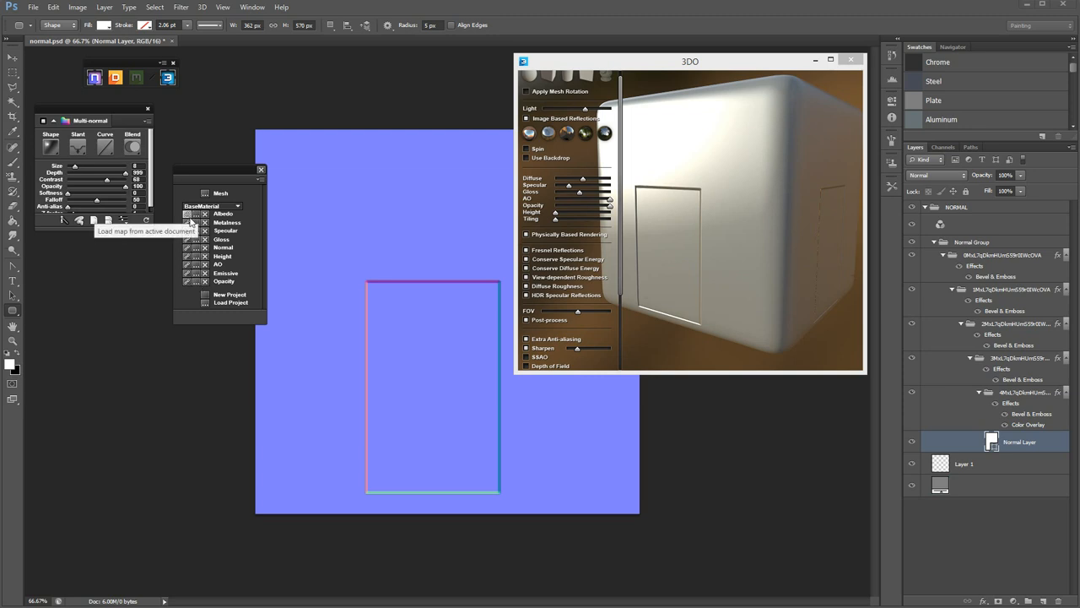
pyautogui.moveTo(362, 298)
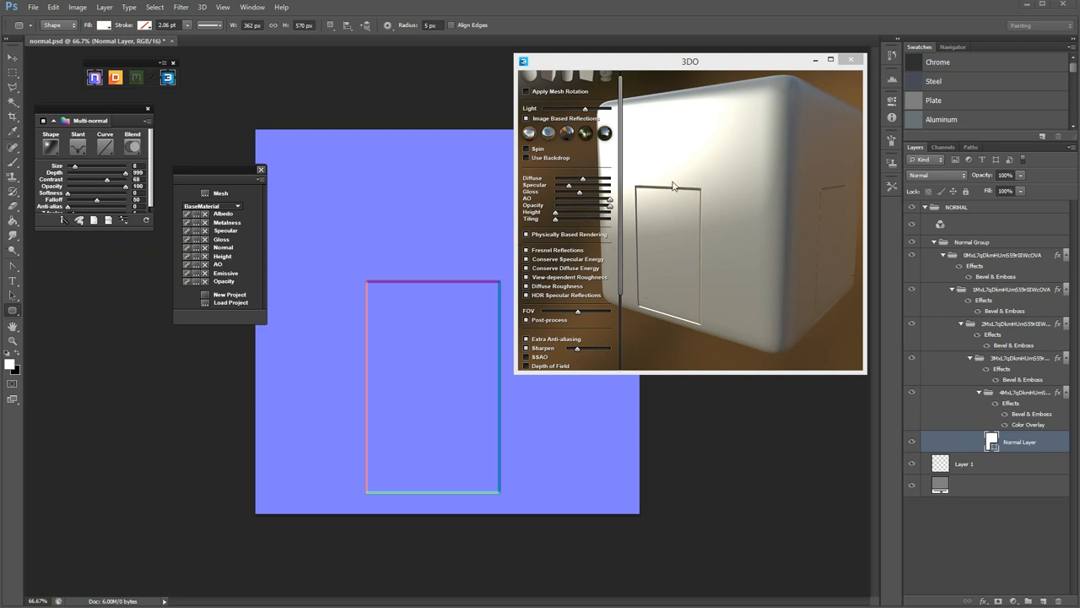
pyautogui.moveTo(110, 114)
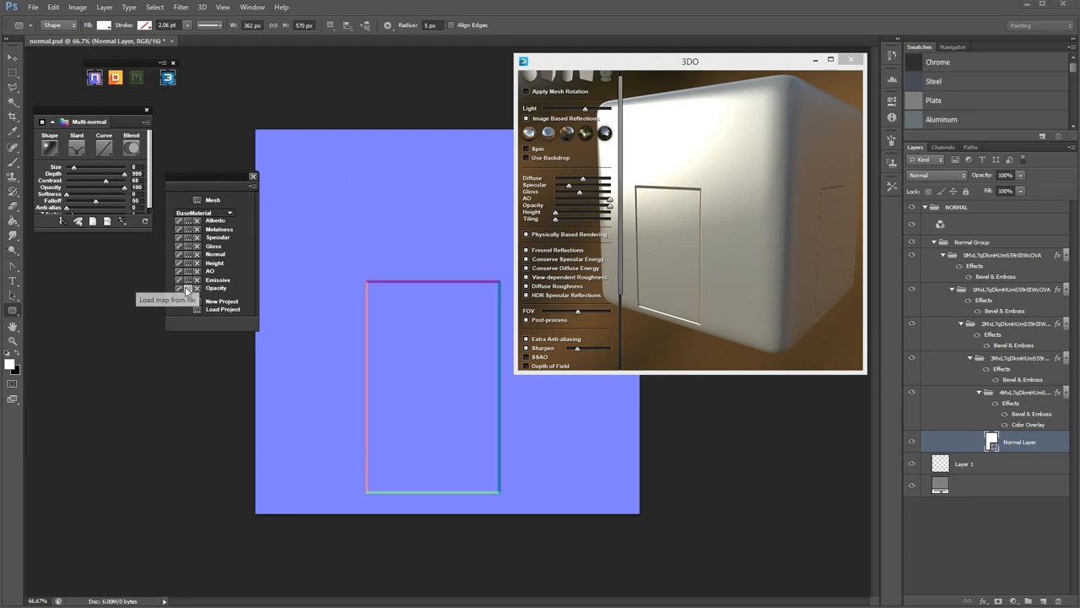
pyautogui.moveTo(179, 286)
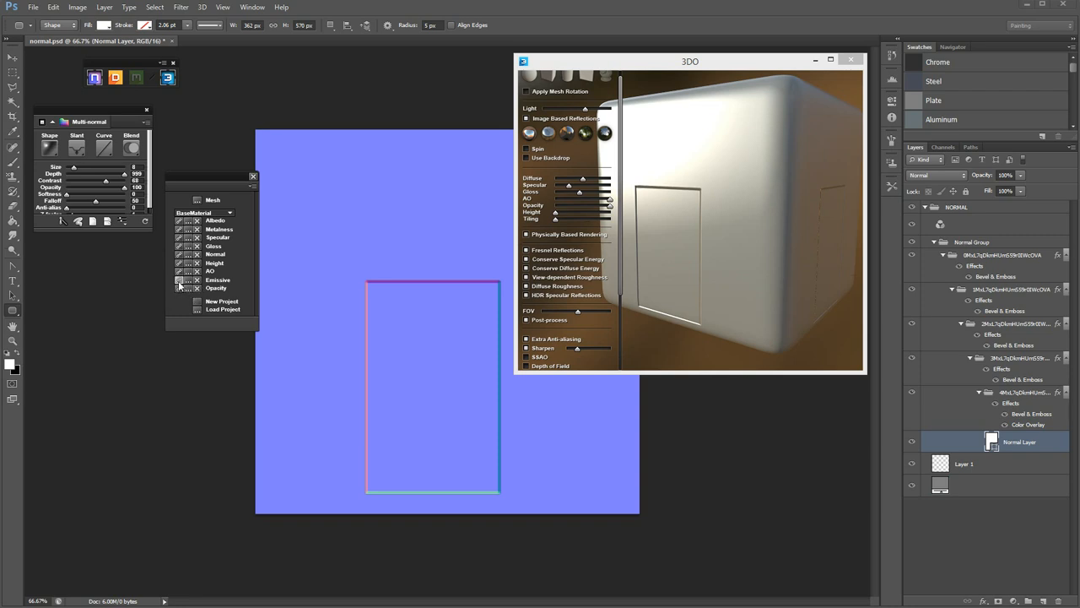
pyautogui.click(190, 262)
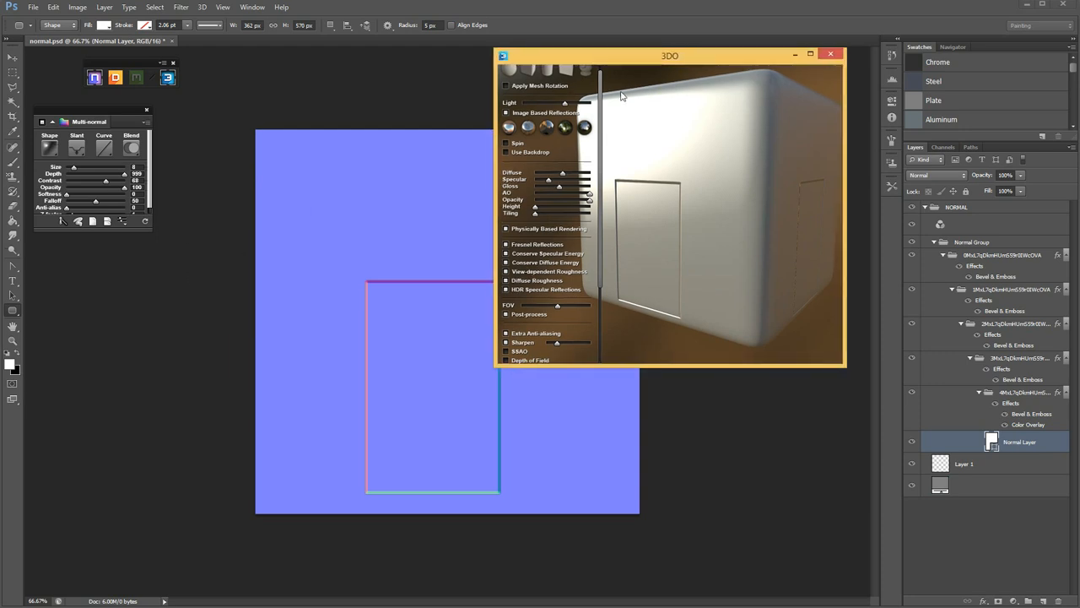
pyautogui.scroll(-3)
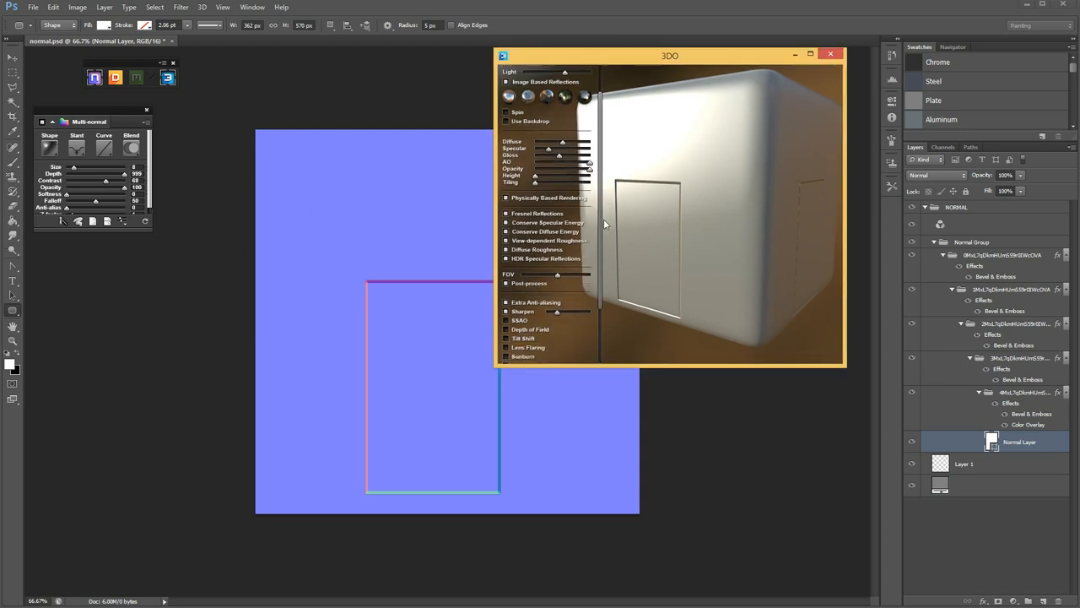
pyautogui.scroll(-3)
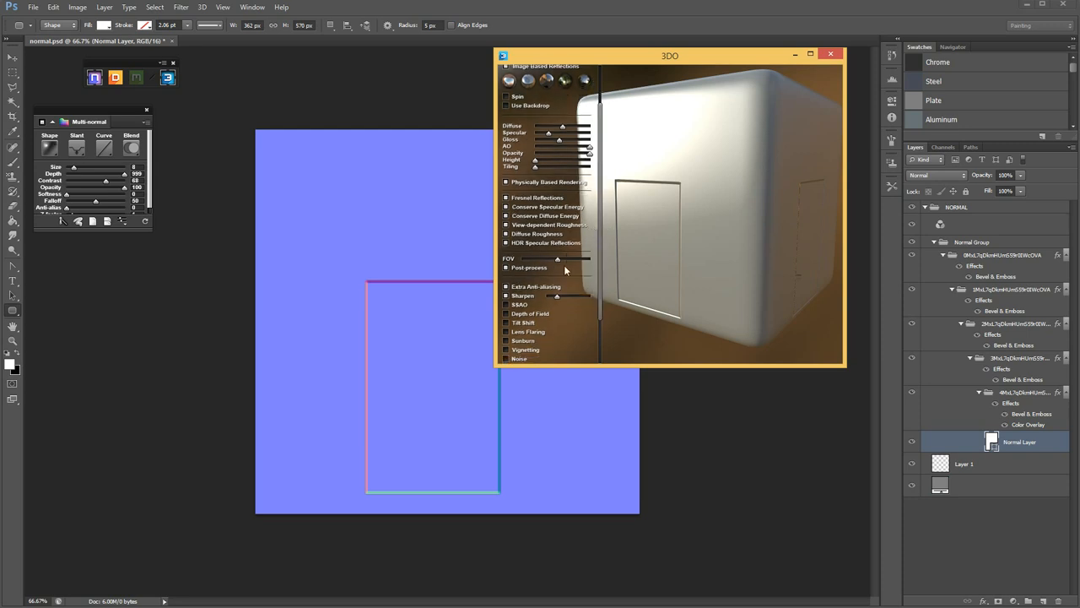
pyautogui.scroll(-3)
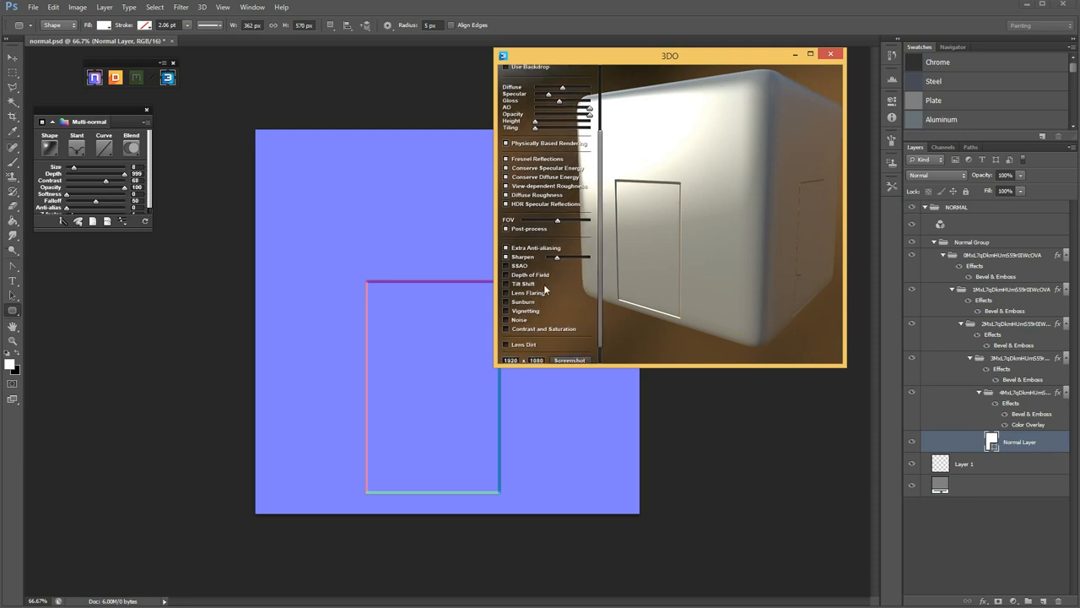
pyautogui.moveTo(572, 304)
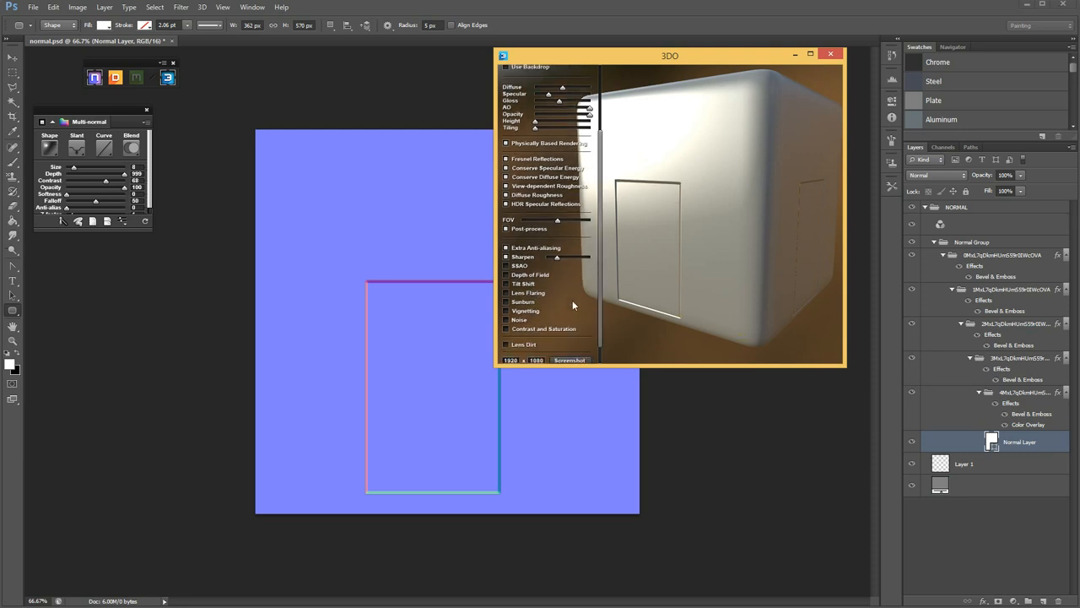
pyautogui.scroll(-3)
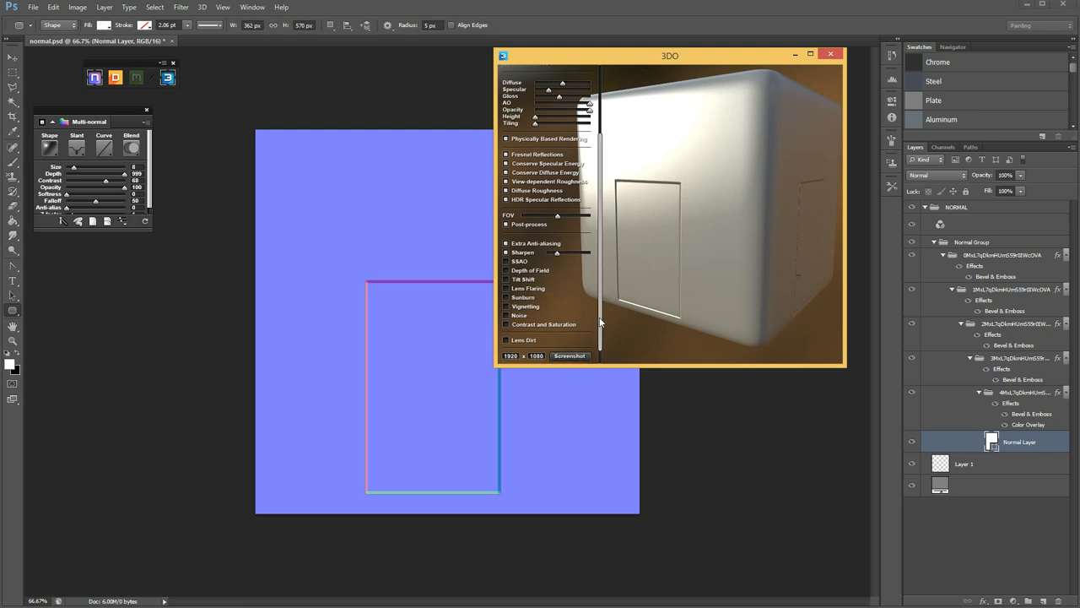
pyautogui.scroll(3)
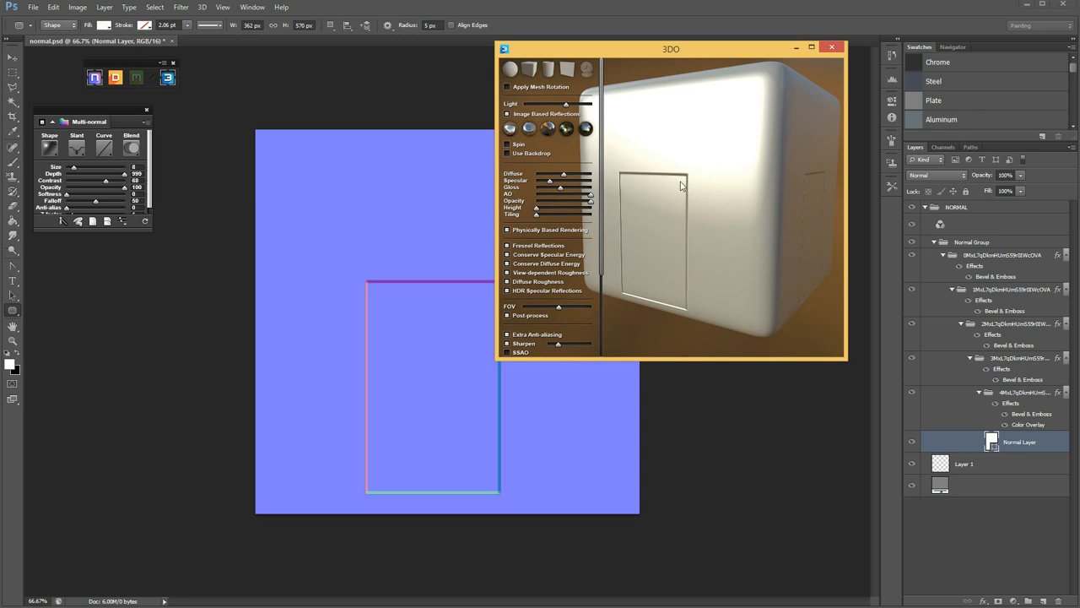
pyautogui.moveTo(661, 230)
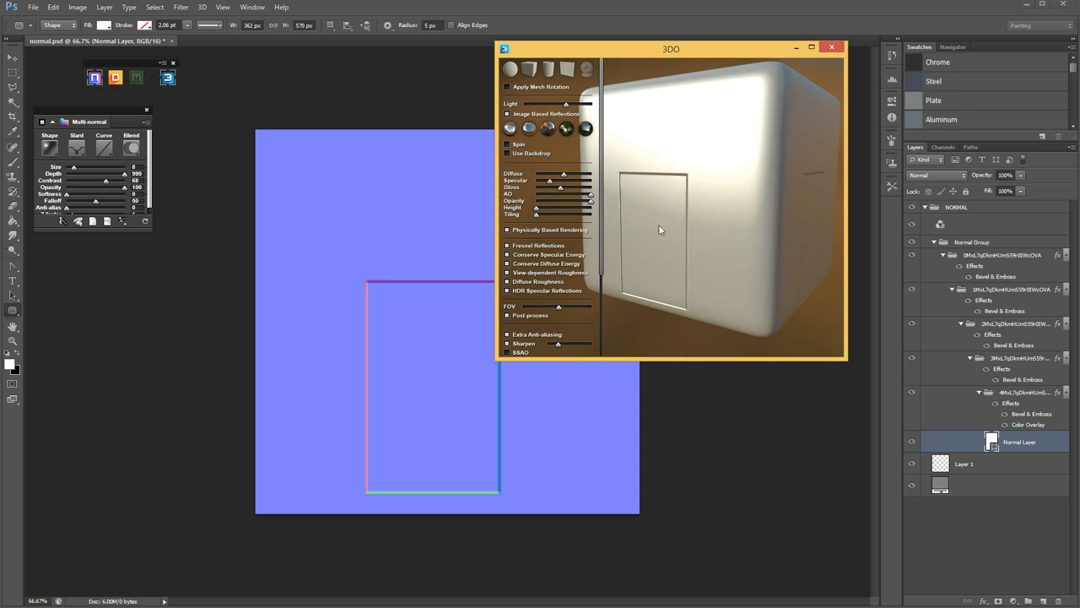
pyautogui.moveTo(647, 220)
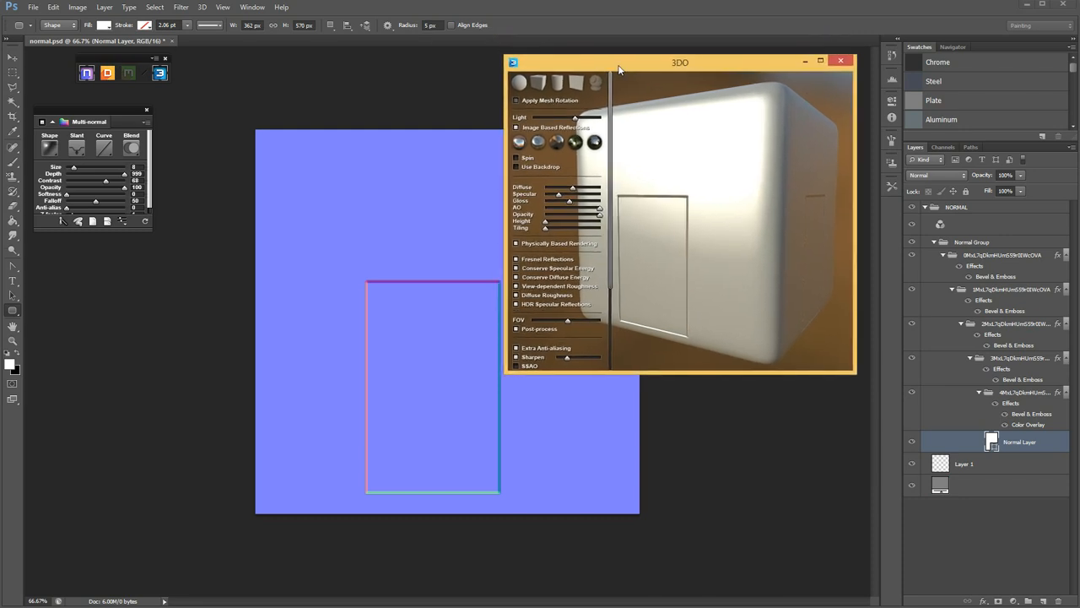
# Step: Reposition the 3DO preview window for an unobstructed view of the cube
pyautogui.moveTo(620, 70); pyautogui.dragTo(641, 73)
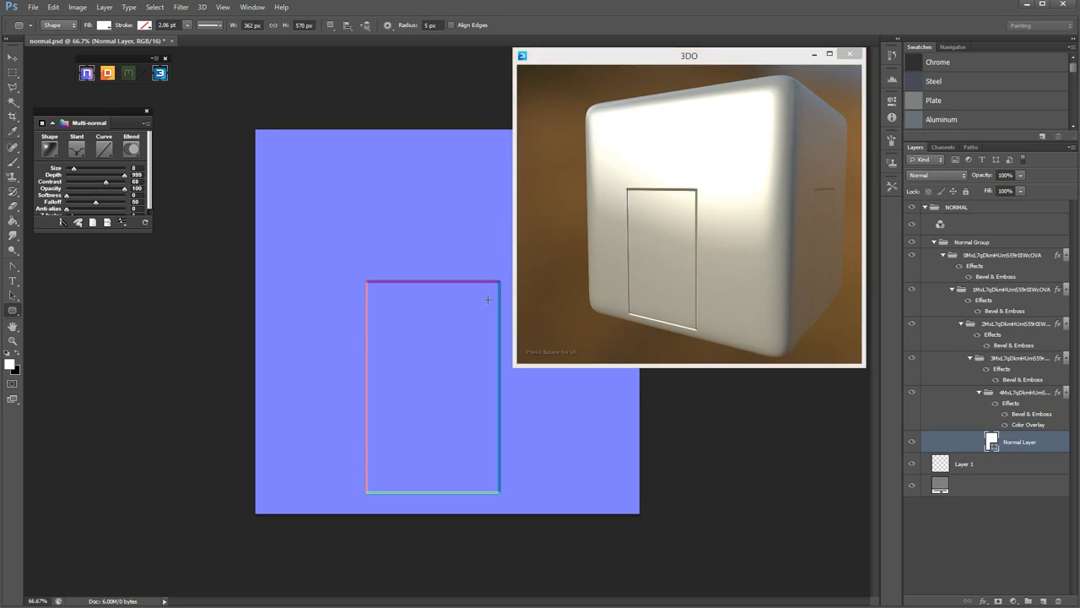
pyautogui.moveTo(401, 299)
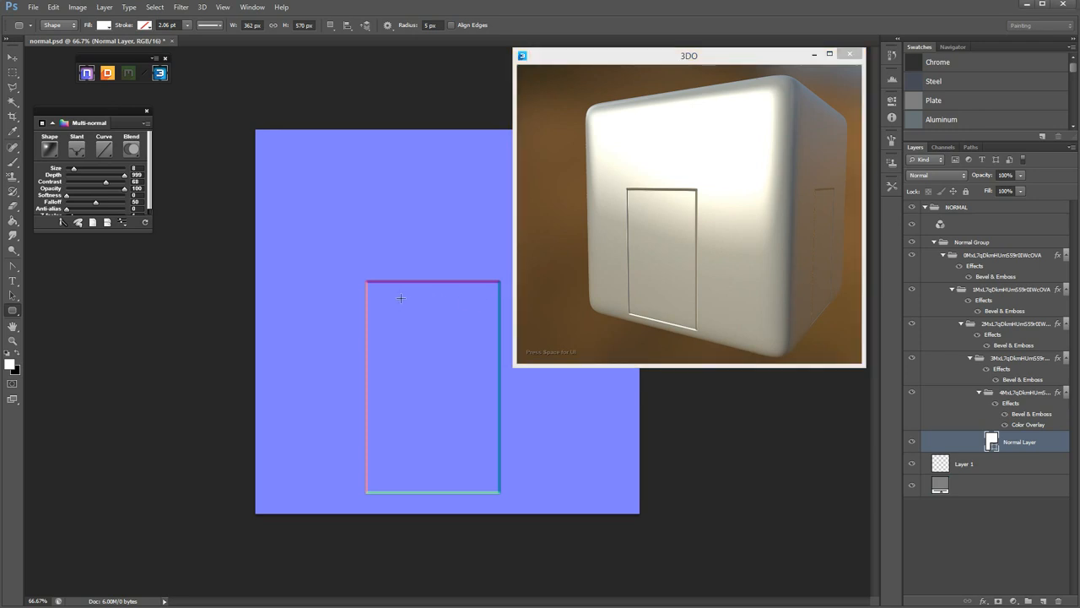
pyautogui.moveTo(274, 281)
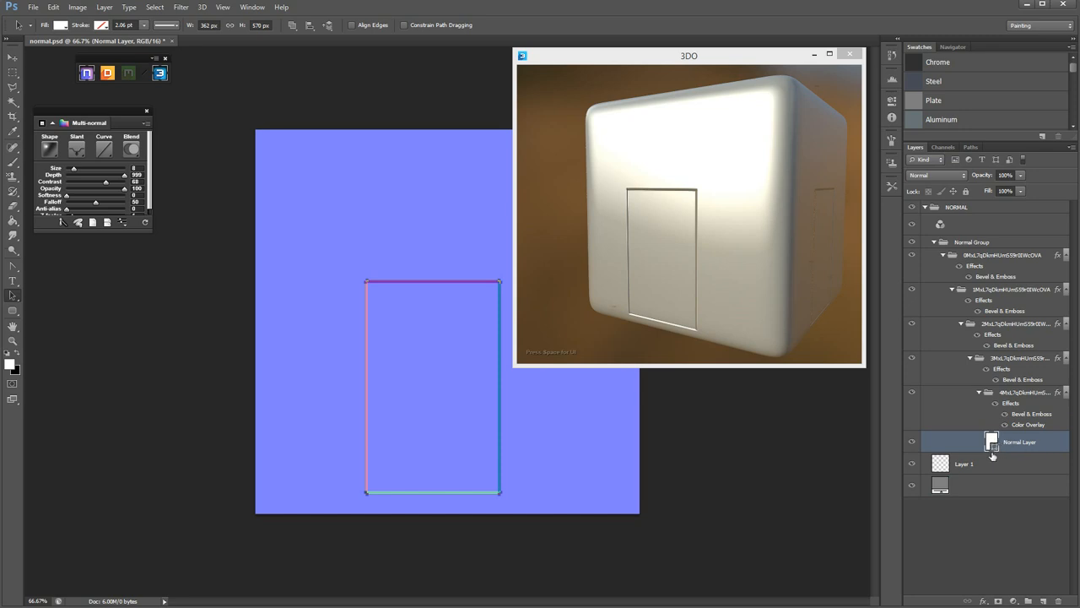
pyautogui.moveTo(398, 451)
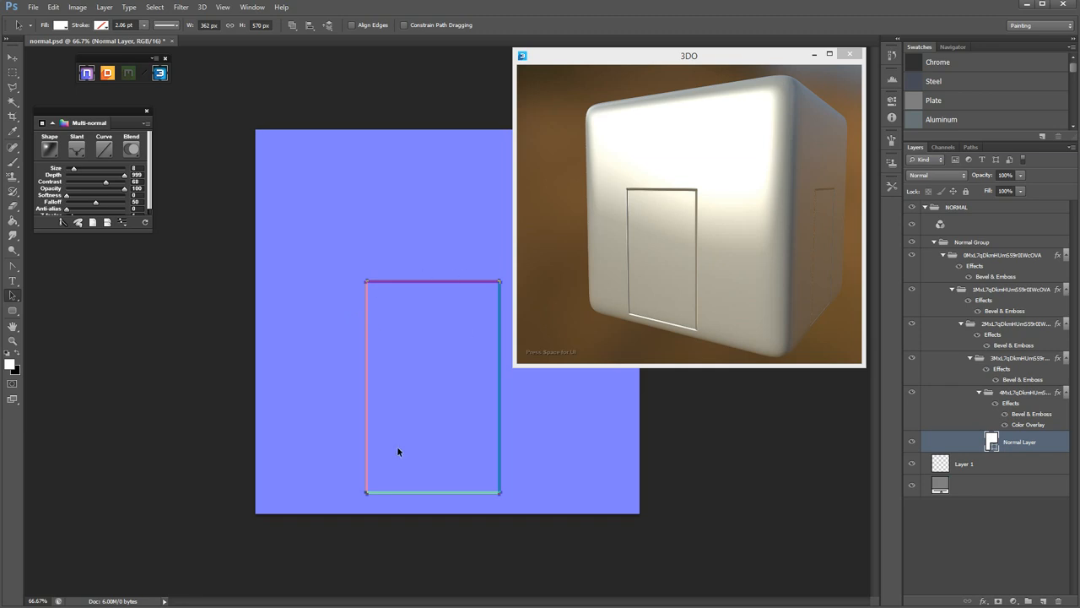
pyautogui.moveTo(462, 507)
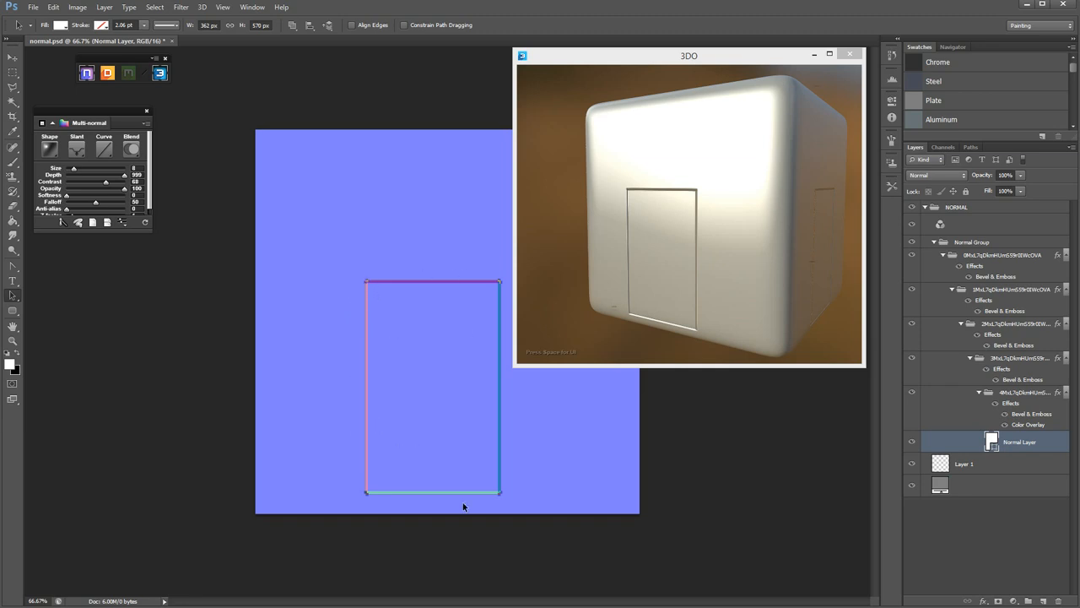
pyautogui.moveTo(492, 477)
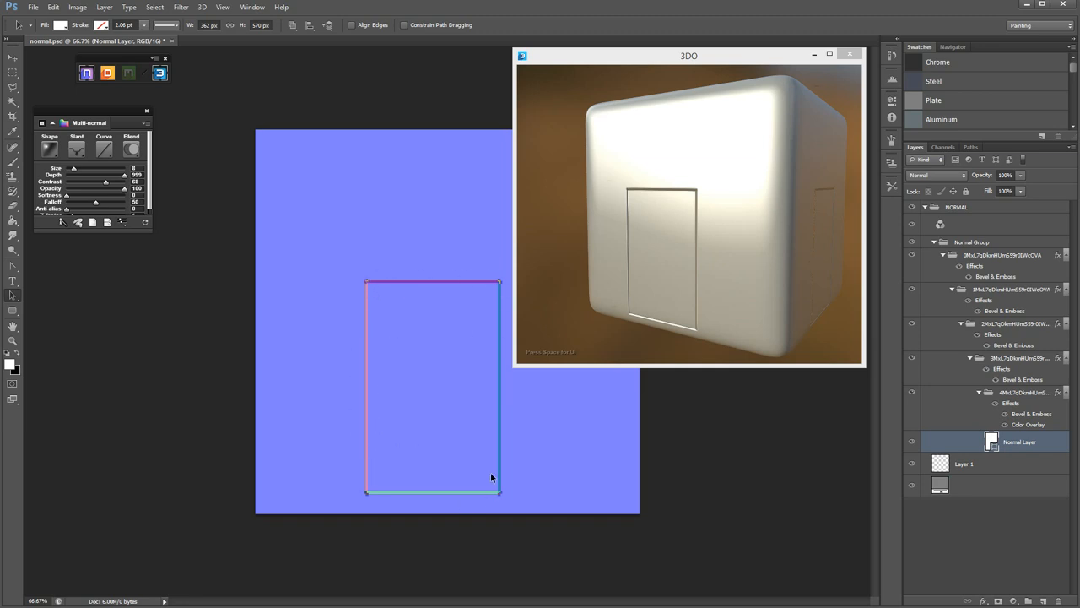
pyautogui.moveTo(49, 330)
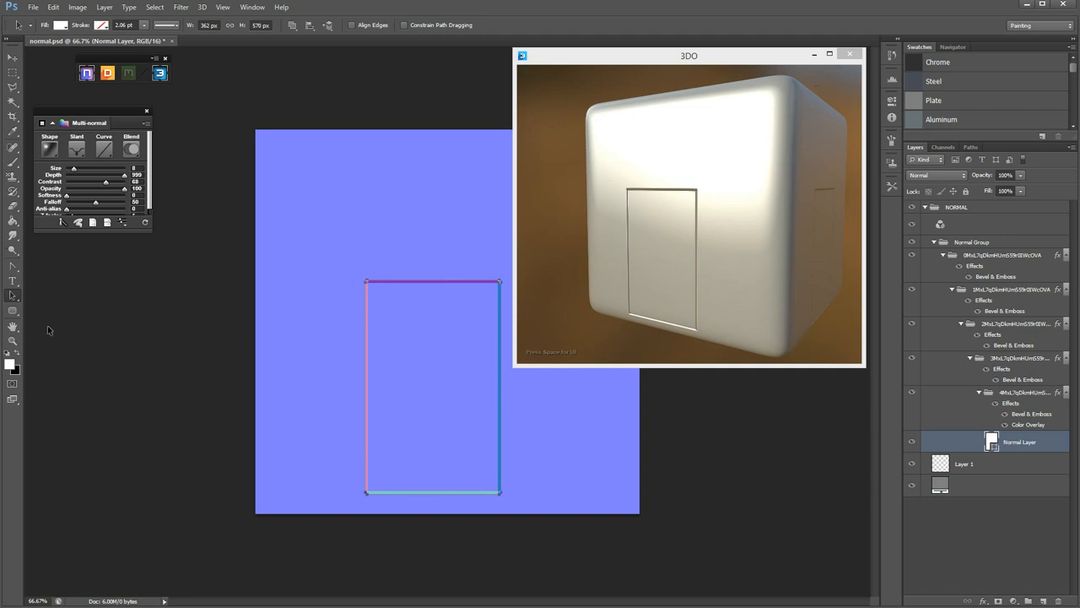
# Step: Select the Polygon Tool with 6 sides from the shape tool flyout
pyautogui.click(13, 311)
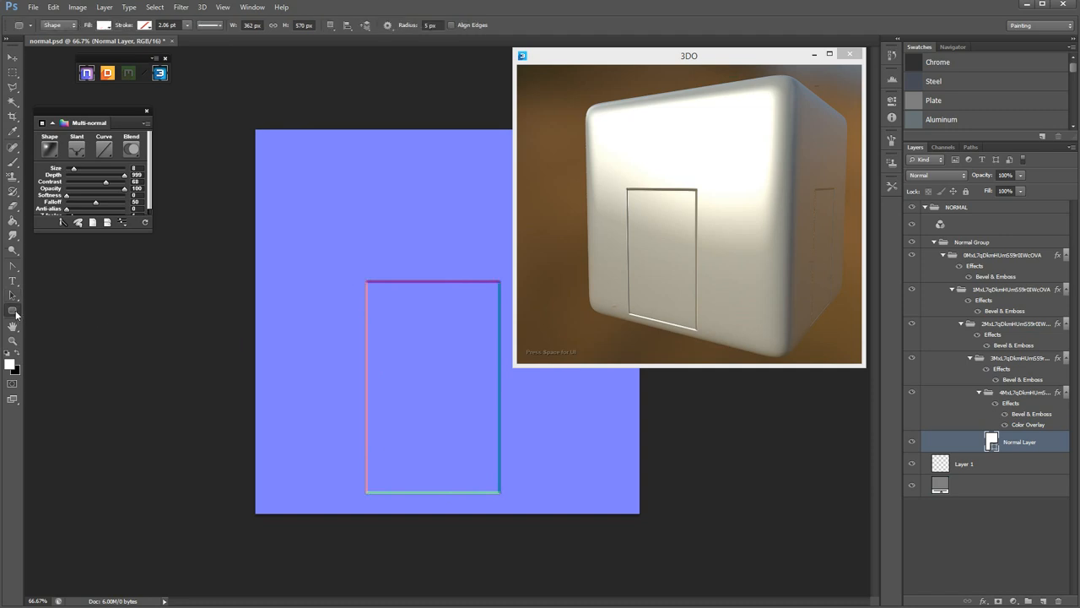
pyautogui.click(12, 309)
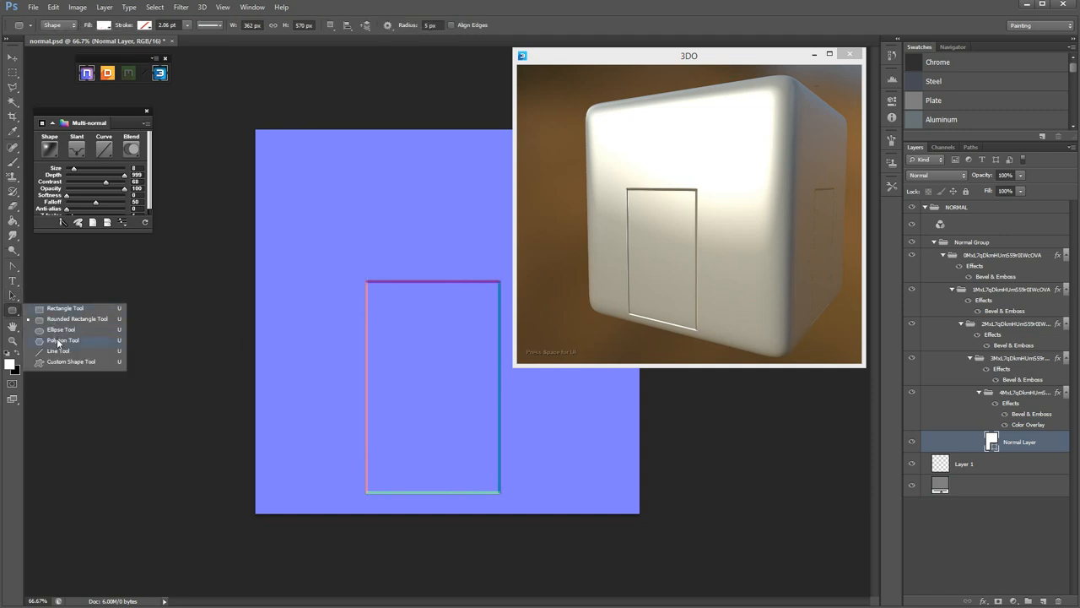
pyautogui.click(62, 340)
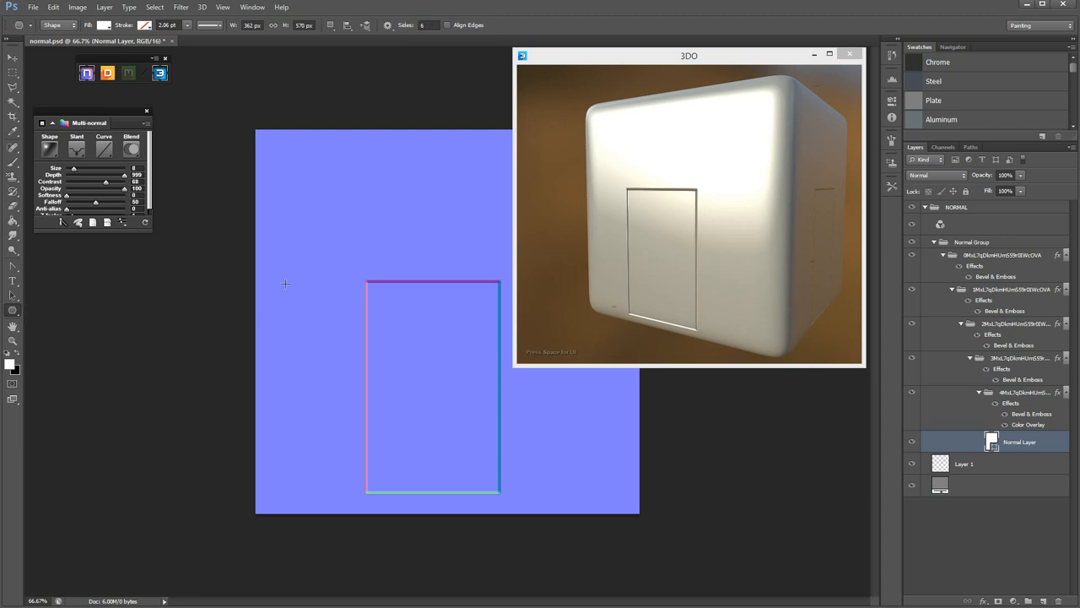
pyautogui.moveTo(430, 305)
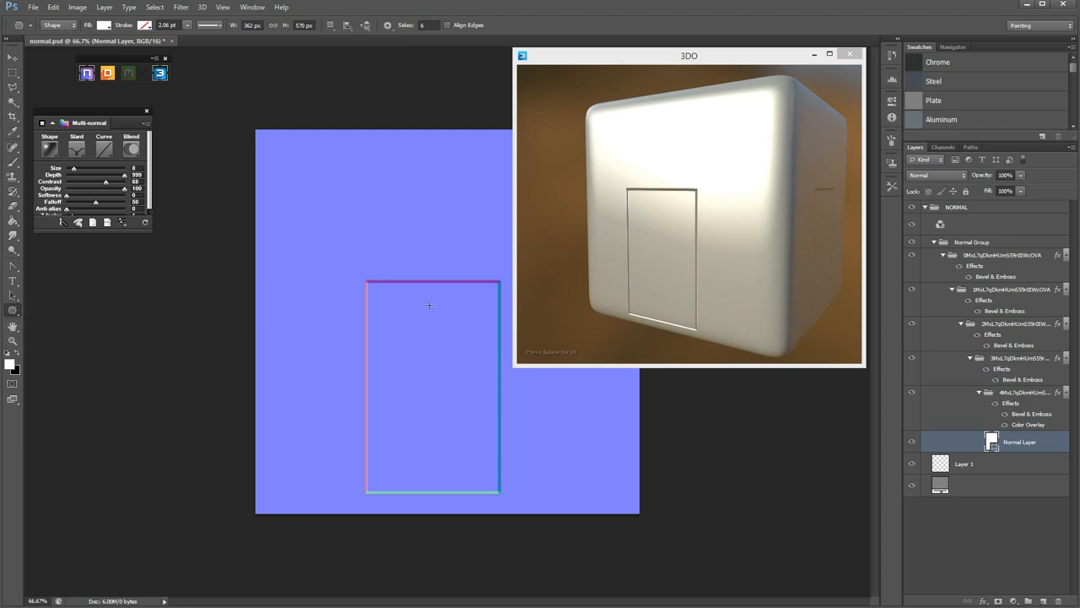
pyautogui.moveTo(374, 344)
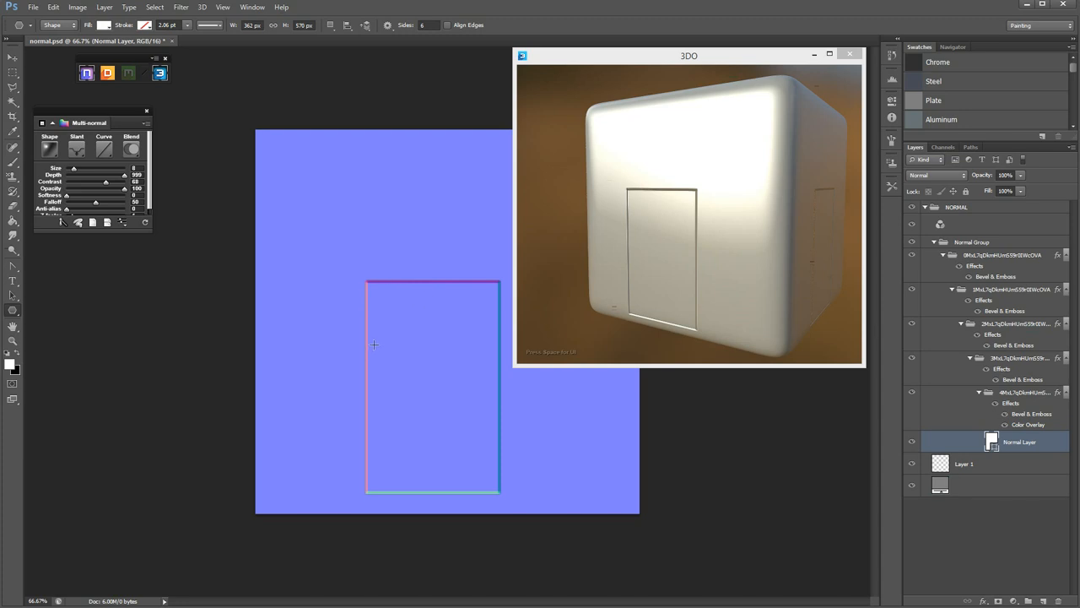
pyautogui.moveTo(408, 297)
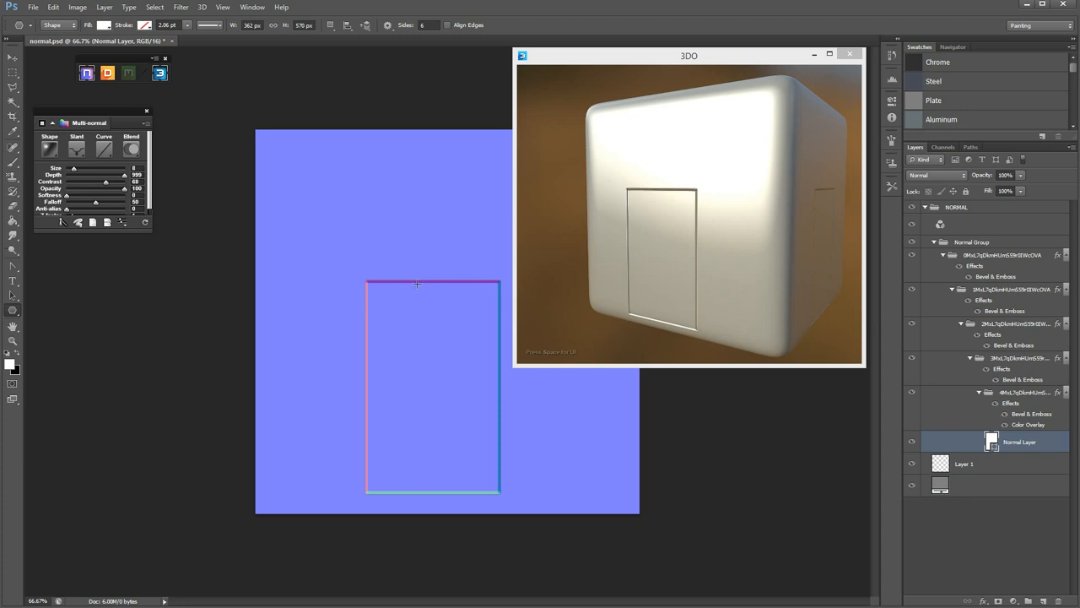
pyautogui.moveTo(175, 372)
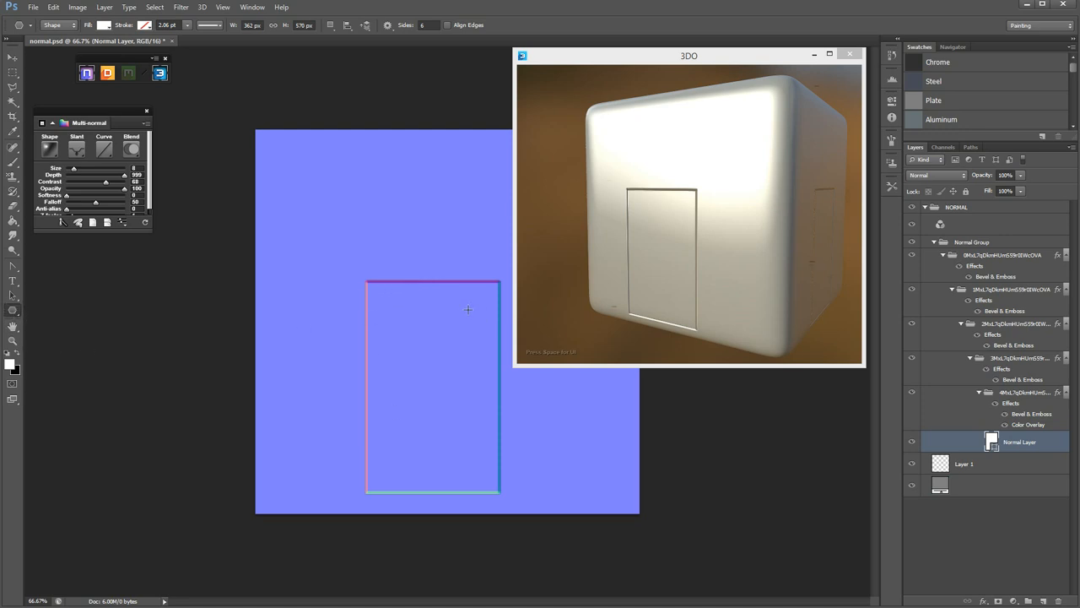
pyautogui.moveTo(453, 259)
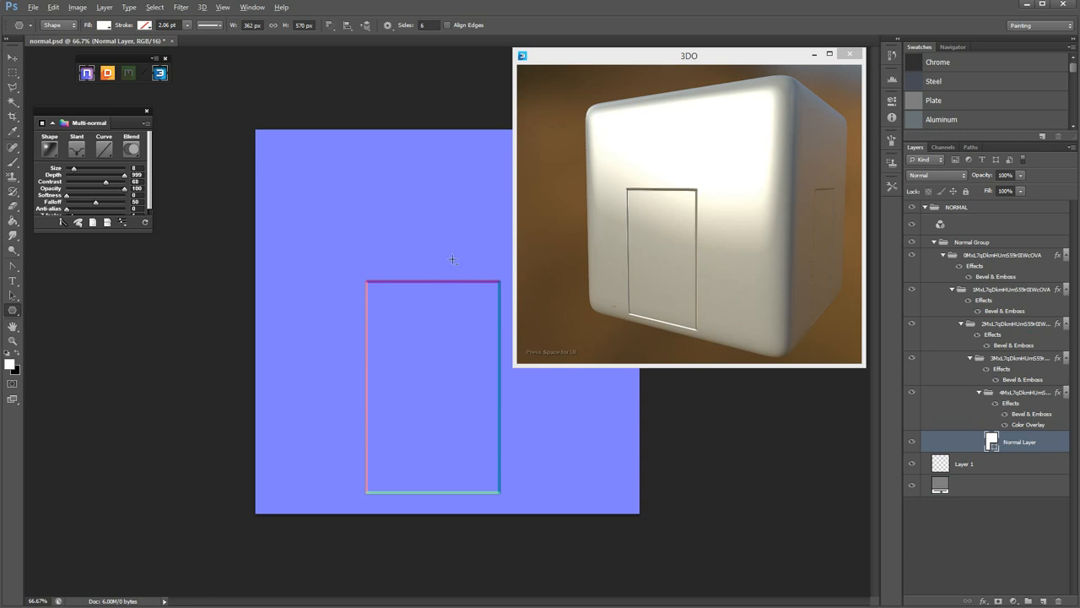
pyautogui.moveTo(422, 268)
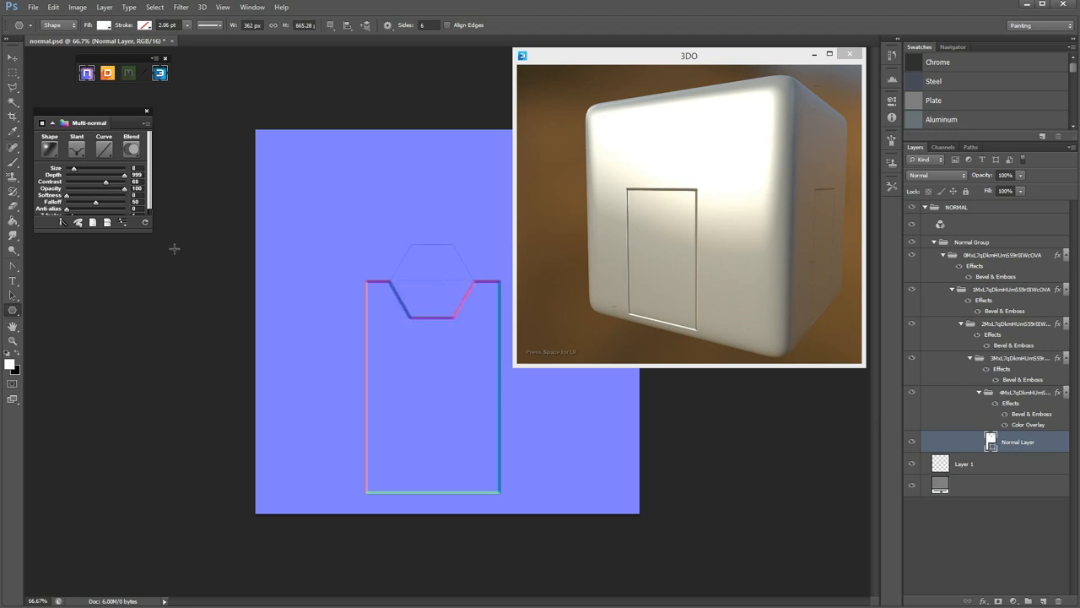
pyautogui.moveTo(627, 228)
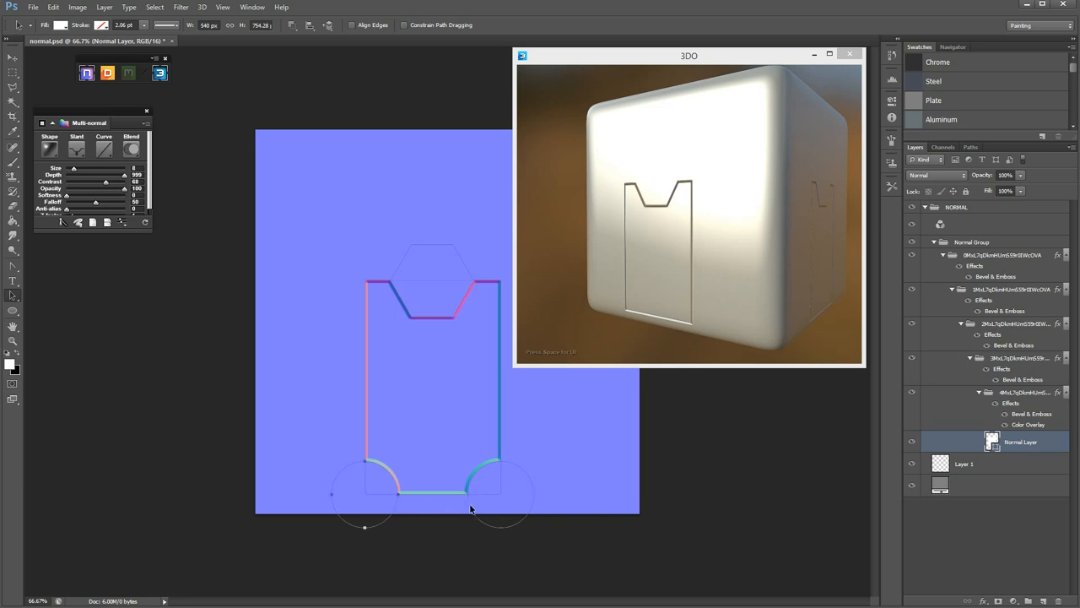
pyautogui.moveTo(406, 506)
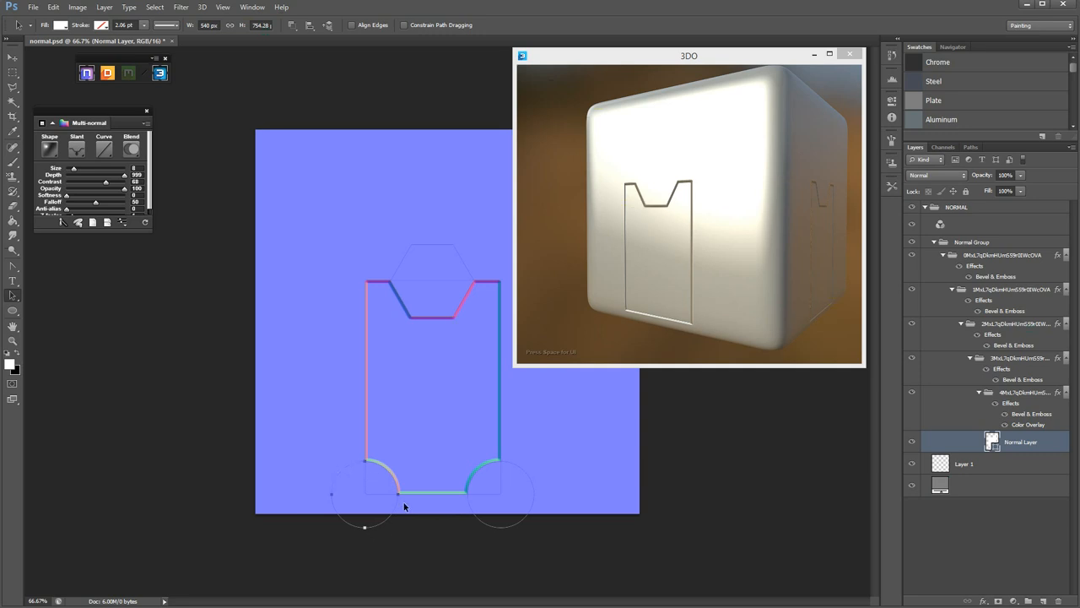
pyautogui.moveTo(451, 498)
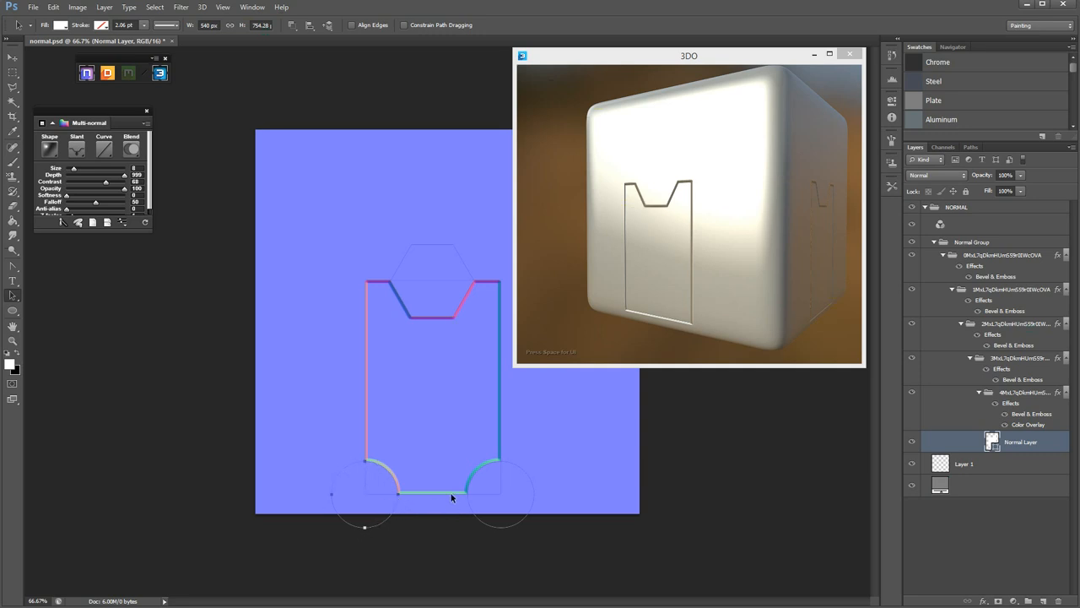
pyautogui.moveTo(464, 458)
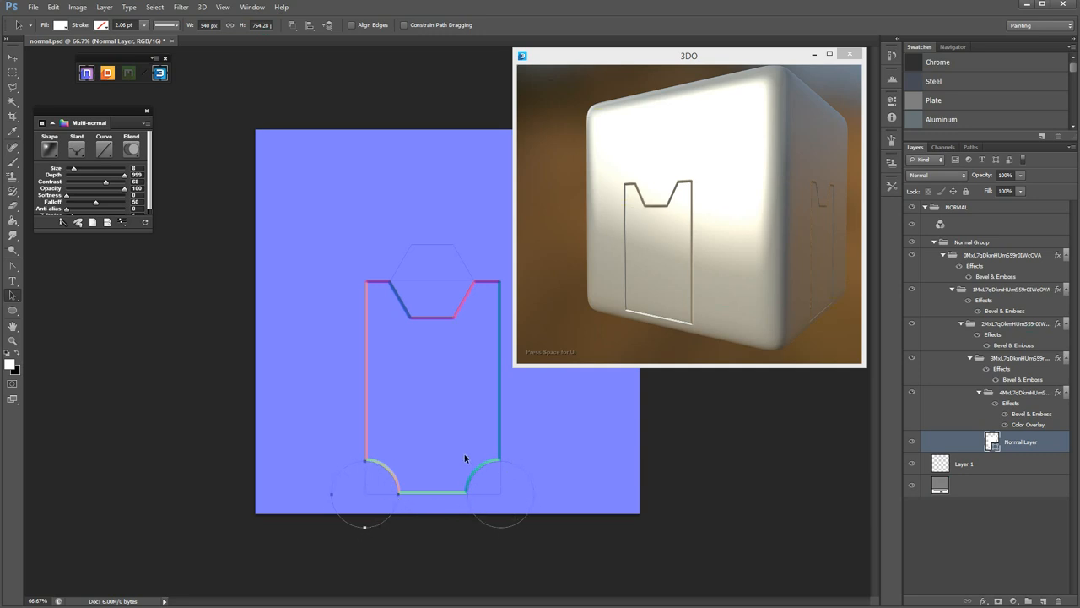
pyautogui.moveTo(591, 262)
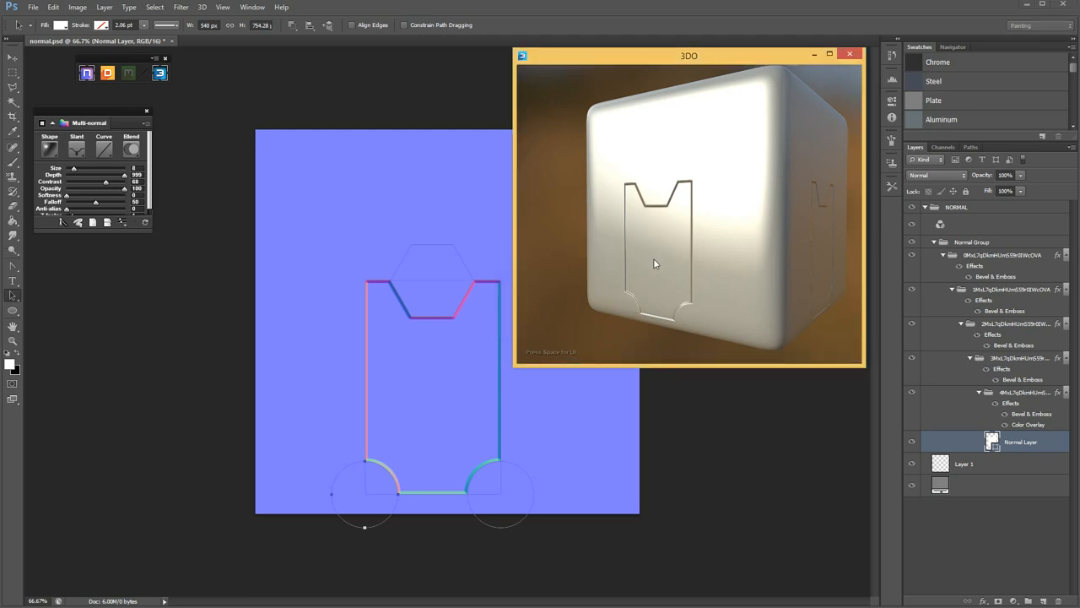
# Step: Zoom and orbit the 3DO cube to inspect the hexagon-and-circle panel cutout
pyautogui.moveTo(654, 266); pyautogui.dragTo(664, 227)
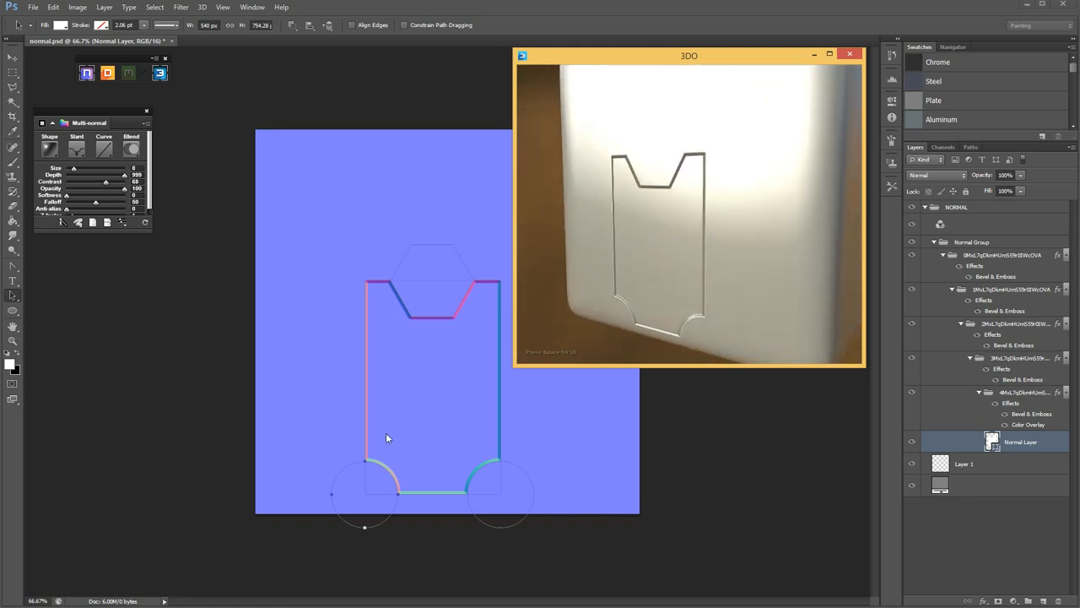
pyautogui.moveTo(339, 458)
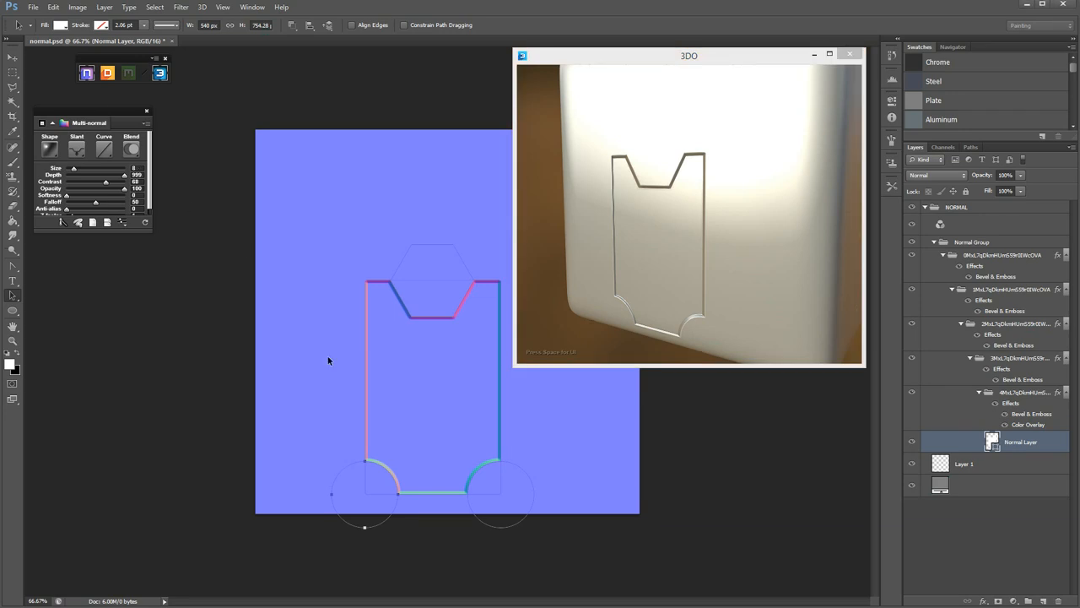
pyautogui.moveTo(351, 414)
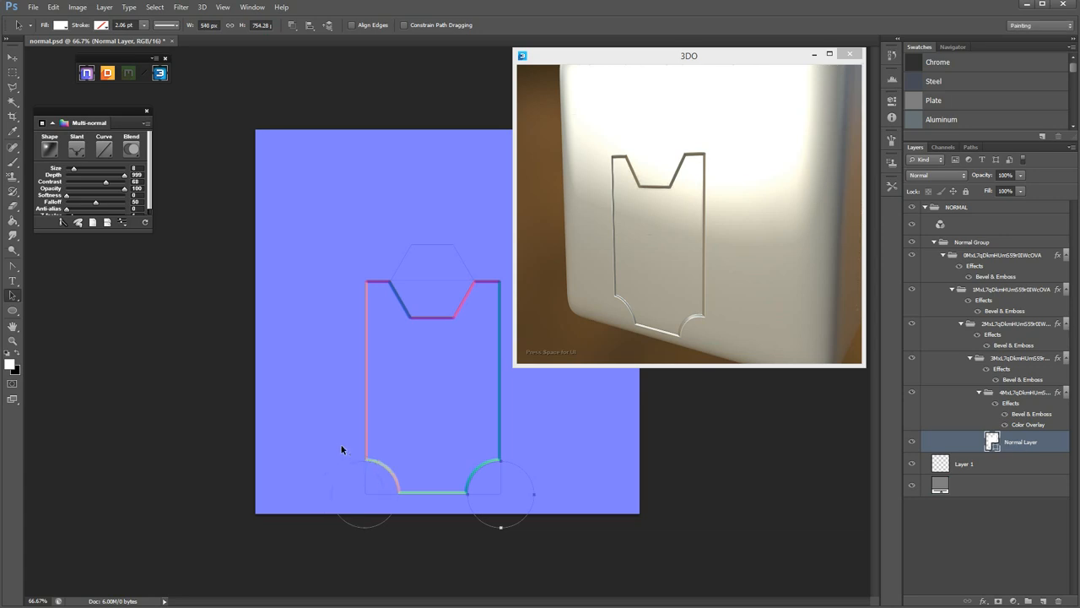
pyautogui.moveTo(381, 485)
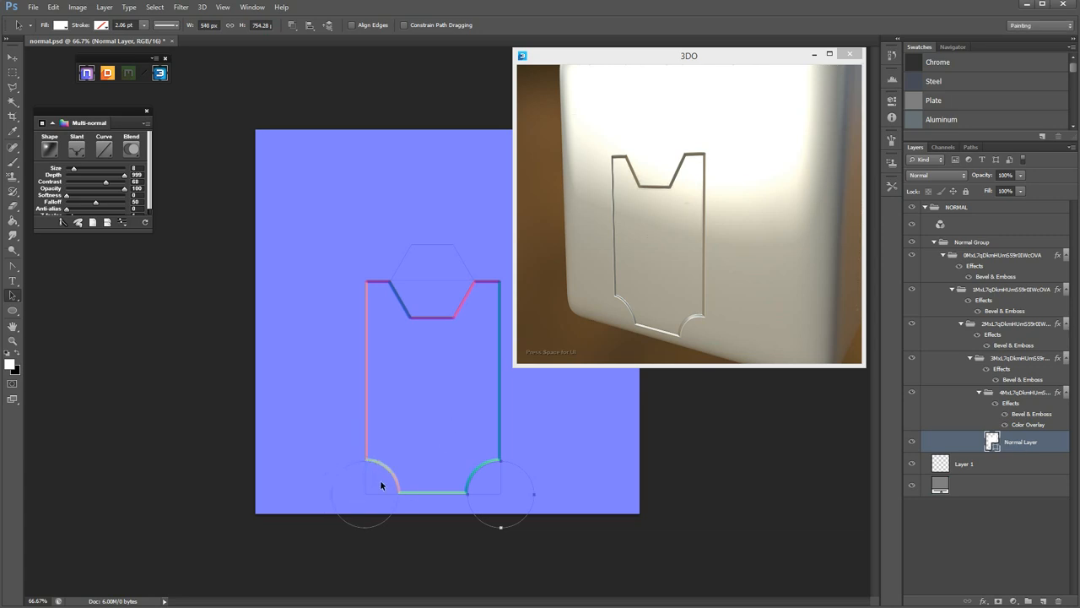
pyautogui.moveTo(439, 385)
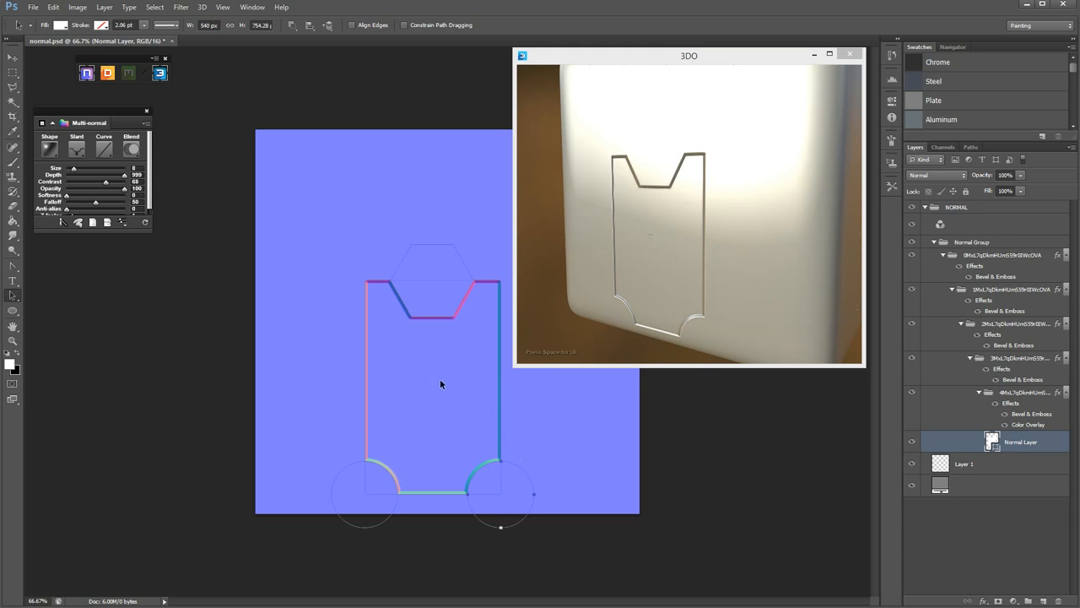
pyautogui.moveTo(420, 351)
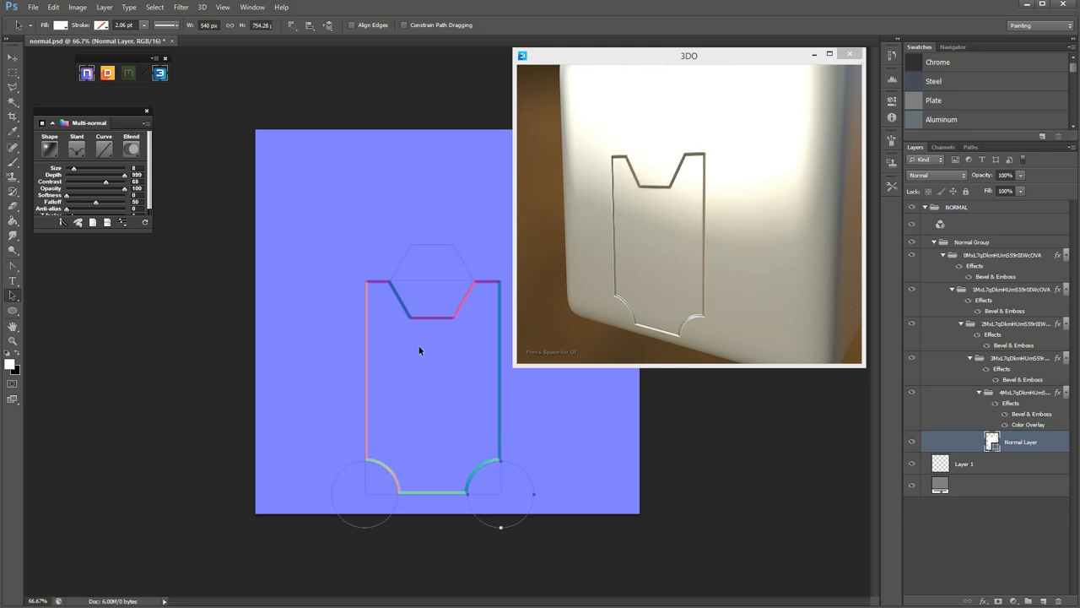
pyautogui.moveTo(321, 173)
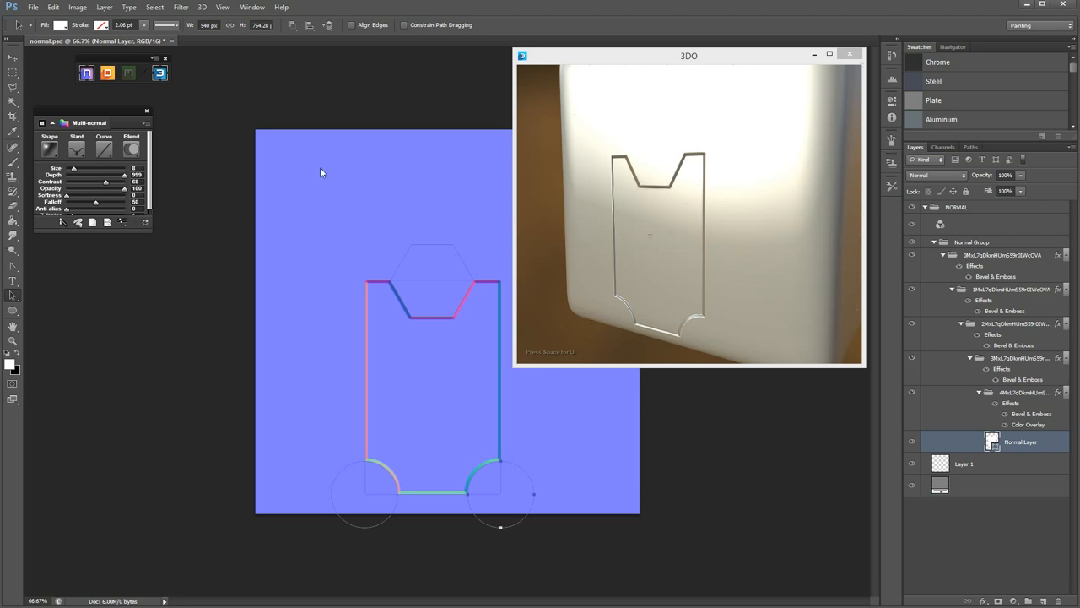
pyautogui.moveTo(676, 232)
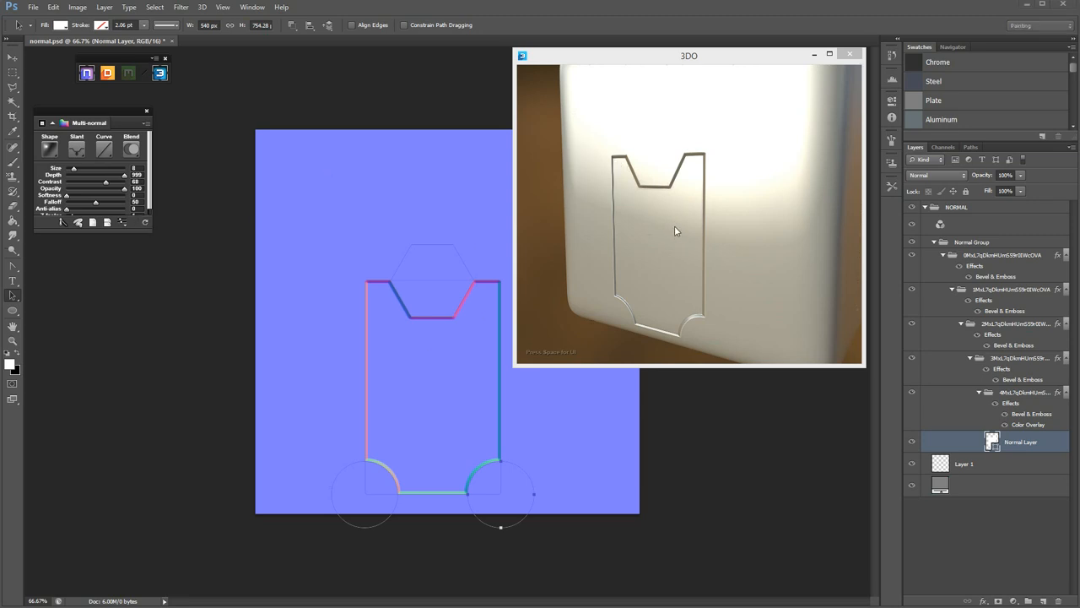
pyautogui.moveTo(683, 236); pyautogui.dragTo(675, 220)
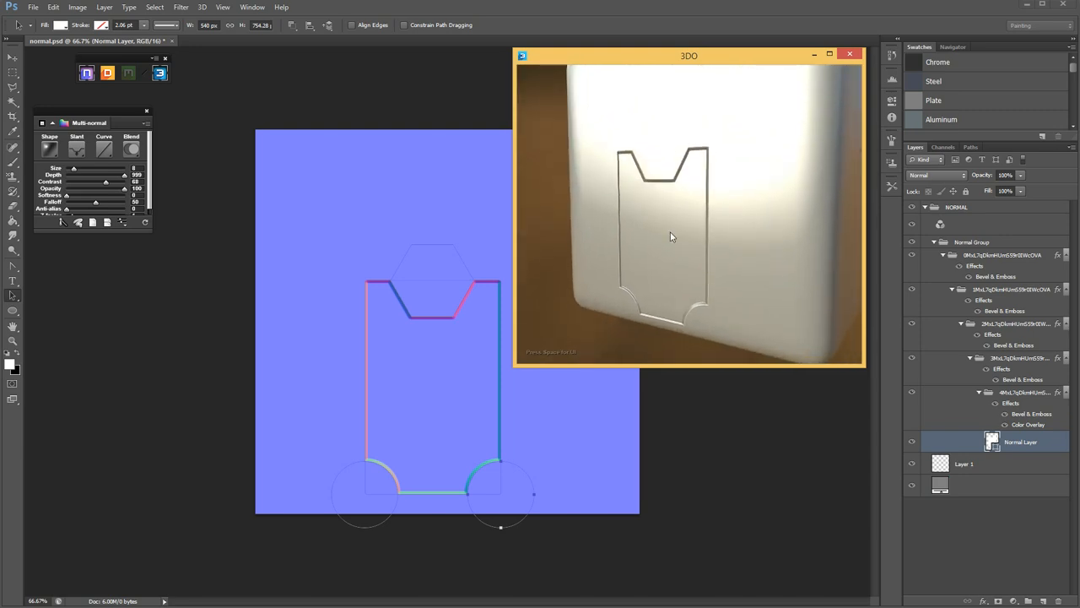
pyautogui.moveTo(665, 242)
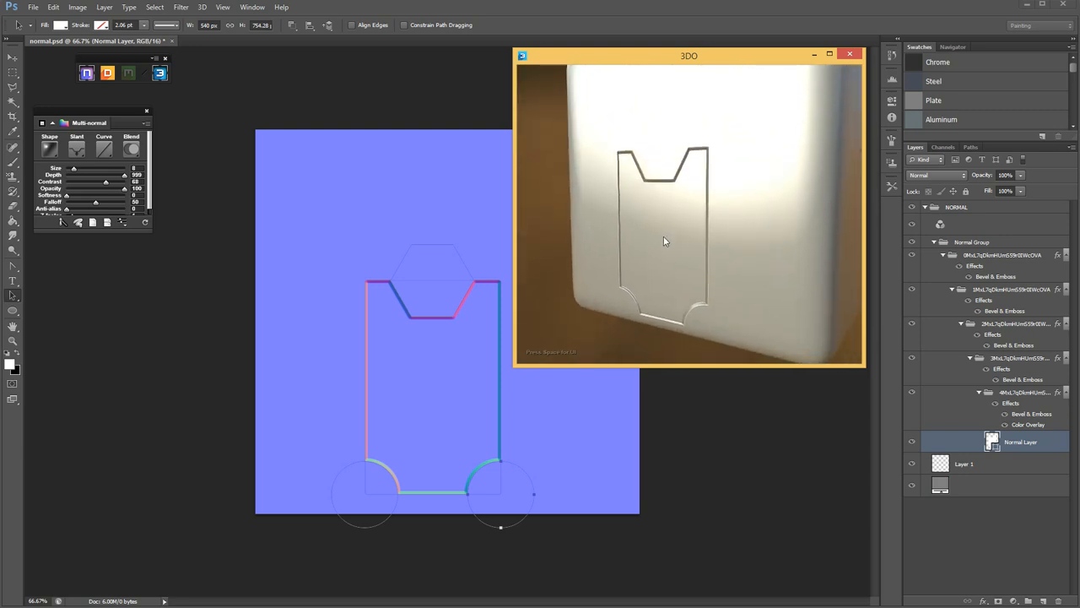
pyautogui.moveTo(462, 283)
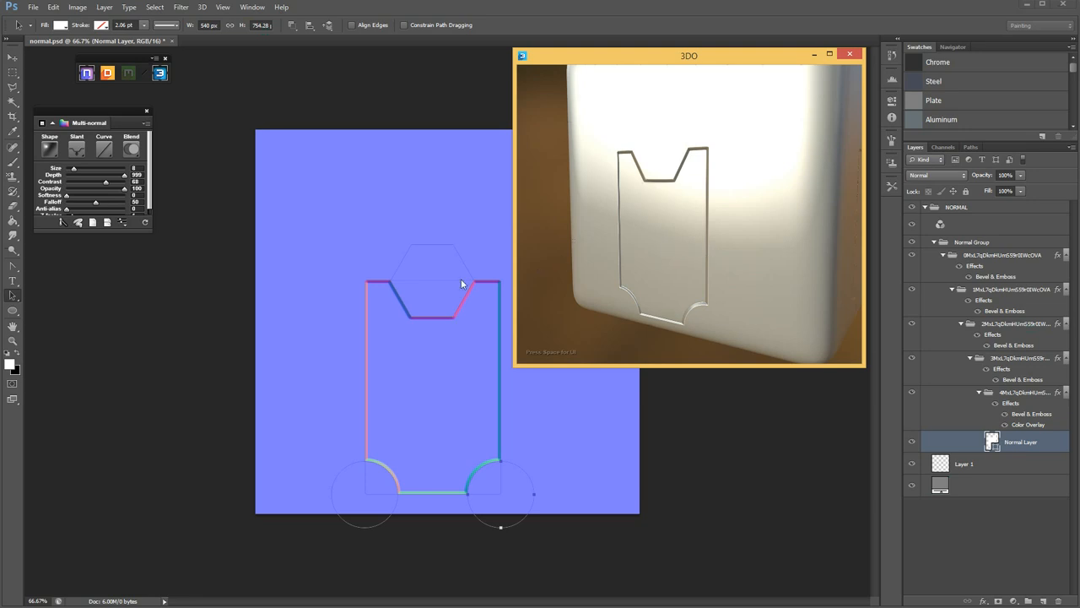
pyautogui.moveTo(121, 208)
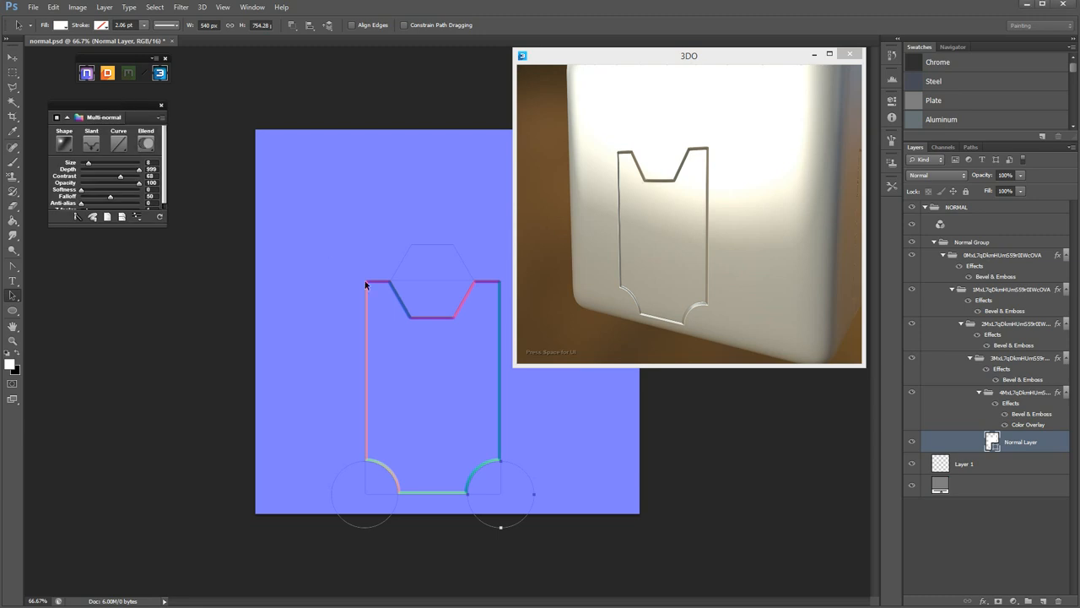
pyautogui.moveTo(658, 62)
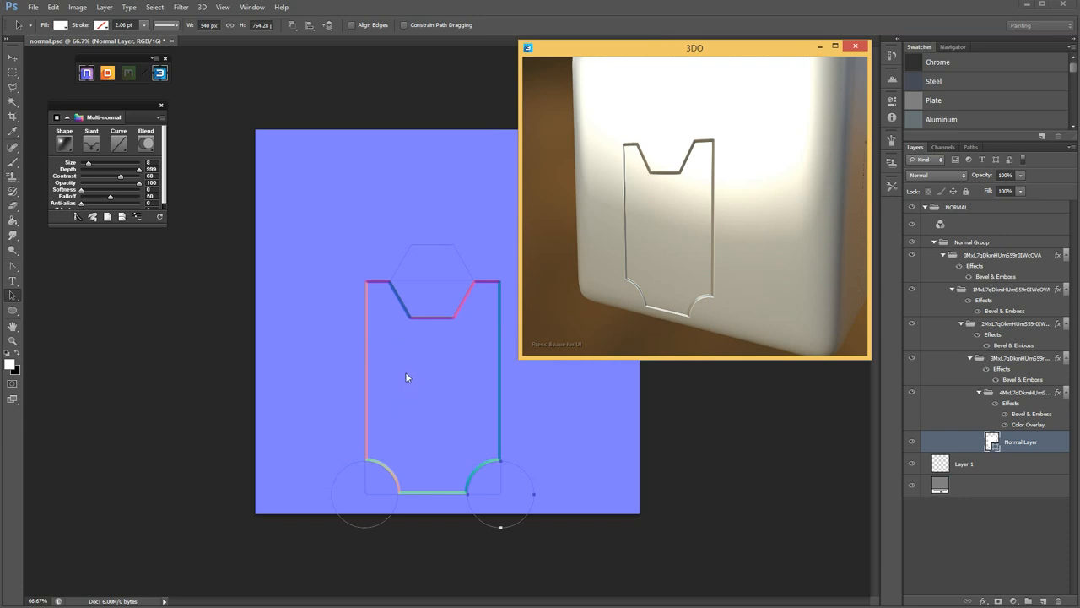
pyautogui.moveTo(474, 310)
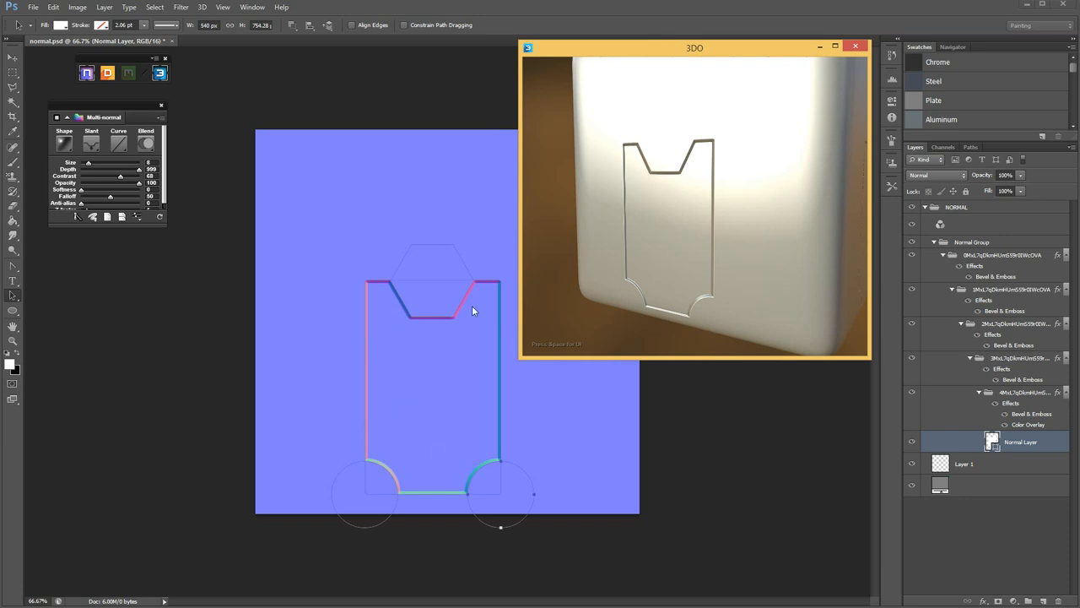
pyautogui.moveTo(401, 427)
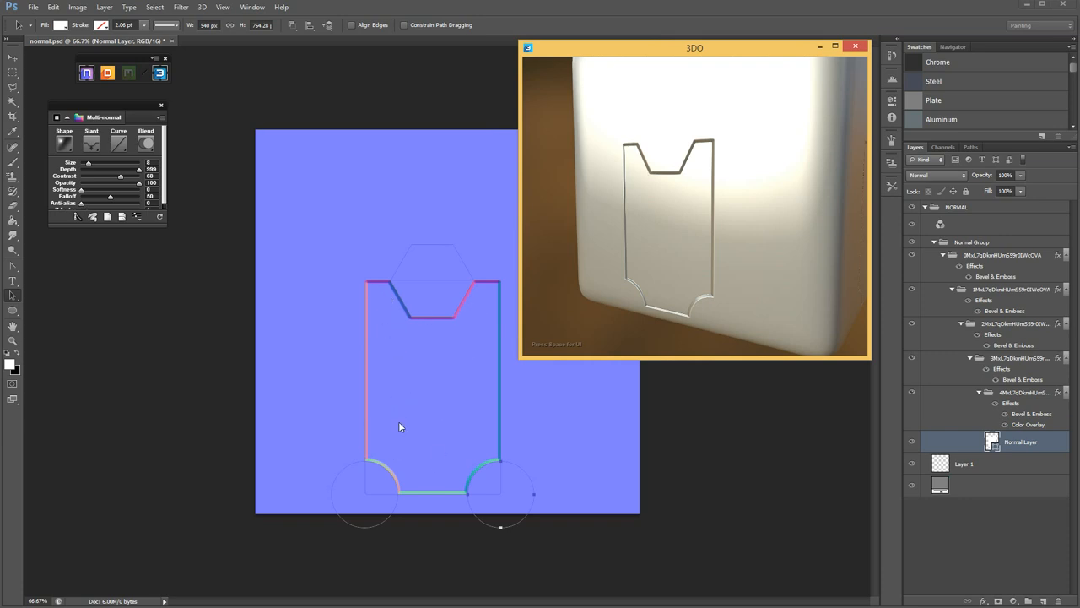
pyautogui.moveTo(390, 337)
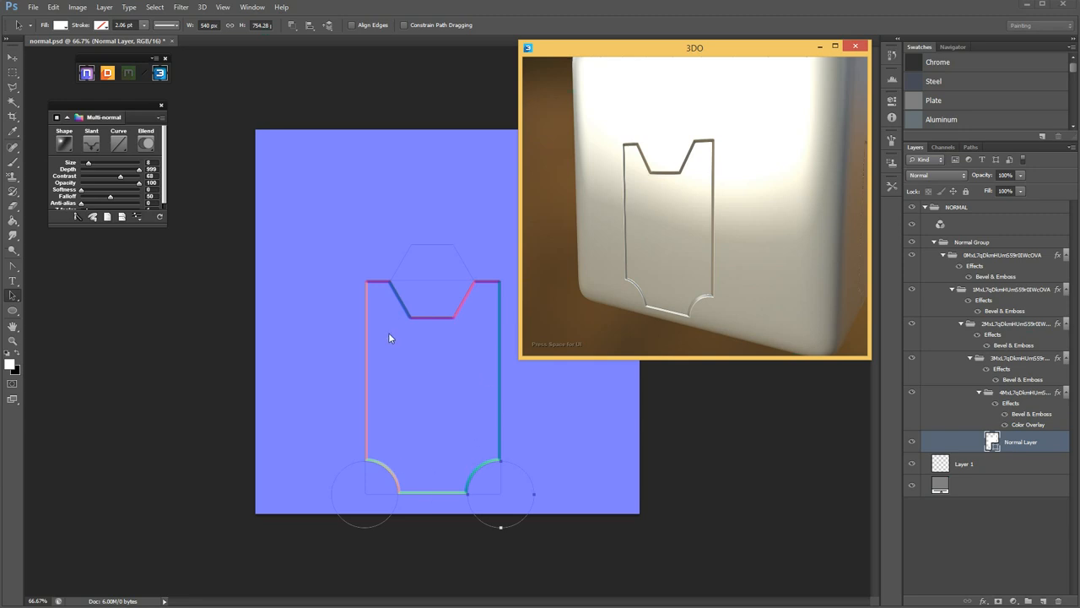
pyautogui.moveTo(391, 327)
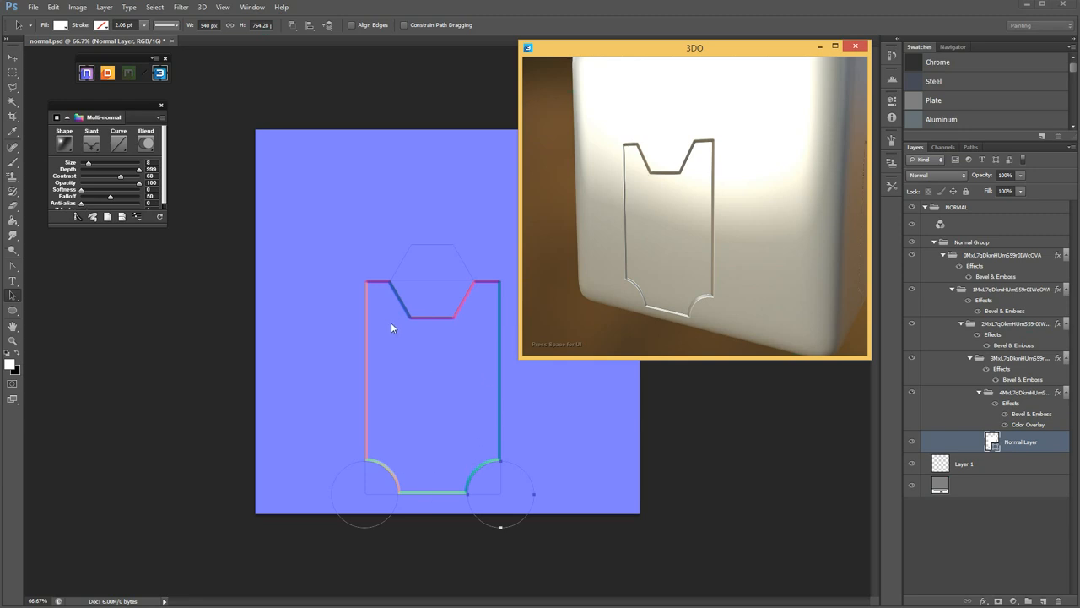
pyautogui.moveTo(376, 363)
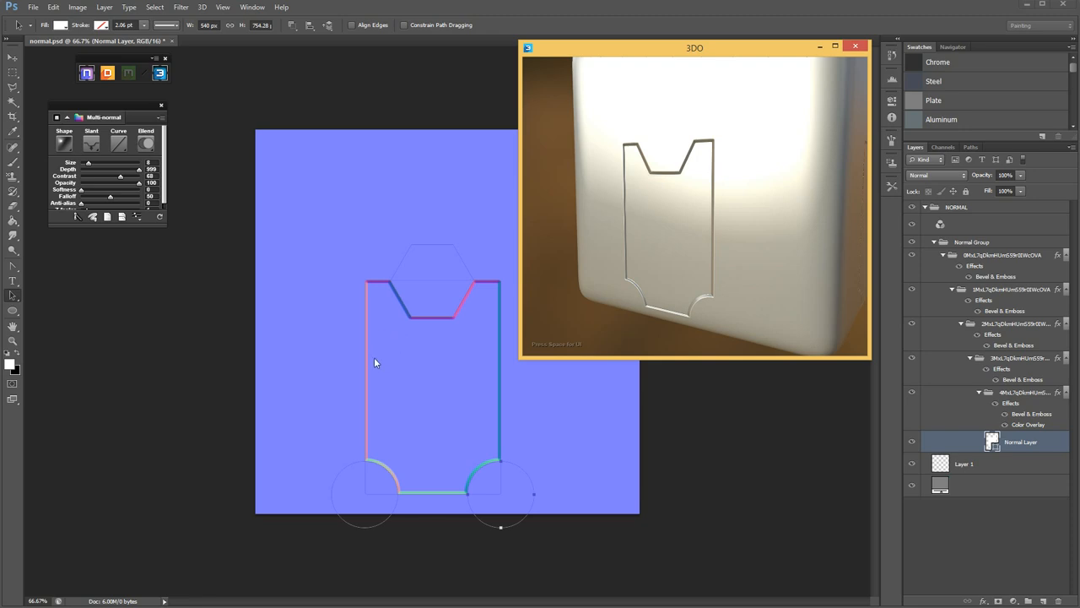
pyautogui.moveTo(402, 334)
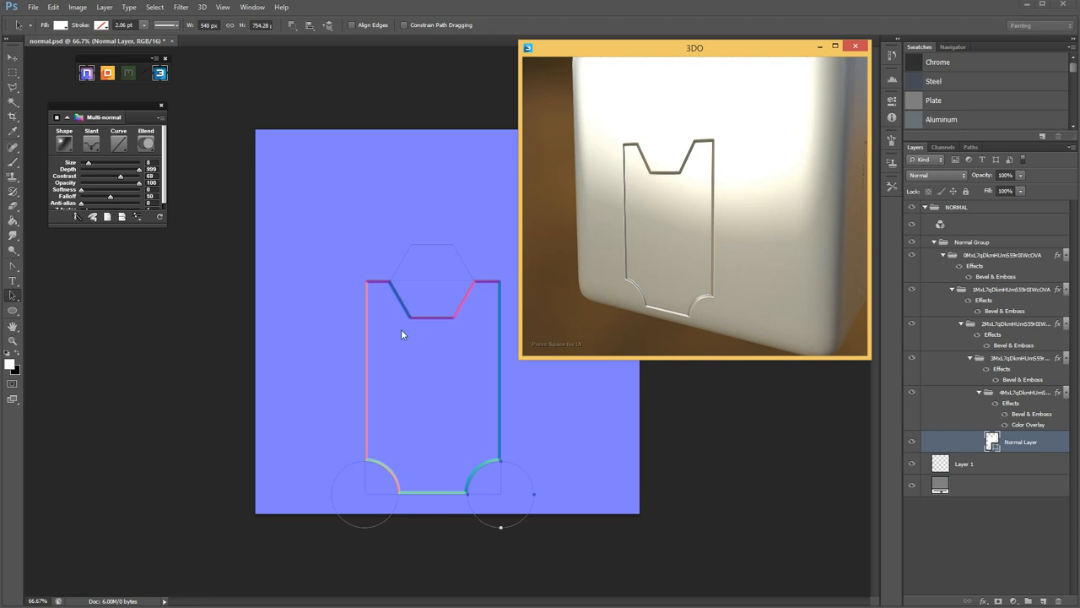
pyautogui.moveTo(486, 346)
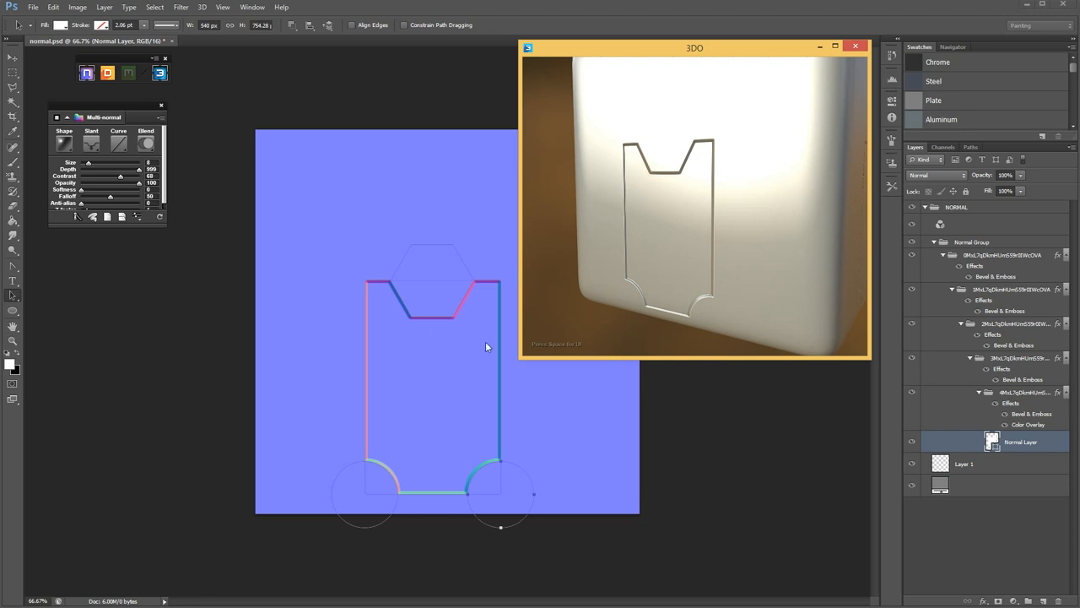
pyautogui.moveTo(468, 343)
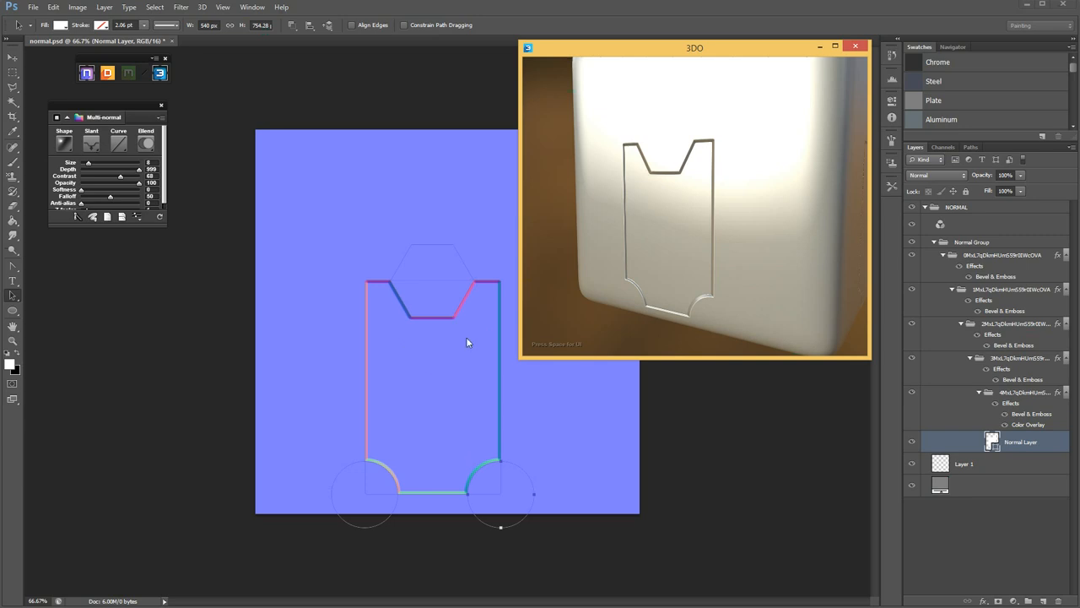
pyautogui.moveTo(412, 342)
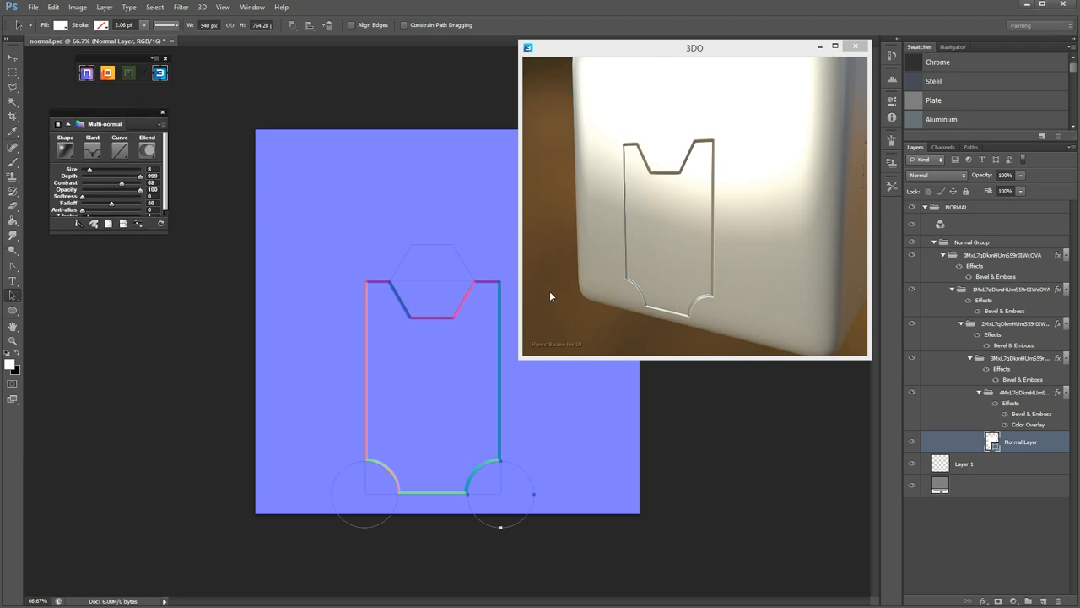
pyautogui.moveTo(144, 121)
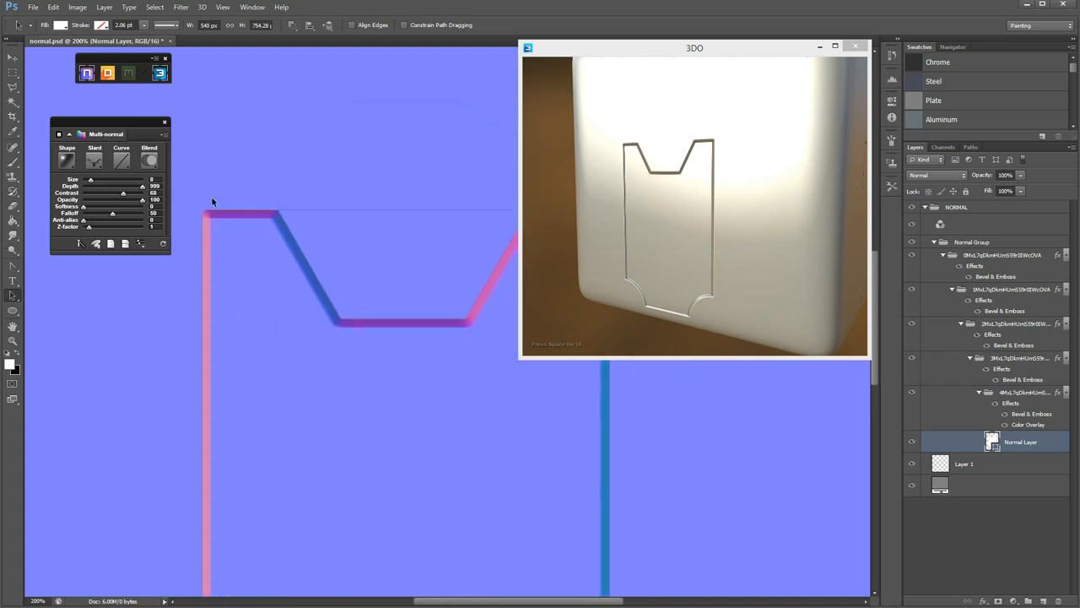
pyautogui.click(121, 160)
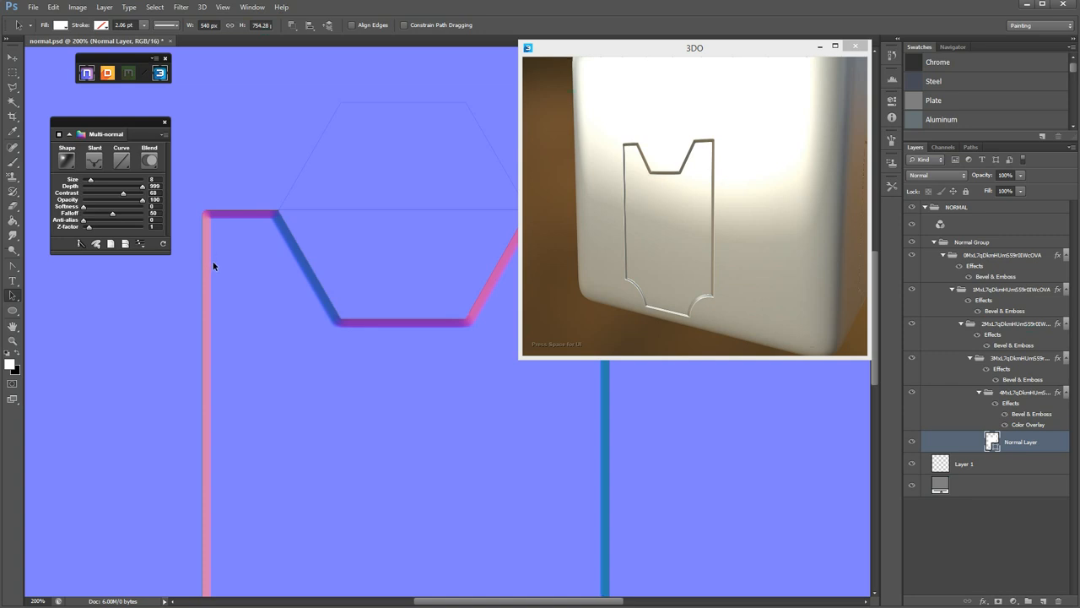
pyautogui.moveTo(197, 259)
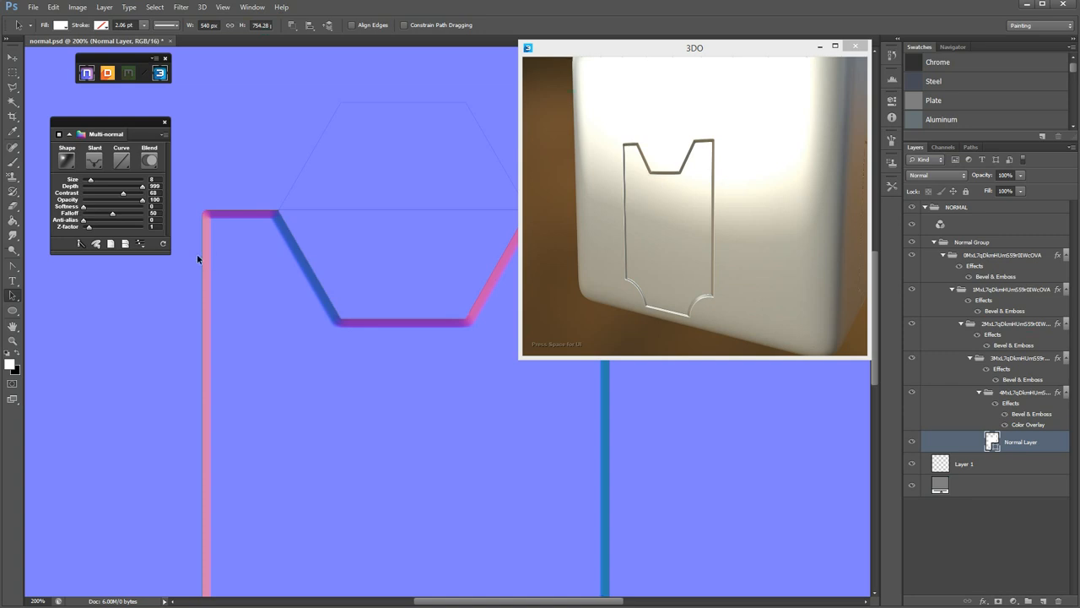
pyautogui.moveTo(205, 245)
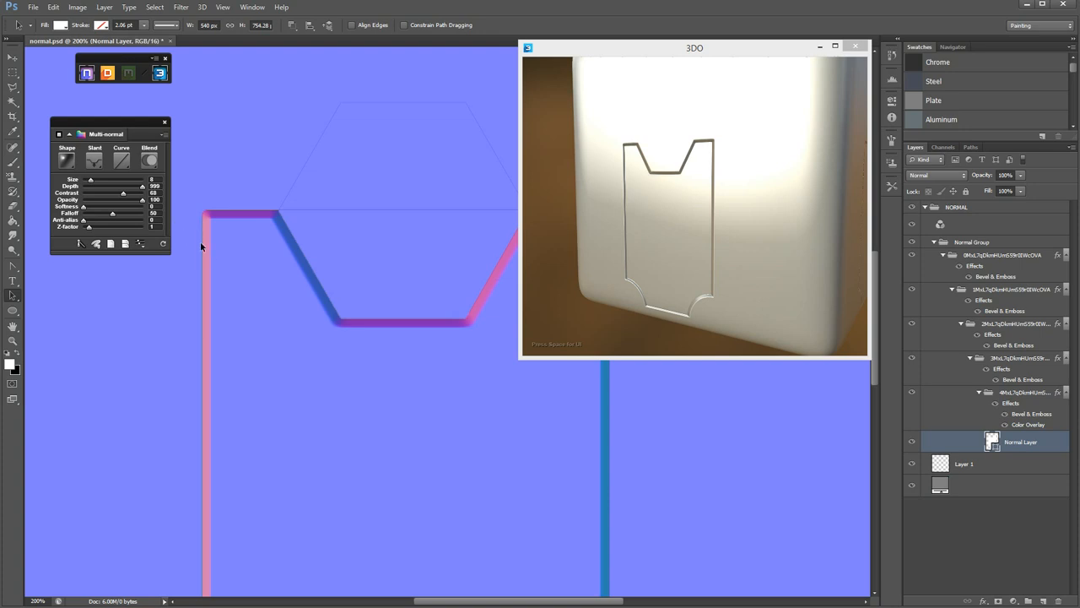
pyautogui.moveTo(141, 163)
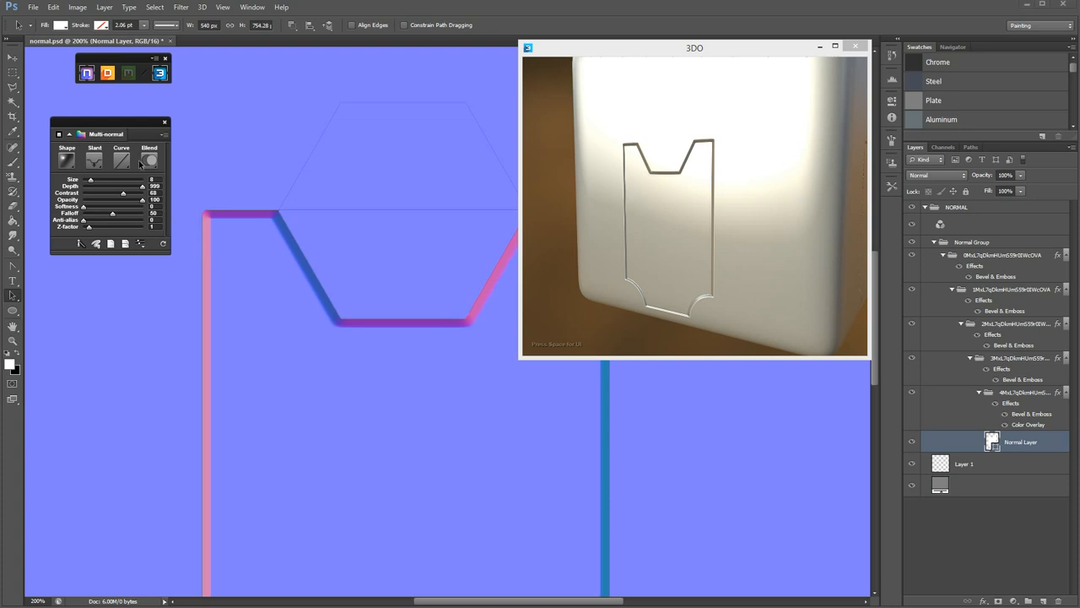
pyautogui.click(121, 161)
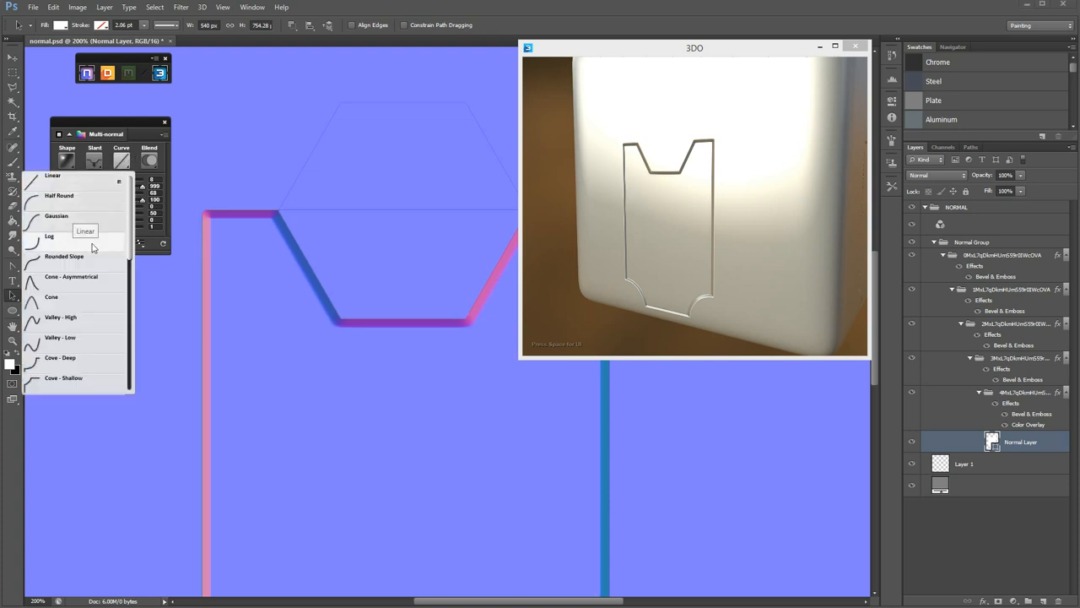
pyautogui.moveTo(100, 282)
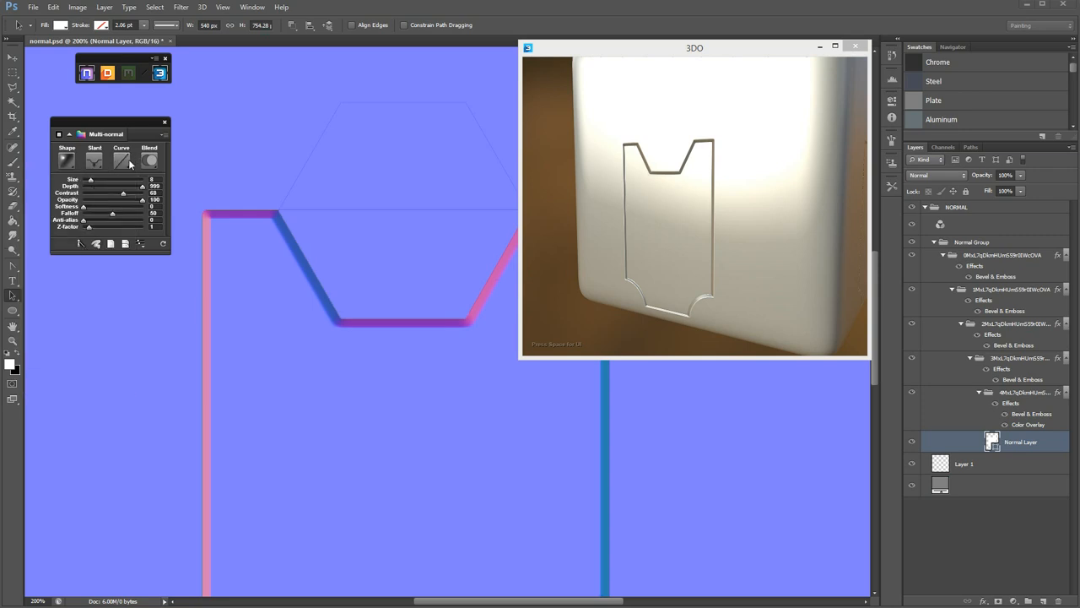
pyautogui.click(121, 161)
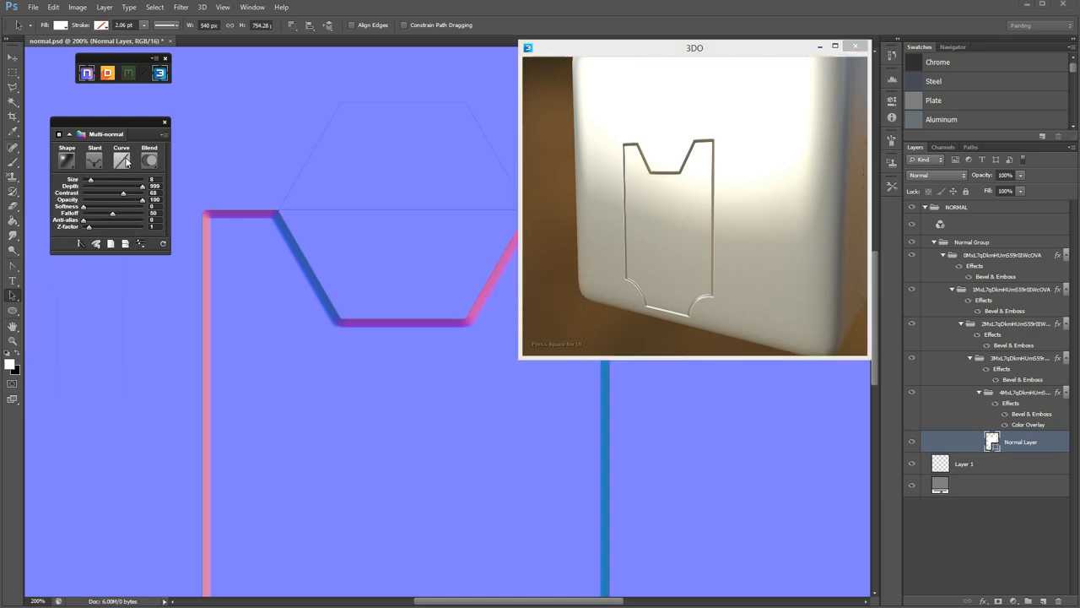
pyautogui.click(123, 160)
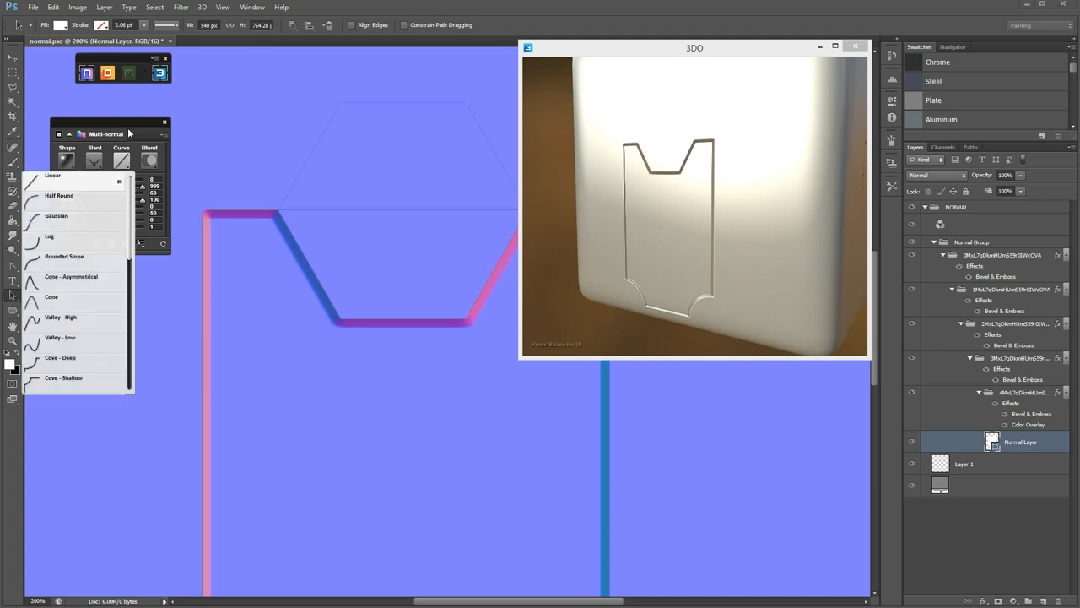
pyautogui.click(52, 175)
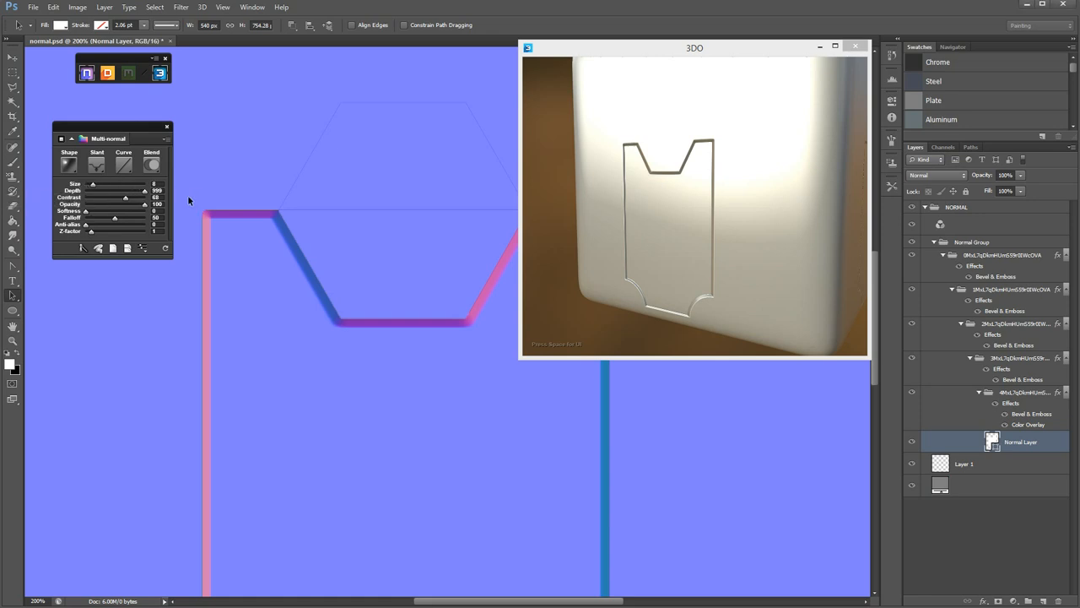
pyautogui.moveTo(204, 314)
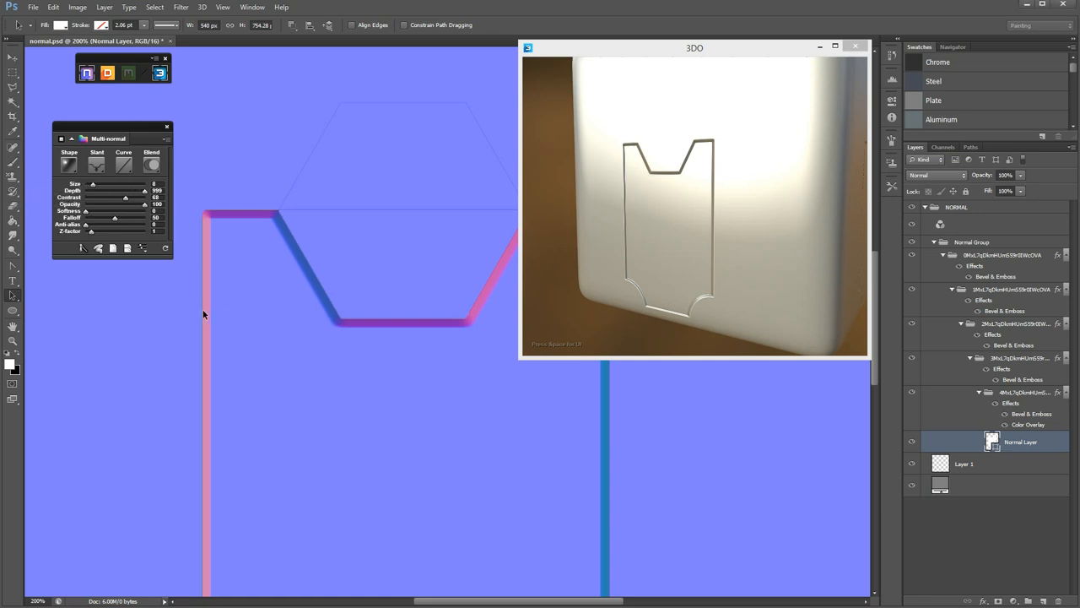
pyautogui.moveTo(266, 248)
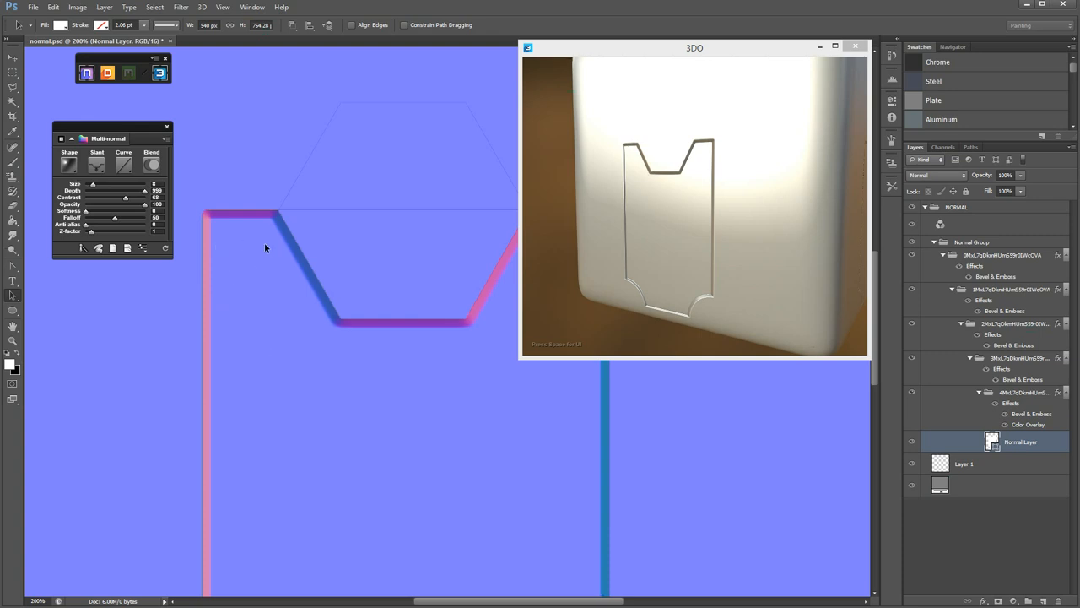
pyautogui.moveTo(266, 303)
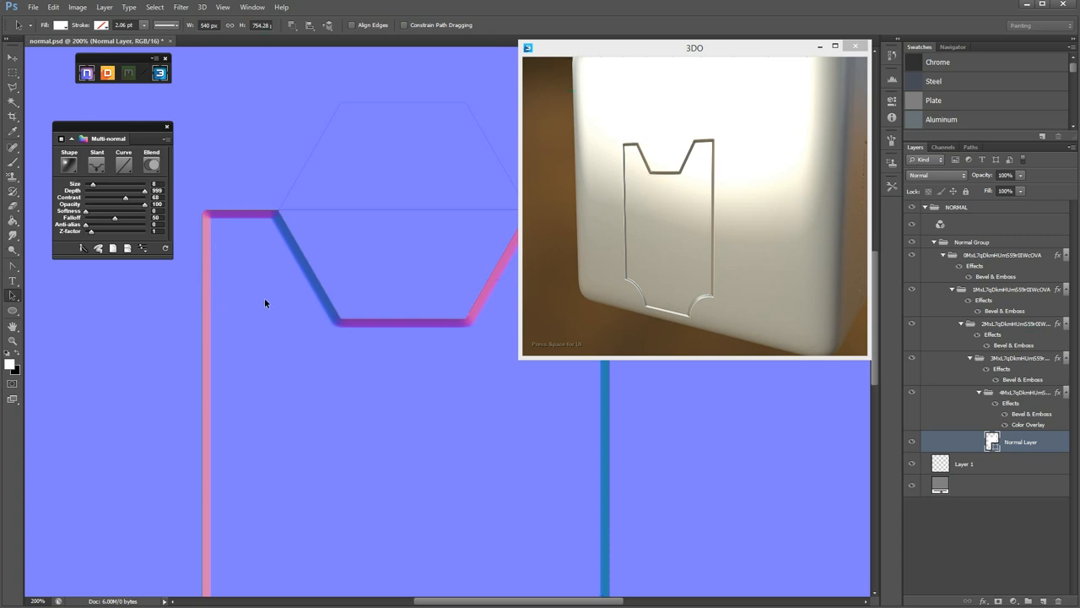
# Step: Widen the panel outline's bevel Size slider to 21 in the Multi-normal panel
pyautogui.moveTo(93, 186); pyautogui.dragTo(99, 186)
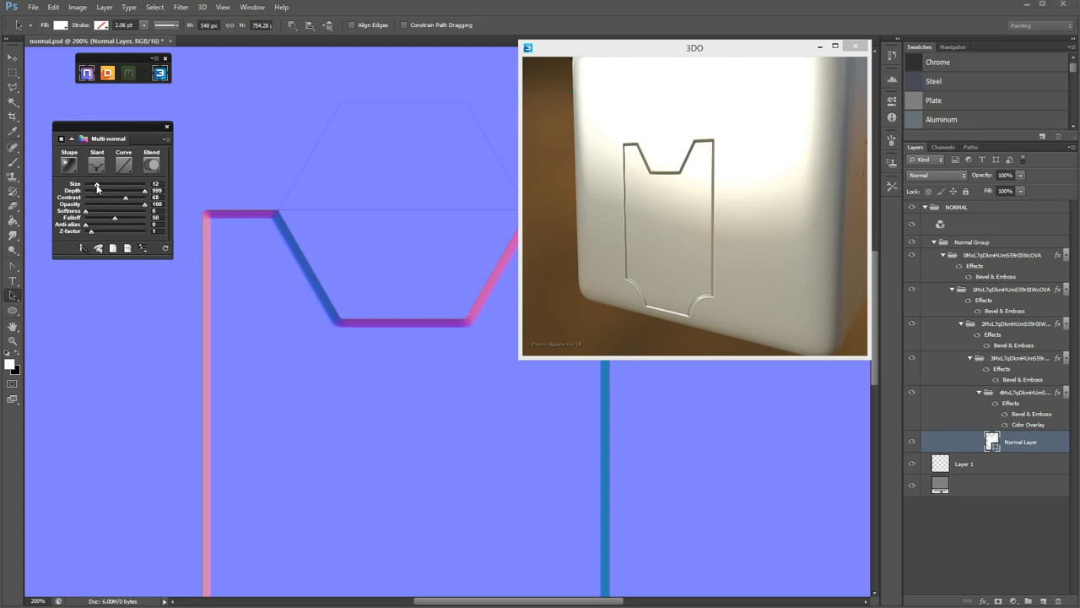
pyautogui.moveTo(97, 185); pyautogui.dragTo(110, 184)
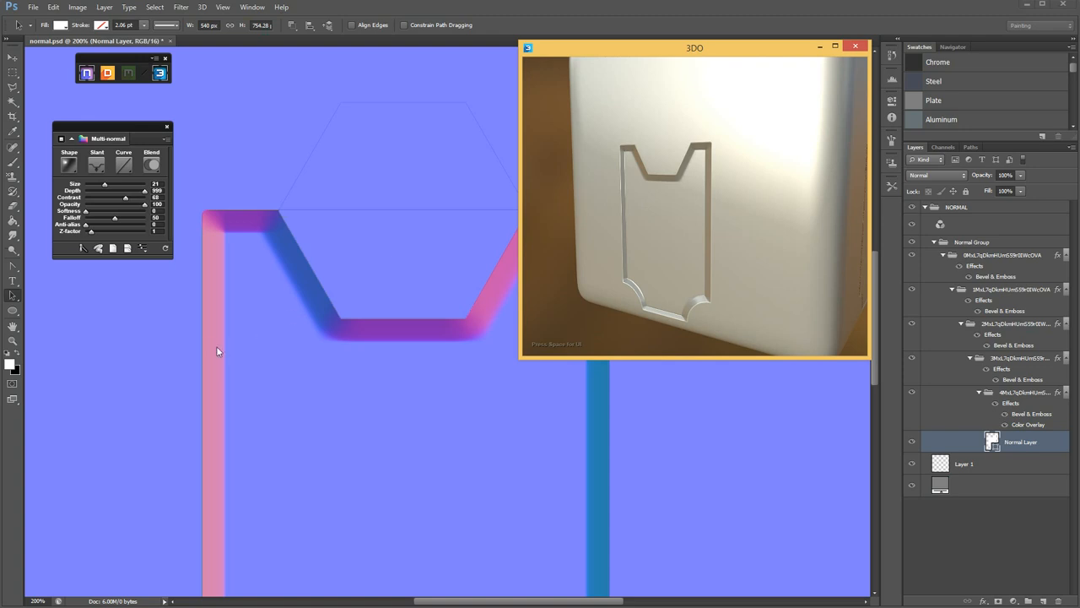
pyautogui.moveTo(321, 311)
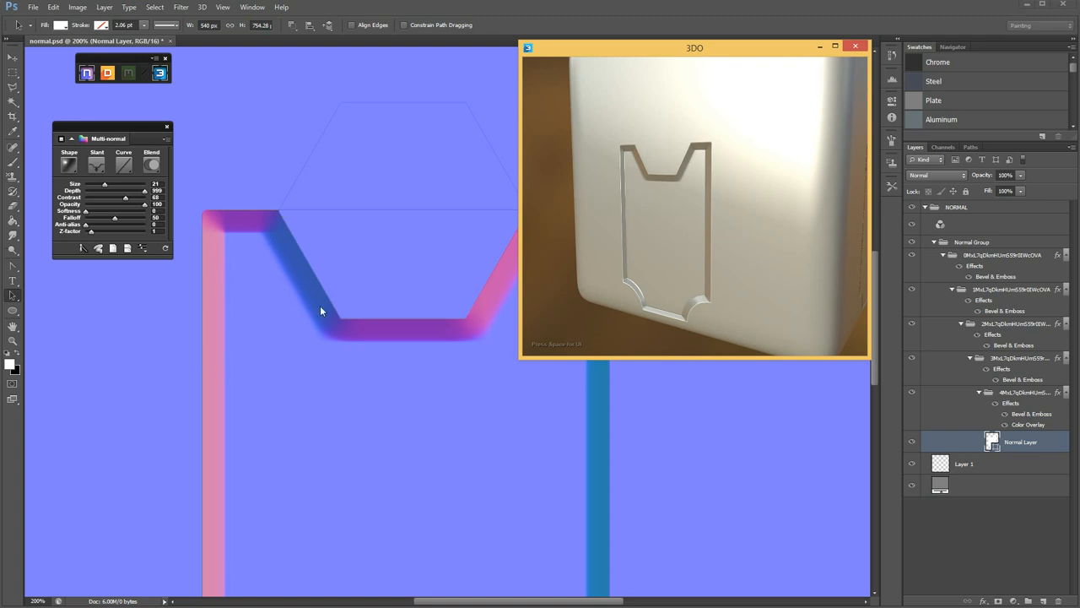
pyautogui.moveTo(257, 377)
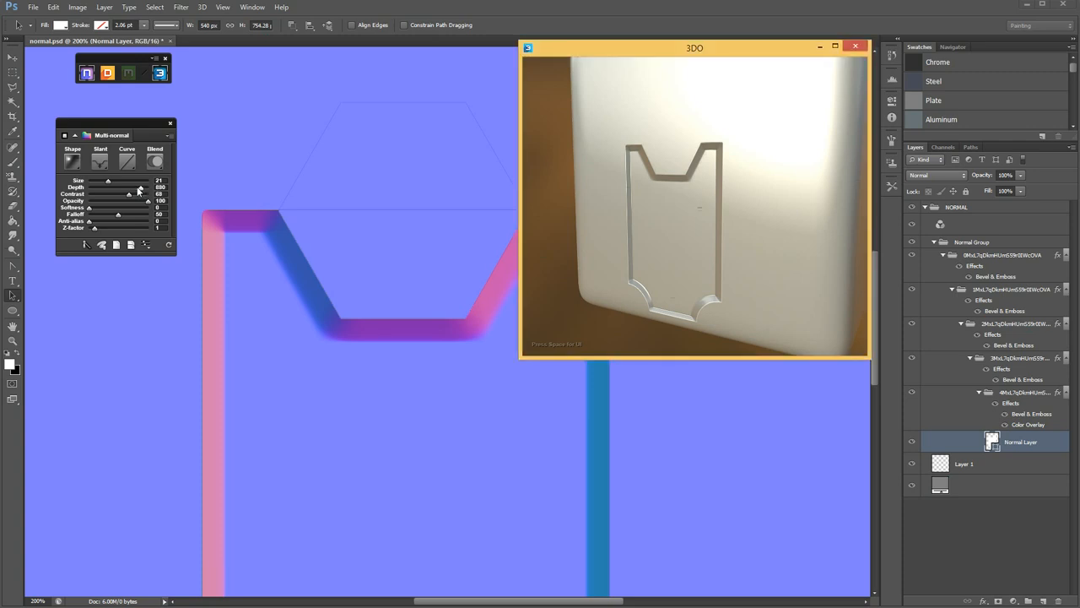
pyautogui.moveTo(129, 186); pyautogui.dragTo(103, 186)
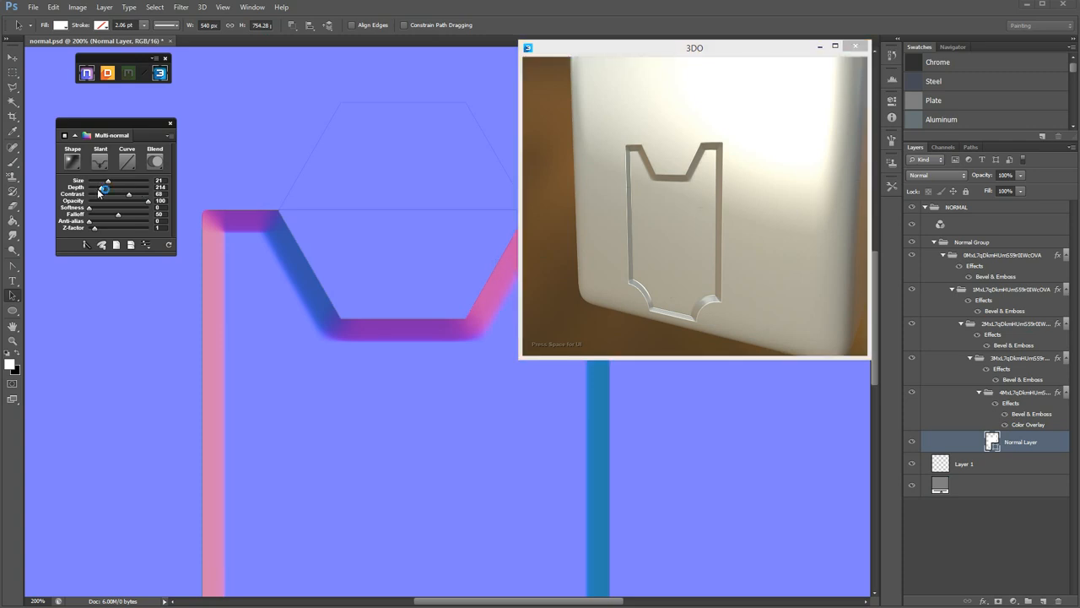
pyautogui.moveTo(108, 187); pyautogui.dragTo(99, 187)
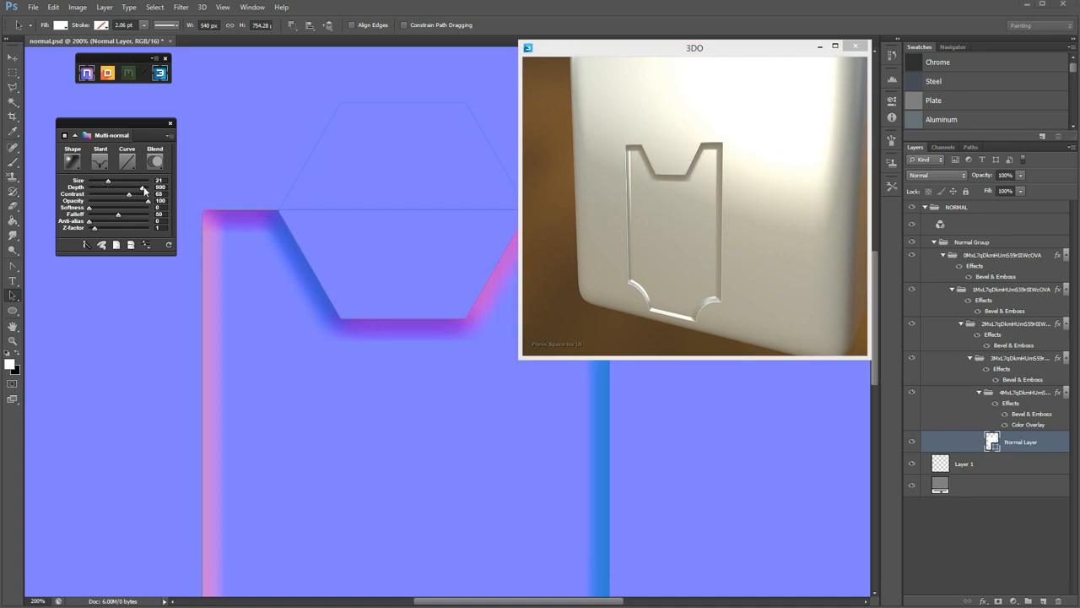
pyautogui.moveTo(126, 186); pyautogui.dragTo(148, 187)
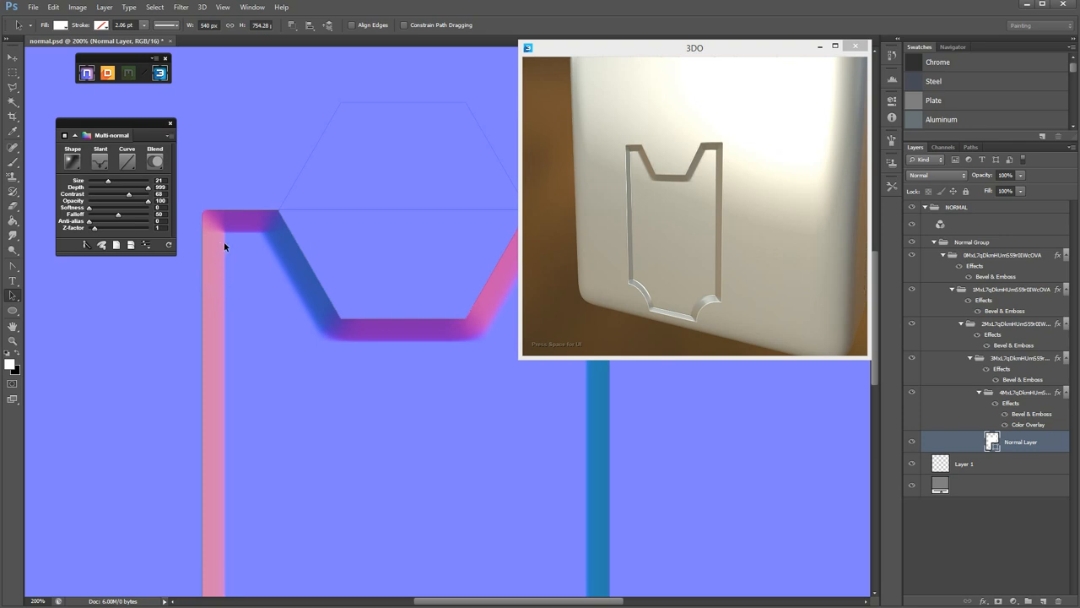
pyautogui.moveTo(191, 225)
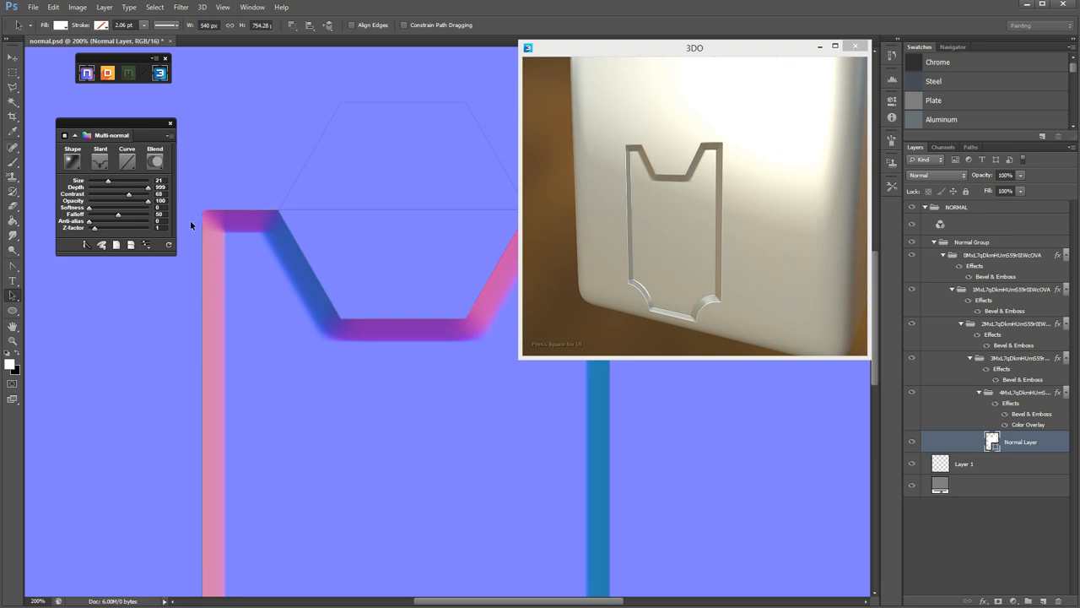
pyautogui.moveTo(142, 127)
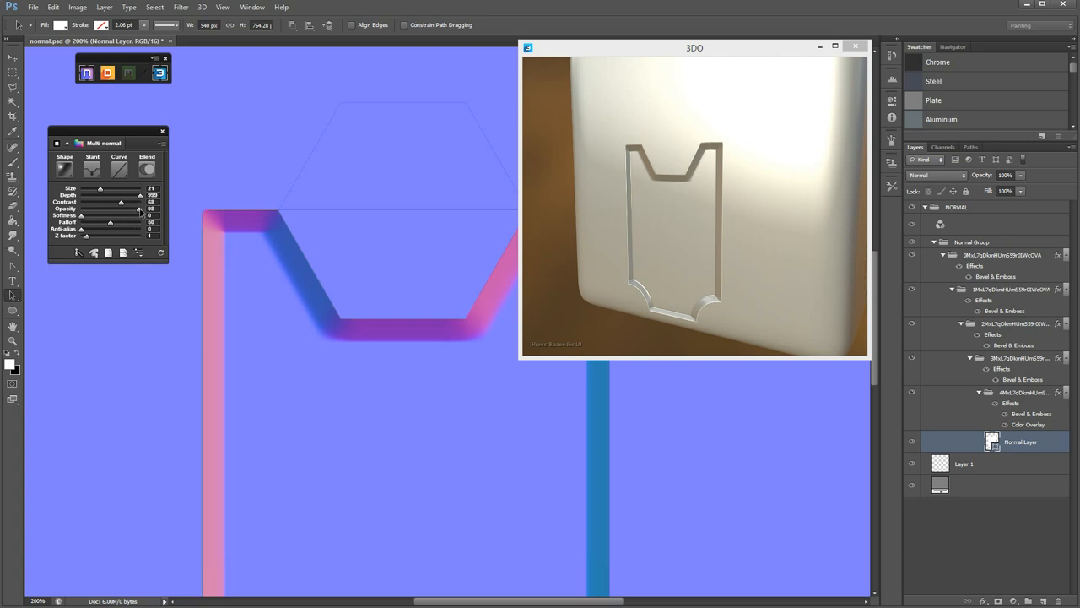
pyautogui.moveTo(81, 209); pyautogui.dragTo(124, 225)
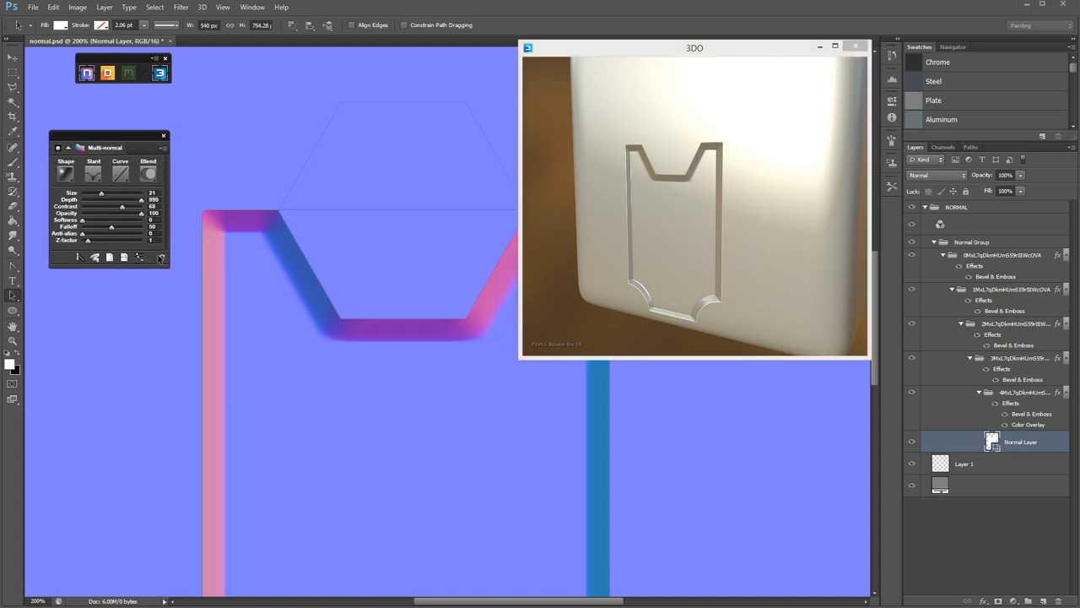
pyautogui.moveTo(87, 219); pyautogui.dragTo(111, 220)
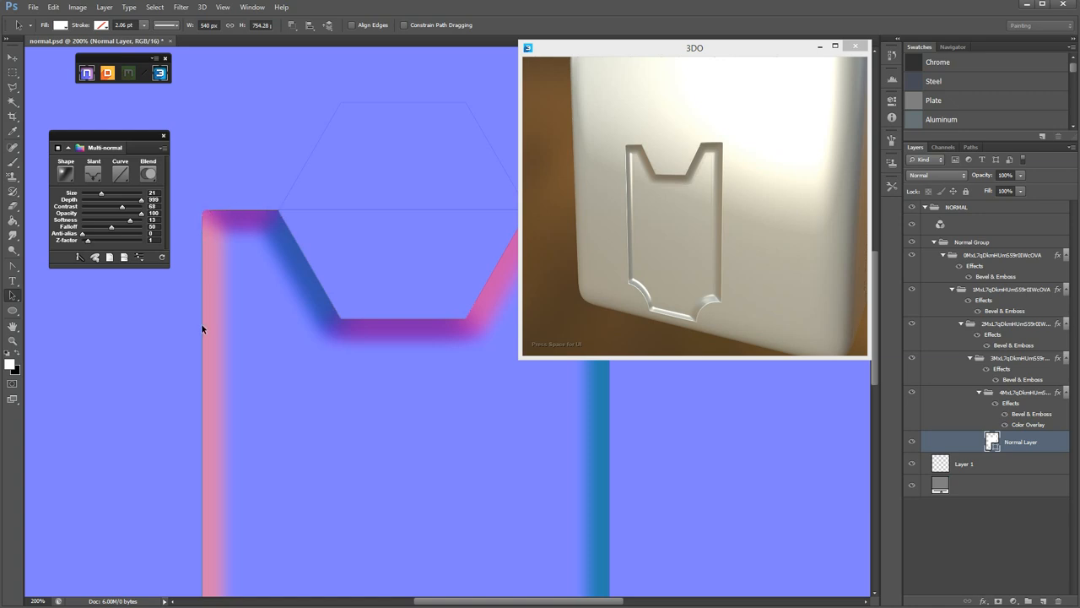
pyautogui.moveTo(224, 254)
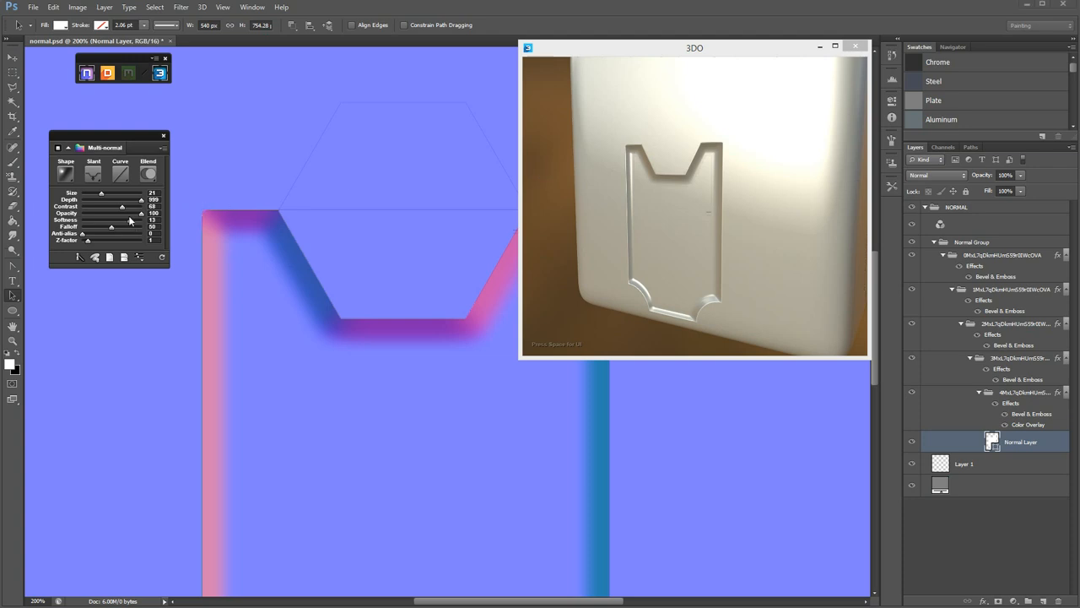
pyautogui.moveTo(112, 219); pyautogui.dragTo(99, 220)
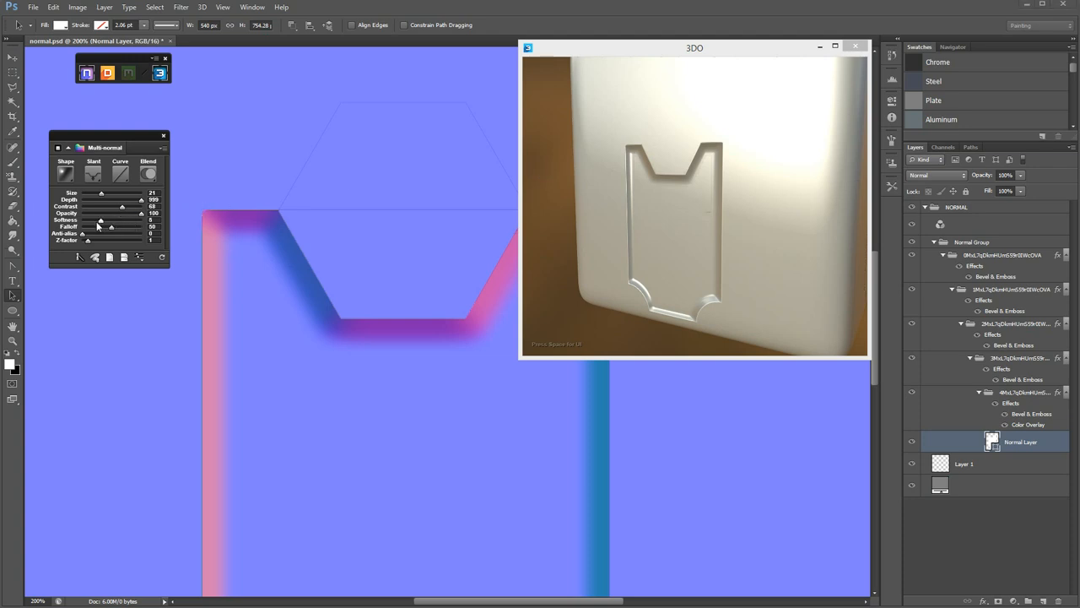
pyautogui.moveTo(99, 234); pyautogui.dragTo(105, 235)
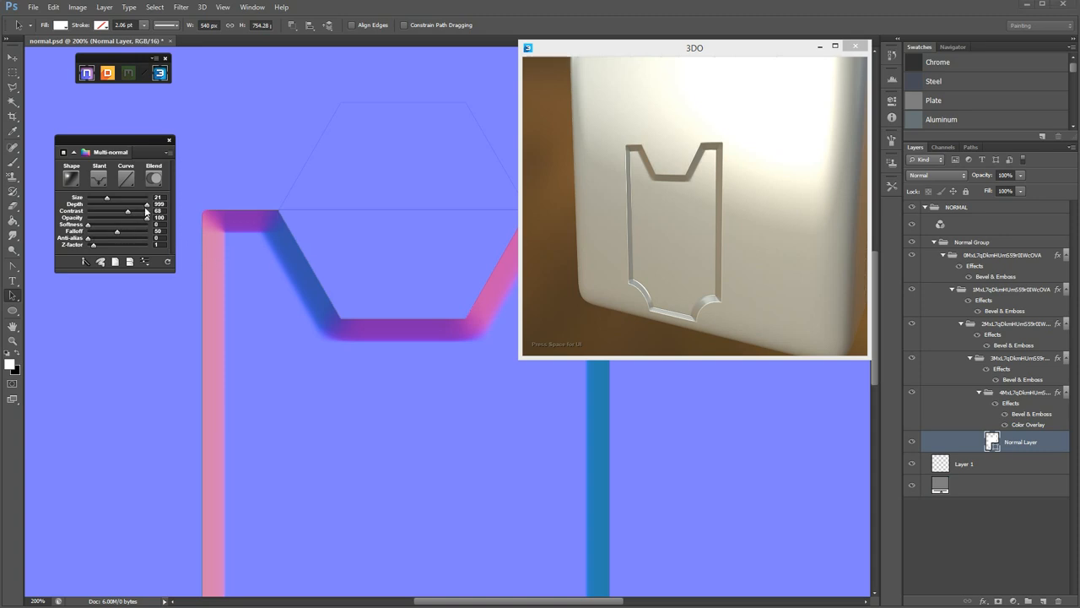
pyautogui.moveTo(90, 242)
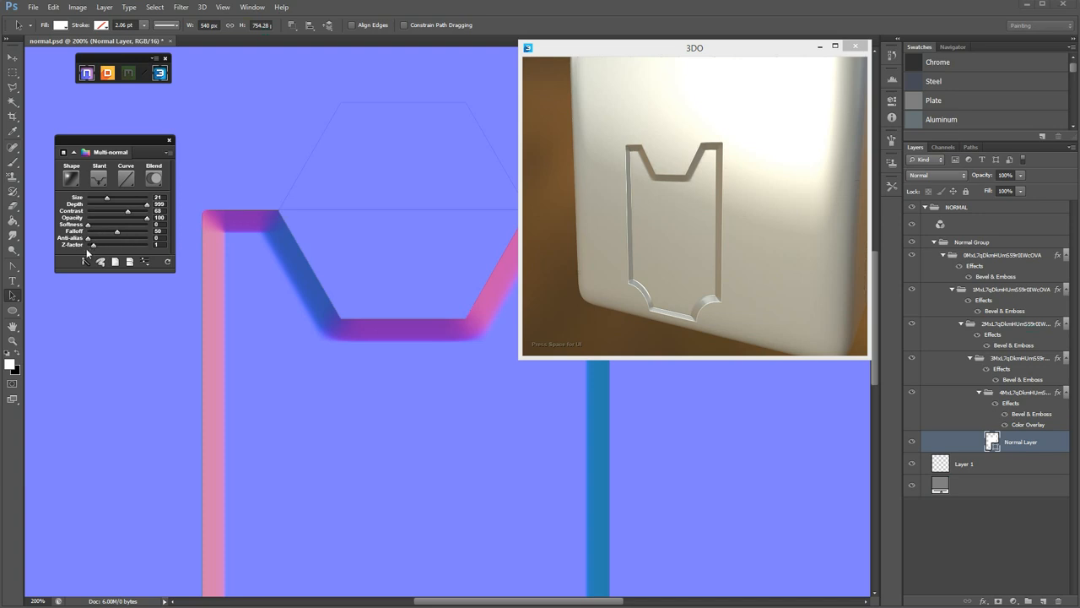
pyautogui.moveTo(130, 350)
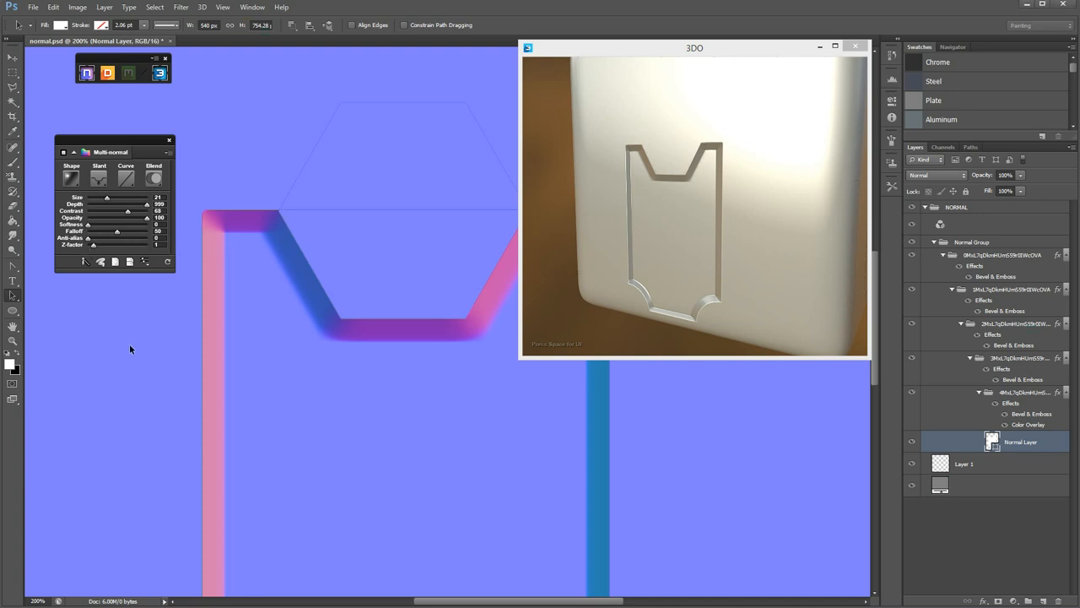
pyautogui.moveTo(174, 382)
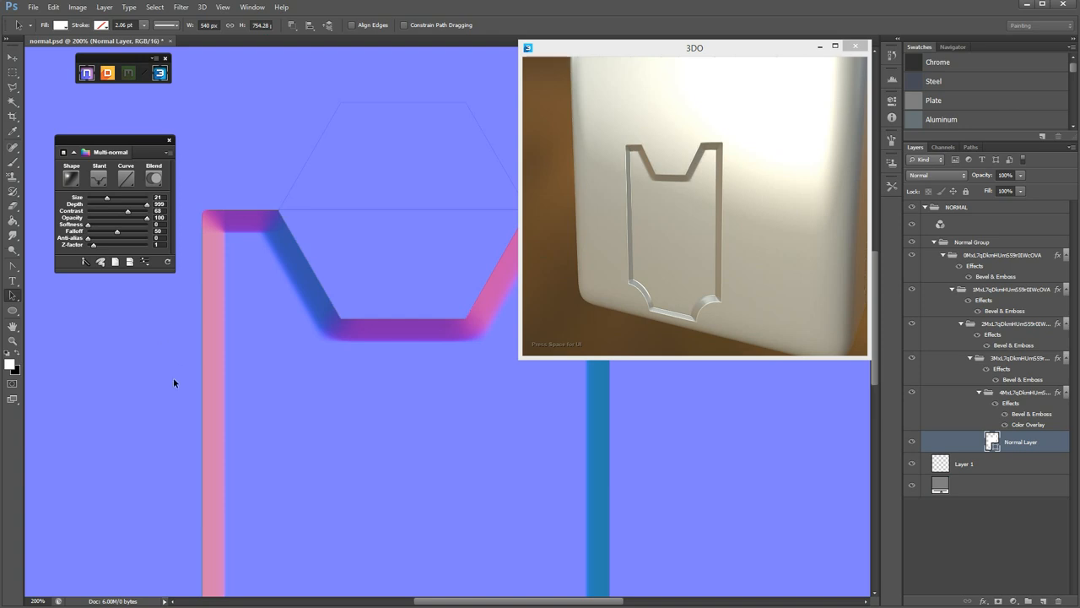
pyautogui.moveTo(169, 367)
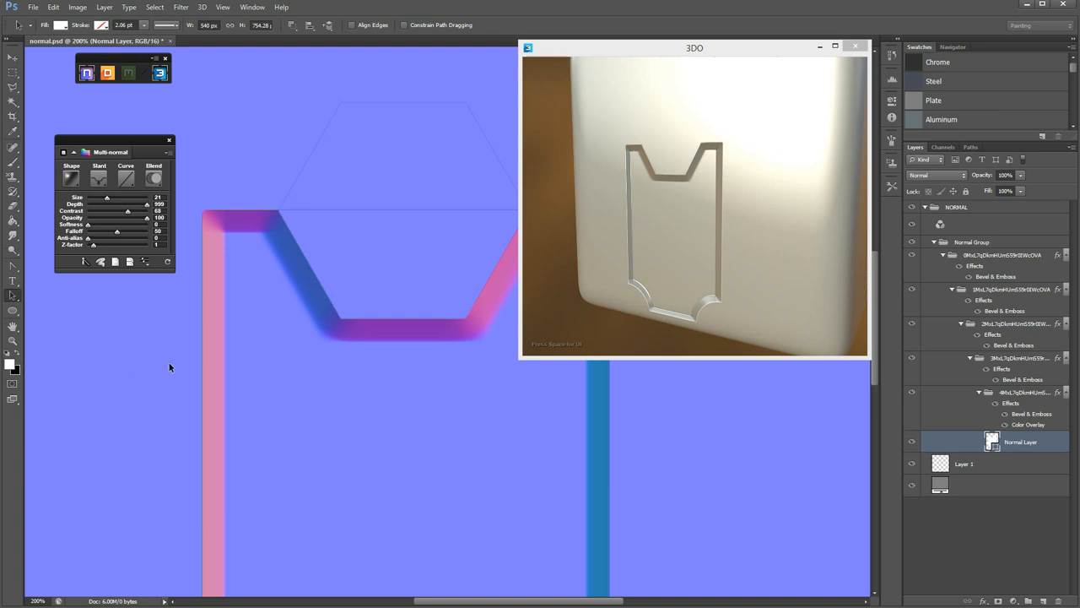
pyautogui.moveTo(94, 364)
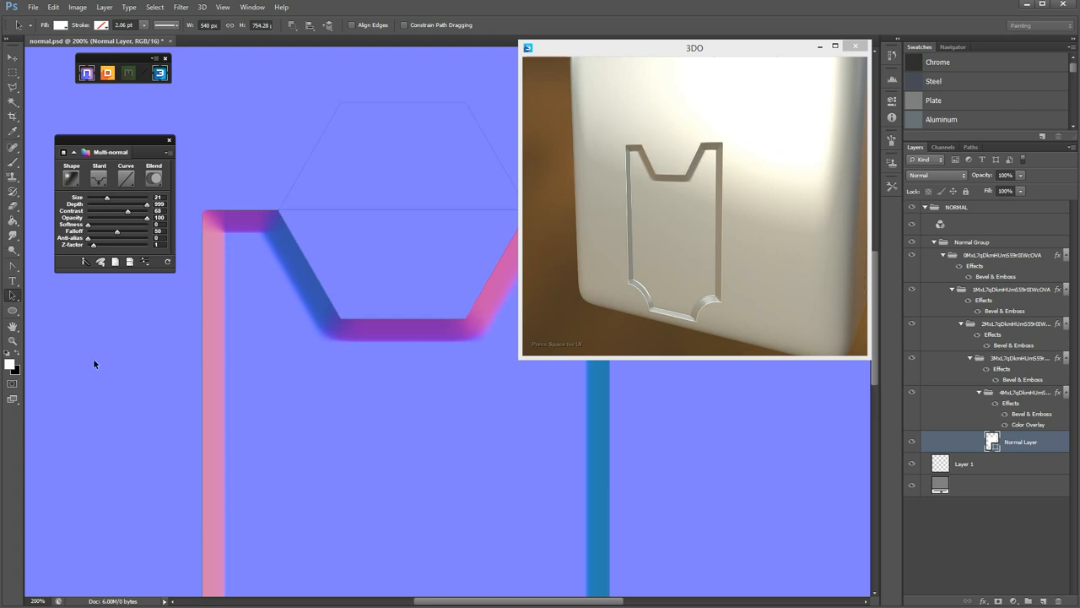
pyautogui.moveTo(123, 383)
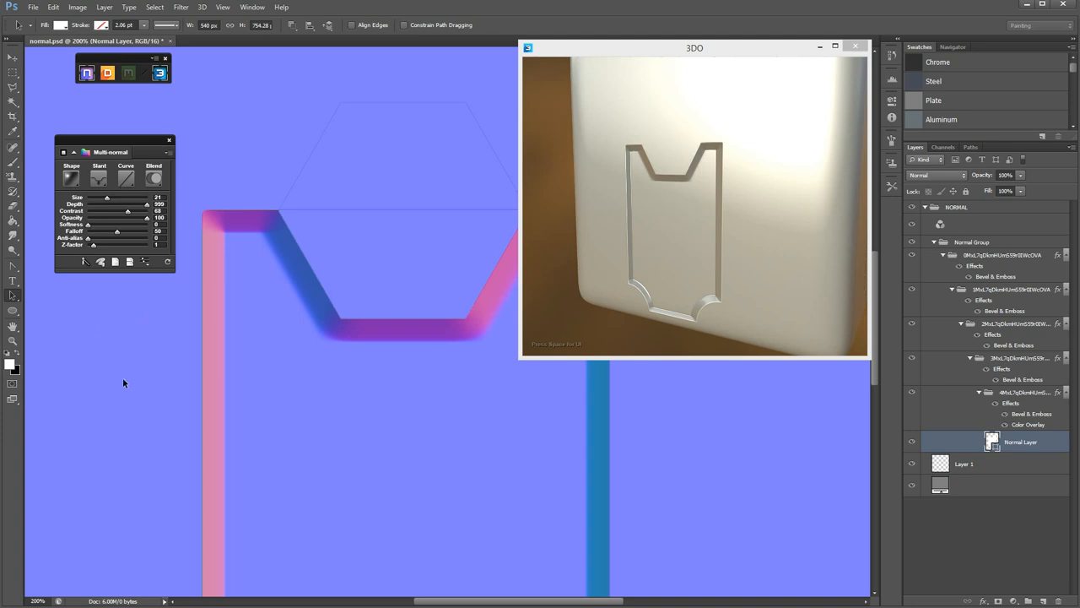
pyautogui.moveTo(162, 401)
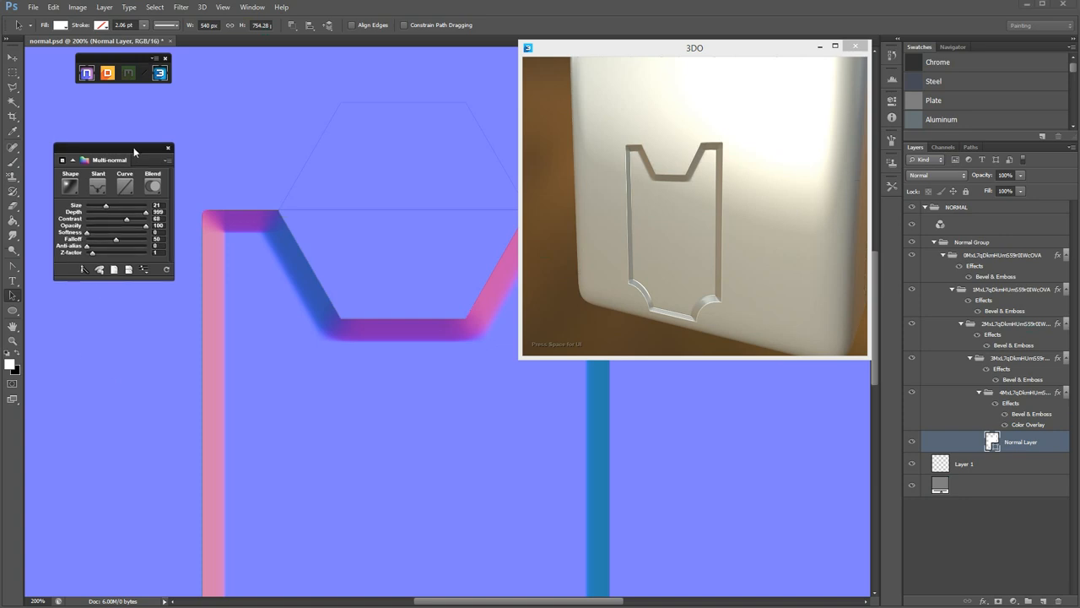
pyautogui.moveTo(95, 259)
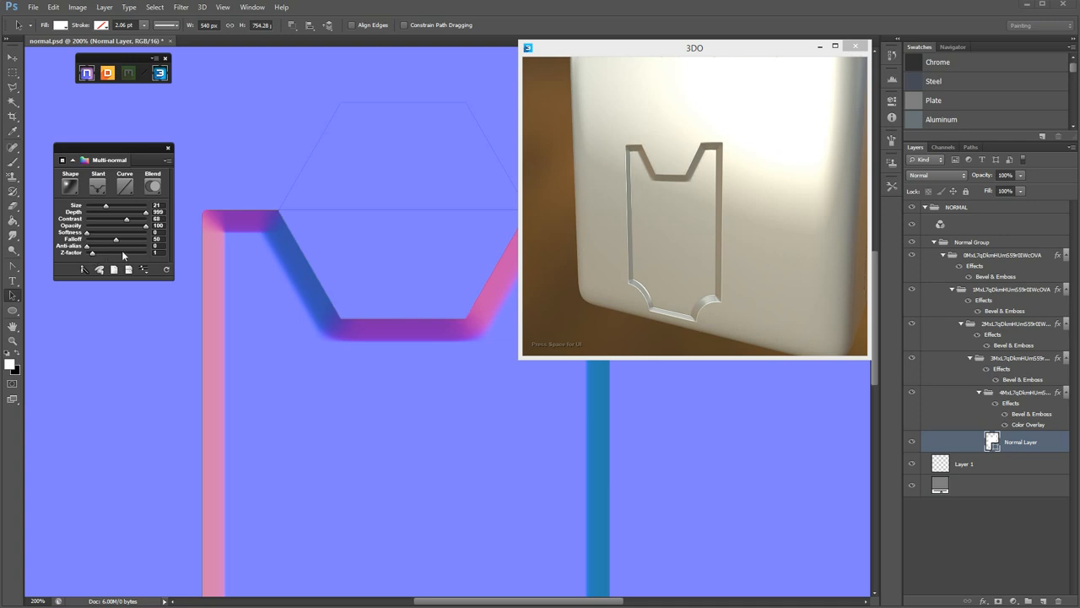
pyautogui.moveTo(278, 208)
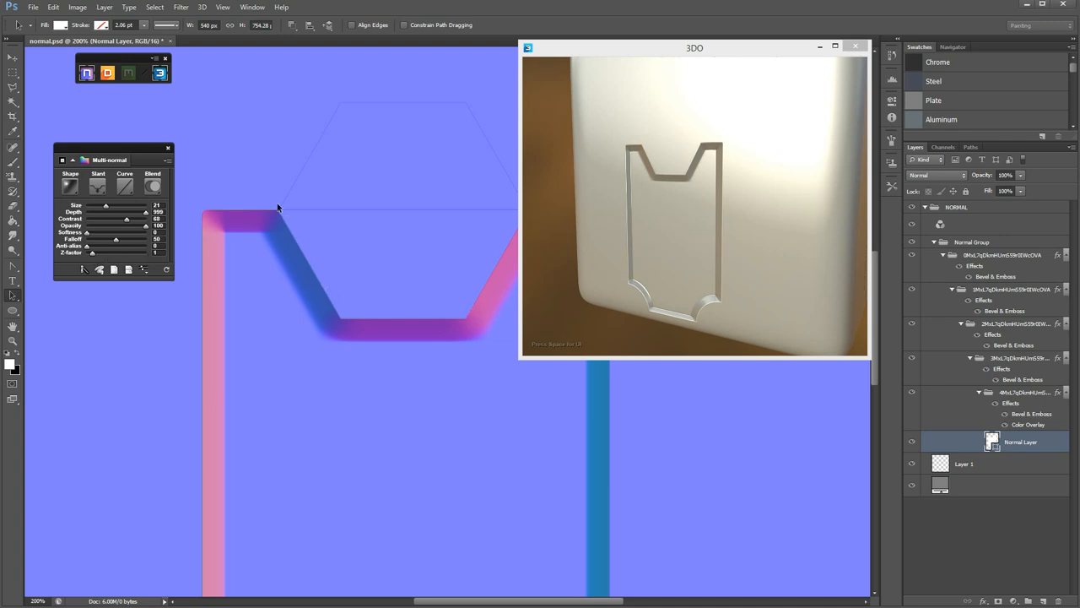
pyautogui.moveTo(260, 221)
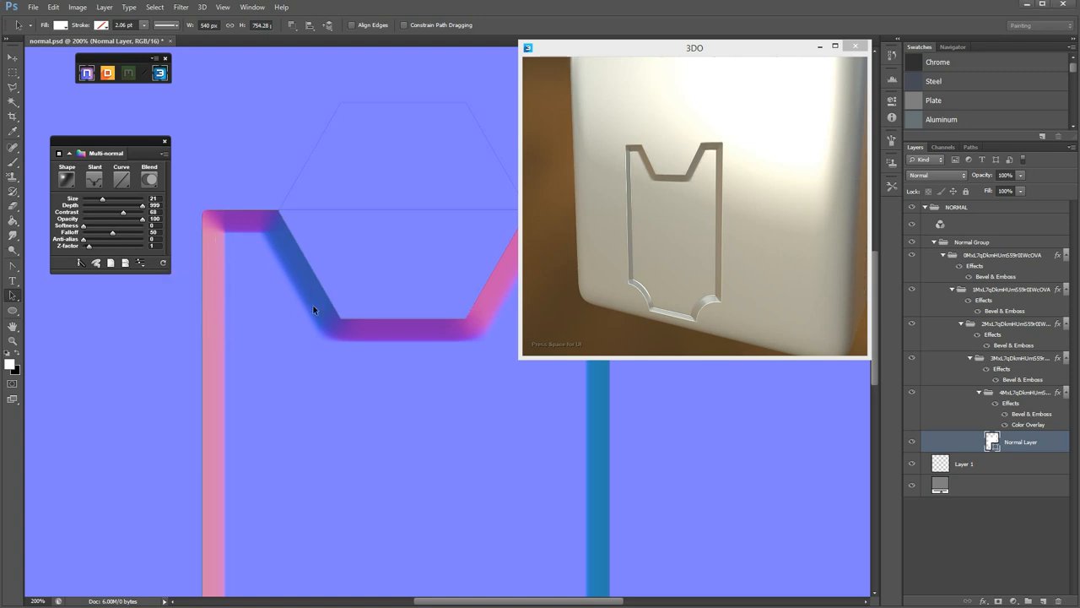
pyautogui.moveTo(255, 287)
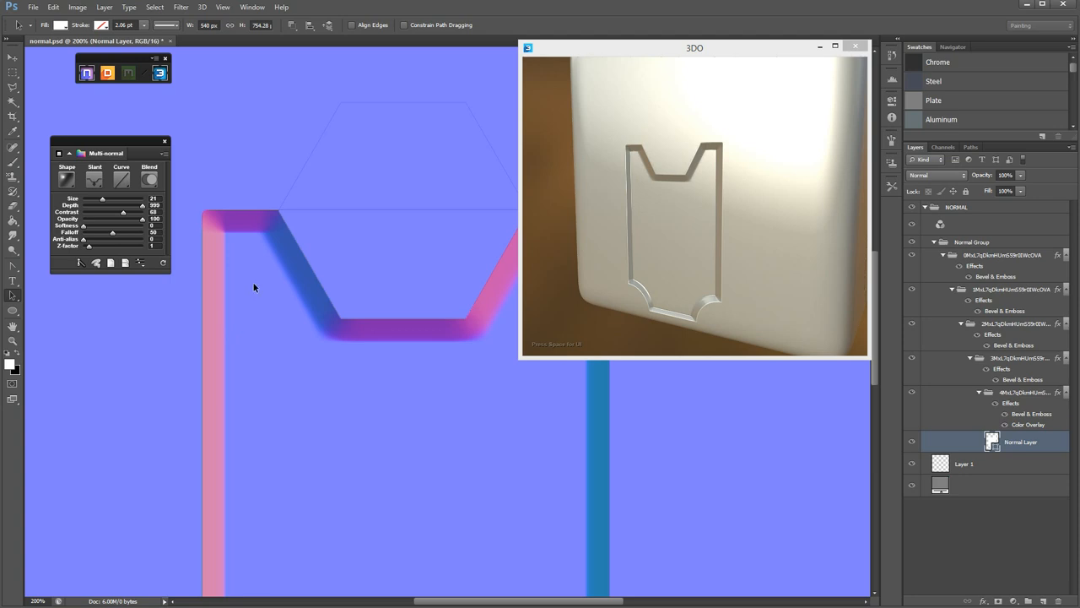
pyautogui.moveTo(256, 259)
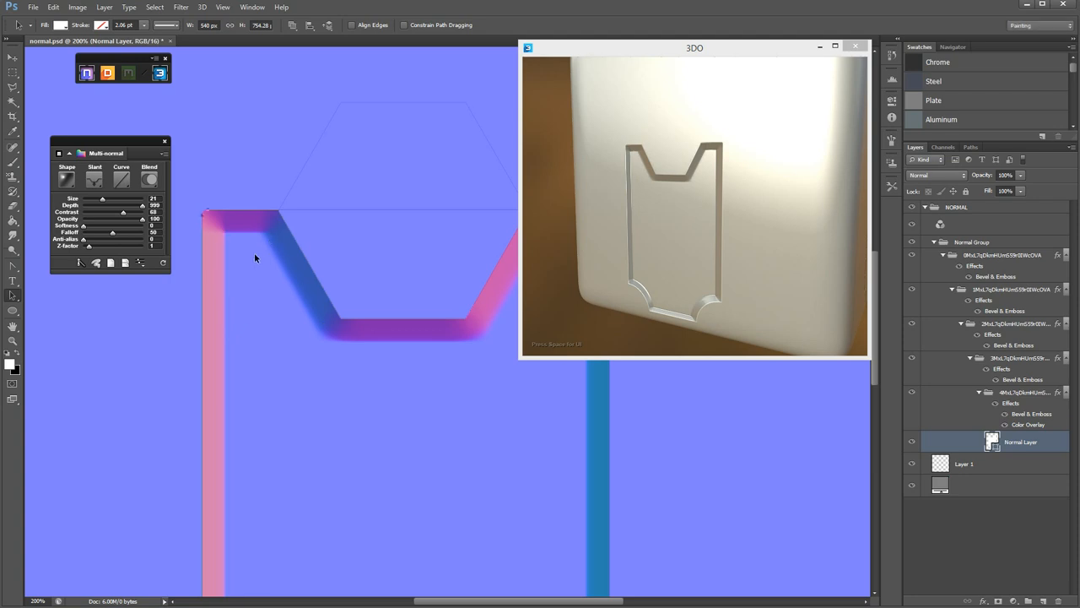
pyautogui.moveTo(130, 148)
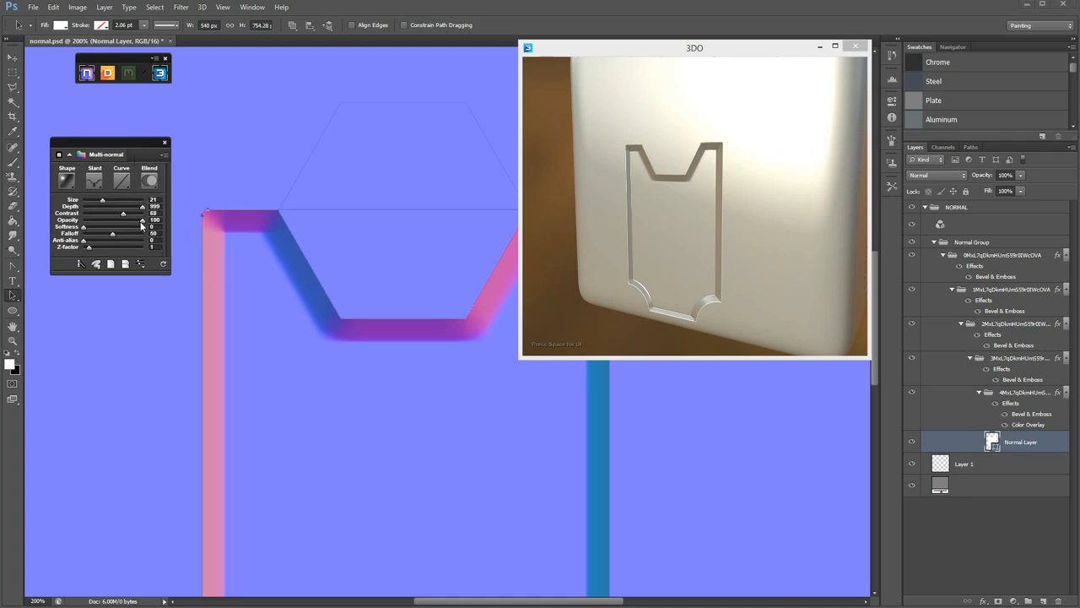
pyautogui.moveTo(120, 144)
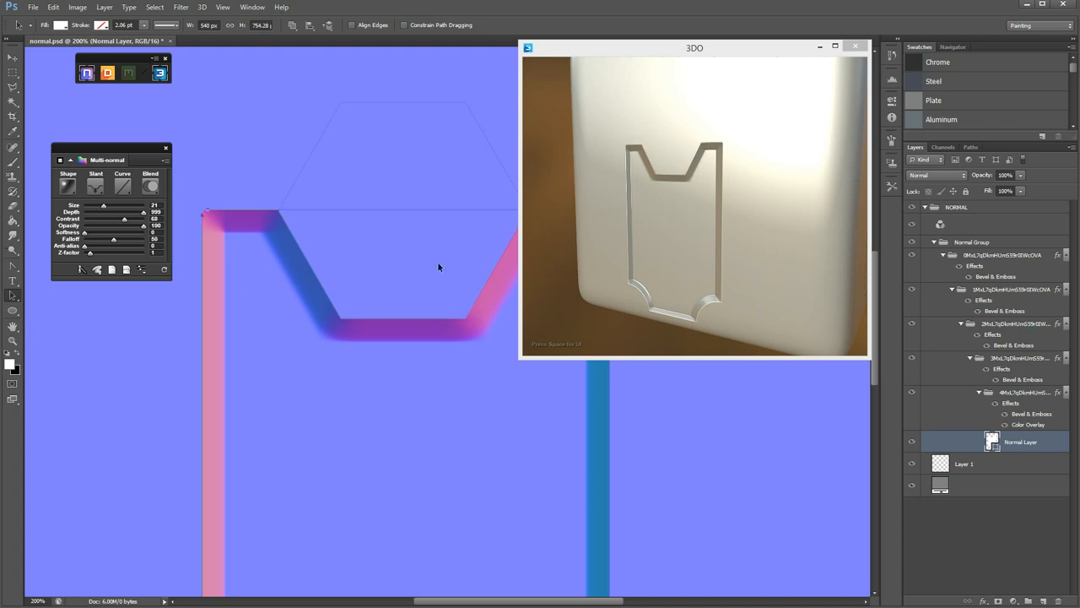
# Step: Zip the Normal Group's shape layers into one layer and select the Normal Layer
pyautogui.click(944, 242)
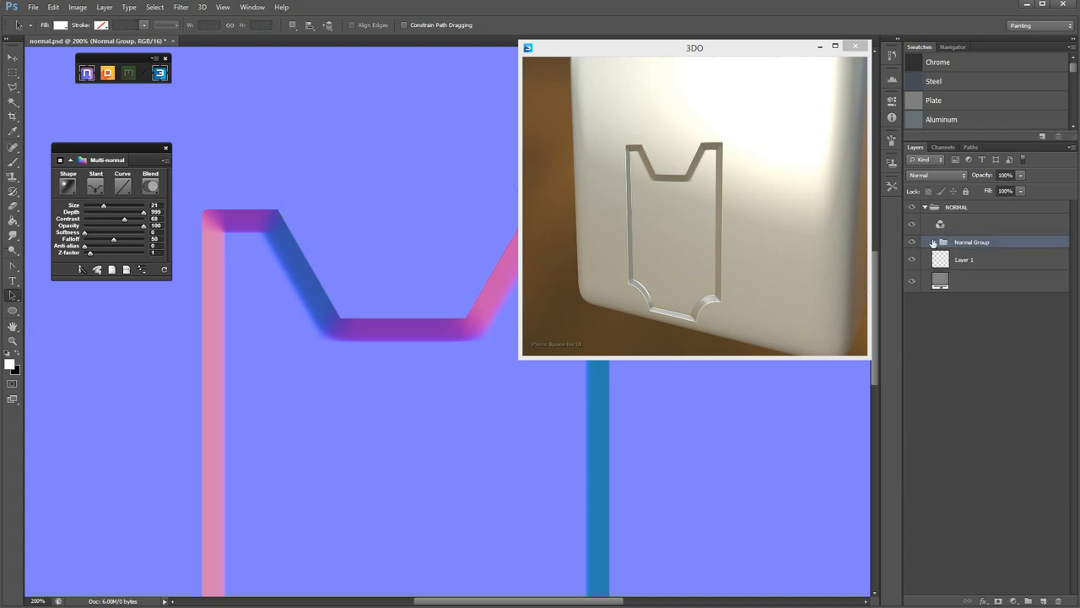
pyautogui.click(933, 242)
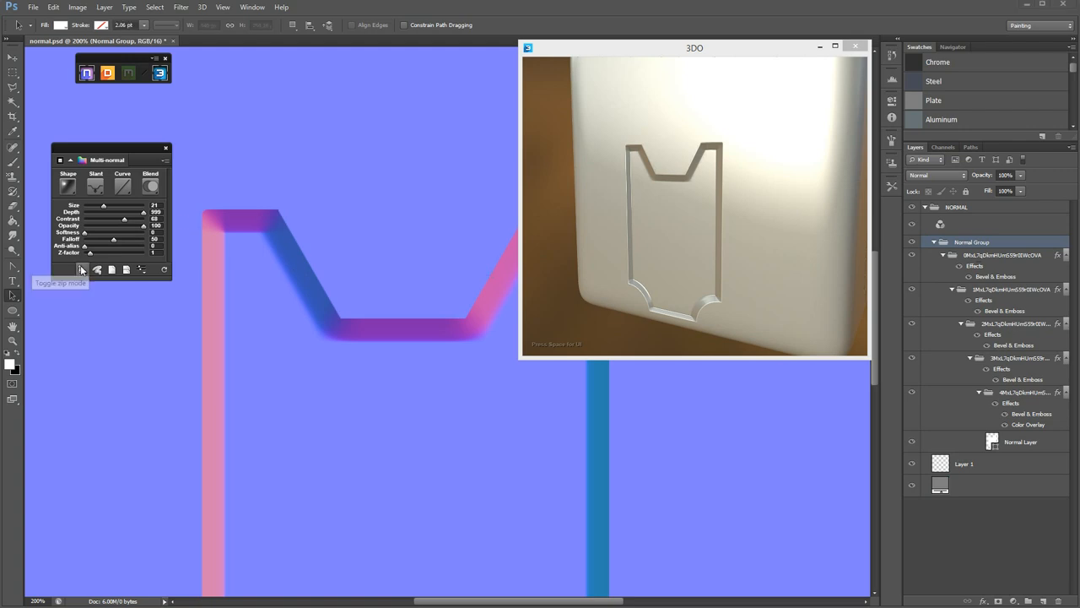
pyautogui.click(934, 243)
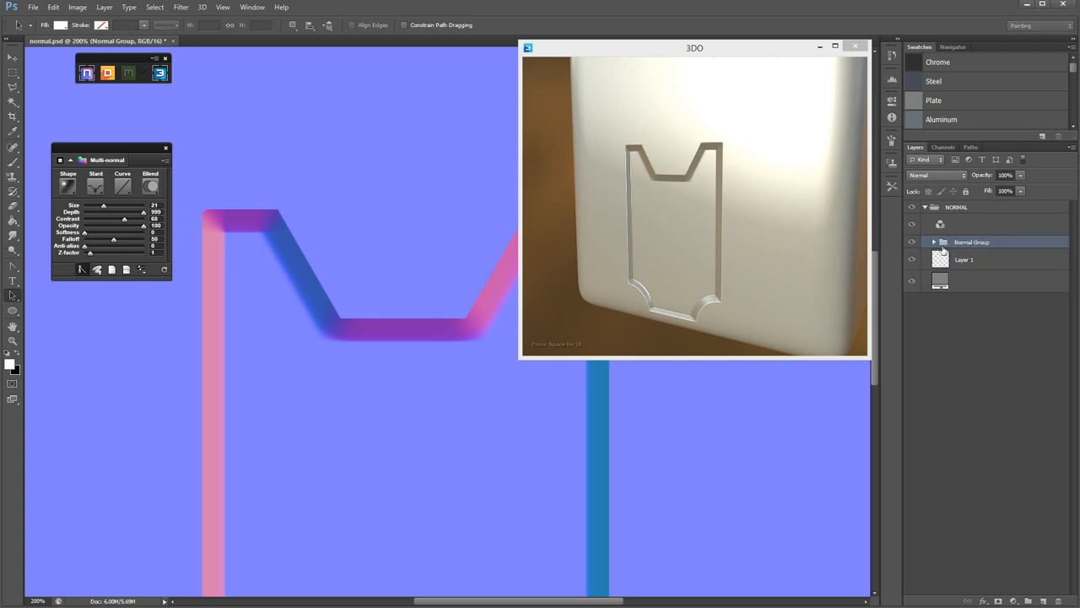
pyautogui.click(934, 242)
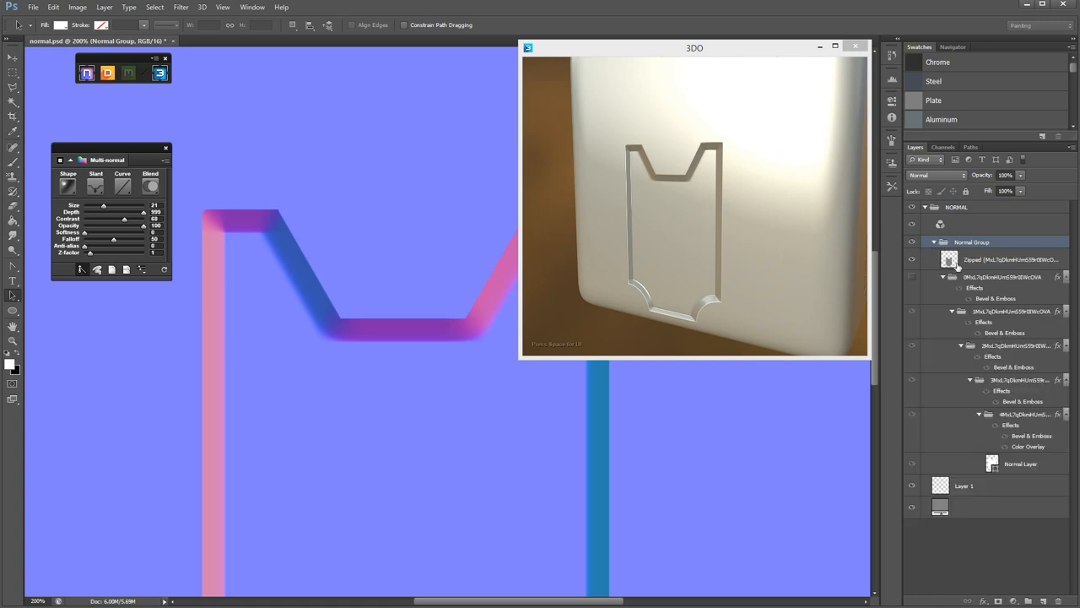
pyautogui.moveTo(999, 472)
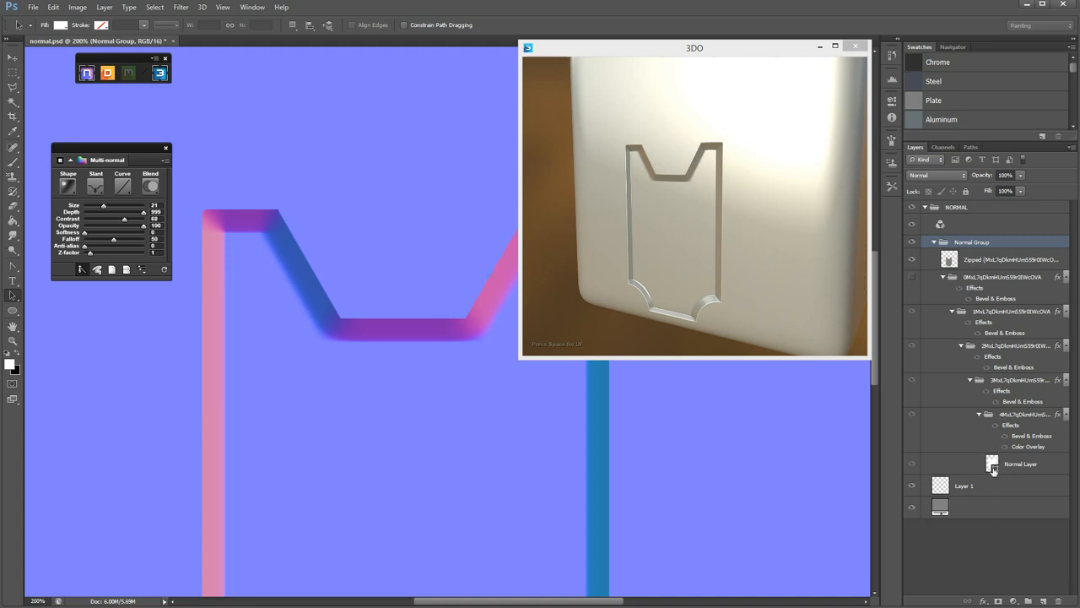
pyautogui.click(1021, 463)
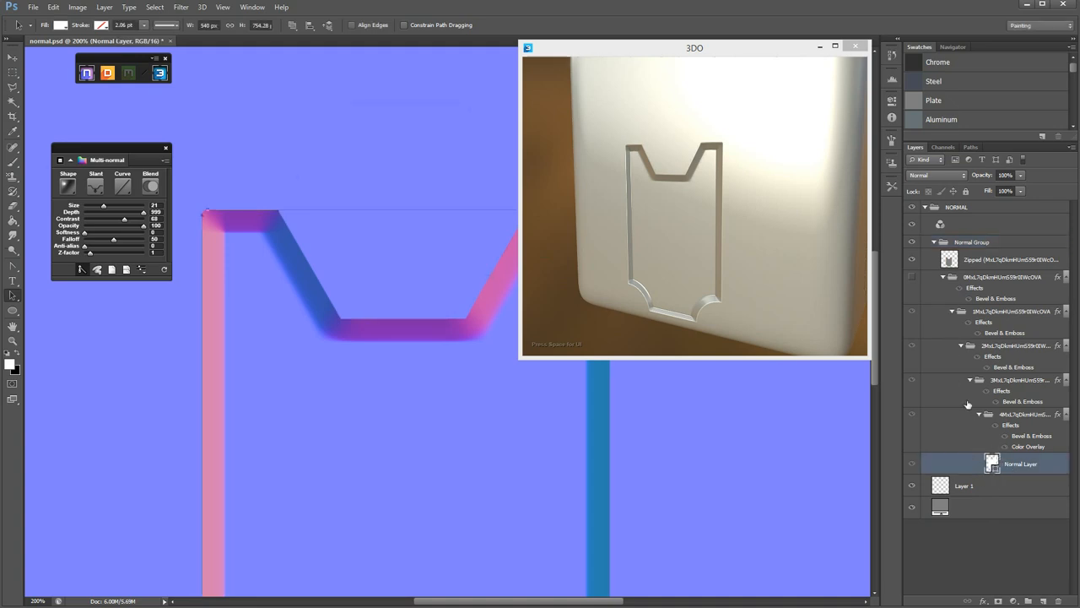
pyautogui.click(1008, 259)
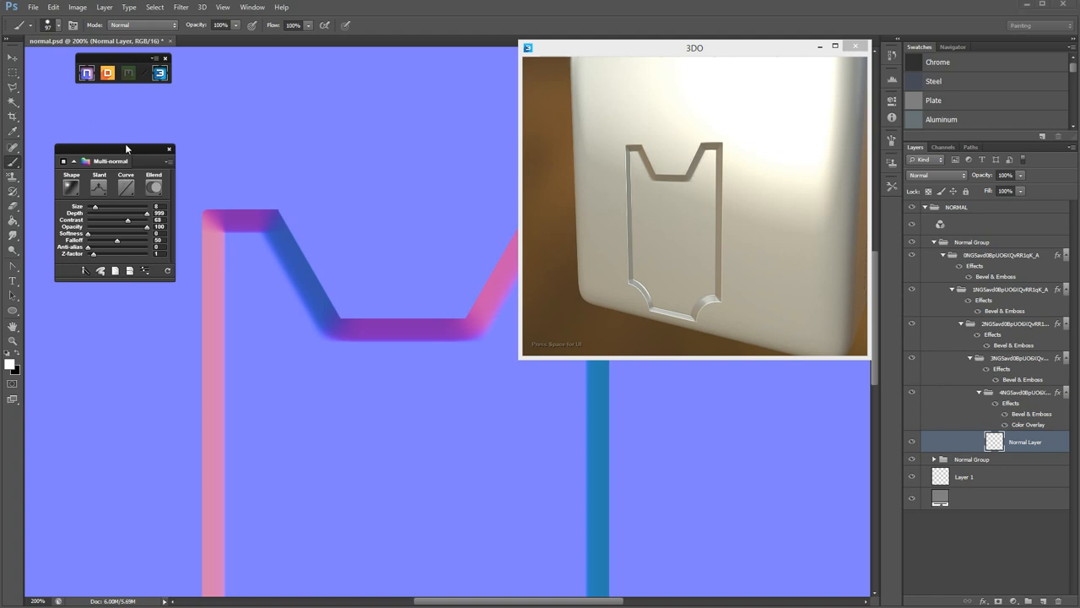
# Step: Draw a small rectangle below the hexagon cutout with the Rectangle Tool
pyautogui.click(12, 310)
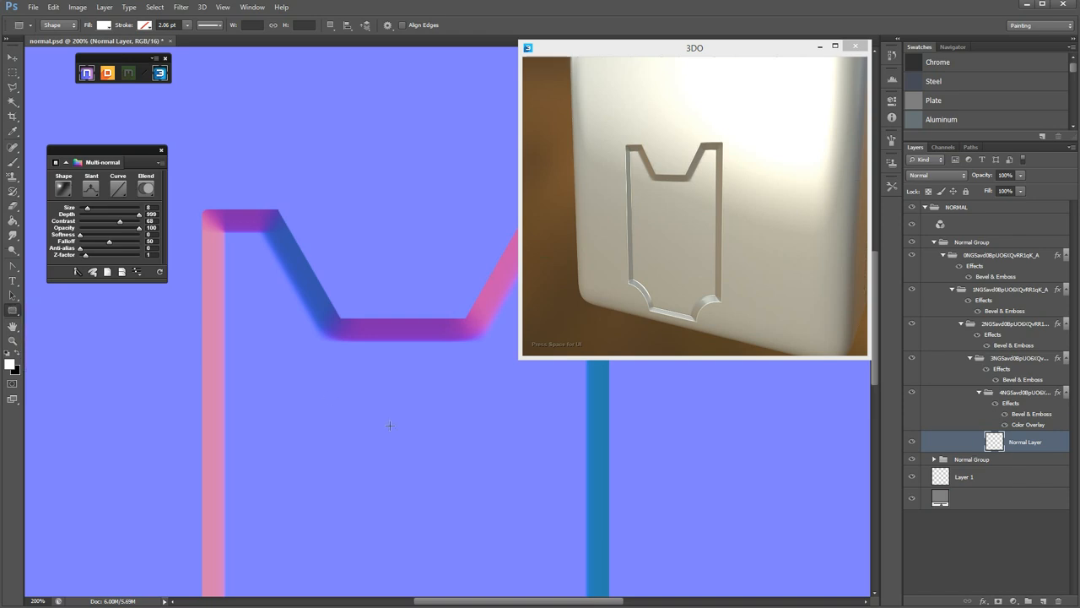
pyautogui.moveTo(389, 425); pyautogui.dragTo(515, 490)
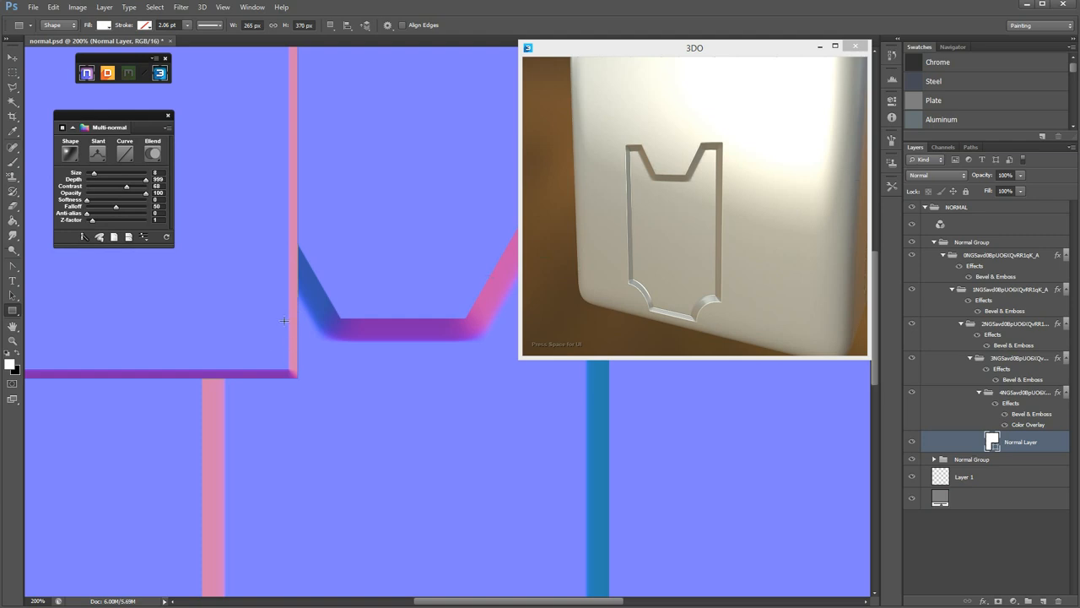
pyautogui.moveTo(353, 422)
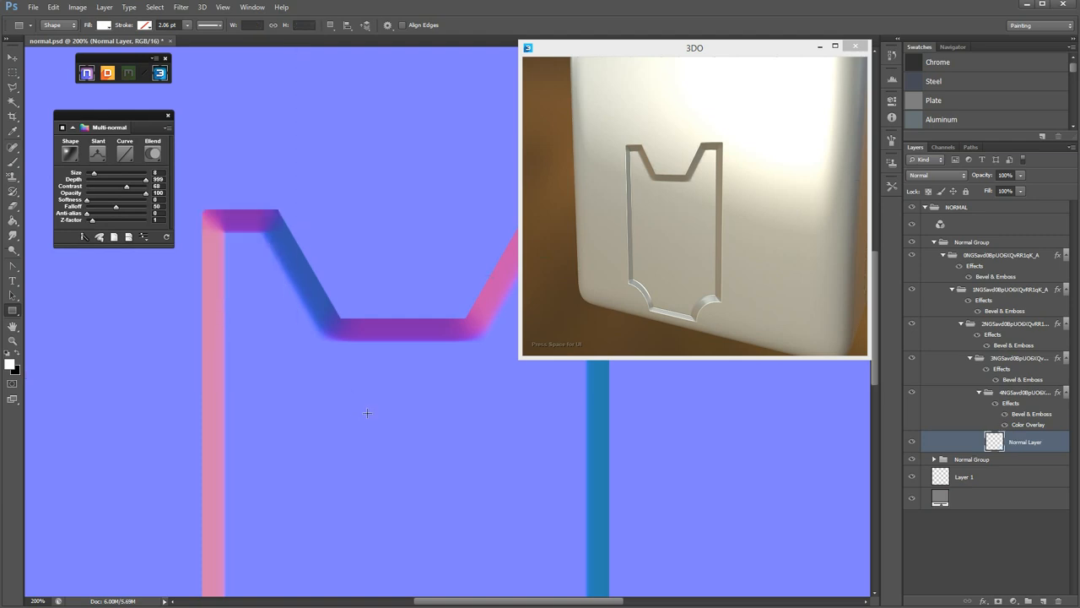
pyautogui.moveTo(324, 374); pyautogui.dragTo(497, 465)
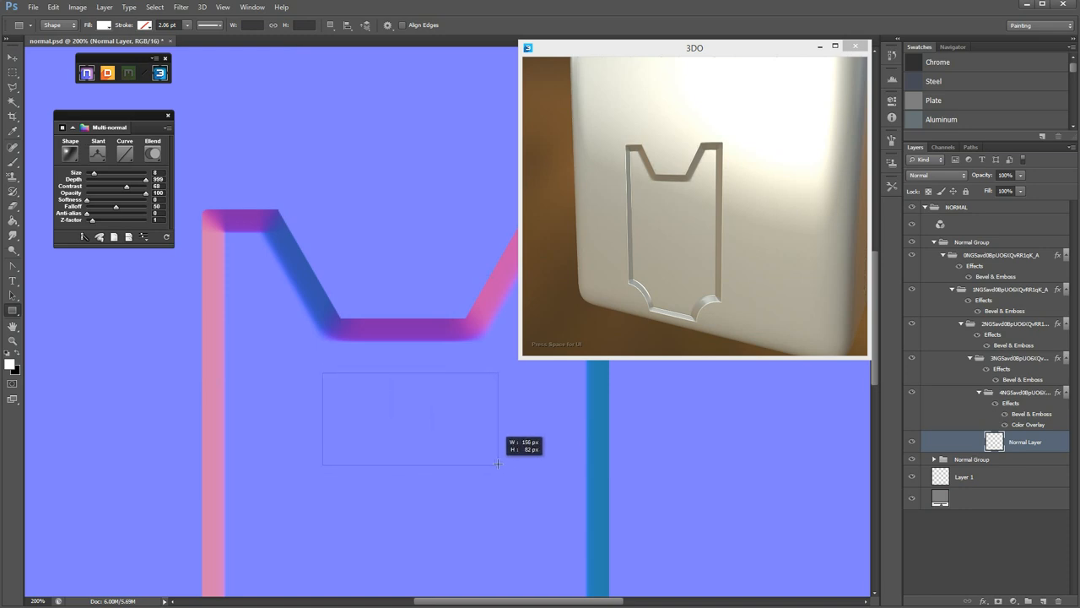
pyautogui.moveTo(323, 378); pyautogui.dragTo(501, 463)
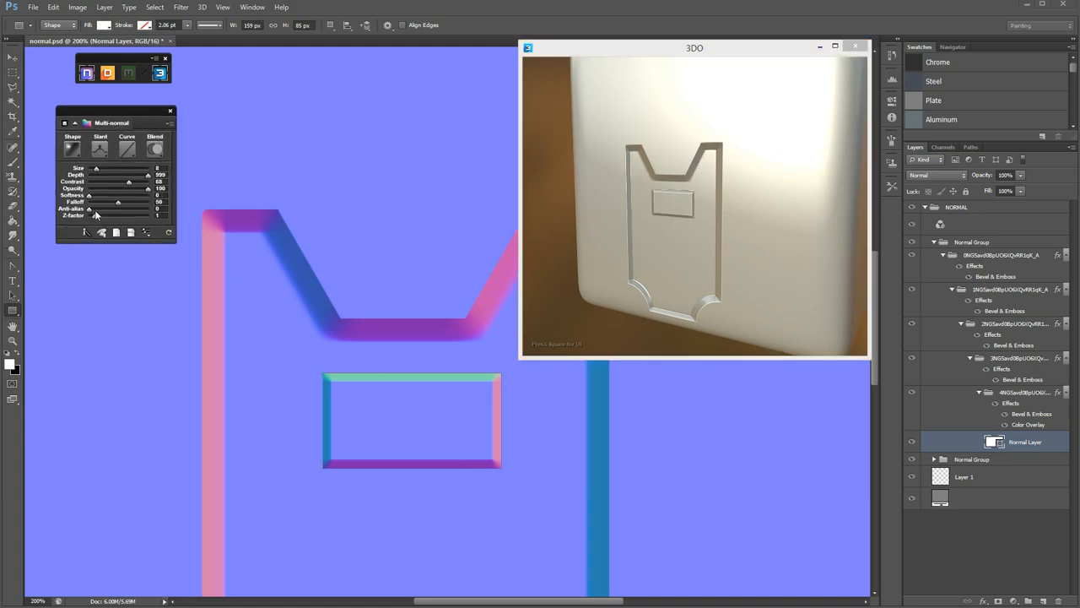
pyautogui.moveTo(628, 432)
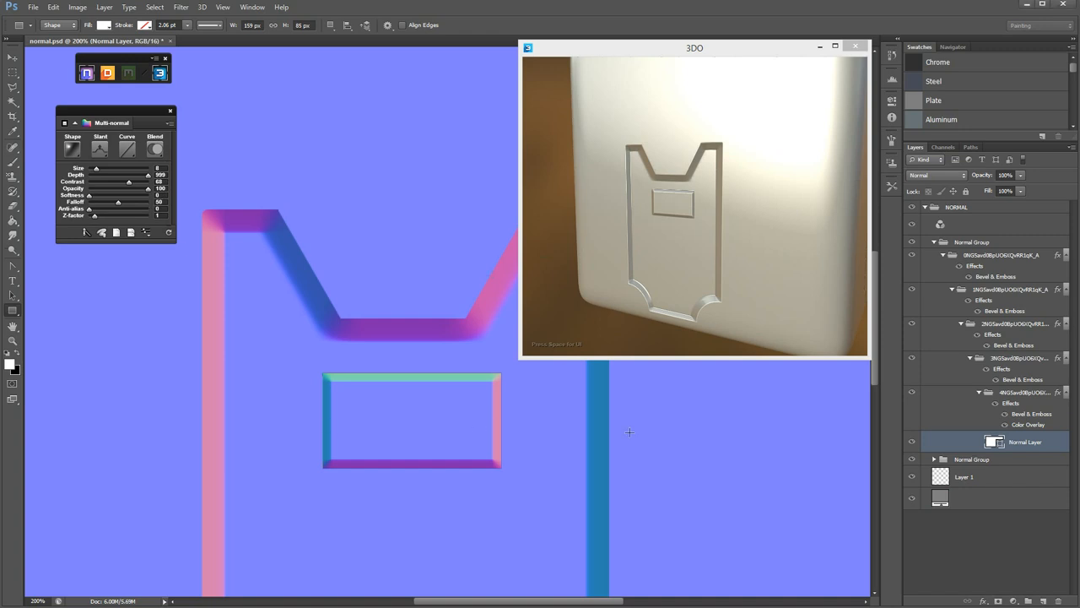
pyautogui.moveTo(331, 341)
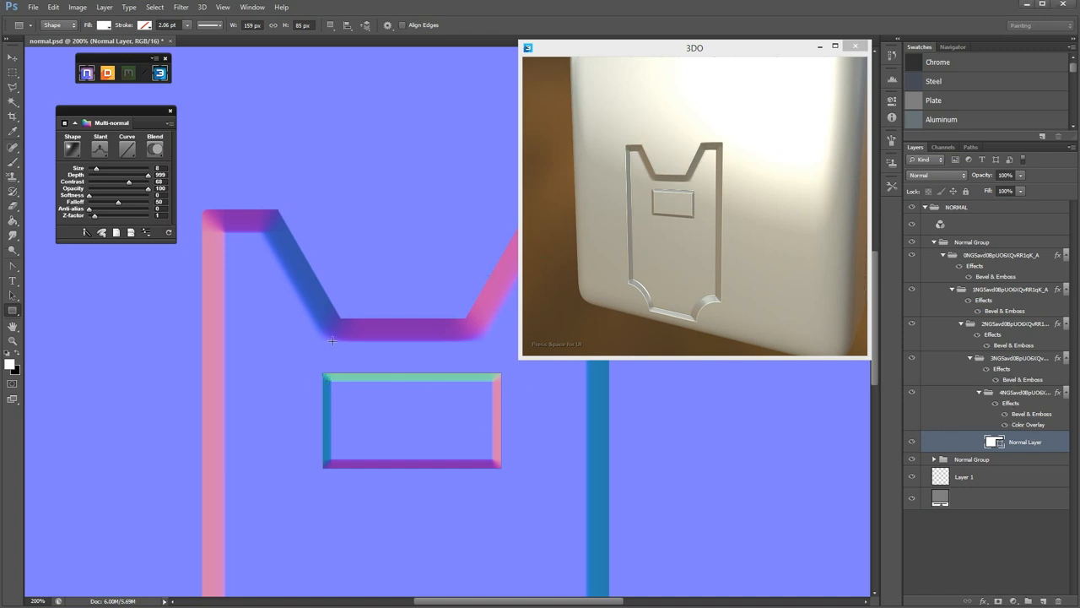
pyautogui.moveTo(475, 189)
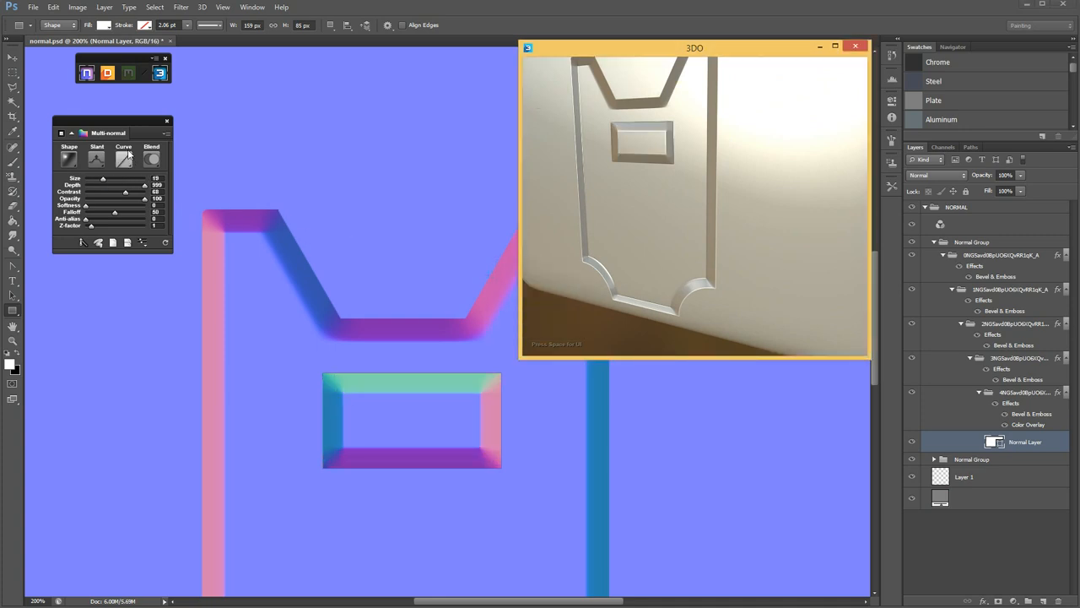
# Step: Choose a different bevel Curve preset and cancel the Create Rectangle dialog
pyautogui.click(124, 159)
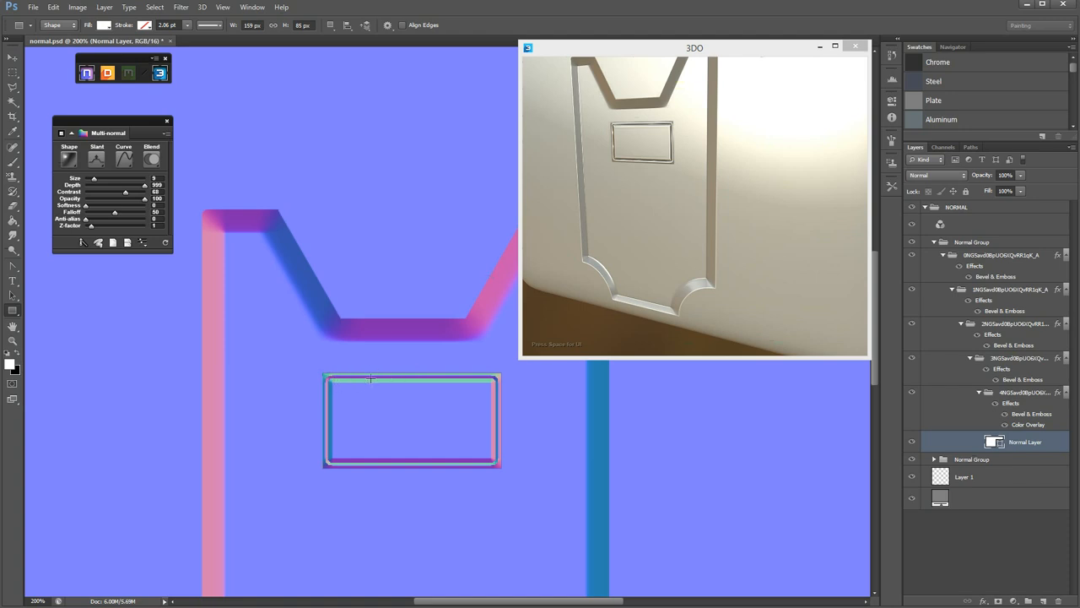
pyautogui.moveTo(342, 372)
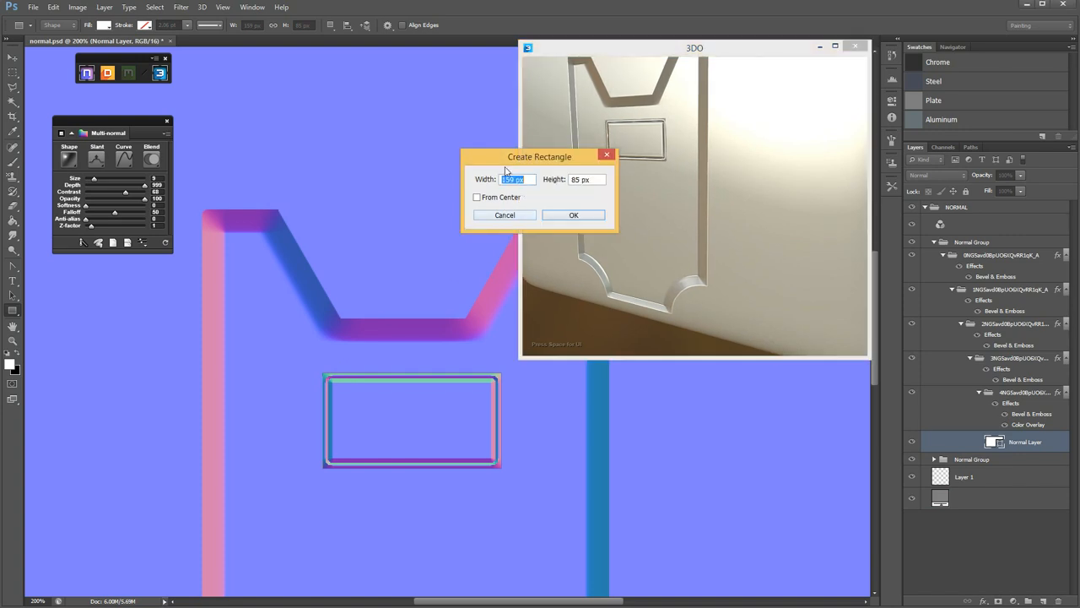
pyautogui.click(574, 214)
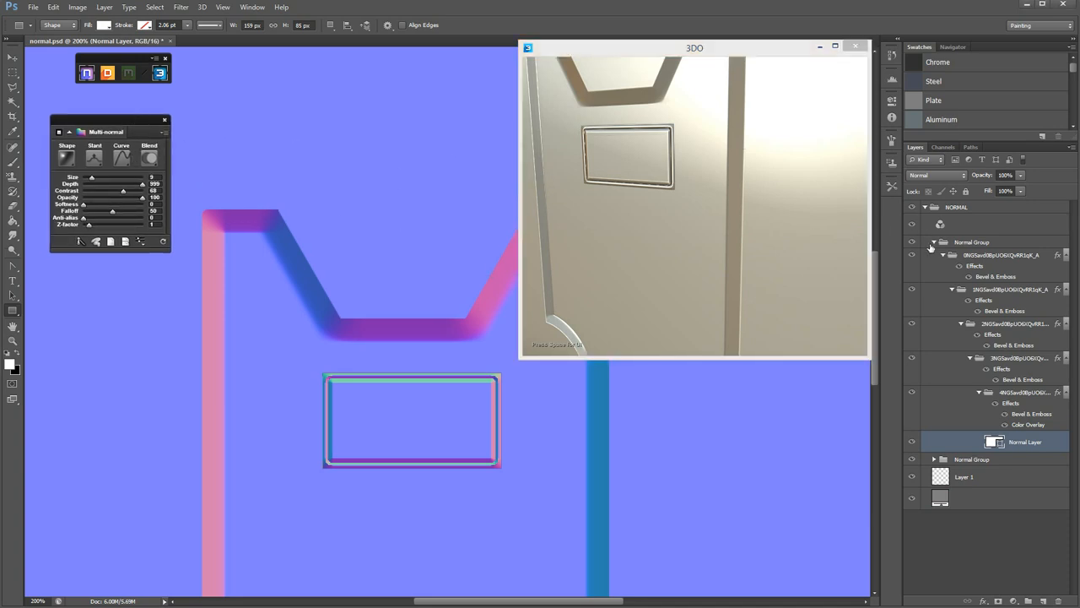
# Step: Collapse the first Normal Group and move the nDo panel over the 3DO window
pyautogui.click(934, 242)
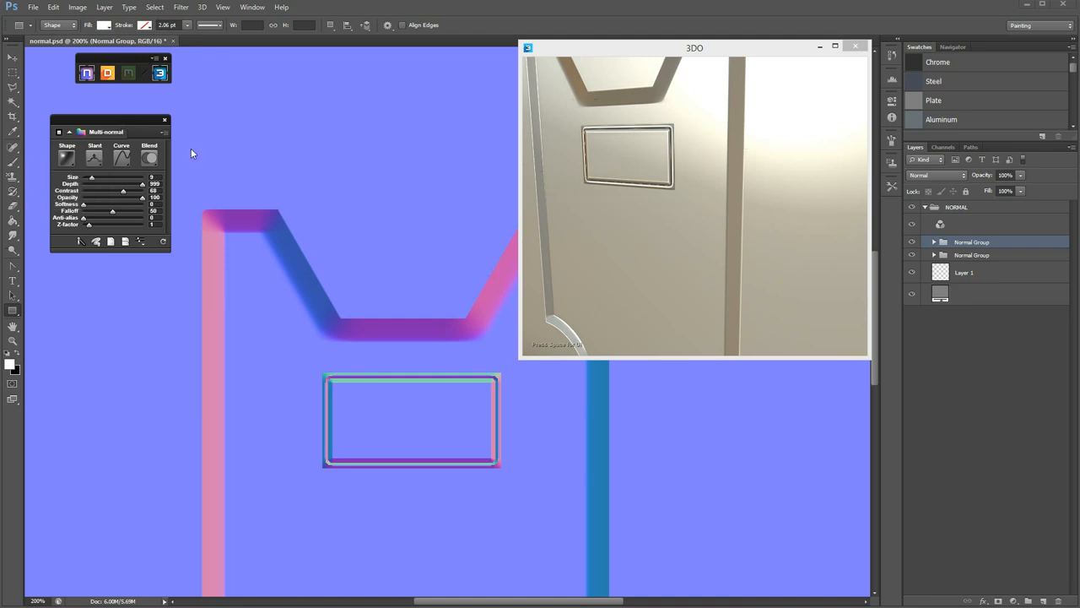
pyautogui.click(971, 255)
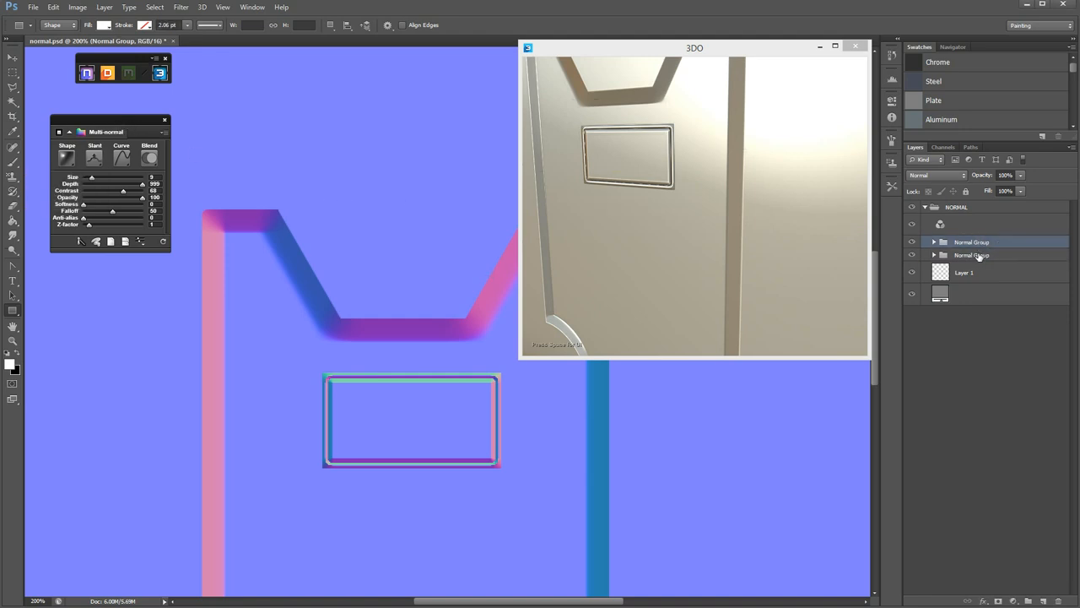
pyautogui.click(971, 255)
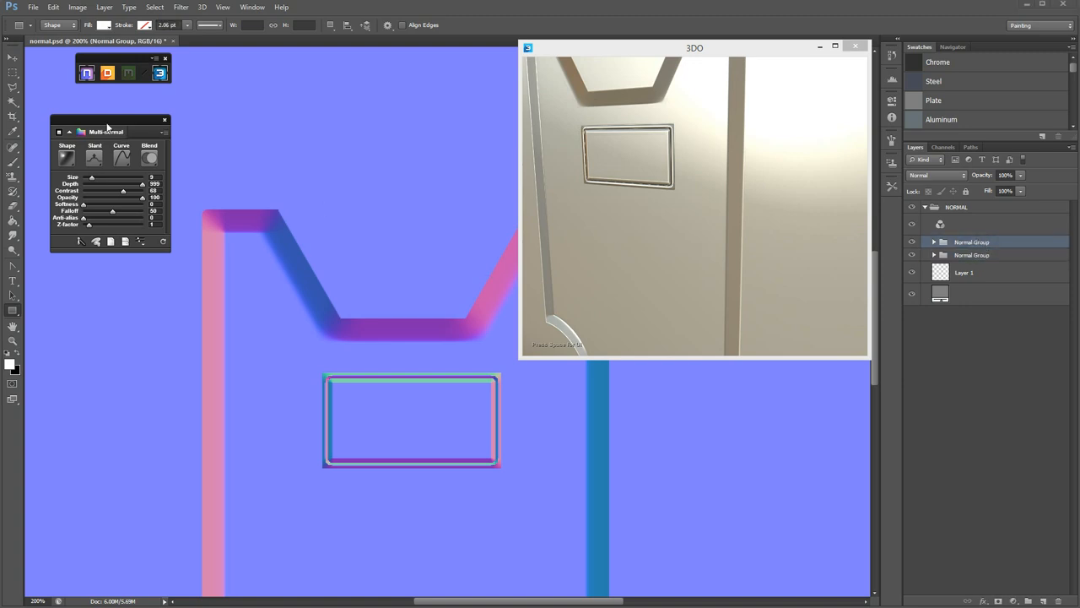
pyautogui.moveTo(107, 132); pyautogui.dragTo(808, 228)
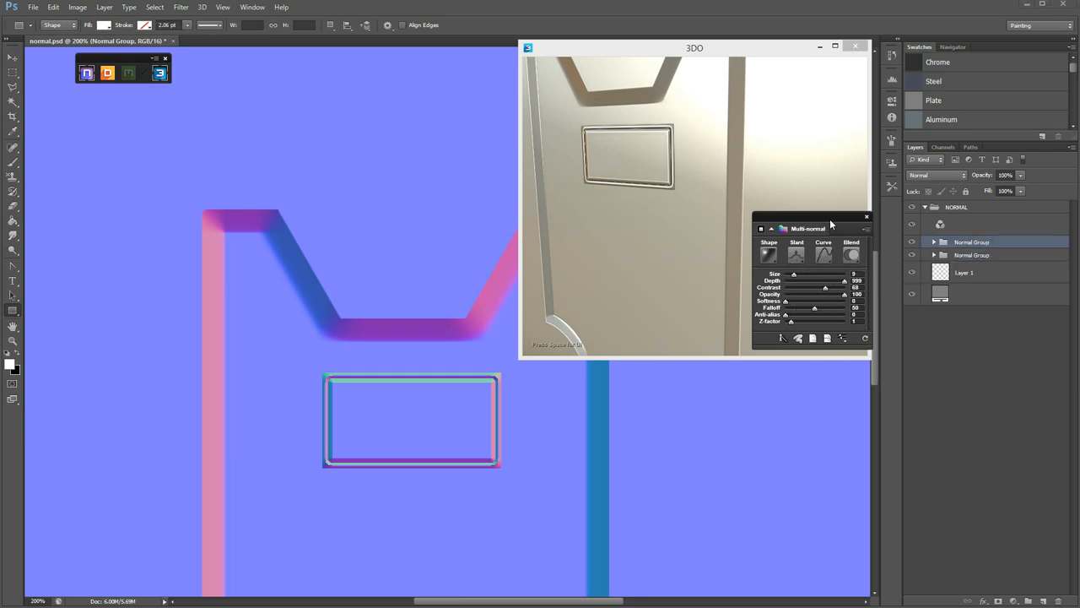
pyautogui.moveTo(808, 228); pyautogui.dragTo(777, 223)
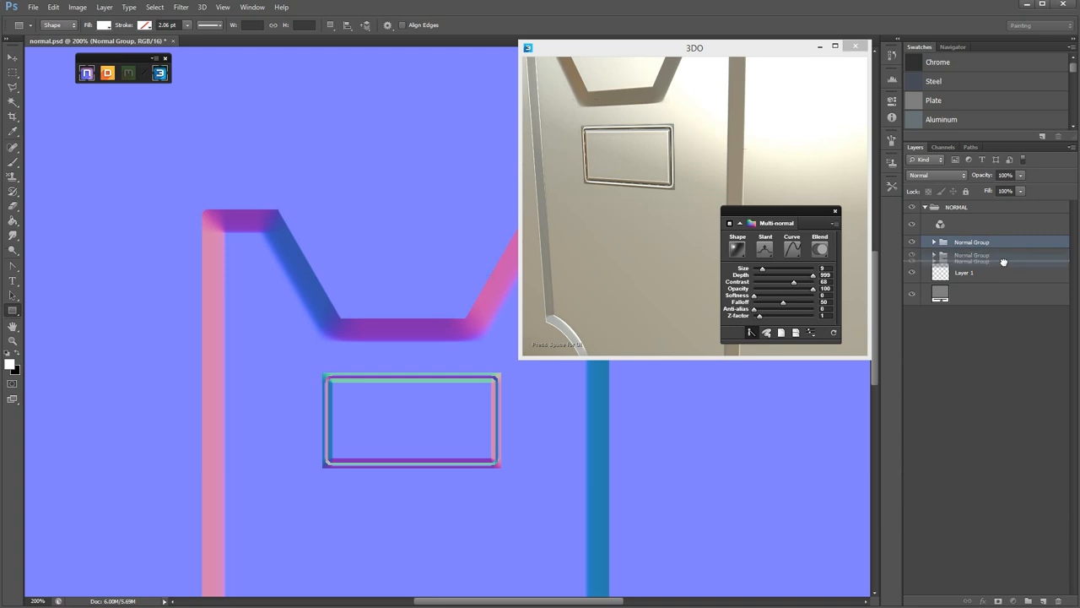
# Step: Expand the second Normal Group's layers
pyautogui.click(971, 242)
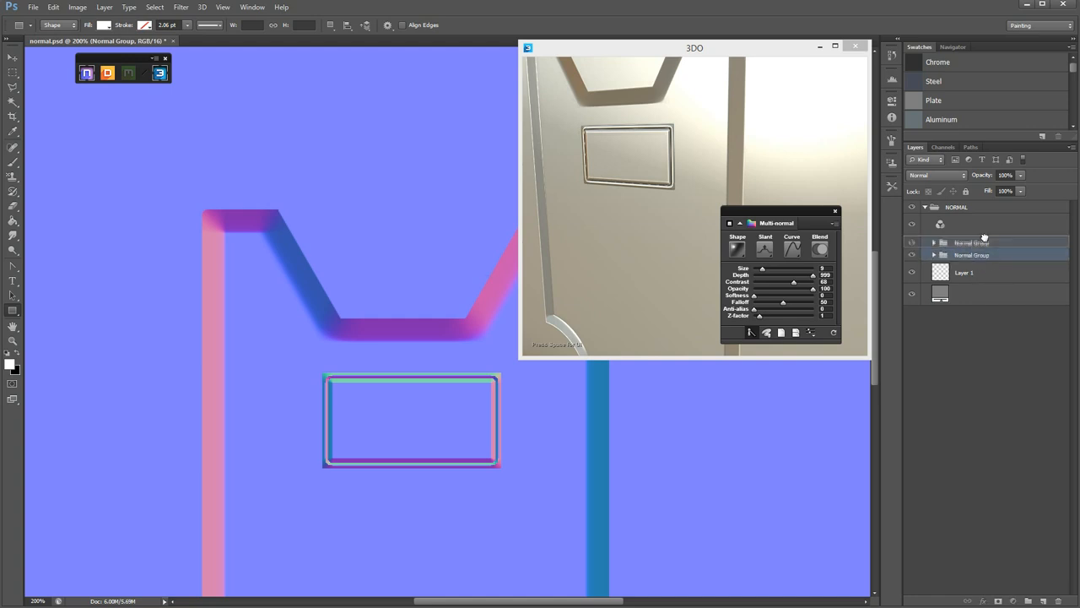
pyautogui.click(971, 242)
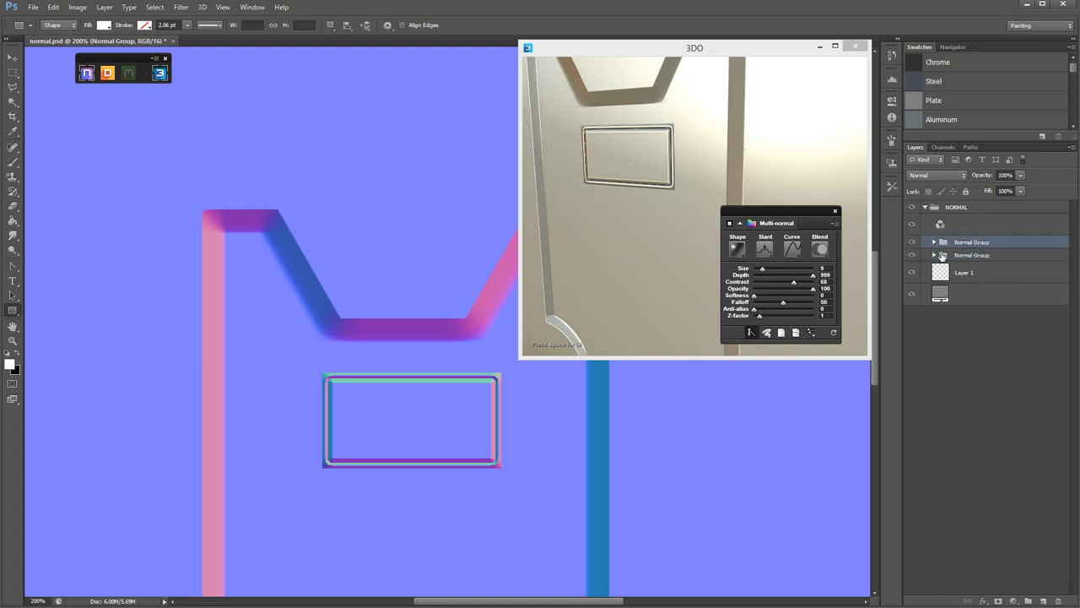
pyautogui.click(934, 255)
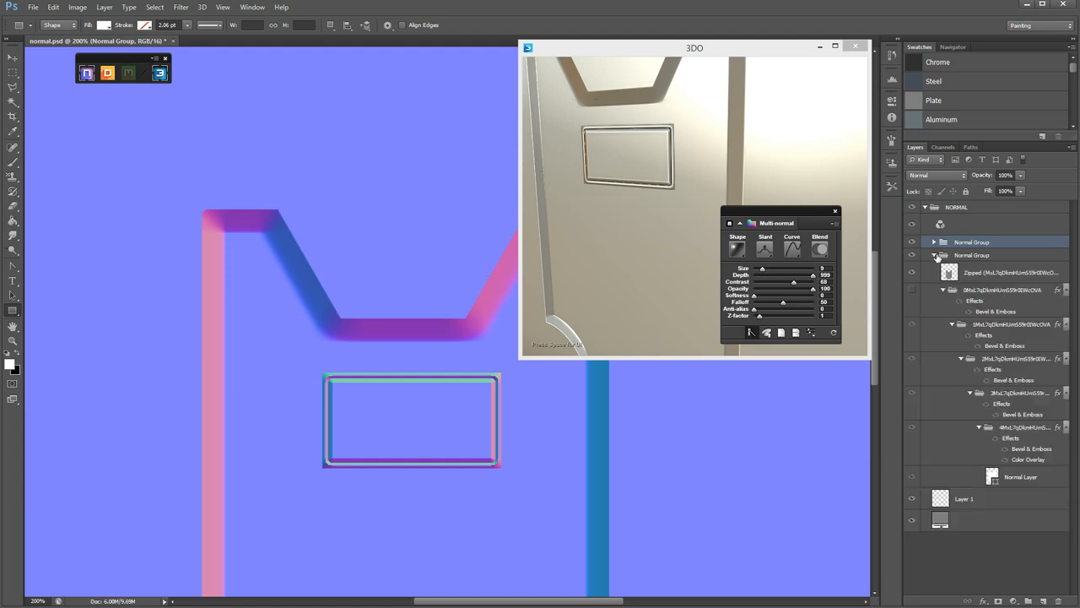
pyautogui.click(933, 254)
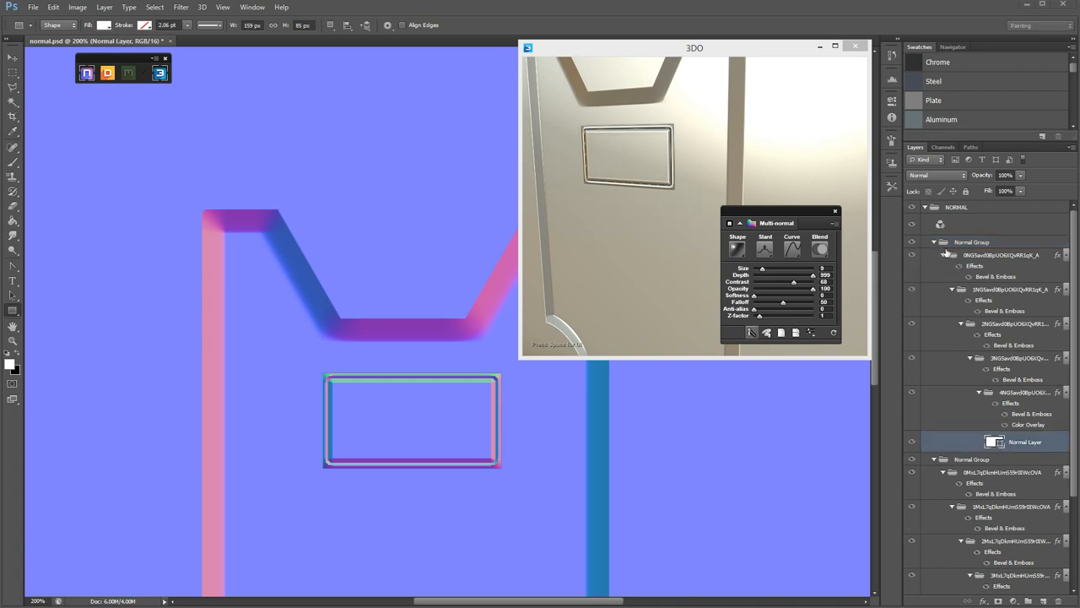
# Step: Collapse and hide the rectangle's group, then rename it 'Up'
pyautogui.click(934, 242)
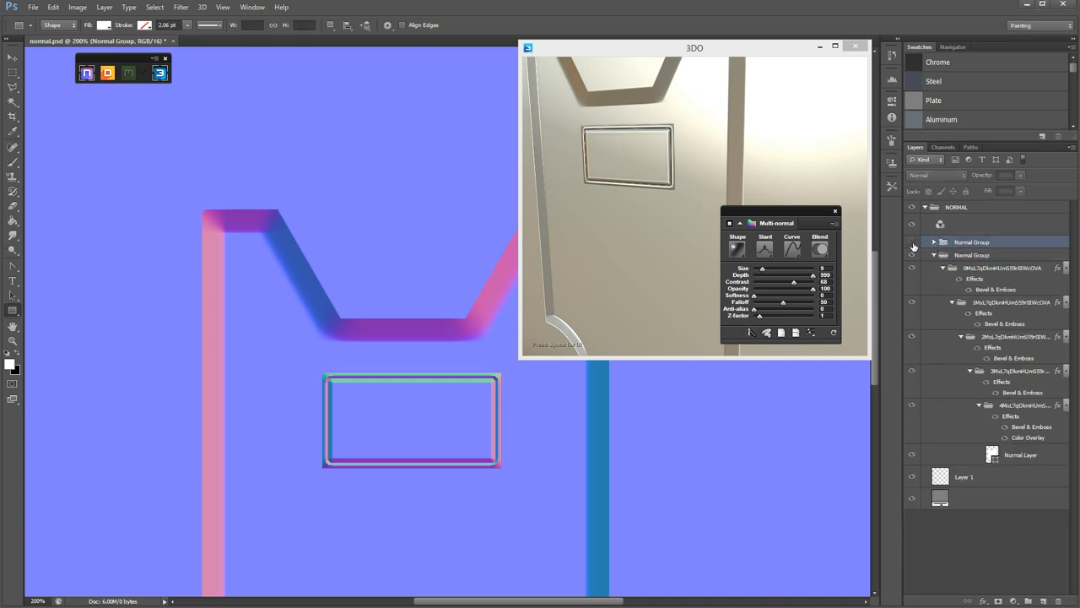
pyautogui.click(973, 242)
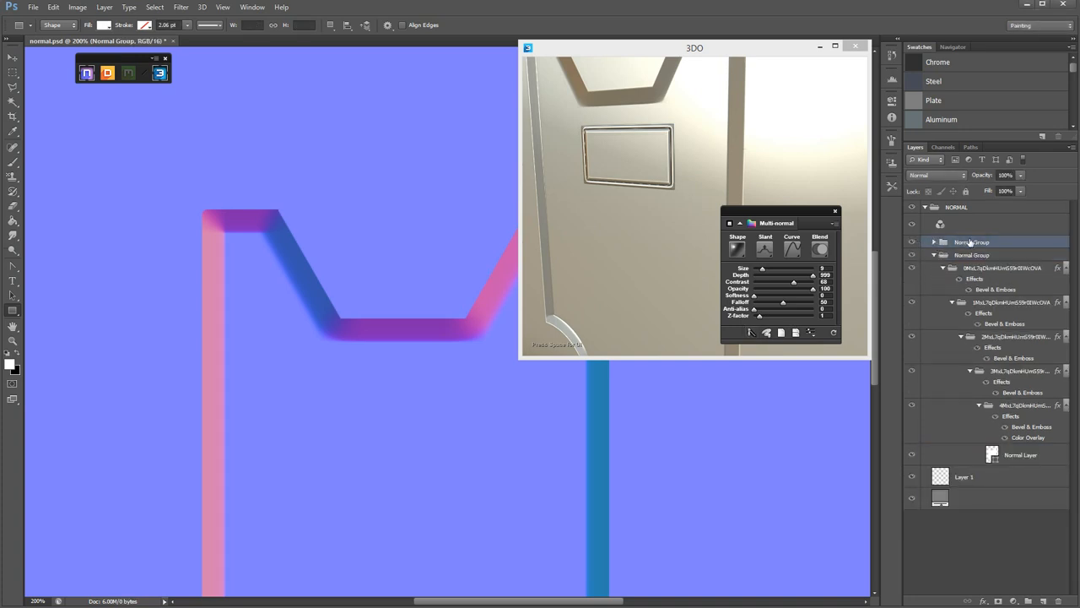
pyautogui.doubleClick(971, 242)
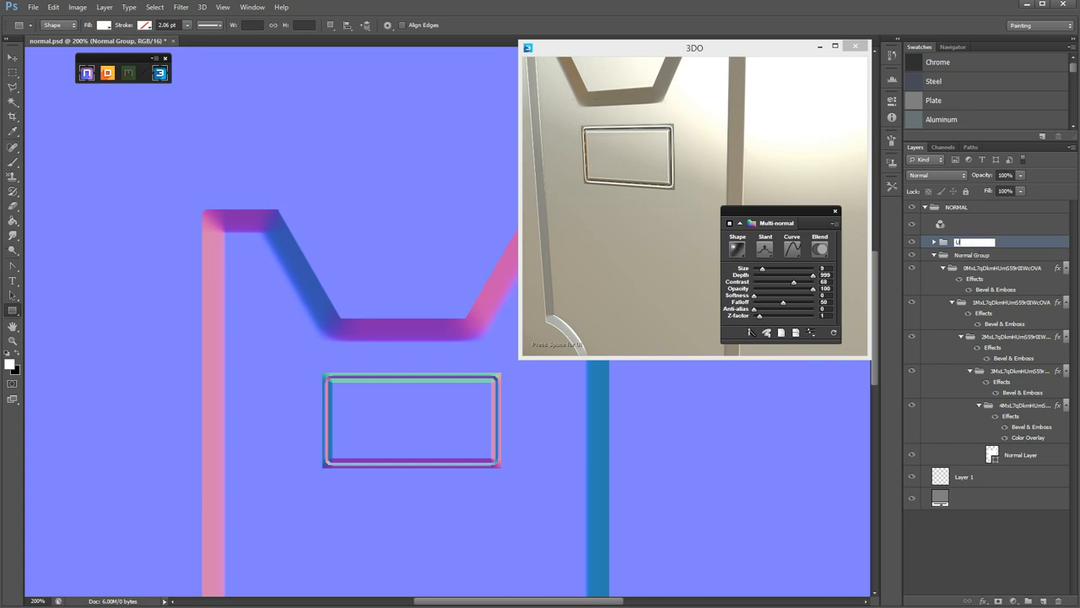
pyautogui.write('Up')
pyautogui.click(974, 254)
pyautogui.write('Down')
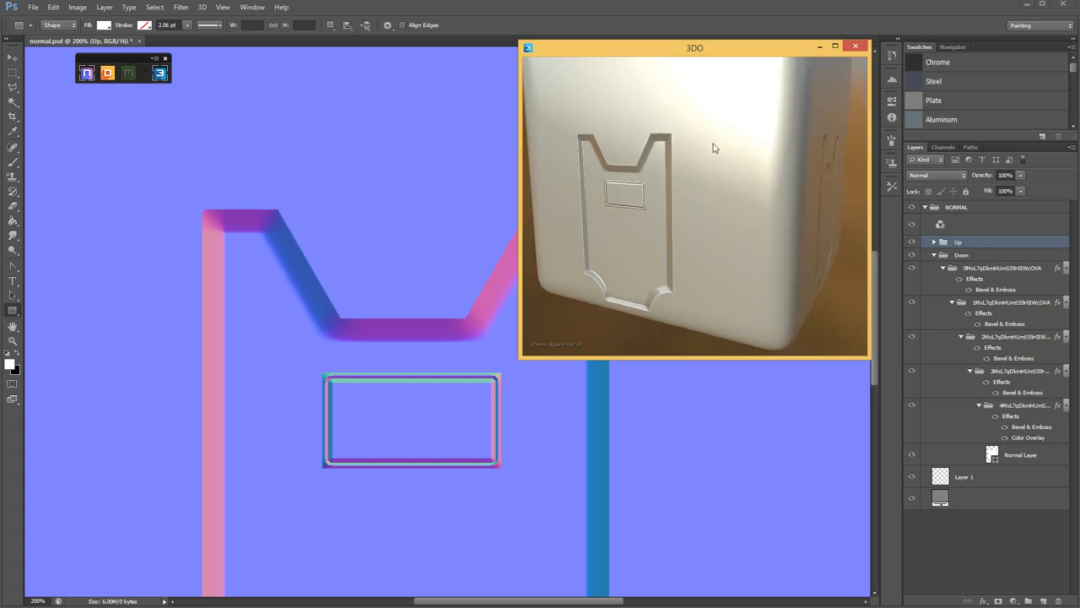
pyautogui.moveTo(705, 183)
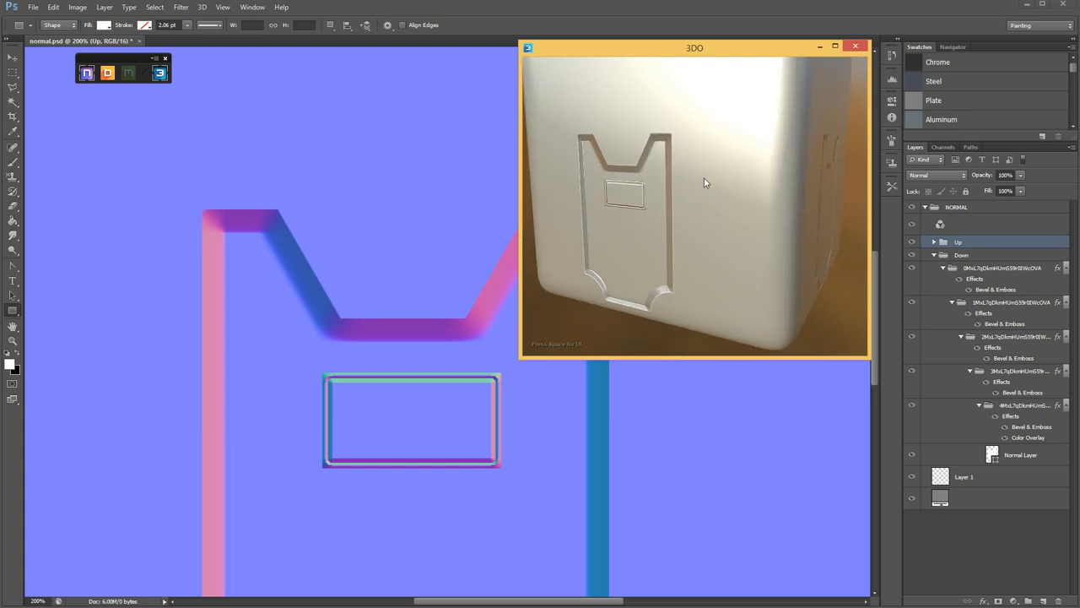
pyautogui.moveTo(759, 191)
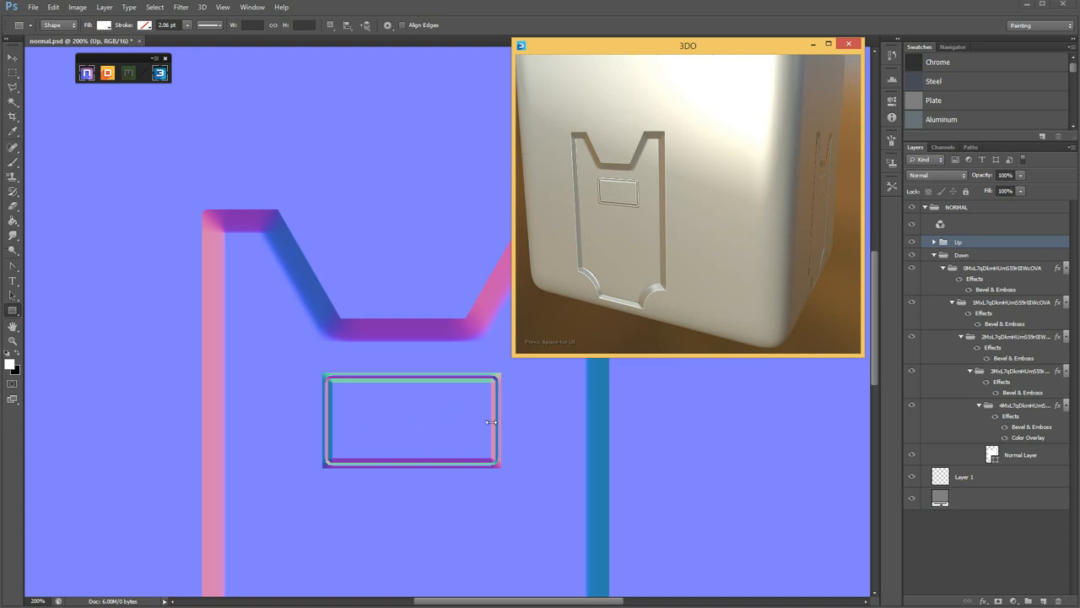
pyautogui.moveTo(965, 212)
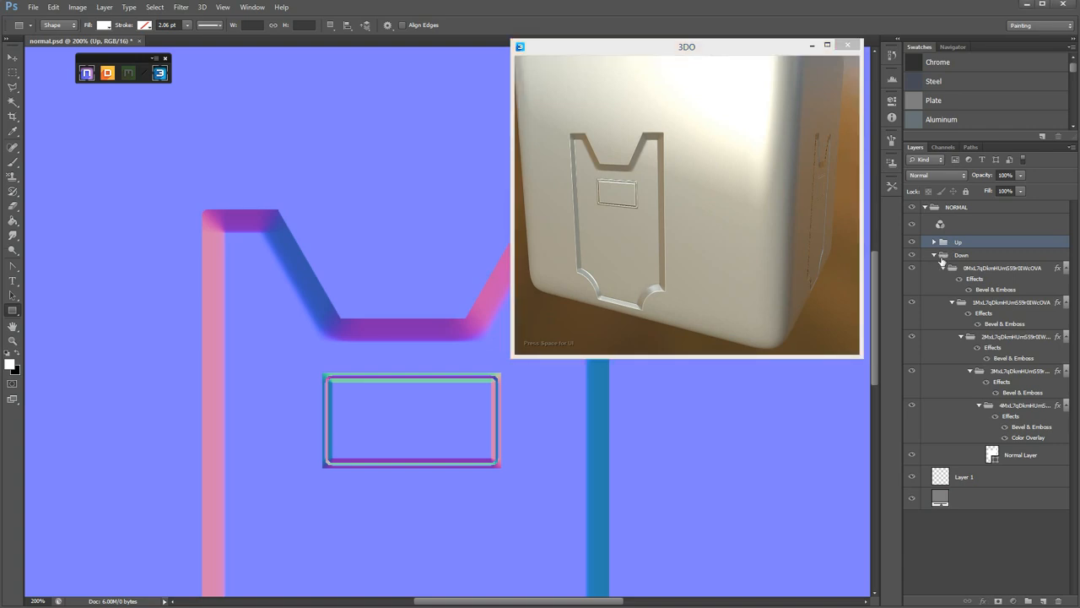
# Step: Collapse the Down group and move the 3DO preview window back aside
pyautogui.click(944, 254)
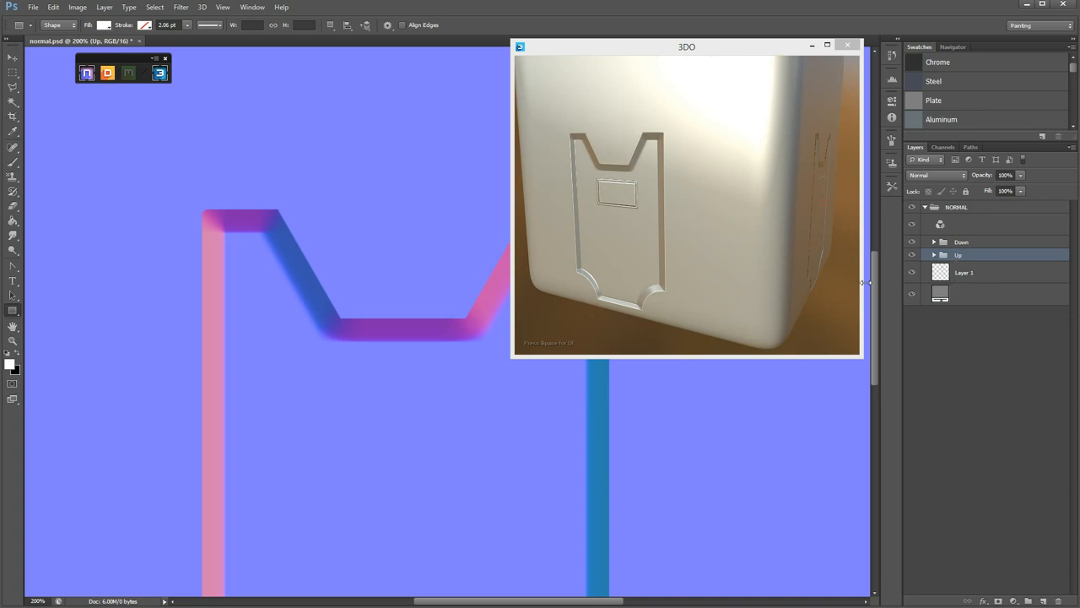
pyautogui.moveTo(515, 441)
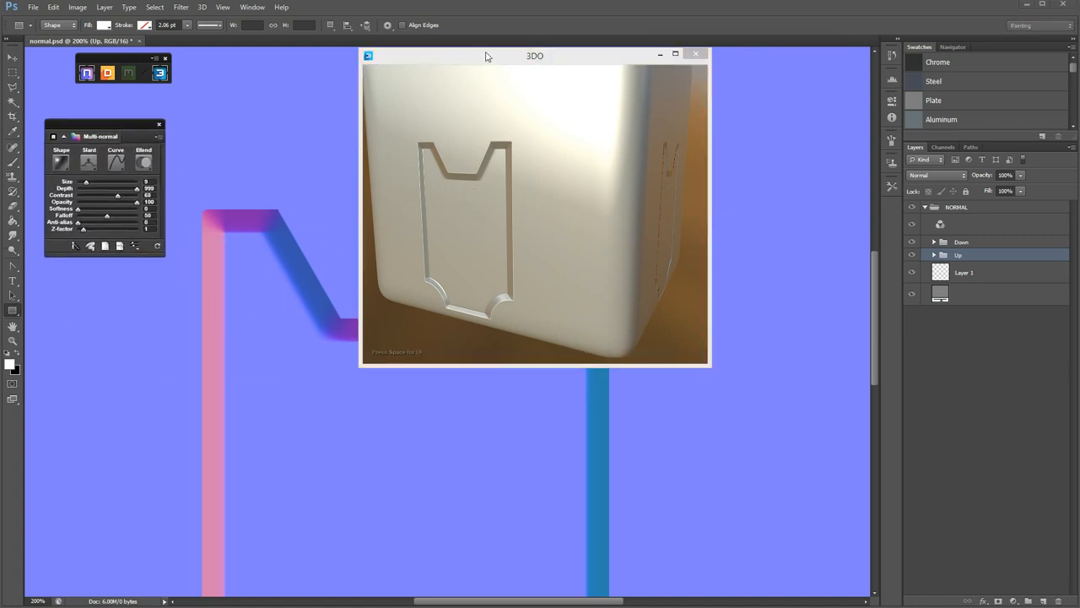
pyautogui.moveTo(535, 56); pyautogui.dragTo(700, 51)
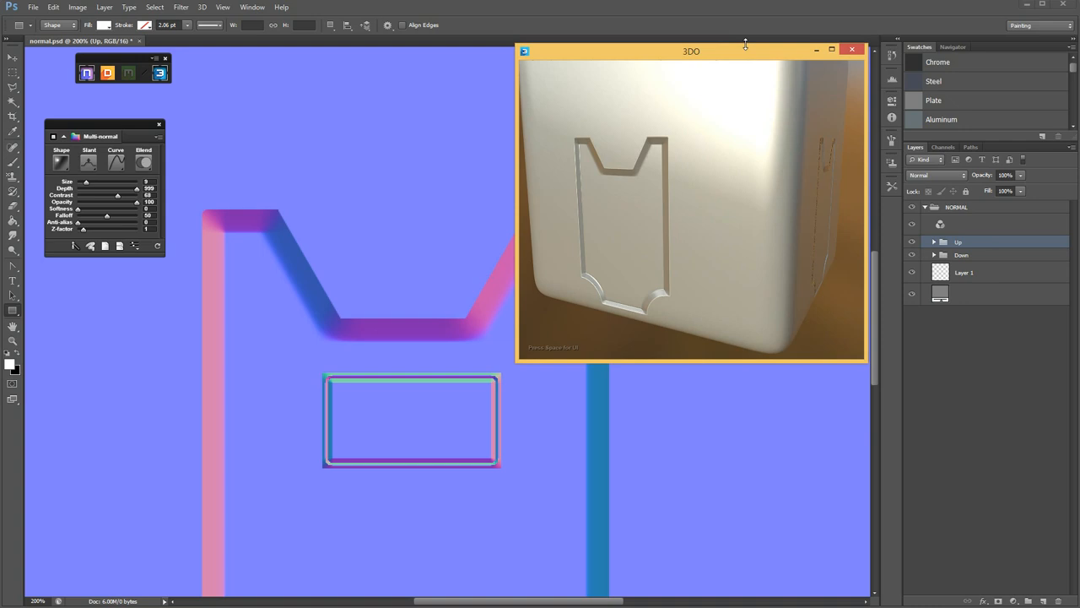
pyautogui.moveTo(706, 188)
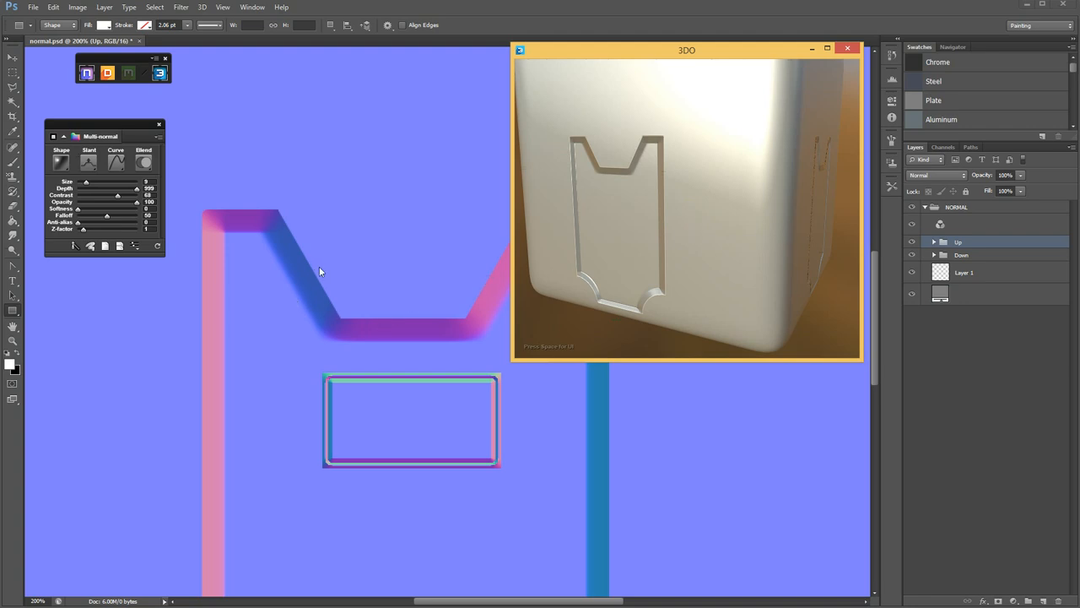
pyautogui.moveTo(317, 285)
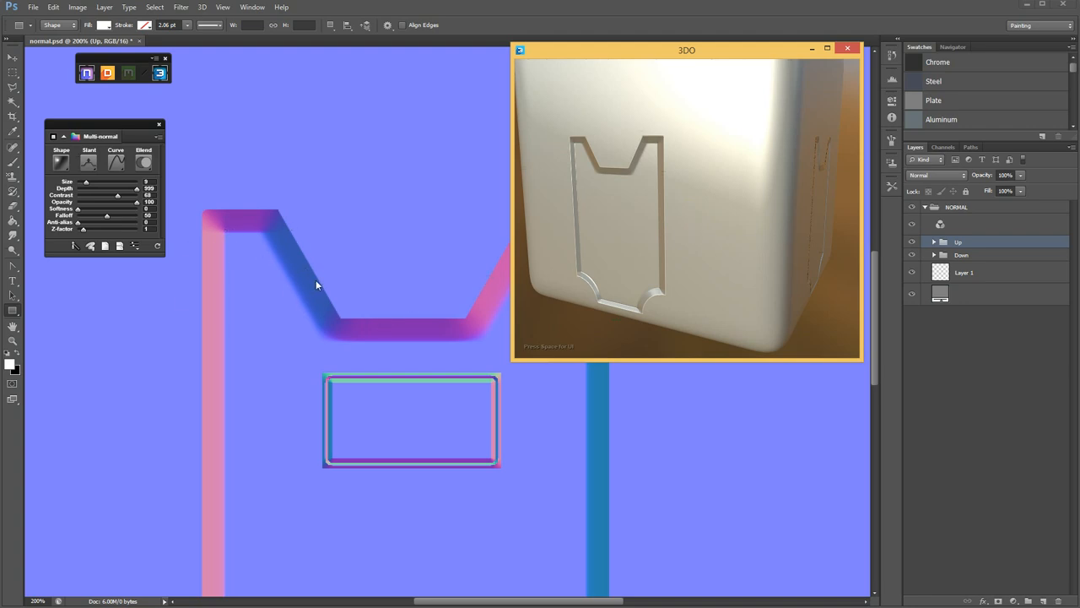
pyautogui.moveTo(266, 293)
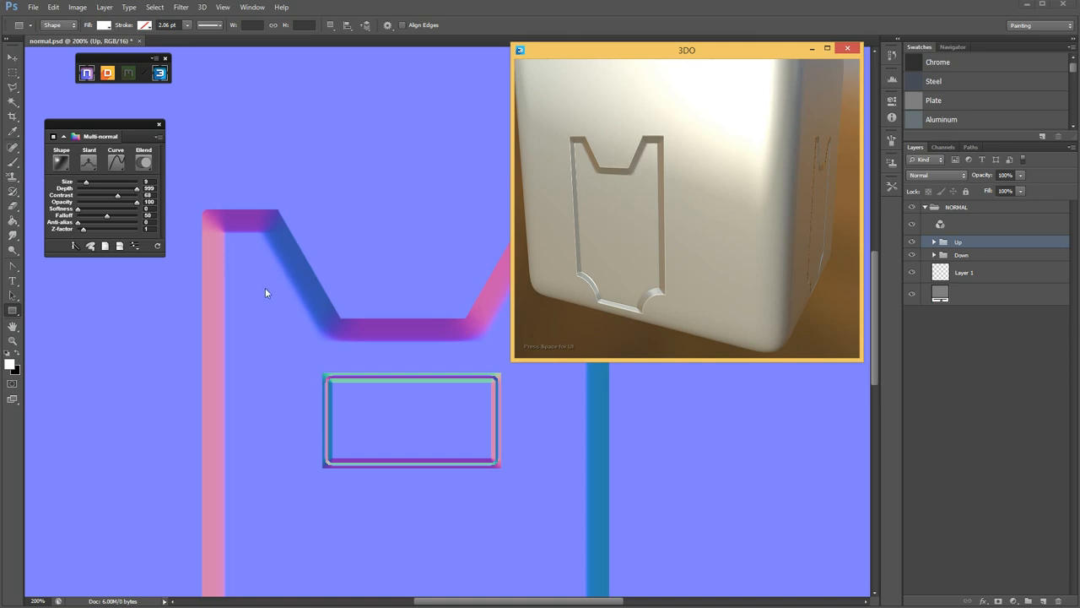
pyautogui.moveTo(237, 264)
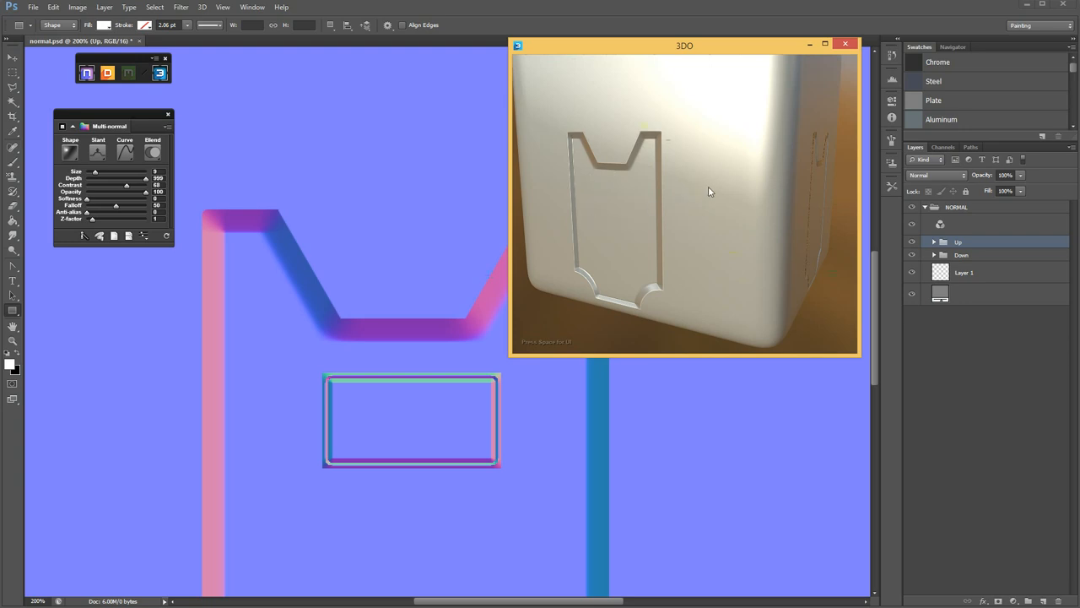
pyautogui.moveTo(683, 46); pyautogui.dragTo(691, 57)
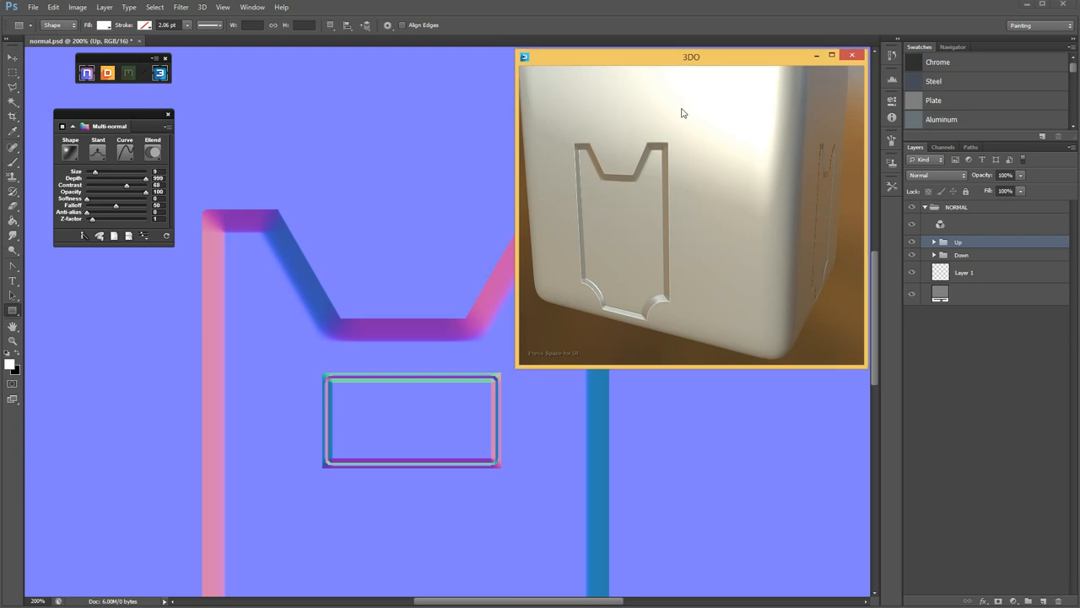